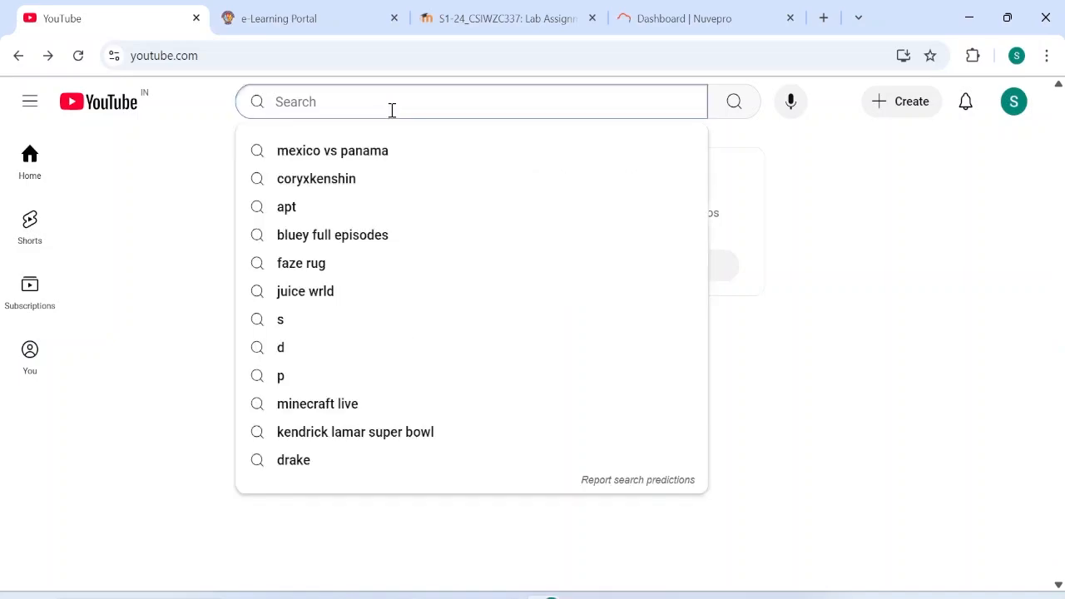
# Step: Search 'it dep' and bring up the IT Dept. Hub channel's OS Lab 4 Deadlock Lab video
pyautogui.write('it dept sonu saw')
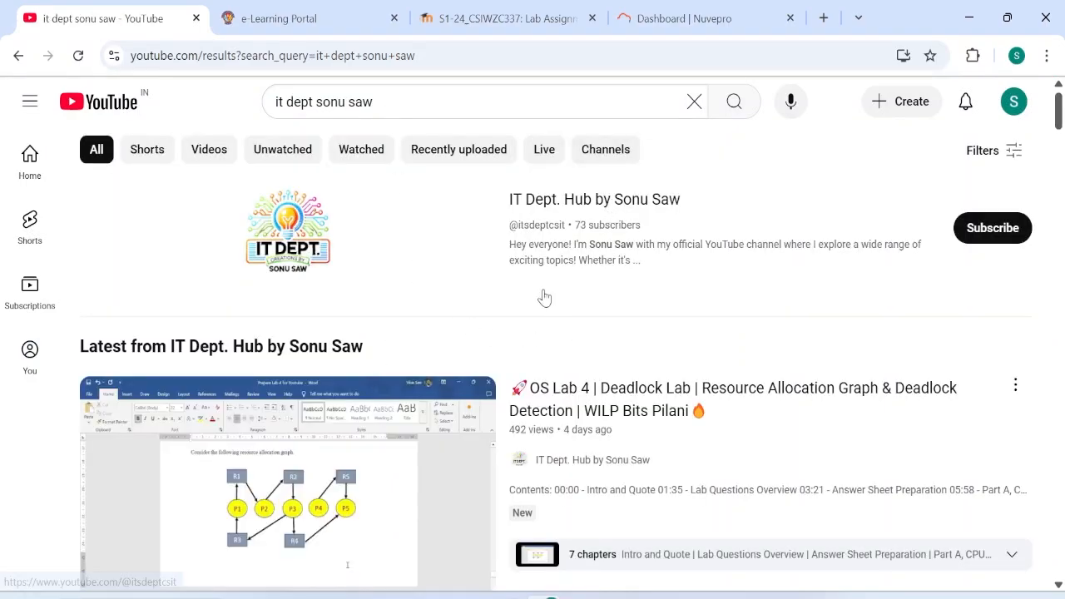
pyautogui.click(286, 482)
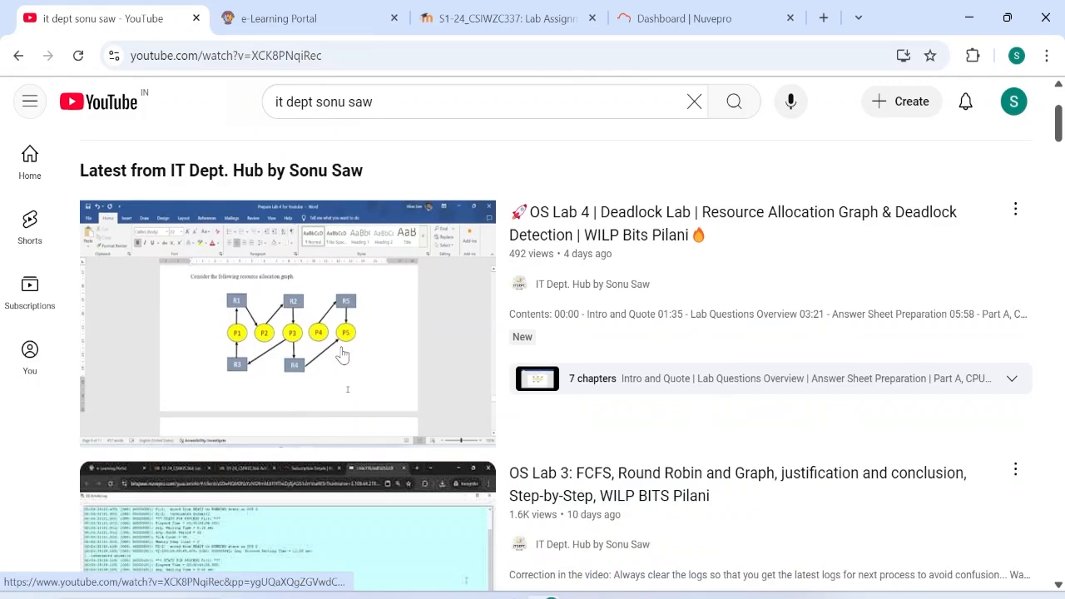
pyautogui.click(288, 321)
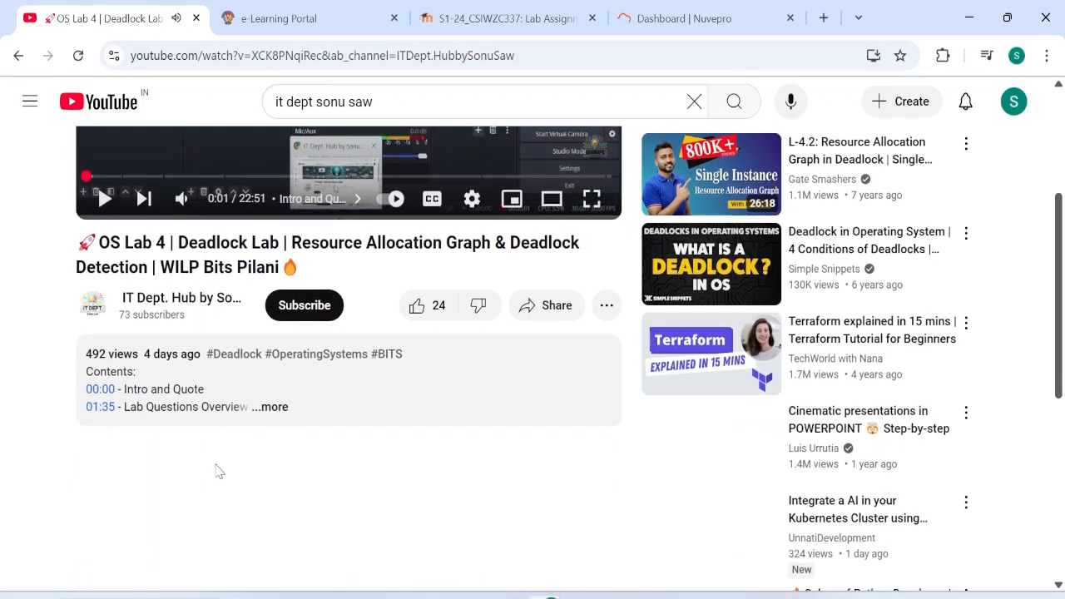
# Step: Subscribe to the IT Dept. Hub channel from the video page
pyautogui.scroll(-3)
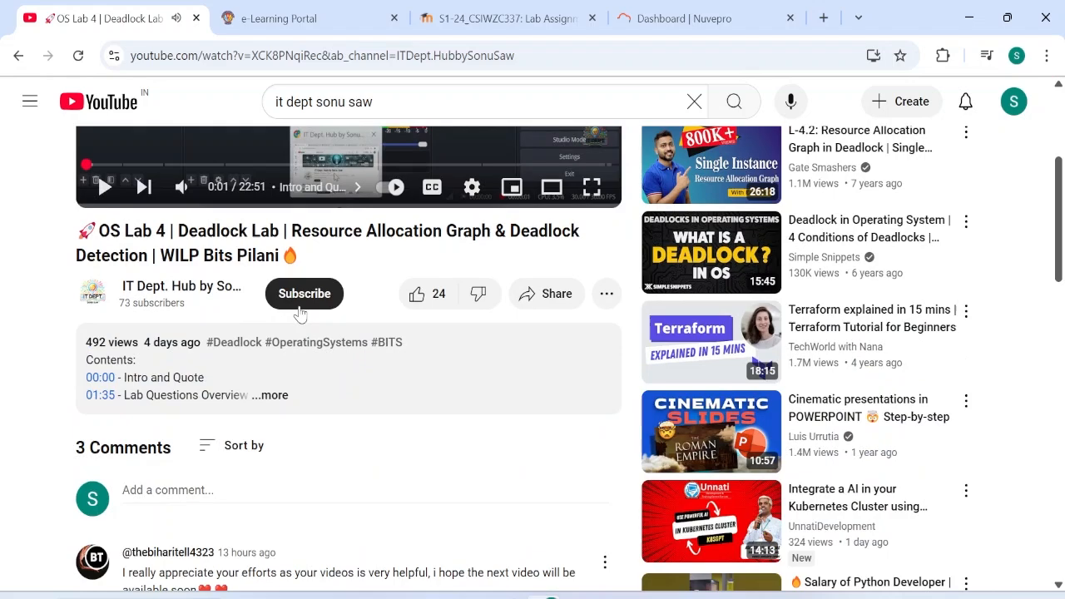
pyautogui.click(303, 293)
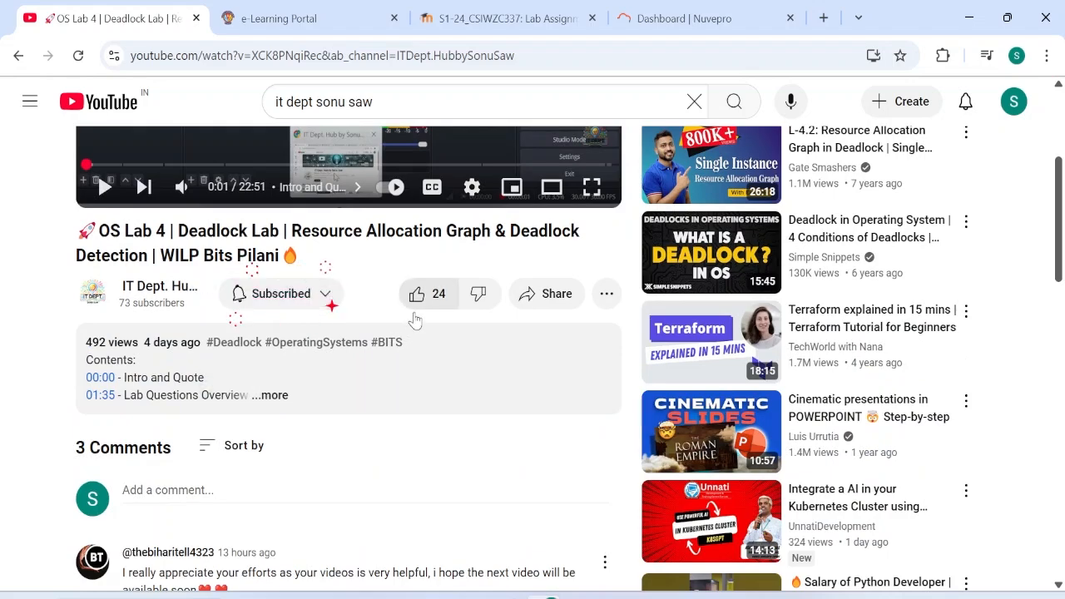
pyautogui.click(279, 293)
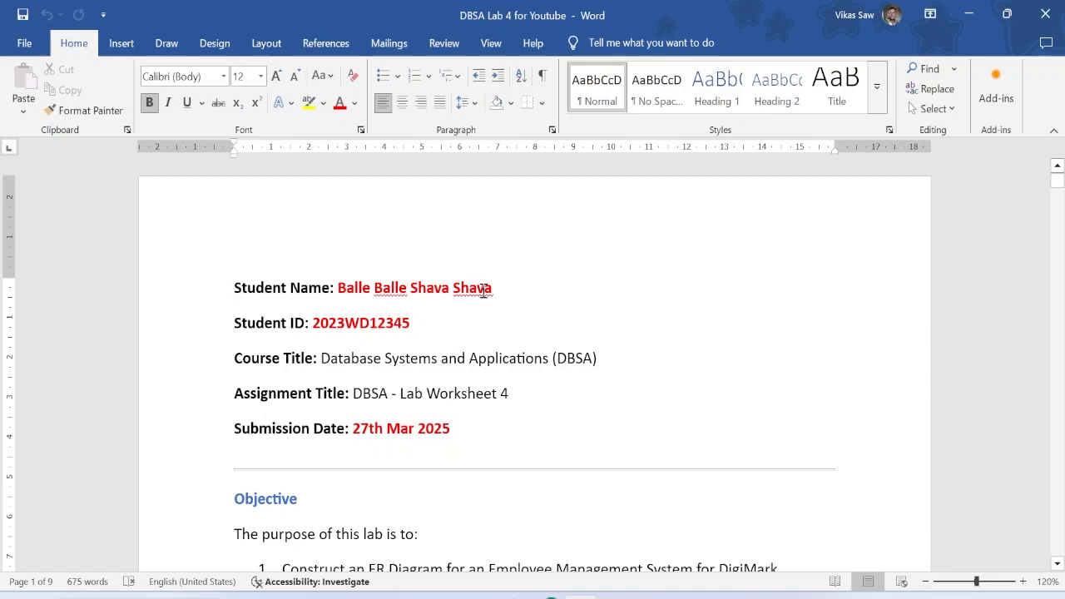
pyautogui.tripleClick(414, 286)
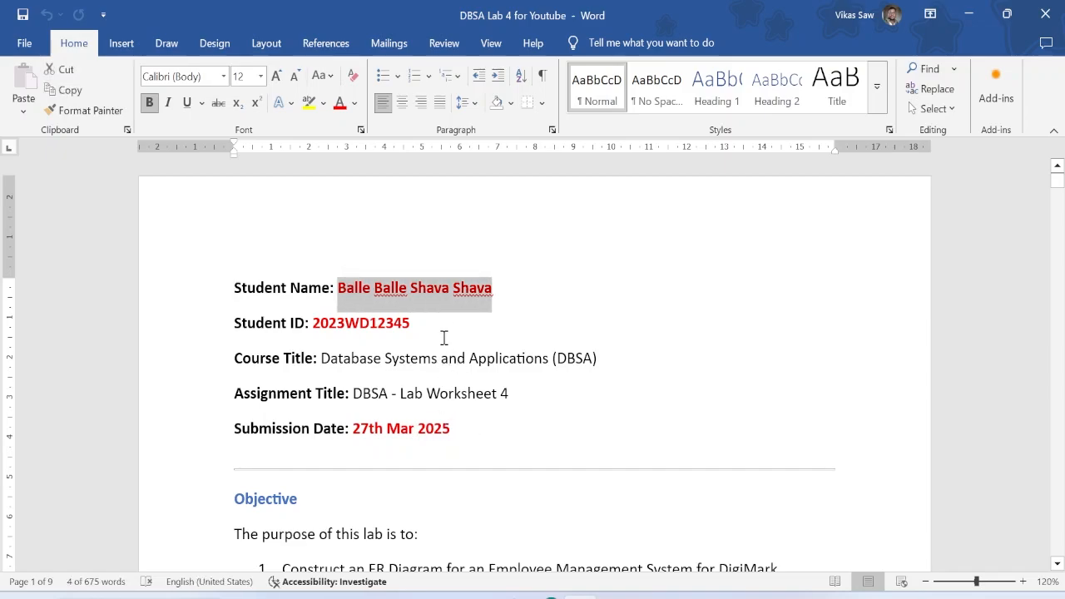
pyautogui.click(443, 413)
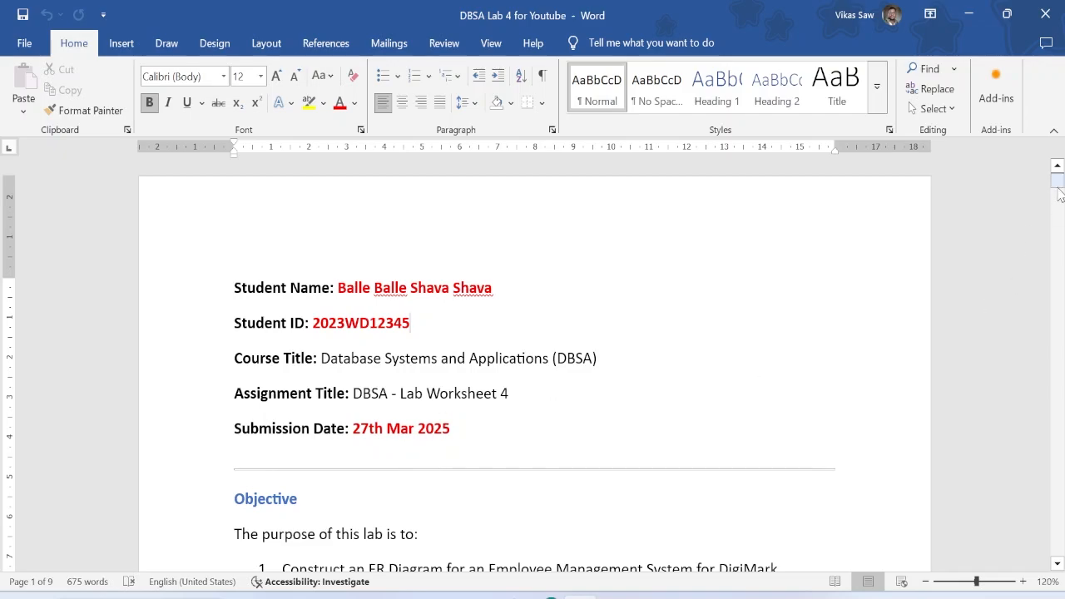
pyautogui.scroll(-3)
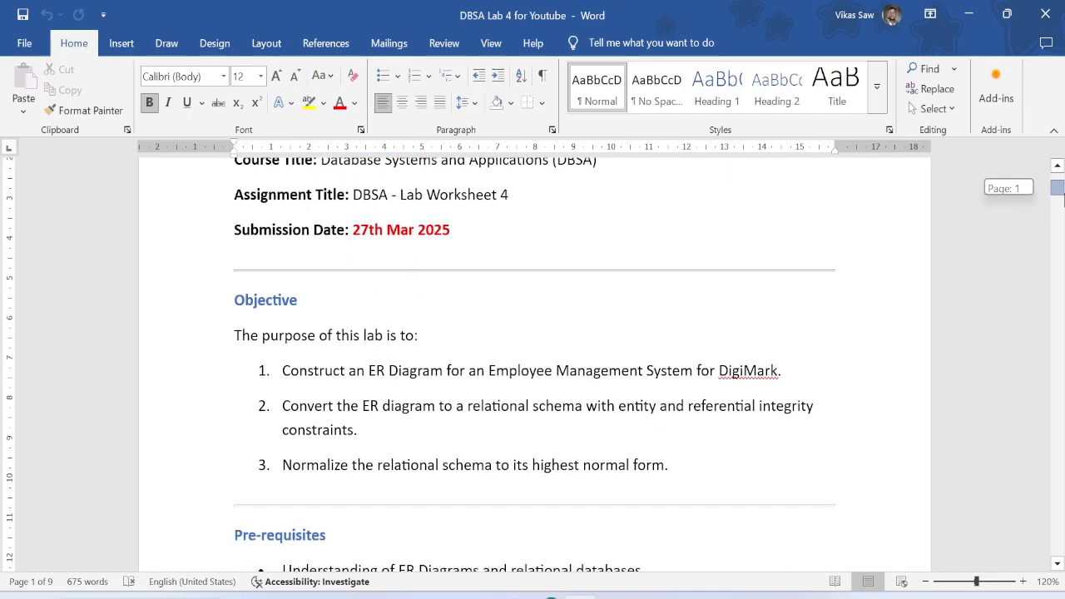
pyautogui.scroll(-3)
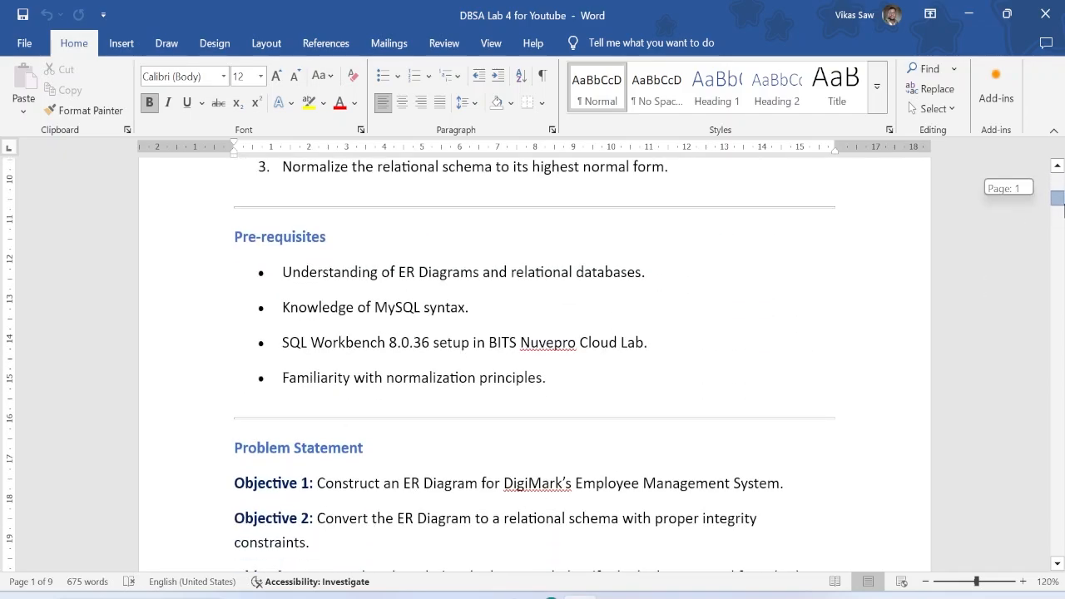
pyautogui.scroll(-3)
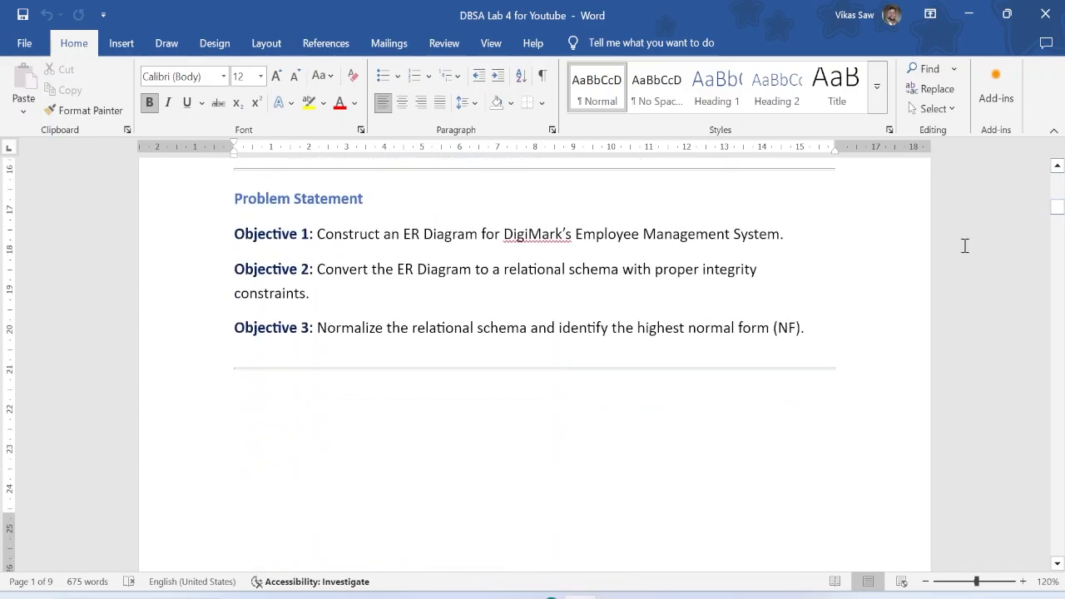
pyautogui.moveTo(366, 298)
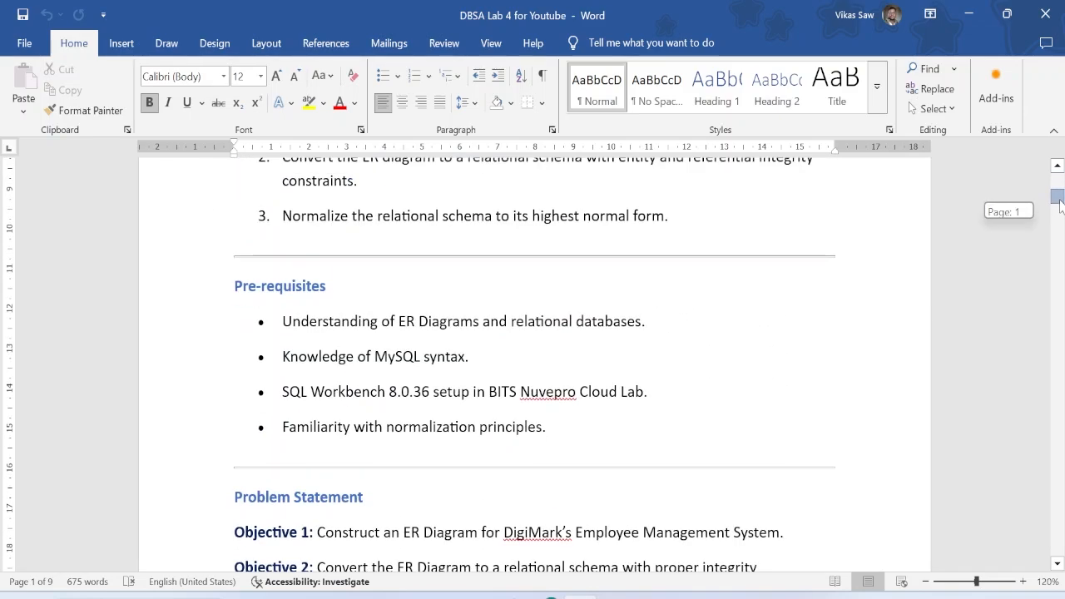
pyautogui.scroll(-3)
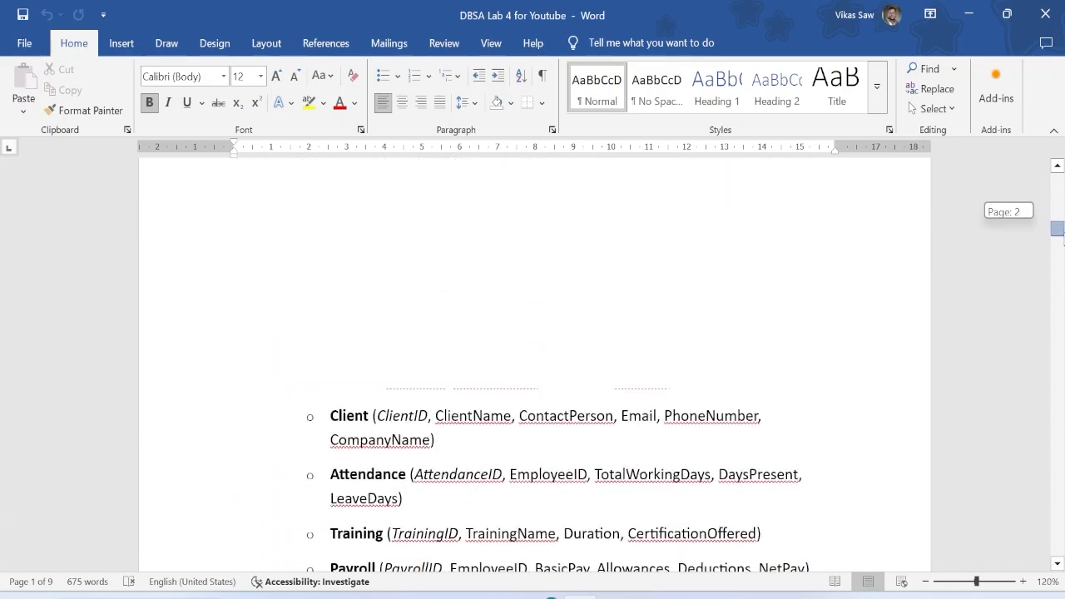
pyautogui.scroll(3)
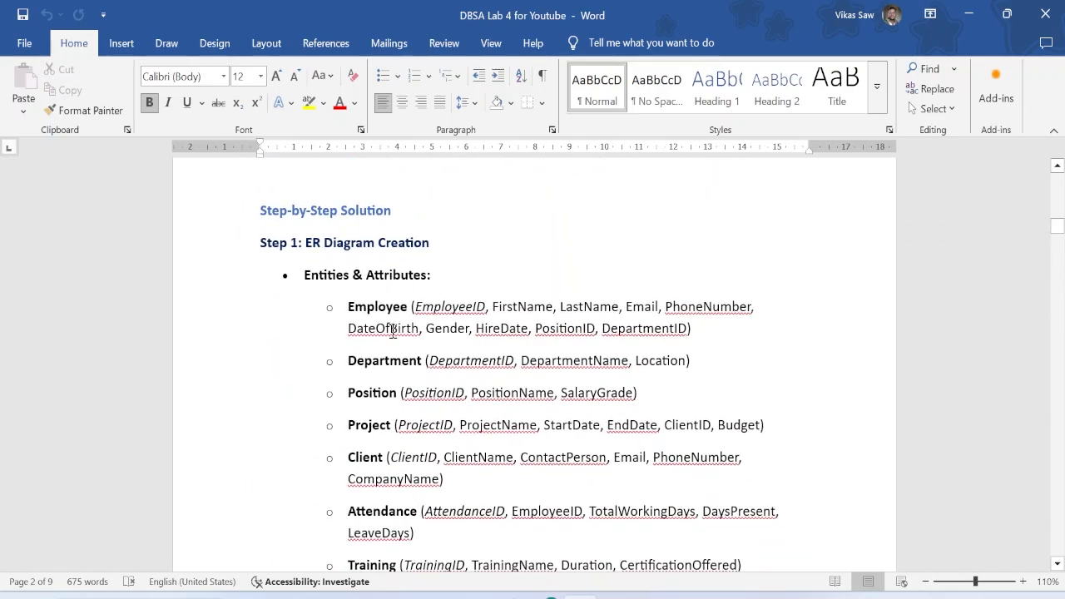
pyautogui.scroll(-3)
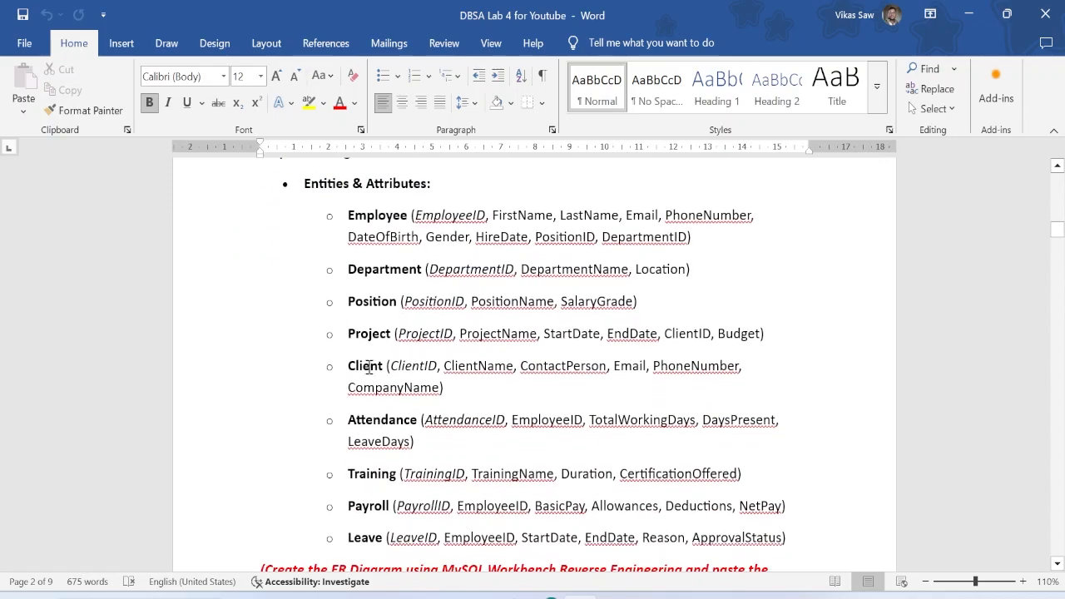
pyautogui.scroll(-3)
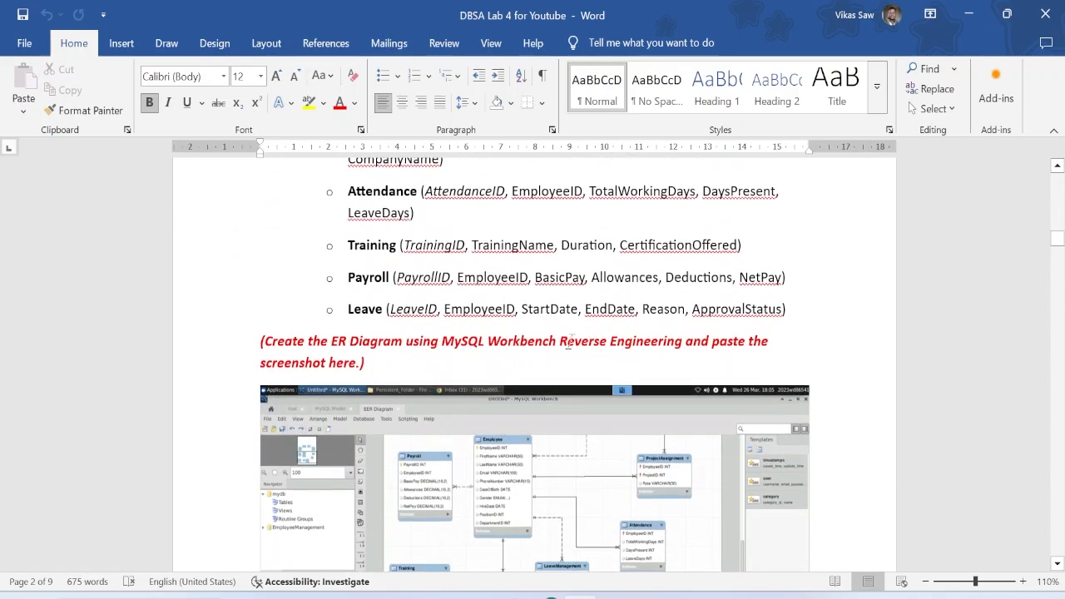
pyautogui.doubleClick(596, 341)
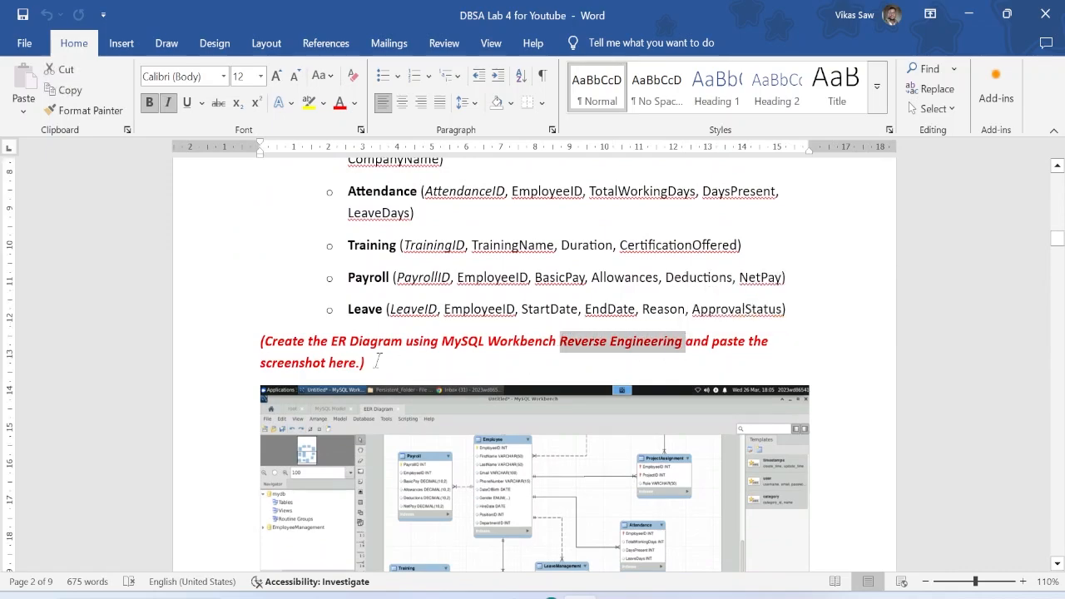
pyautogui.scroll(-3)
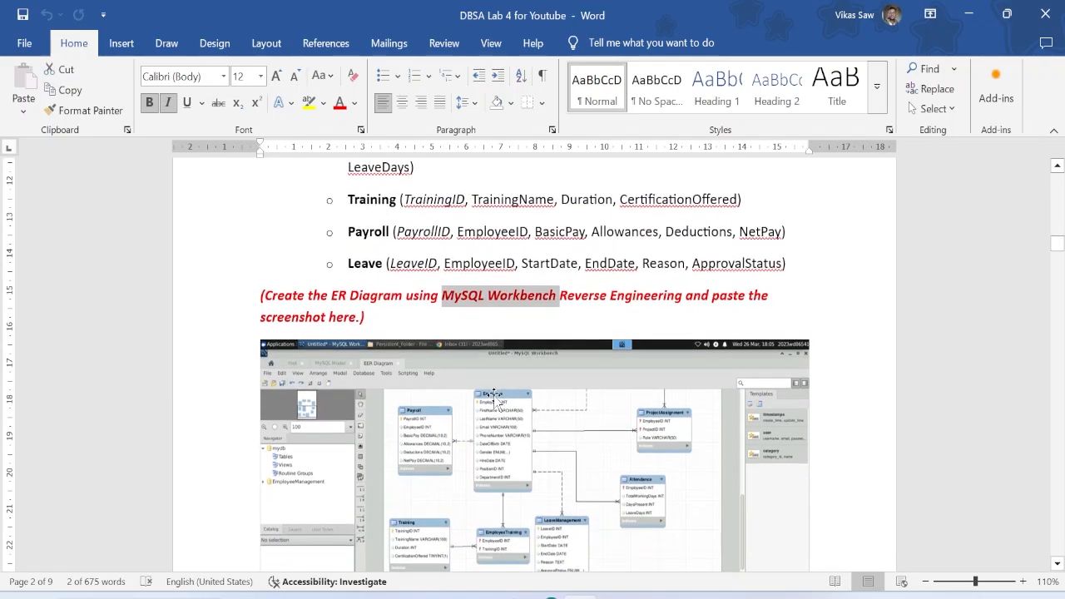
pyautogui.scroll(-3)
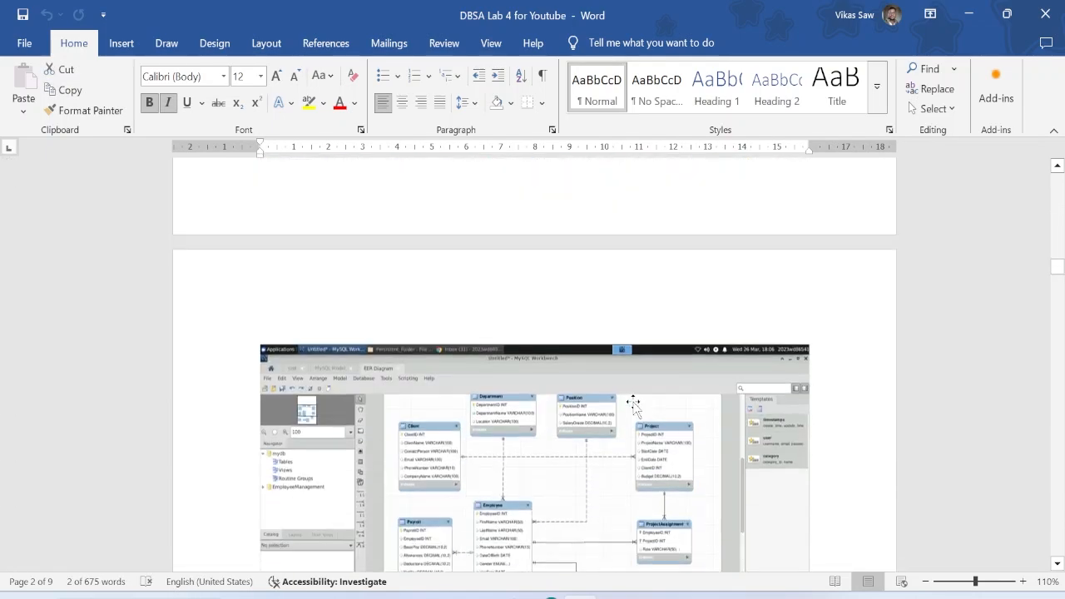
pyautogui.scroll(-3)
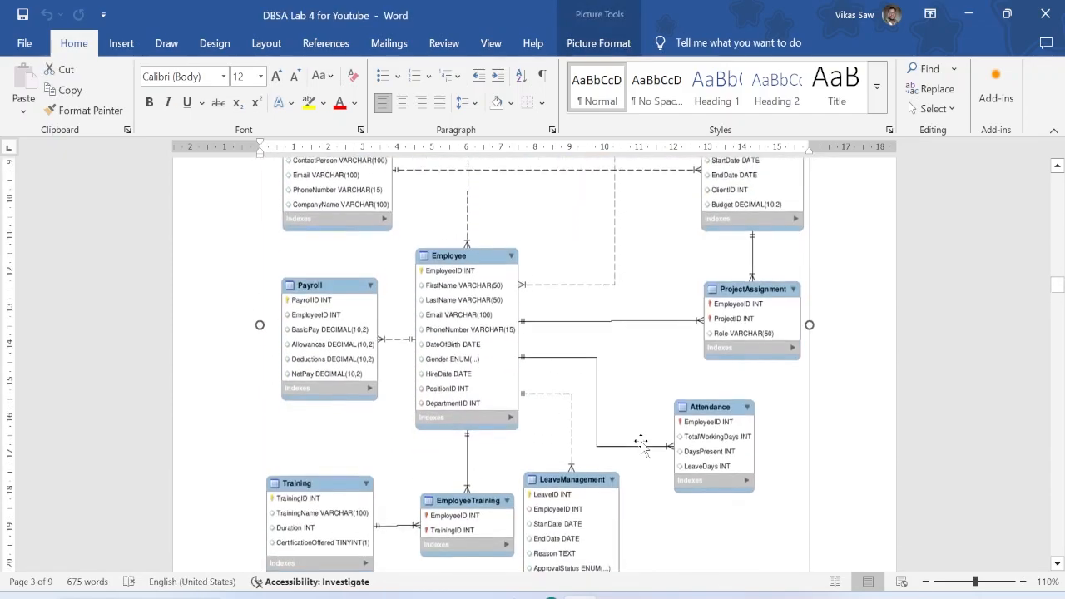
pyautogui.scroll(3)
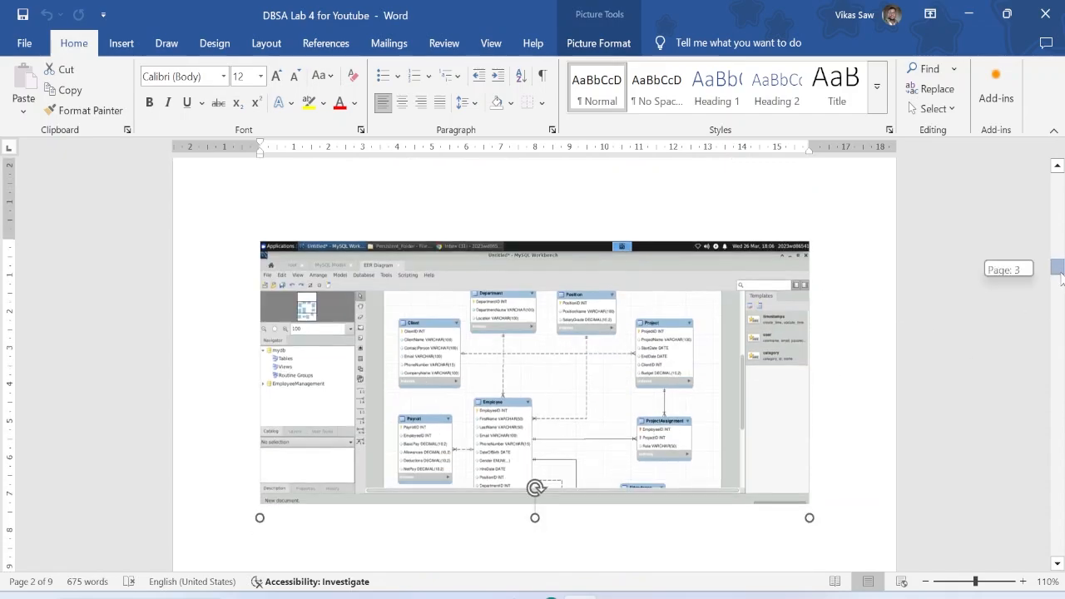
pyautogui.scroll(-3)
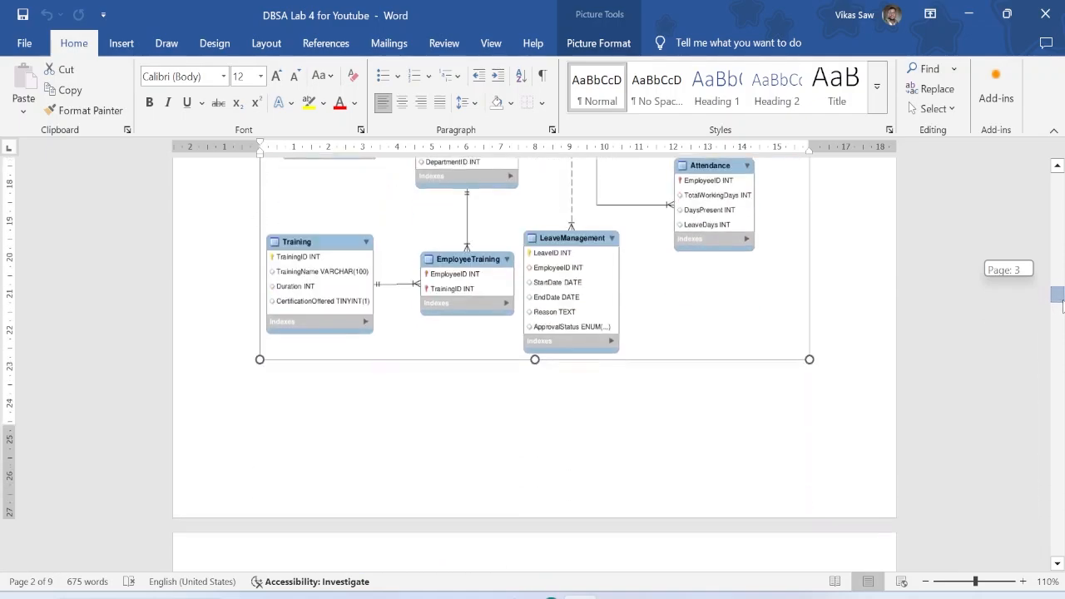
pyautogui.scroll(-3)
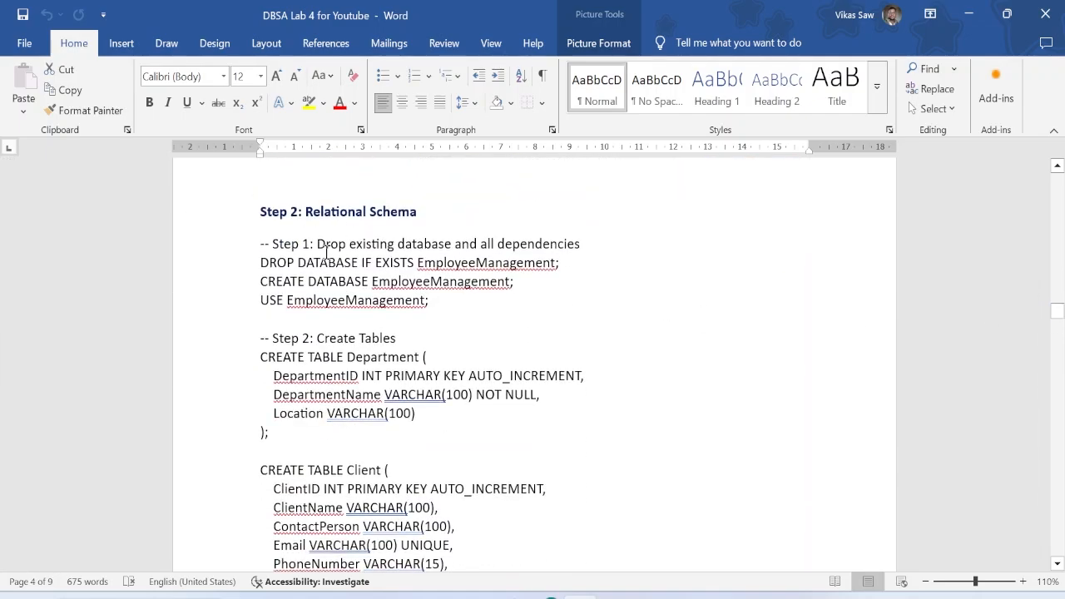
pyautogui.scroll(-3)
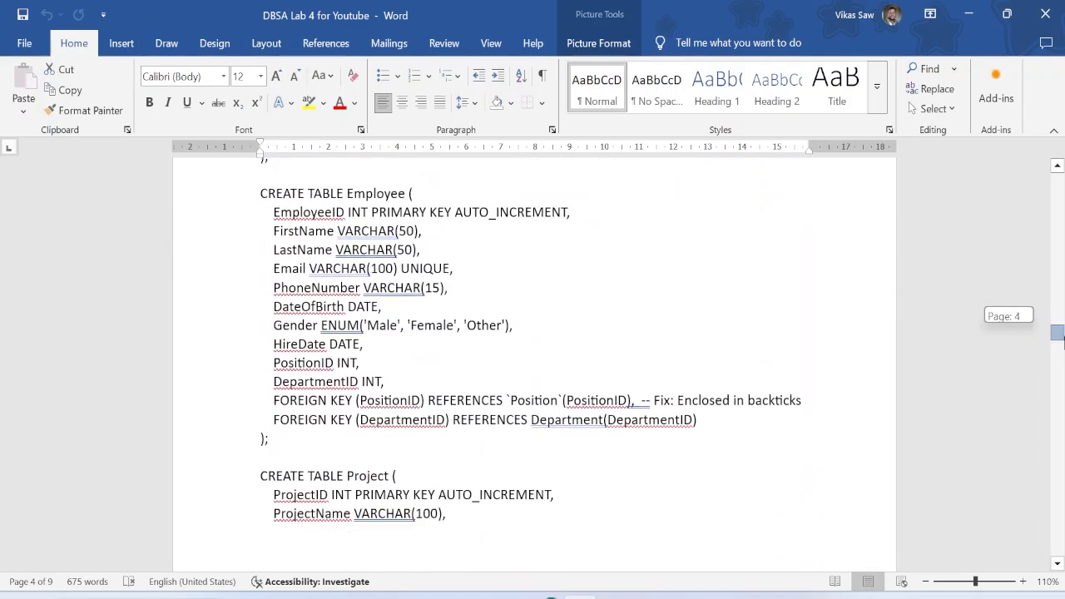
pyautogui.scroll(-3)
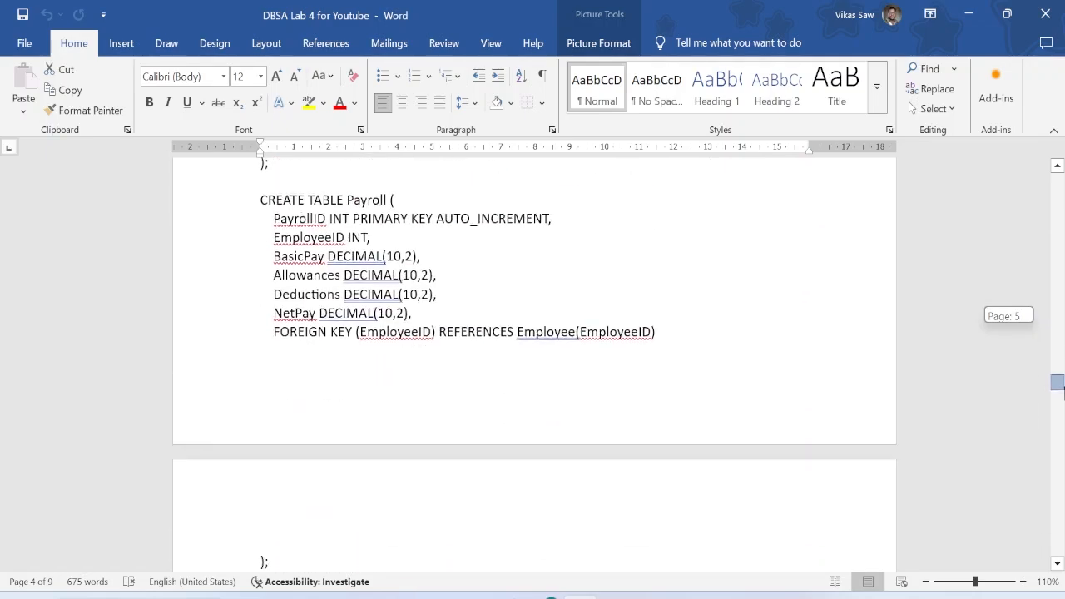
pyautogui.scroll(-3)
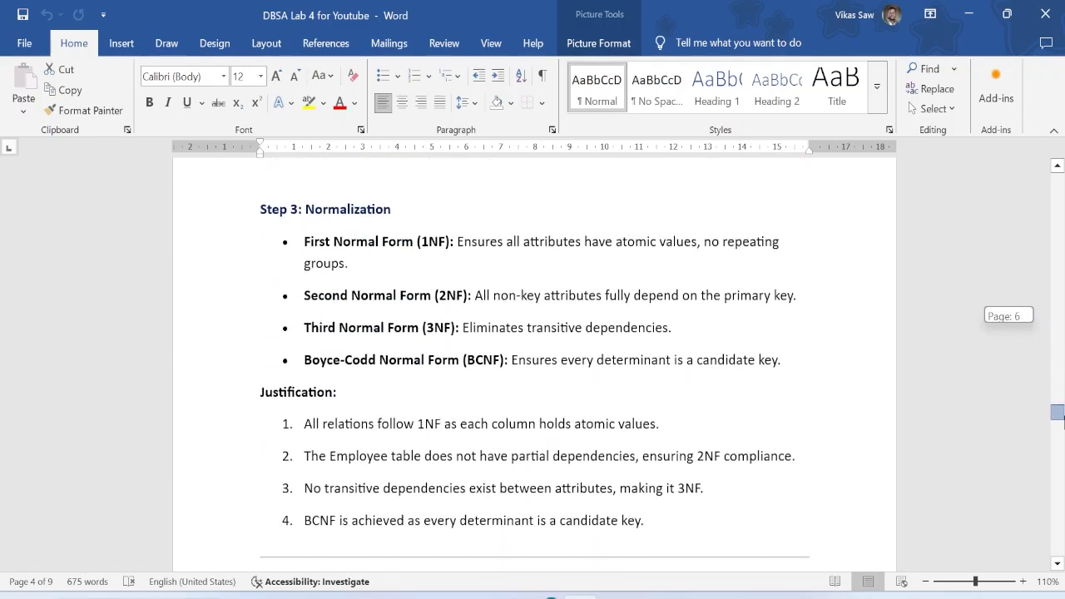
pyautogui.scroll(3)
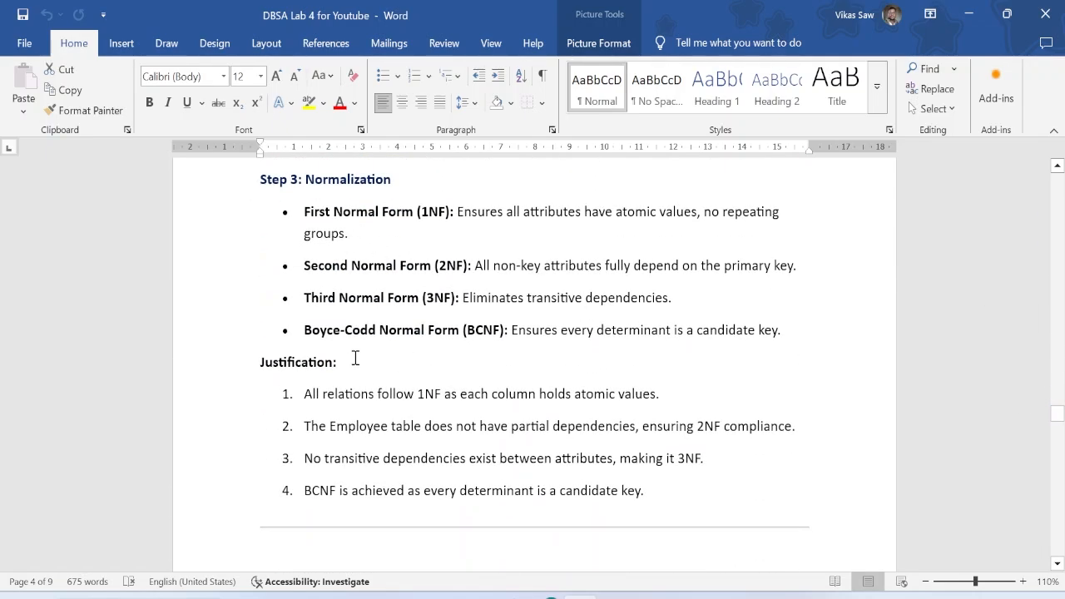
pyautogui.scroll(-3)
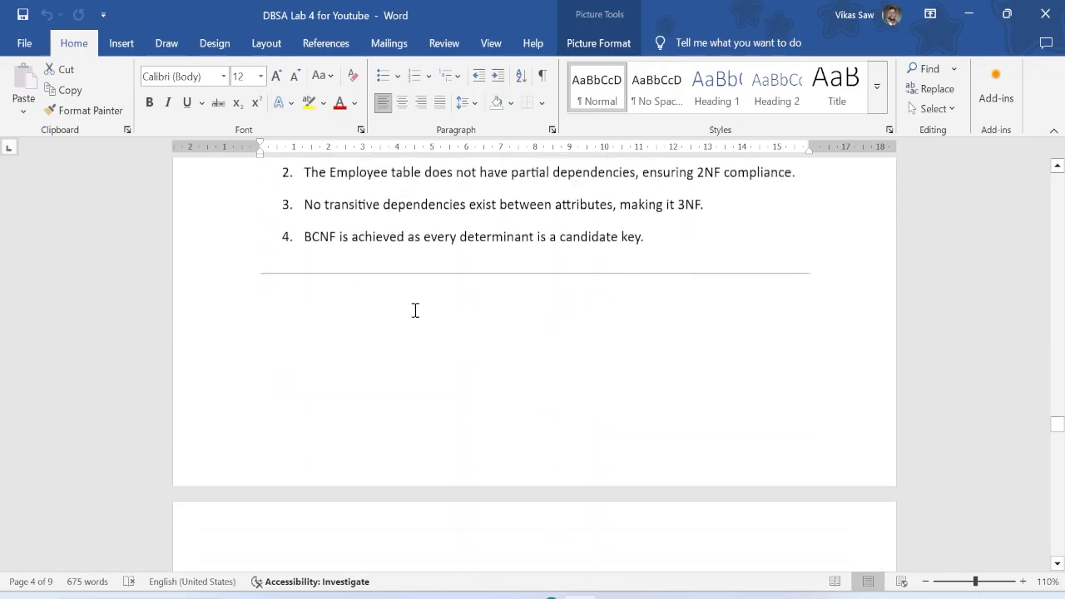
pyautogui.scroll(-3)
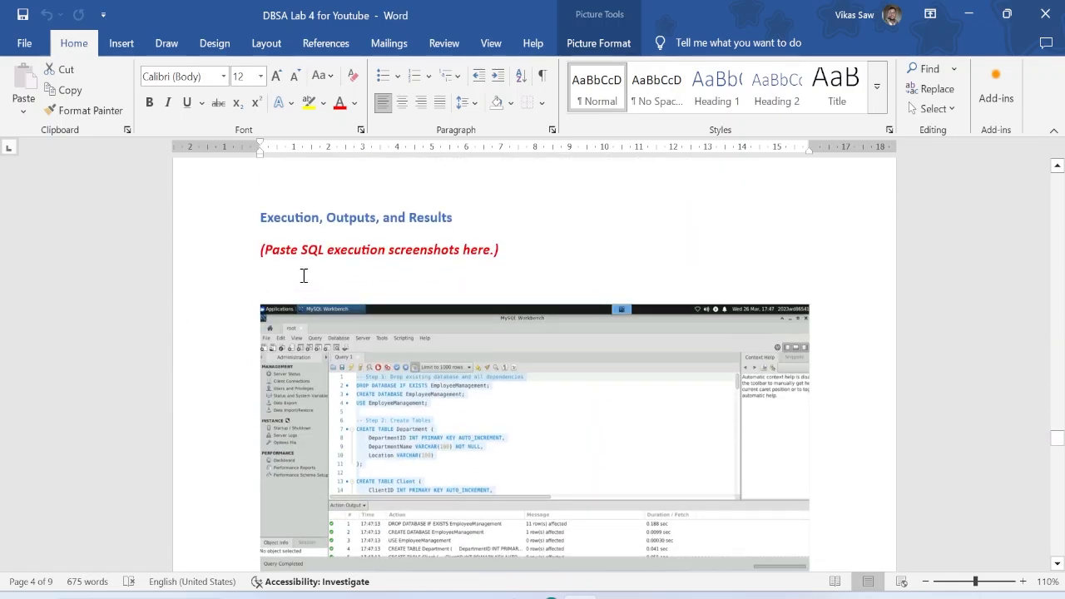
pyautogui.scroll(3)
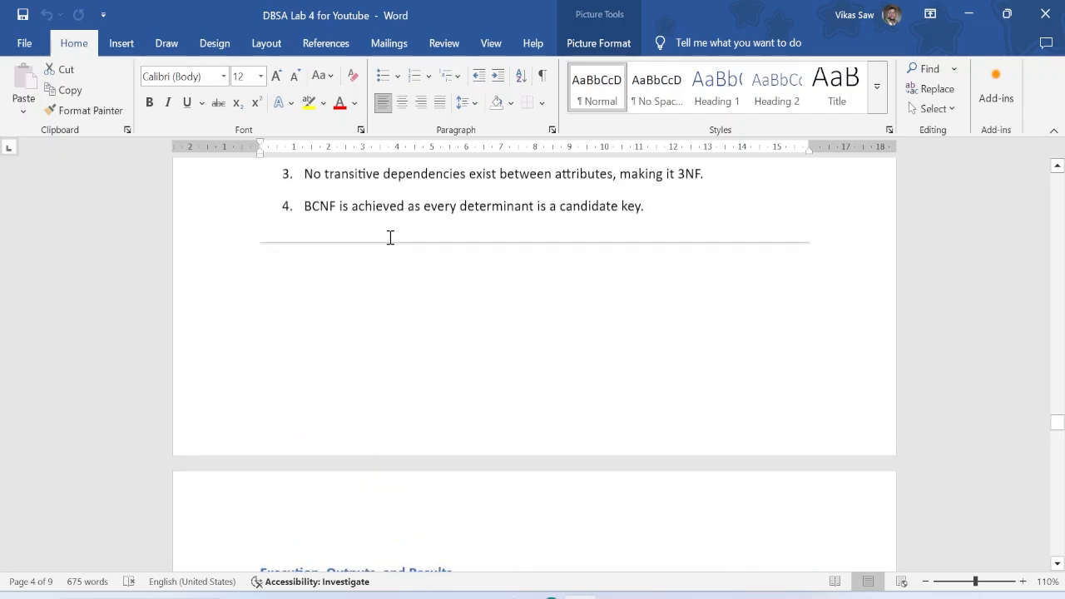
pyautogui.scroll(-3)
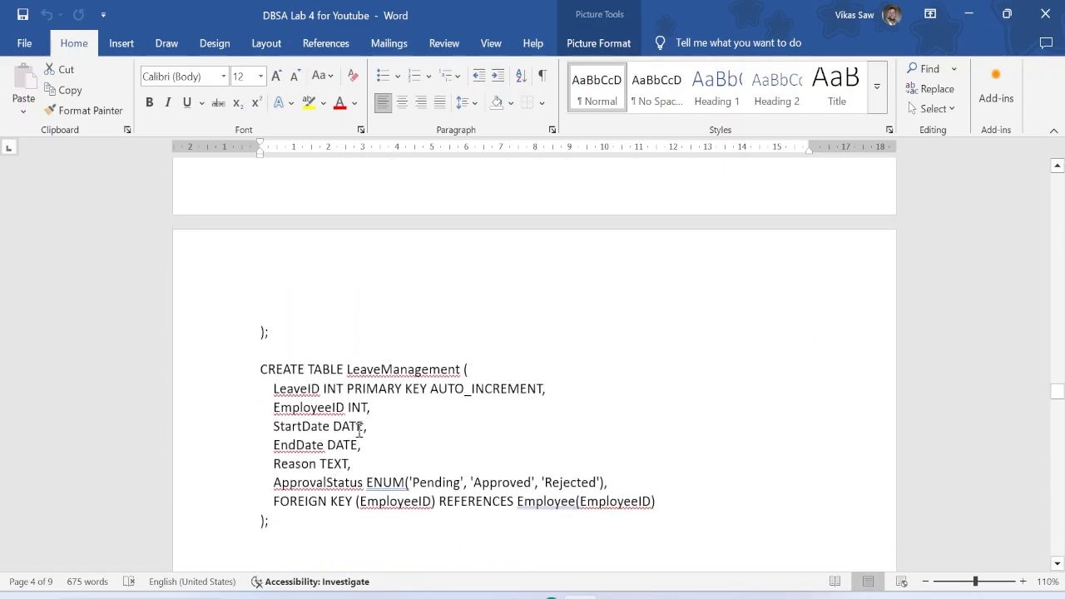
pyautogui.scroll(-3)
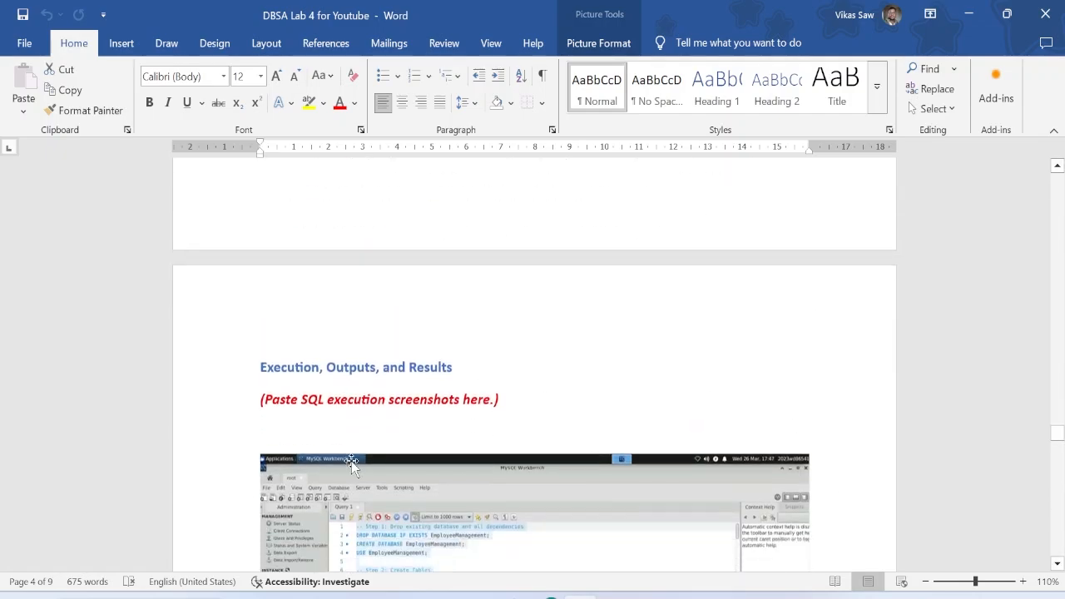
pyautogui.scroll(-3)
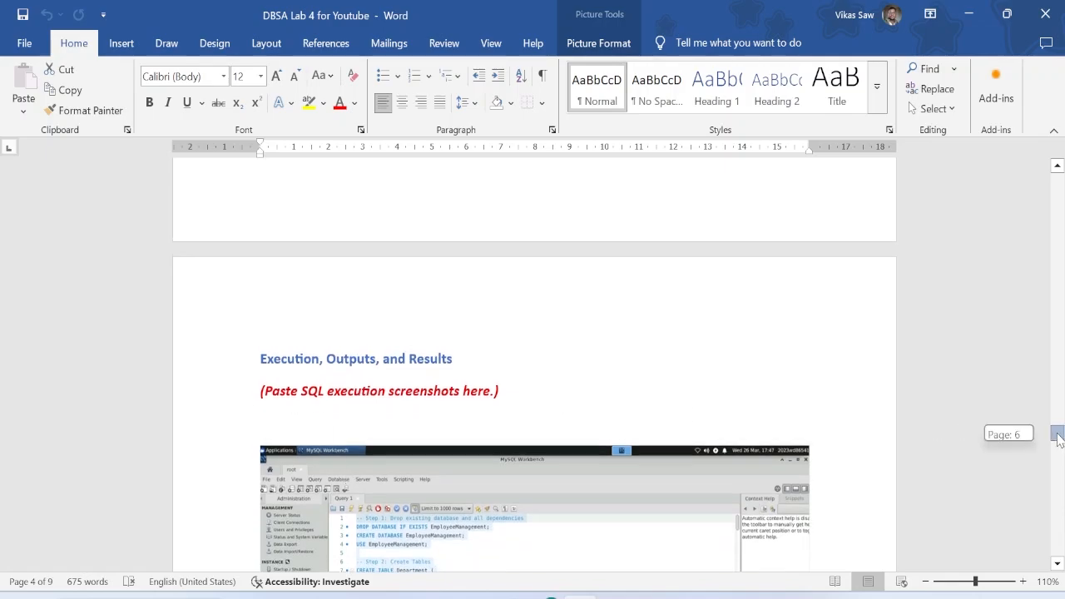
pyautogui.scroll(-3)
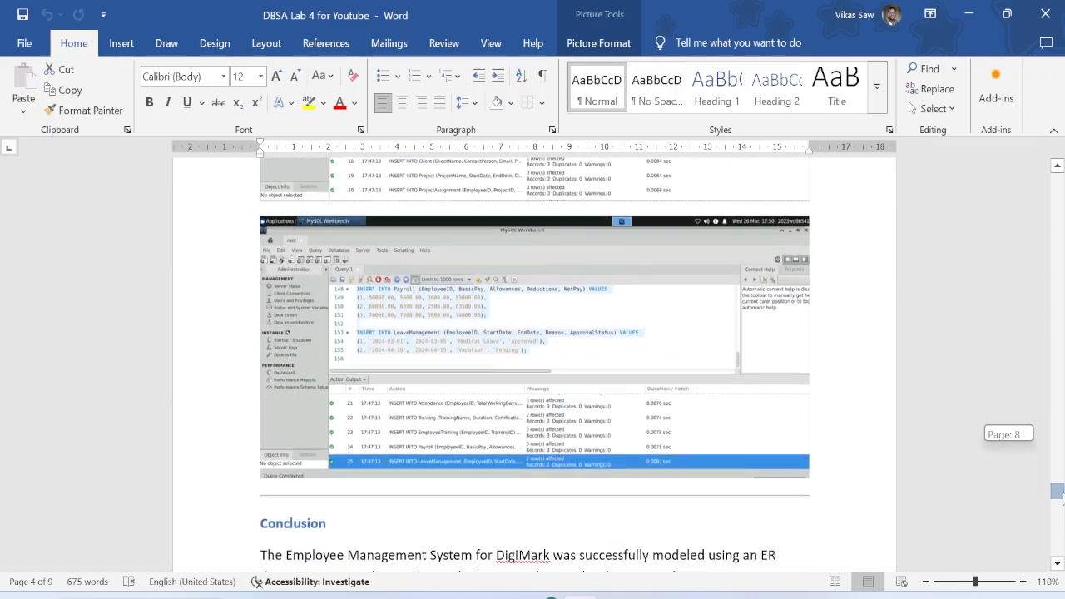
pyautogui.scroll(-3)
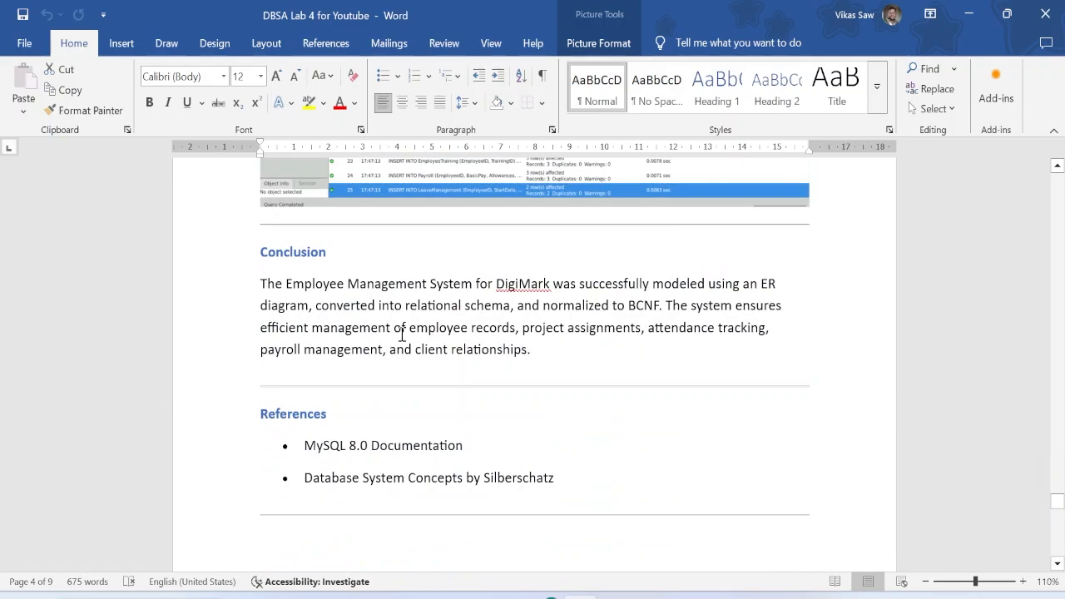
pyautogui.scroll(3)
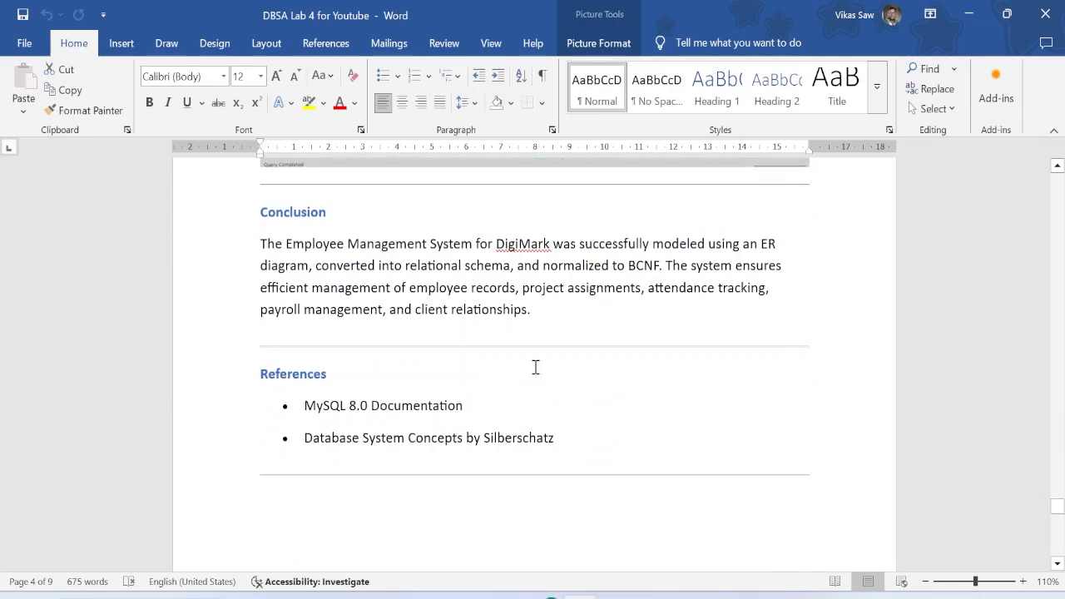
pyautogui.scroll(-3)
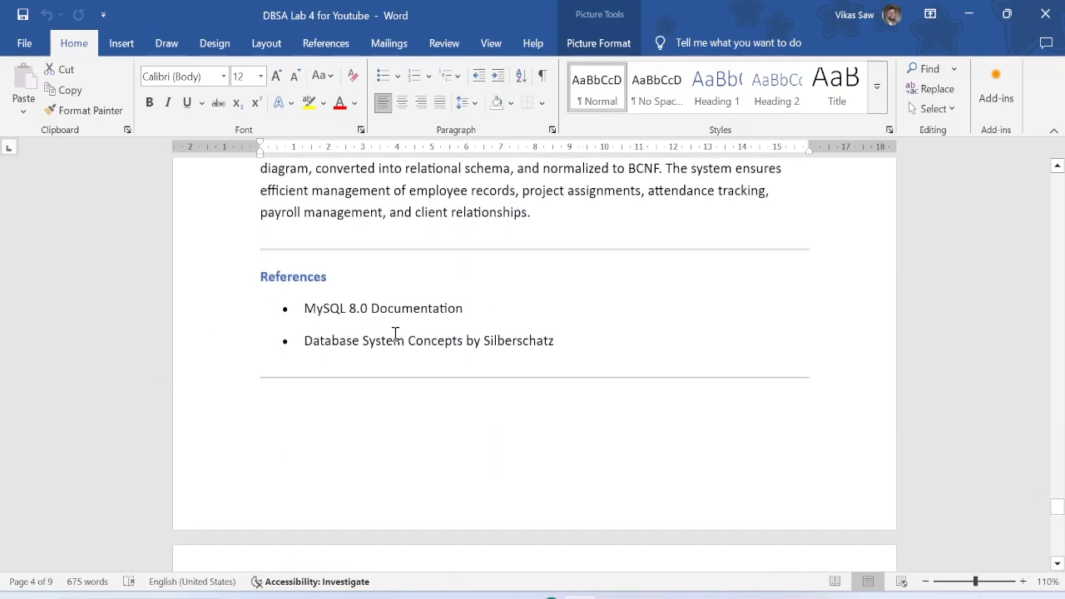
pyautogui.scroll(-3)
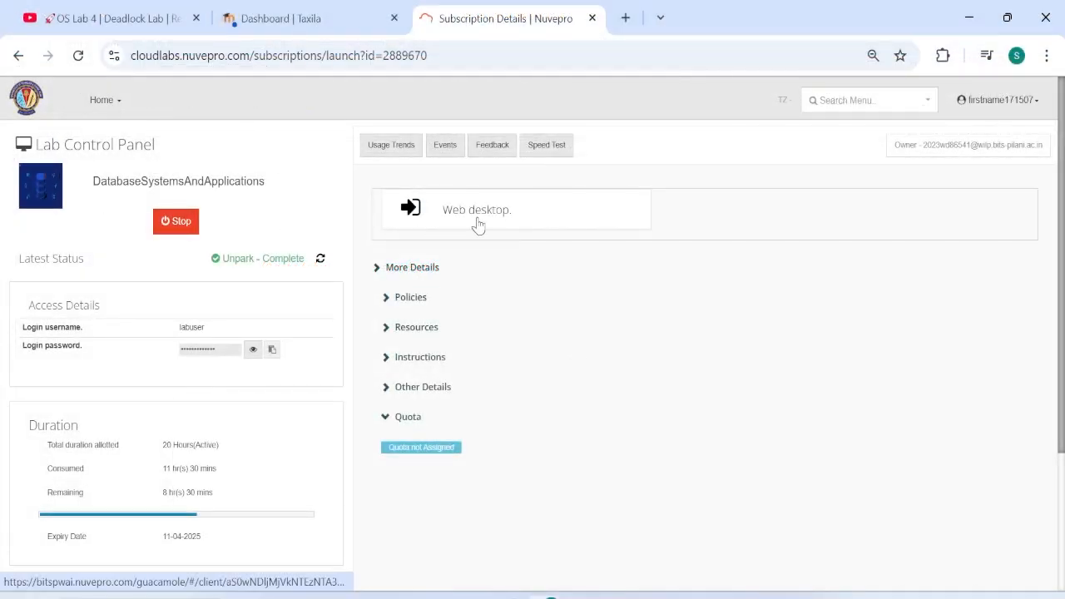
# Step: Launch the lab's Web desktop, check the session user name, and show the Applications menu
pyautogui.click(476, 210)
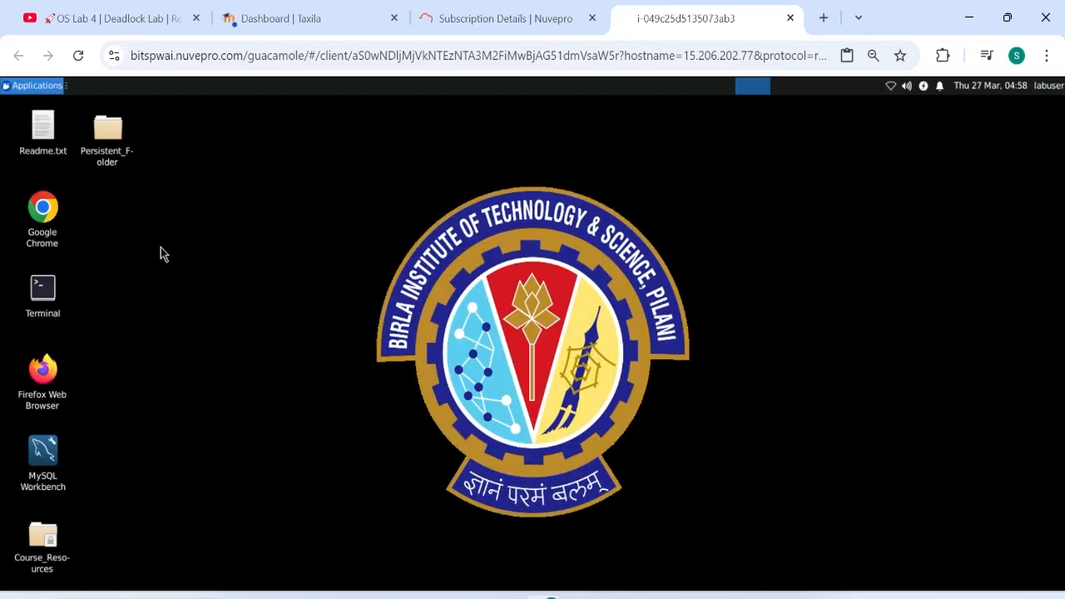
pyautogui.click(33, 85)
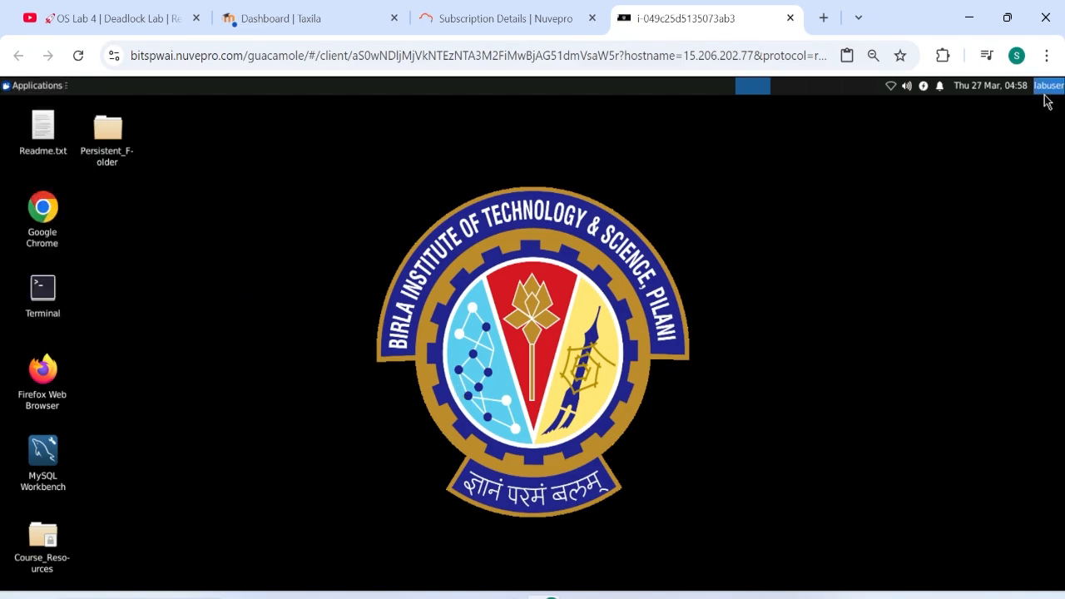
pyautogui.click(1048, 85)
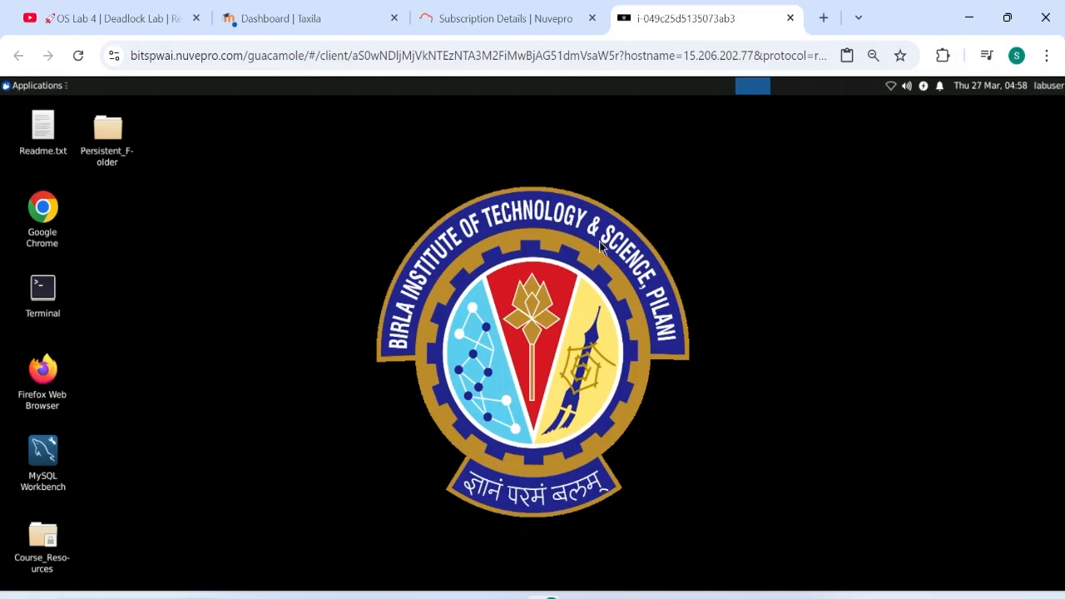
pyautogui.click(33, 85)
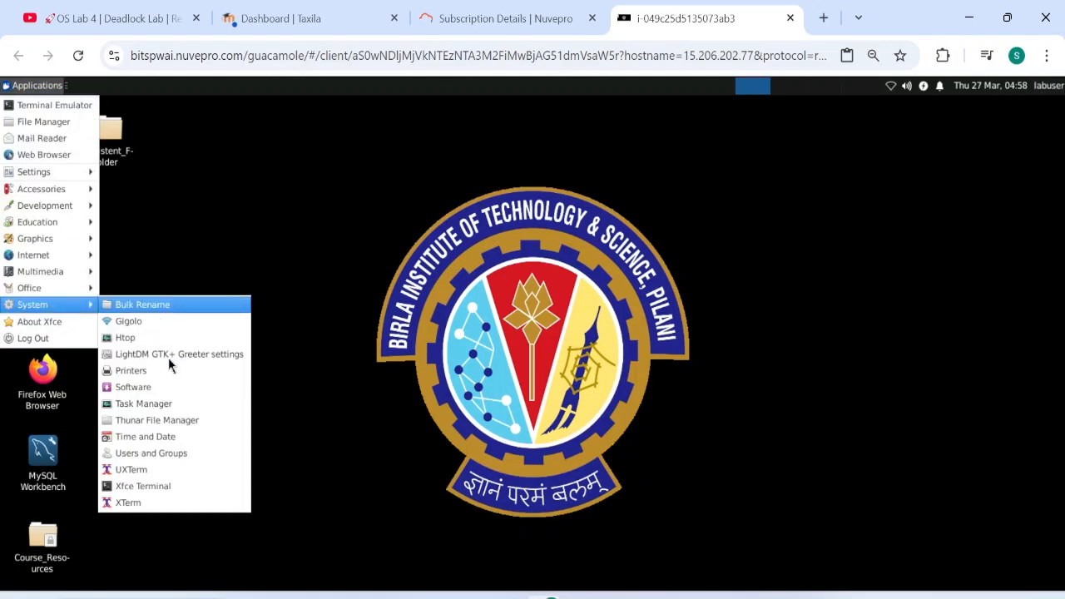
# Step: In Users and Groups, start changing labuser's full name and enter 2023wd12345
pyautogui.click(382, 363)
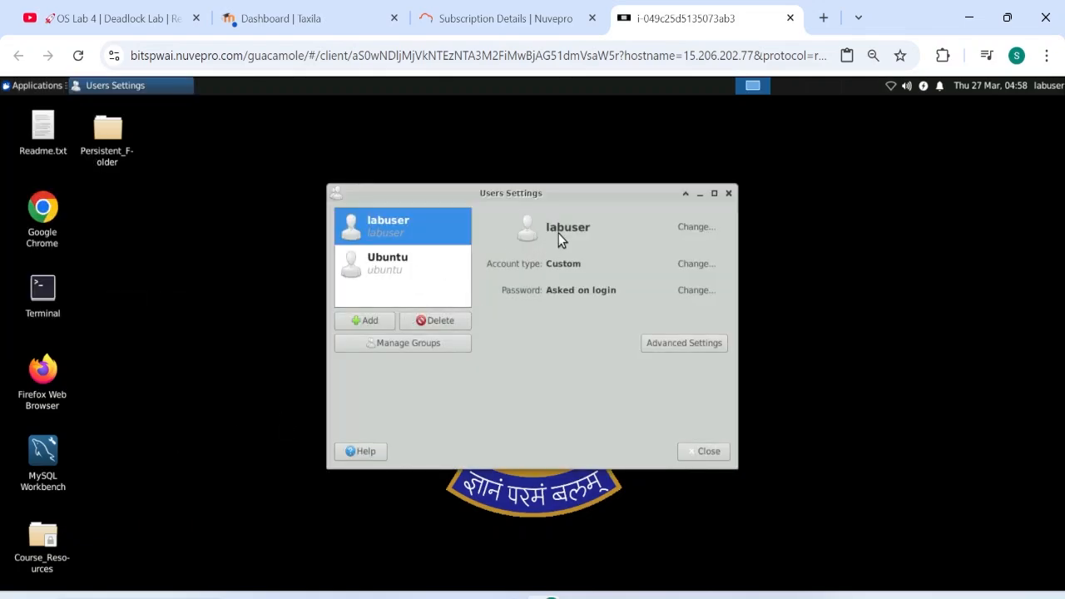
pyautogui.moveTo(696, 226)
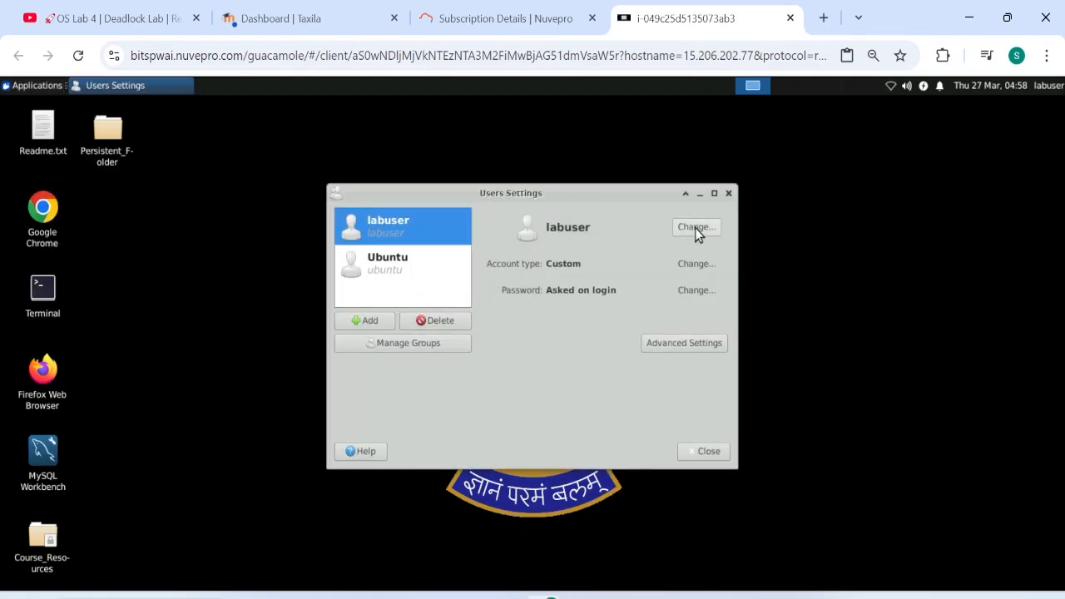
pyautogui.click(696, 226)
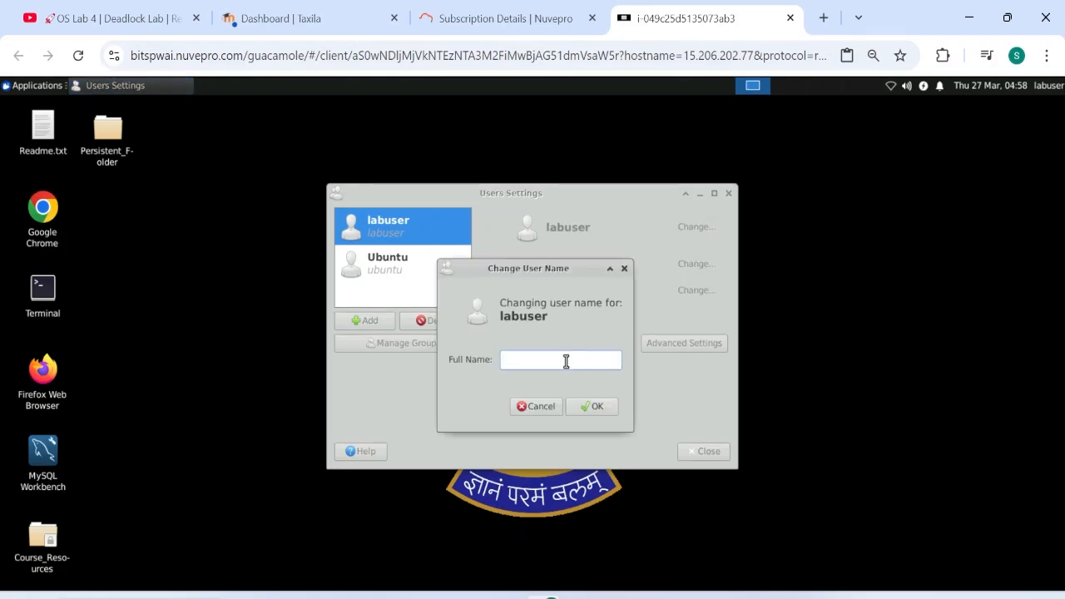
pyautogui.write('2023w')
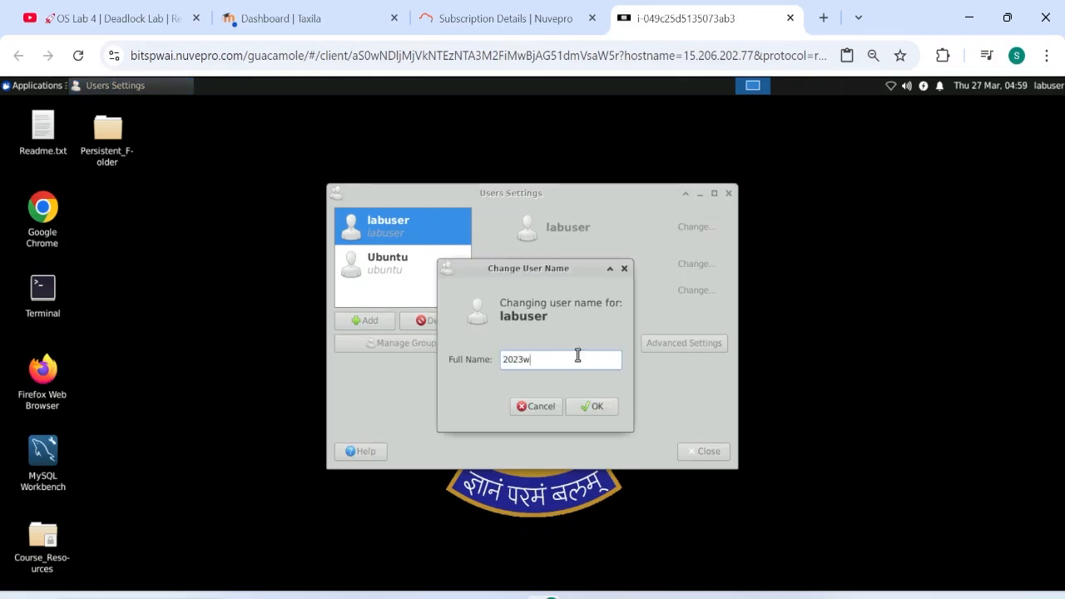
pyautogui.write('d')
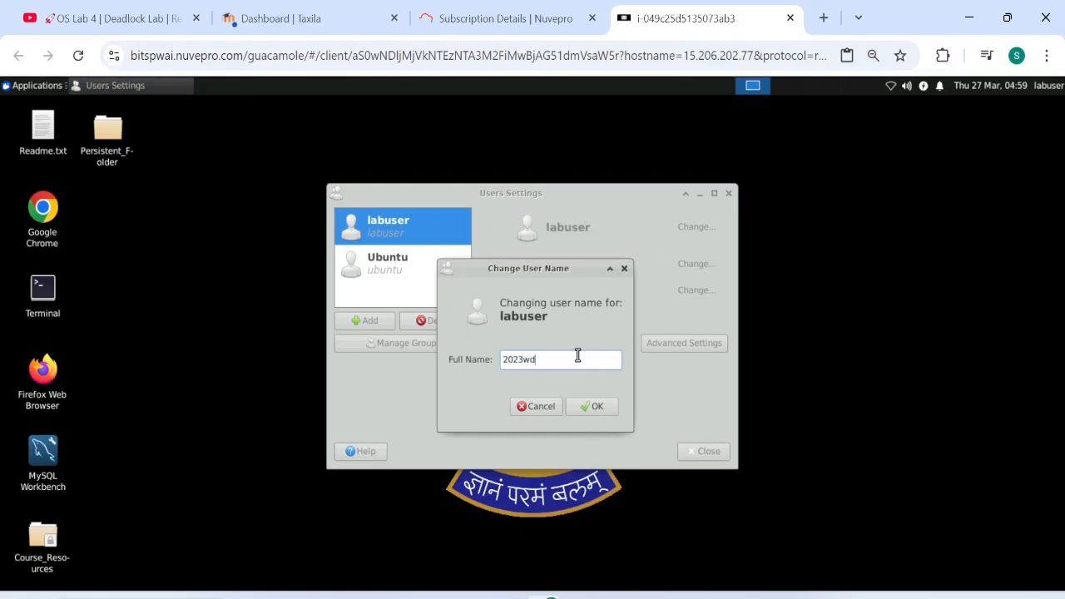
pyautogui.write('12345')
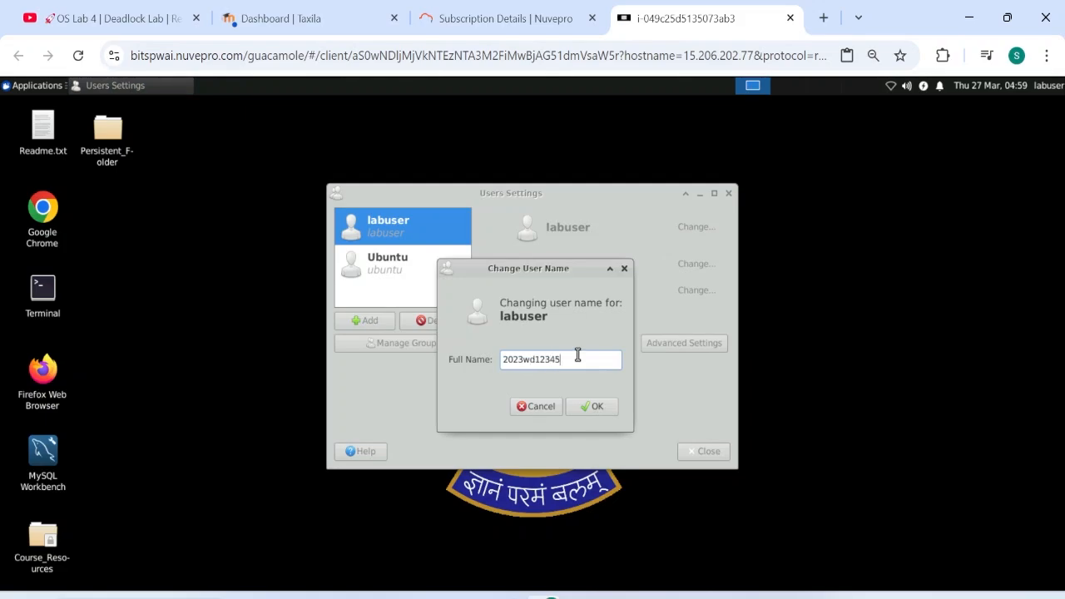
# Step: Confirm 2023wd12345 as labuser's new full name
pyautogui.tripleClick(533, 360)
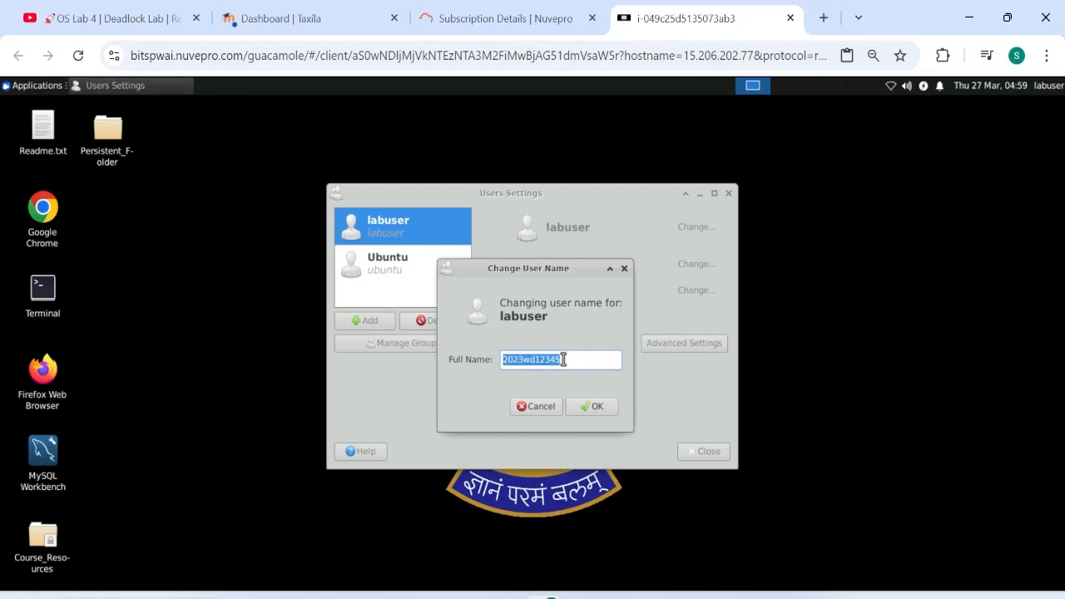
pyautogui.click(558, 360)
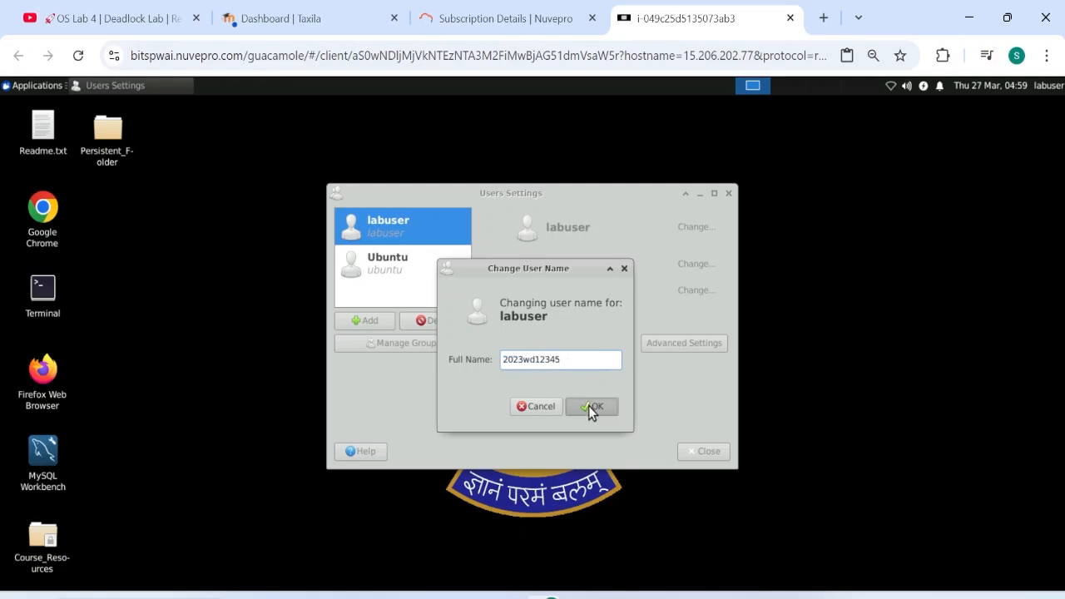
pyautogui.click(593, 406)
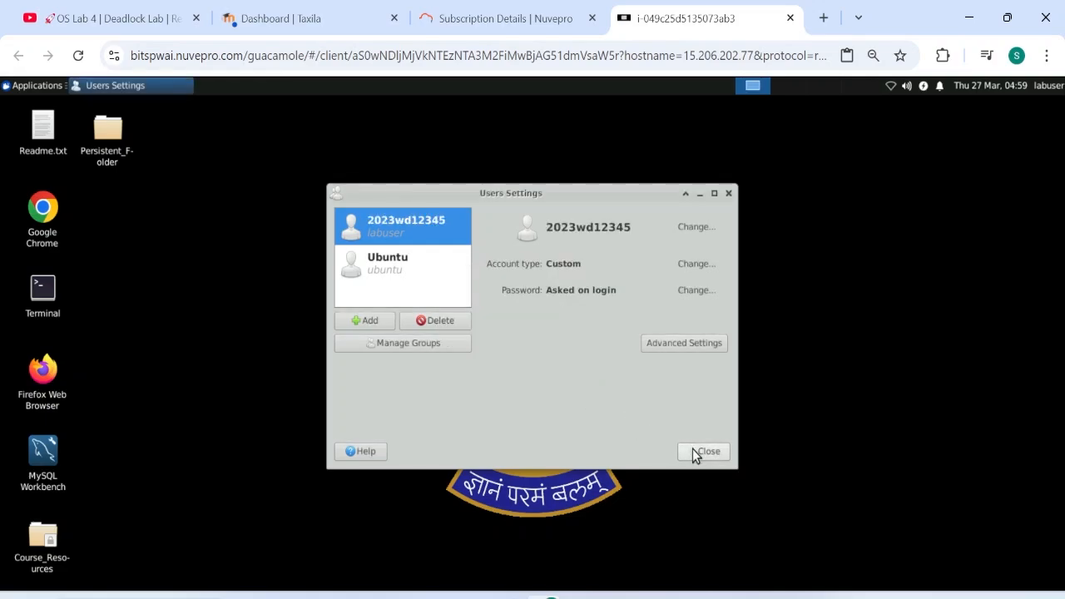
pyautogui.click(702, 451)
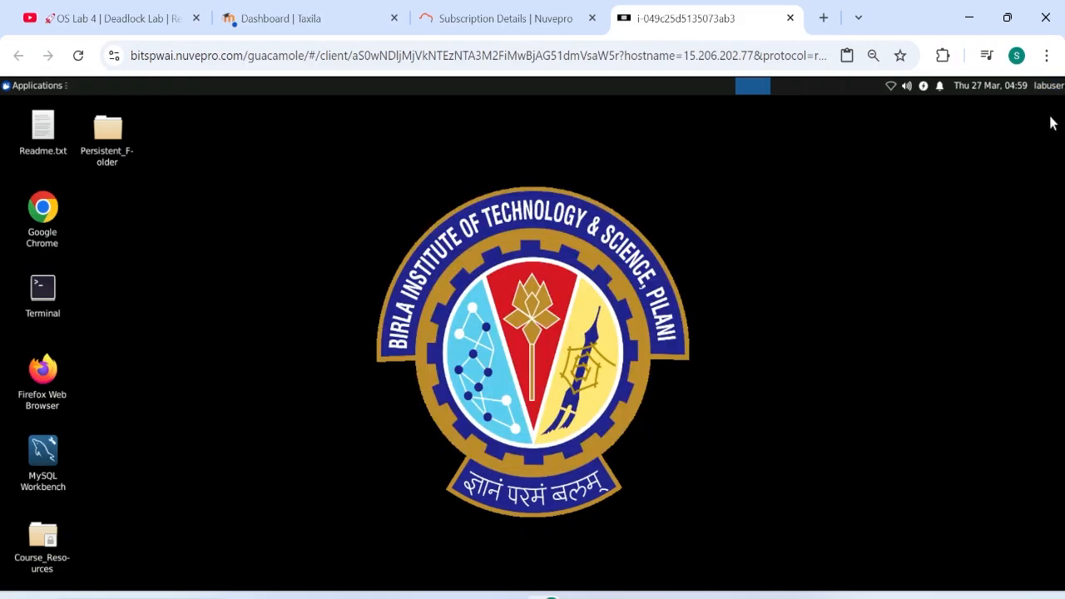
pyautogui.click(1049, 84)
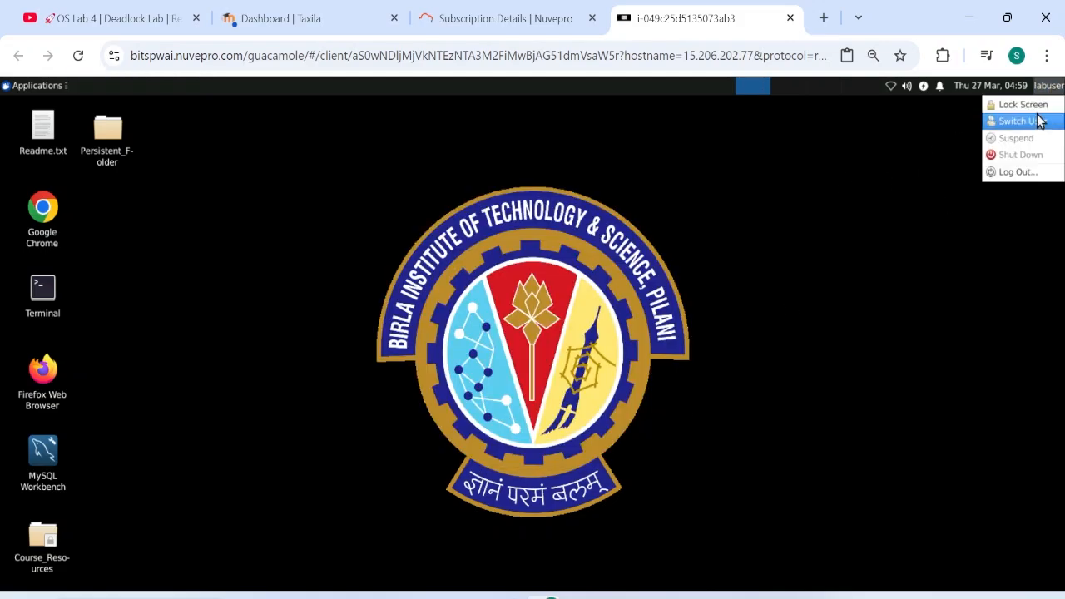
pyautogui.click(1015, 172)
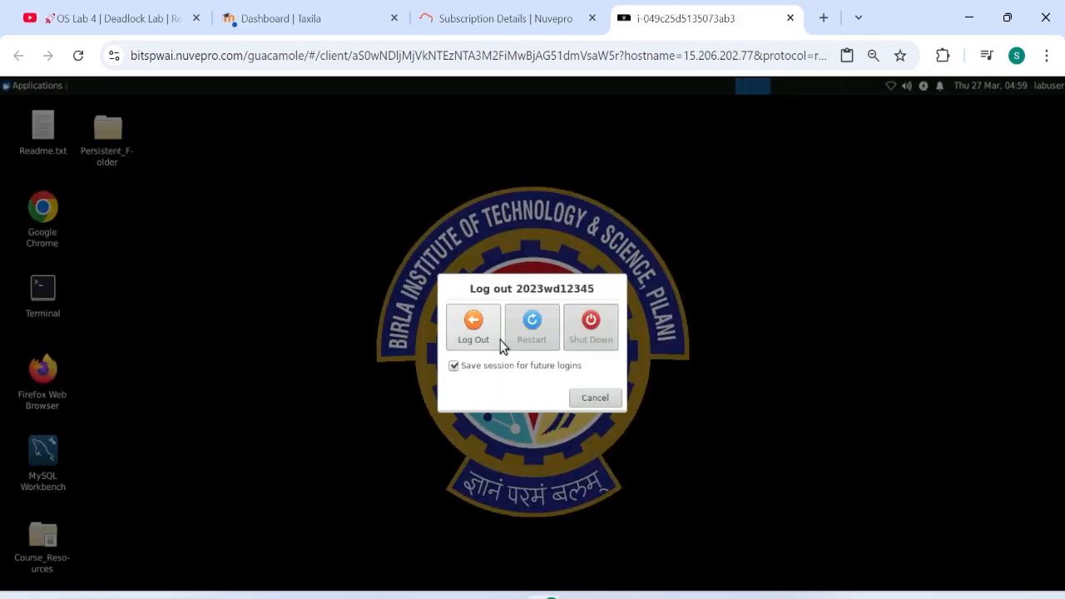
pyautogui.moveTo(486, 348)
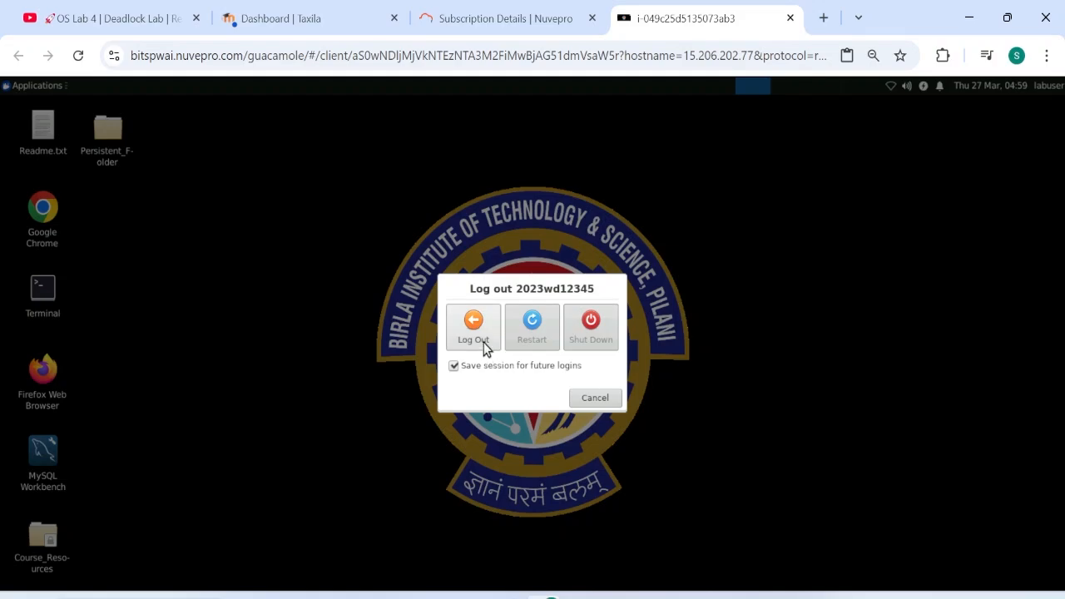
pyautogui.click(473, 324)
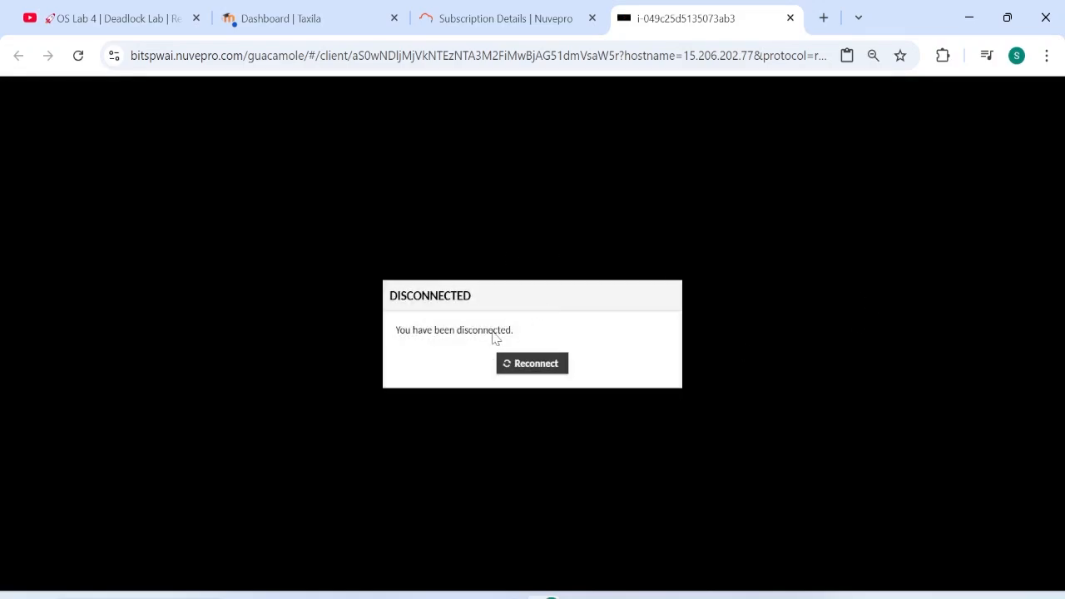
pyautogui.click(533, 363)
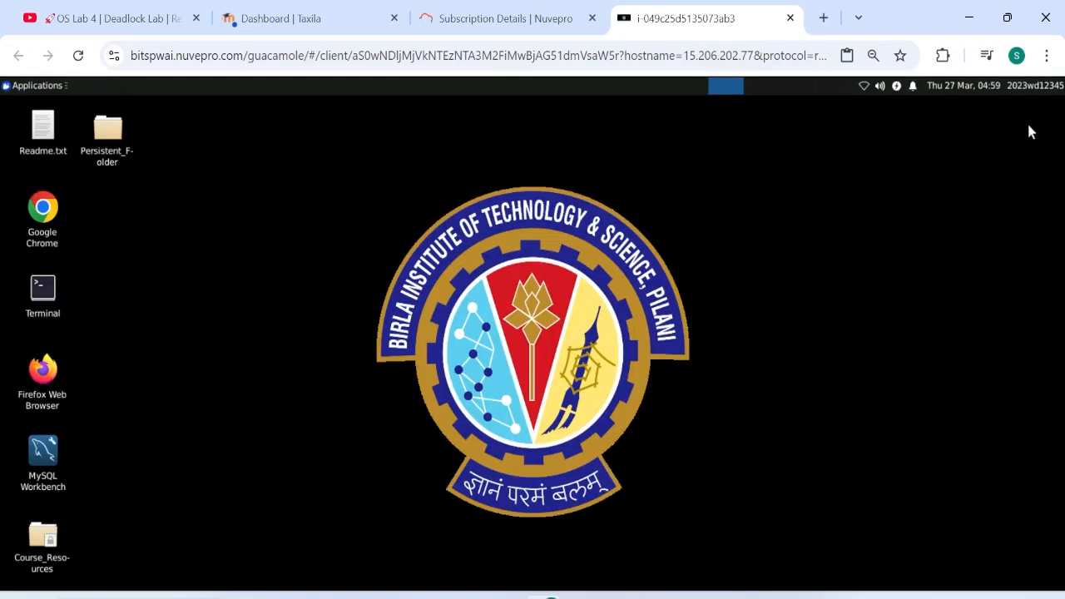
pyautogui.moveTo(1038, 107)
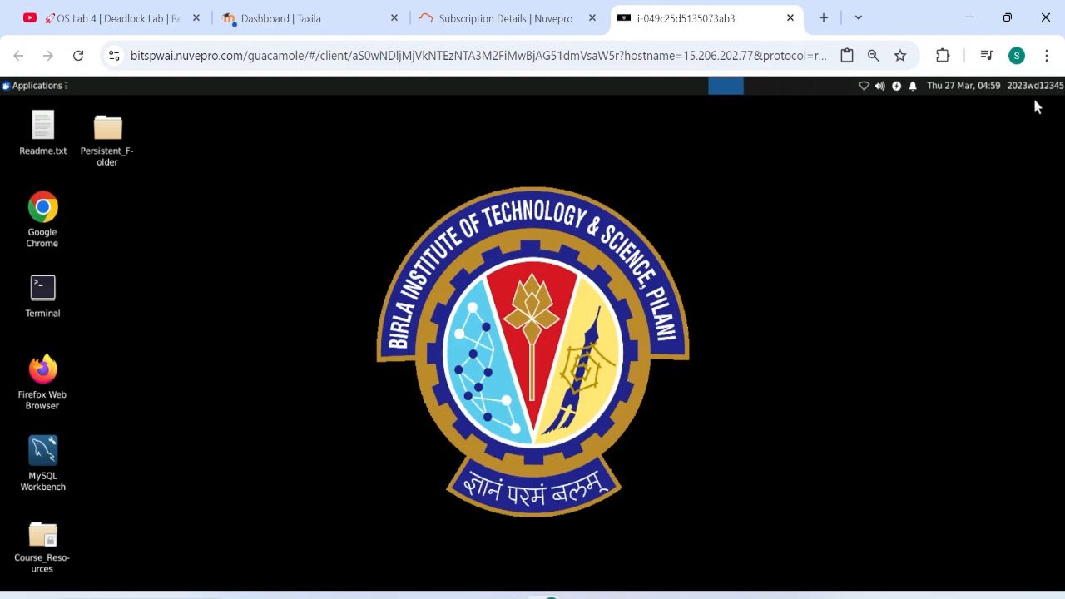
pyautogui.moveTo(231, 357)
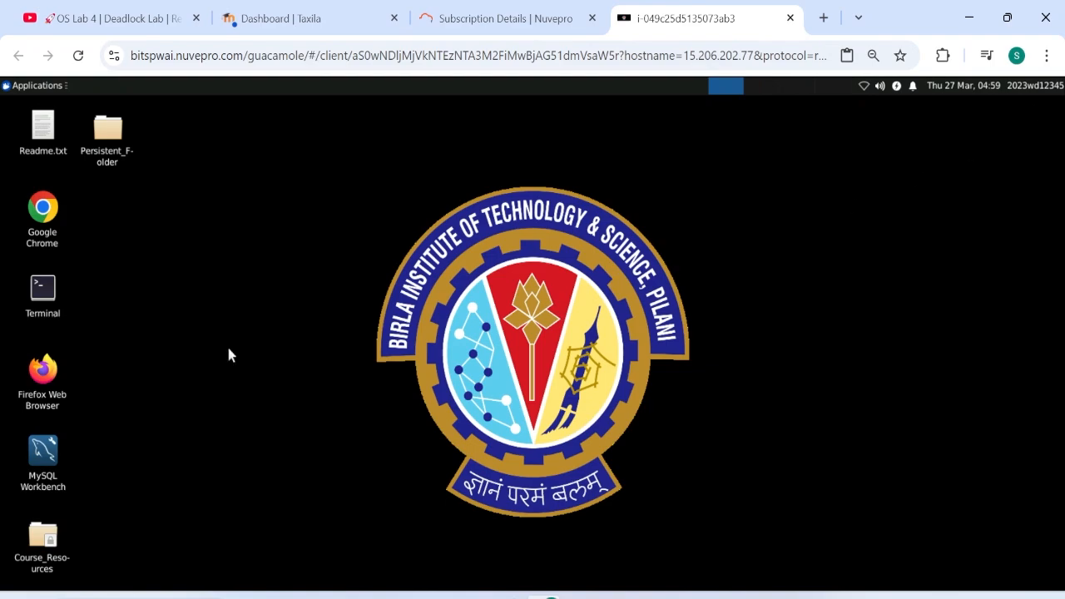
pyautogui.moveTo(113, 436)
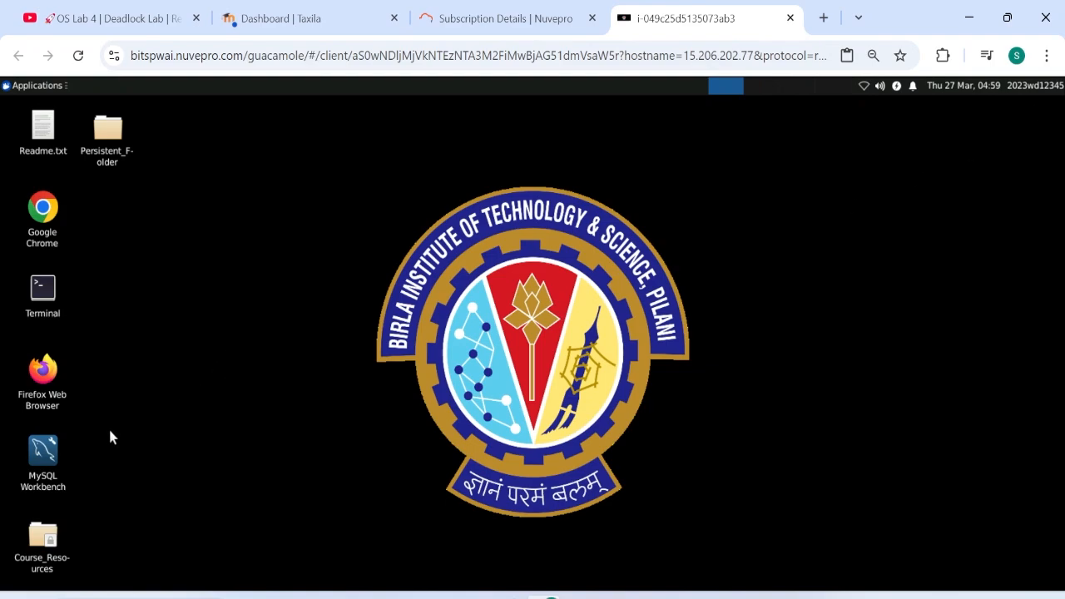
pyautogui.moveTo(1039, 116)
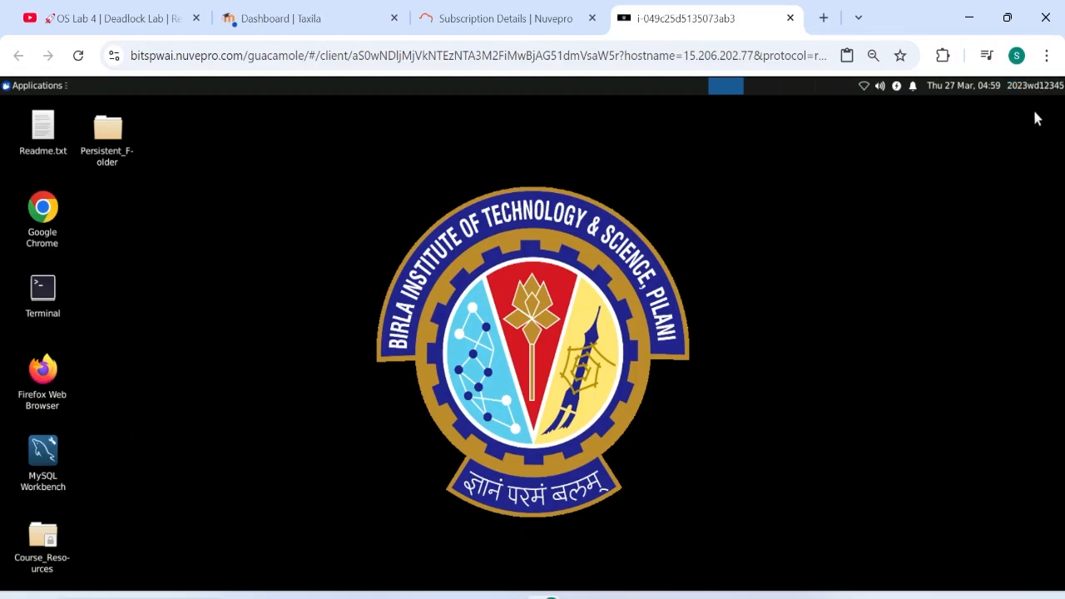
pyautogui.moveTo(47, 463)
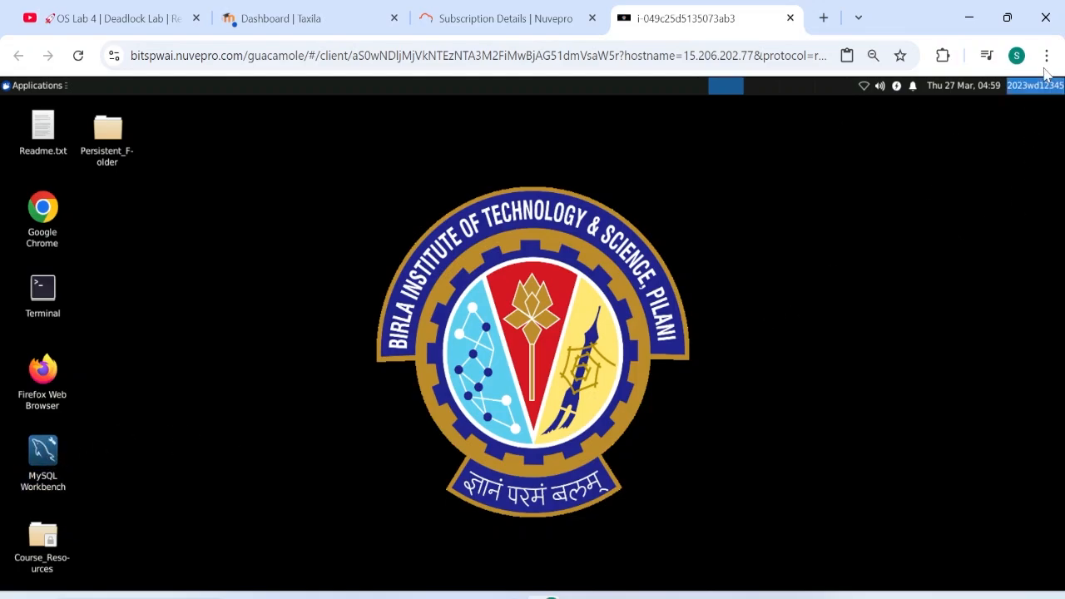
pyautogui.moveTo(509, 330)
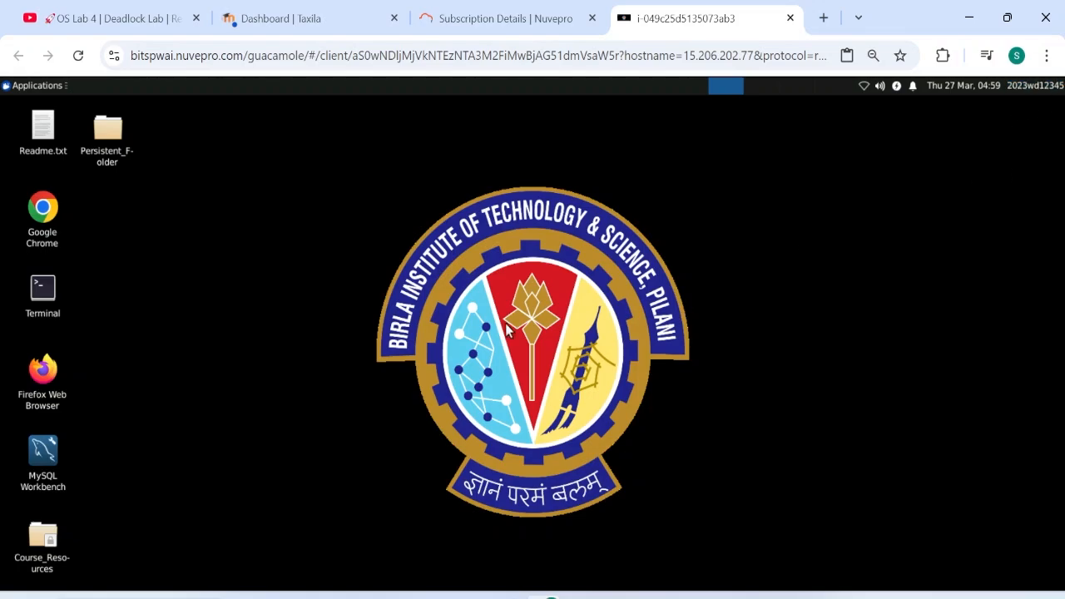
pyautogui.moveTo(40, 466)
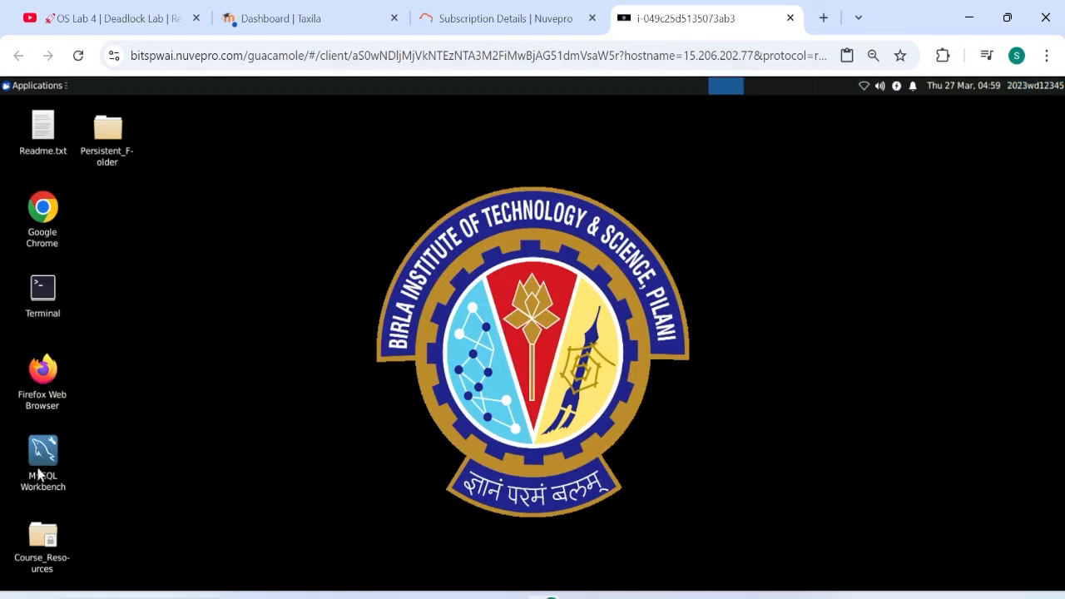
pyautogui.moveTo(44, 130)
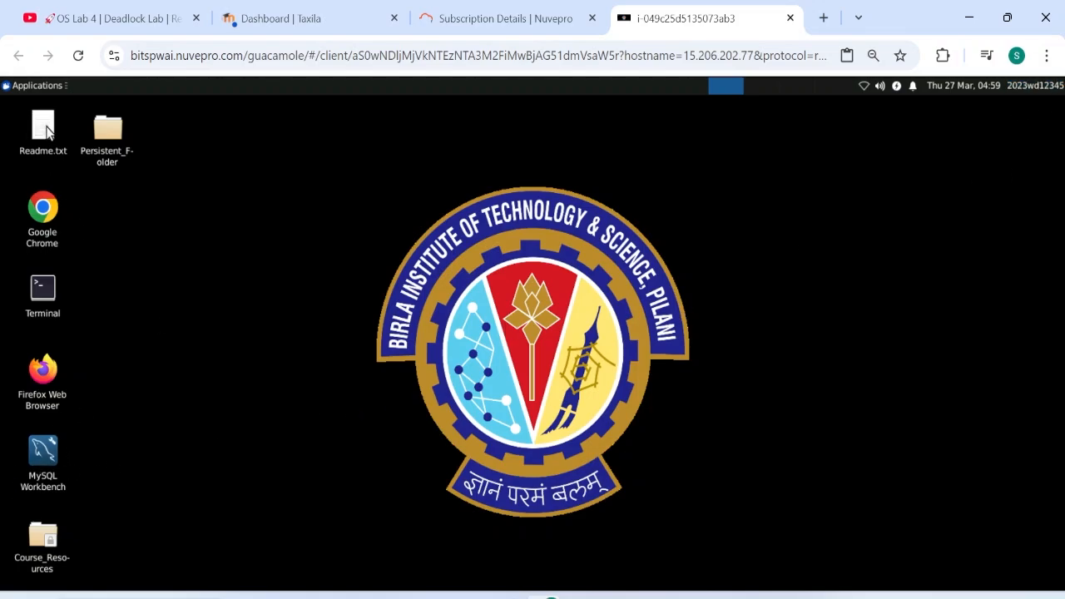
pyautogui.doubleClick(43, 130)
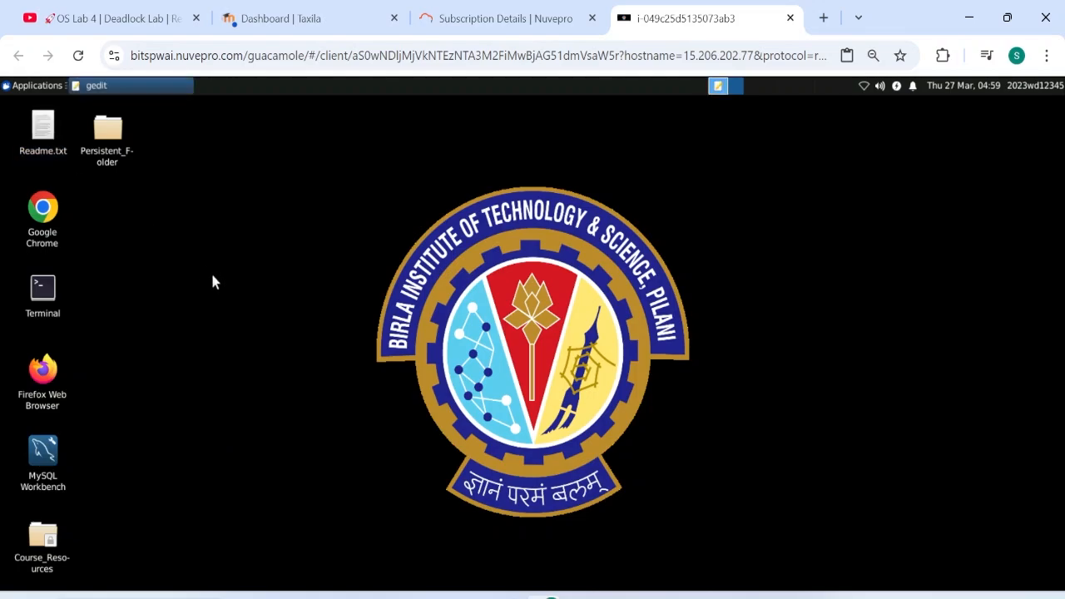
pyautogui.doubleClick(42, 129)
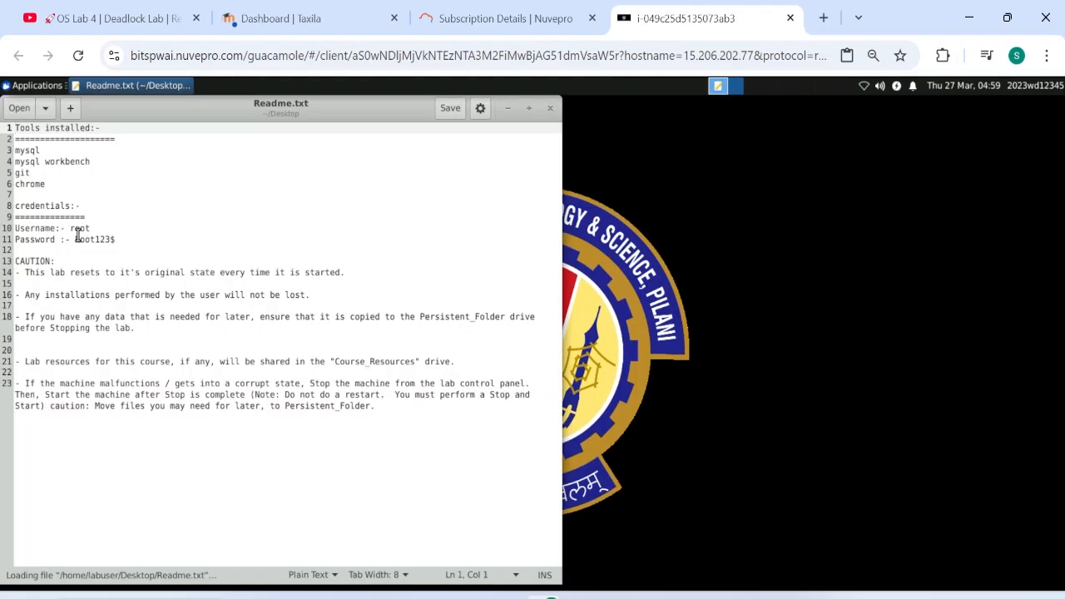
pyautogui.doubleClick(97, 240)
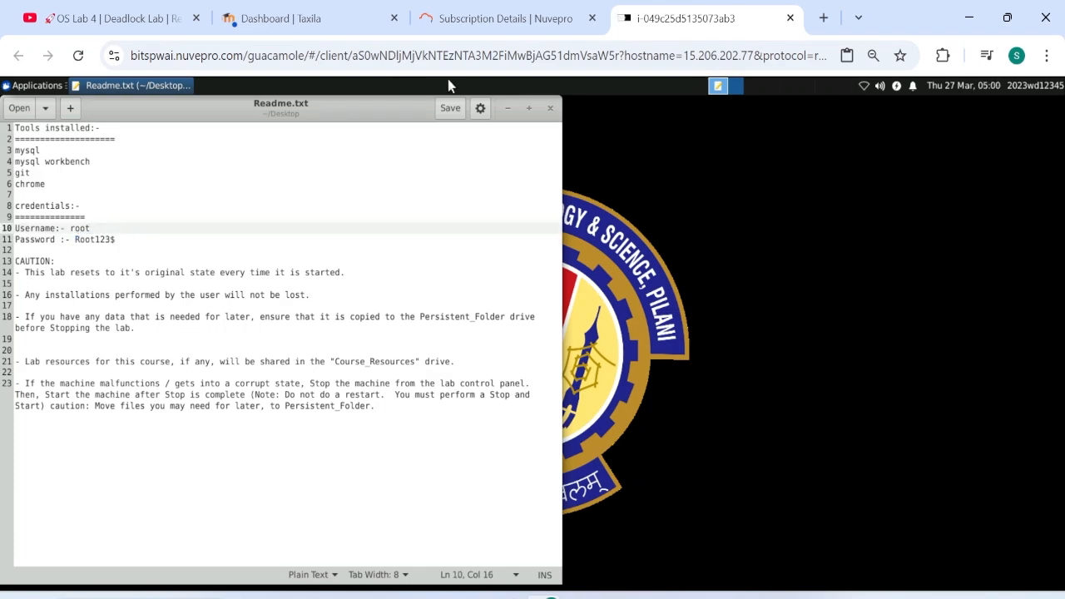
pyautogui.moveTo(549, 110)
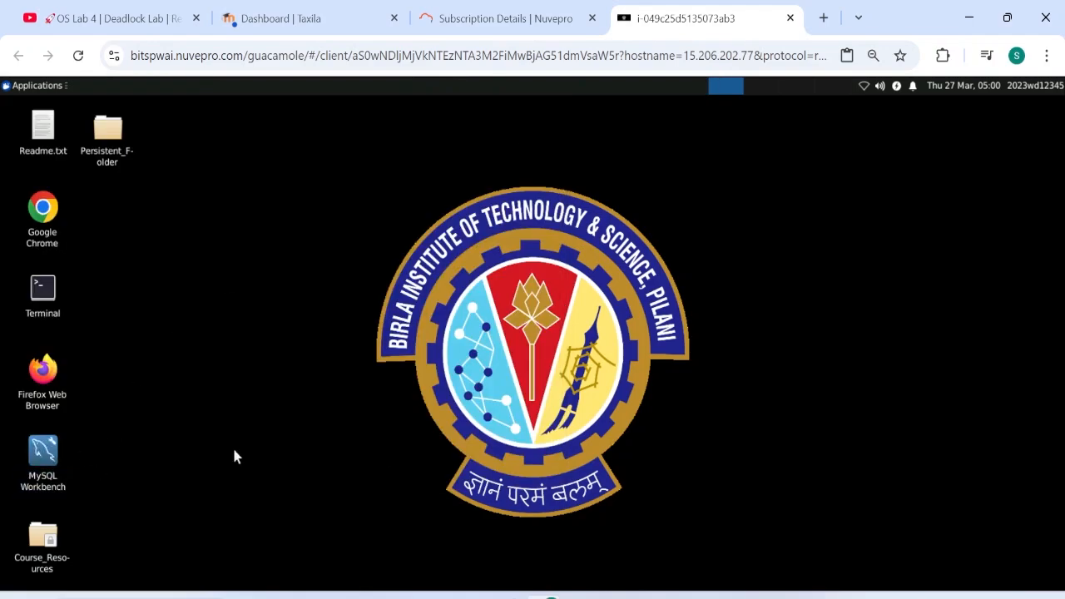
pyautogui.moveTo(383, 457)
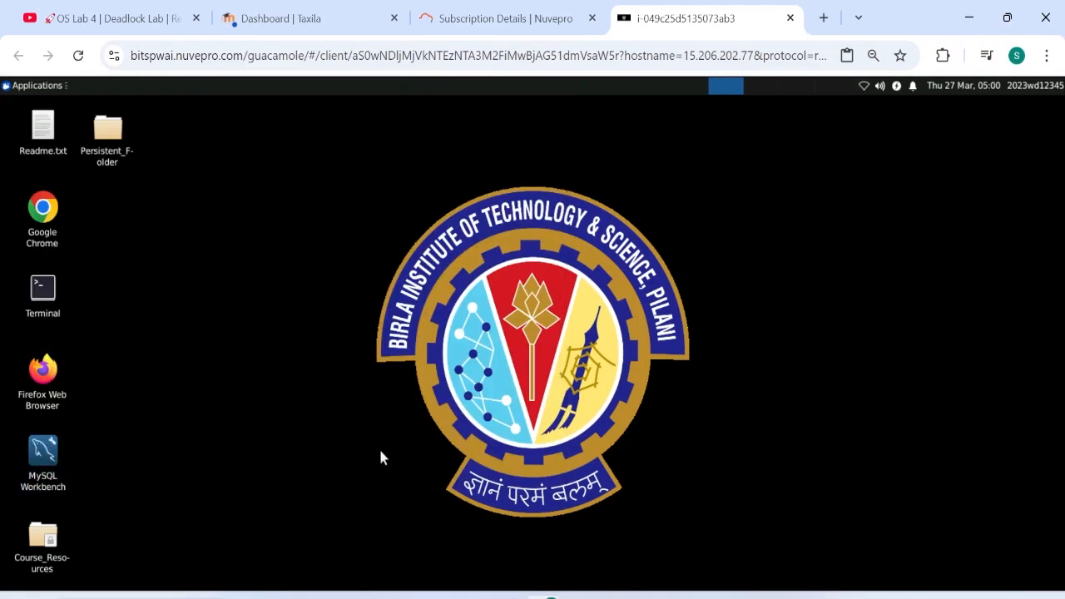
# Step: Launch MySQL Workbench and connect to the local root instance with the password saved, window maximized
pyautogui.doubleClick(41, 458)
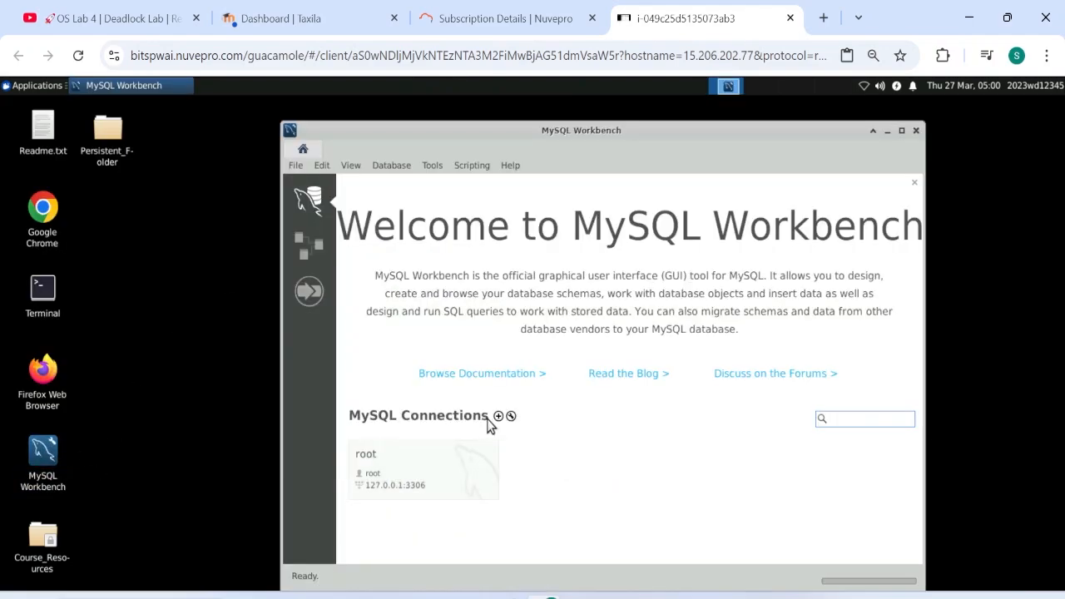
pyautogui.doubleClick(422, 469)
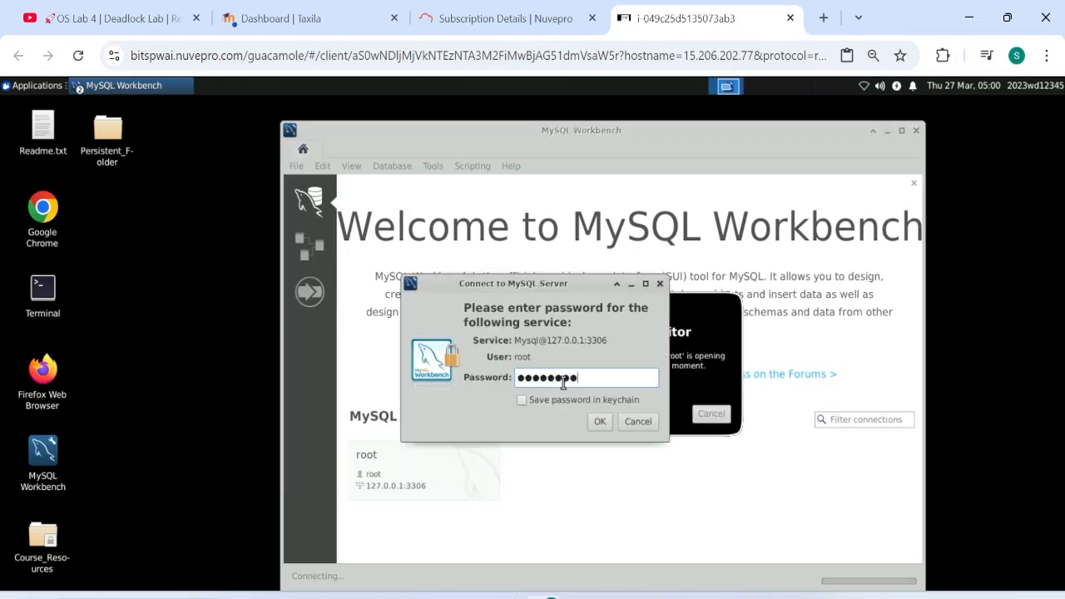
pyautogui.click(523, 399)
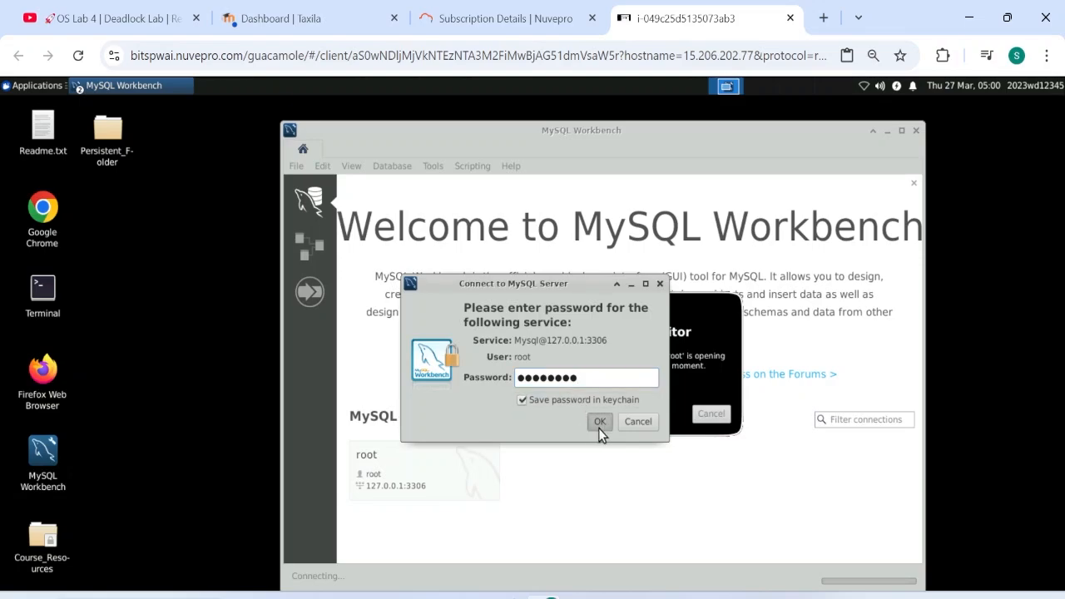
pyautogui.click(599, 421)
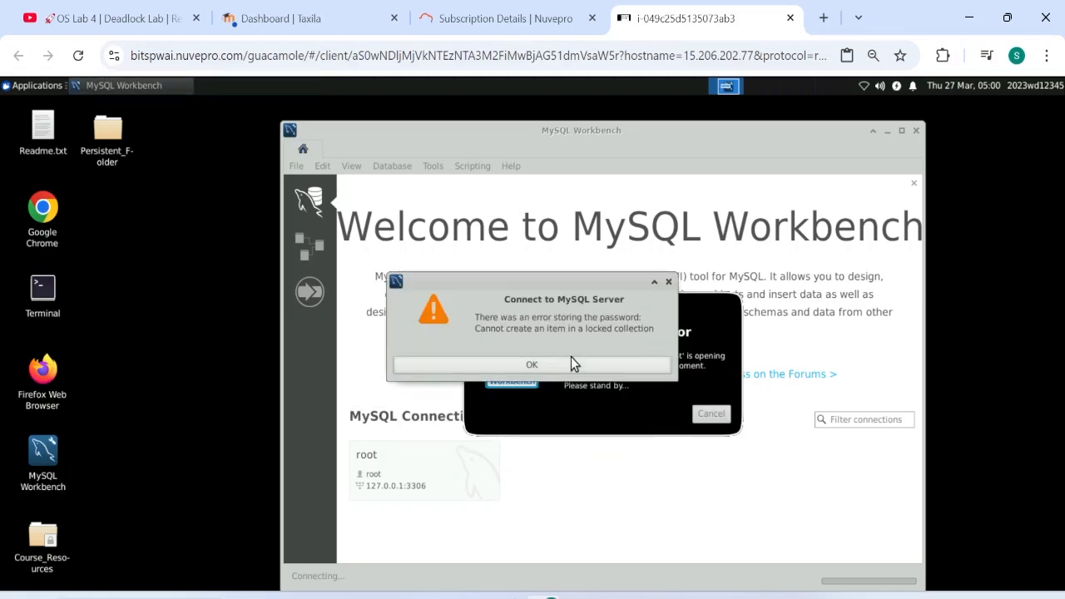
pyautogui.click(533, 364)
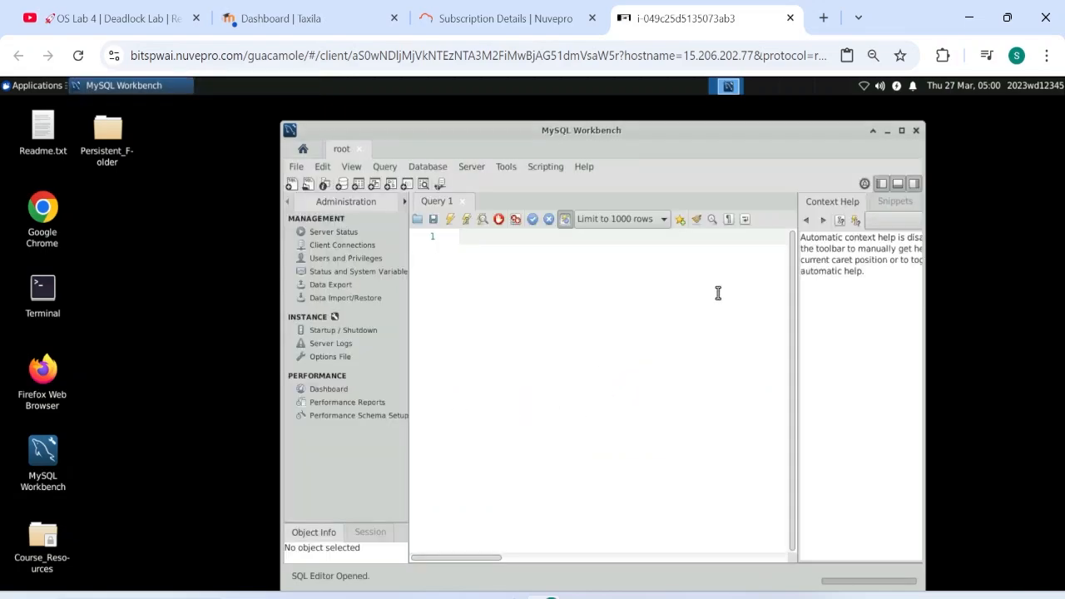
pyautogui.click(902, 130)
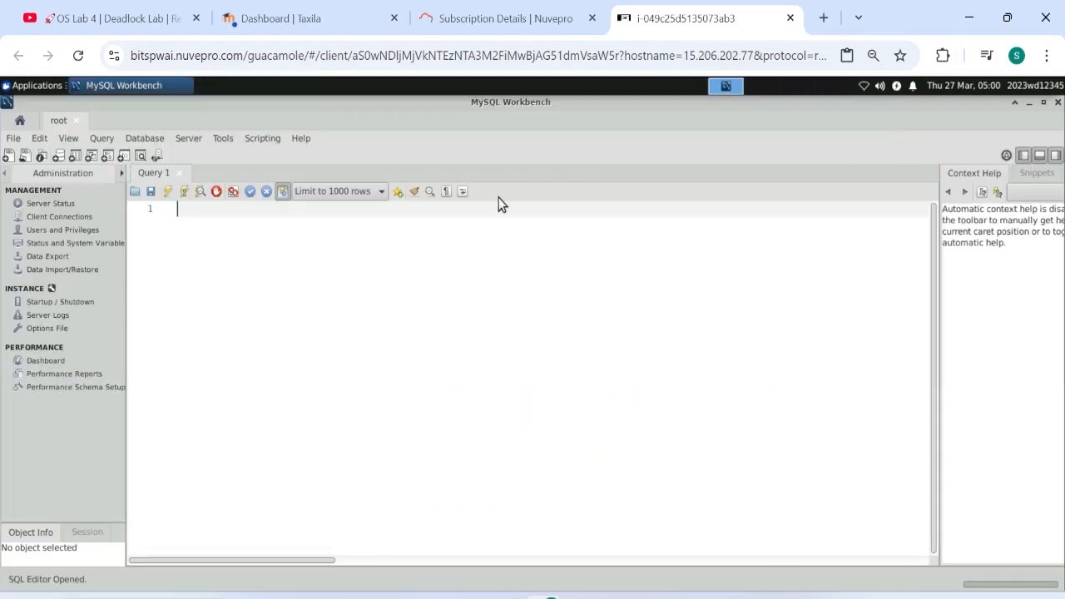
pyautogui.moveTo(227, 313)
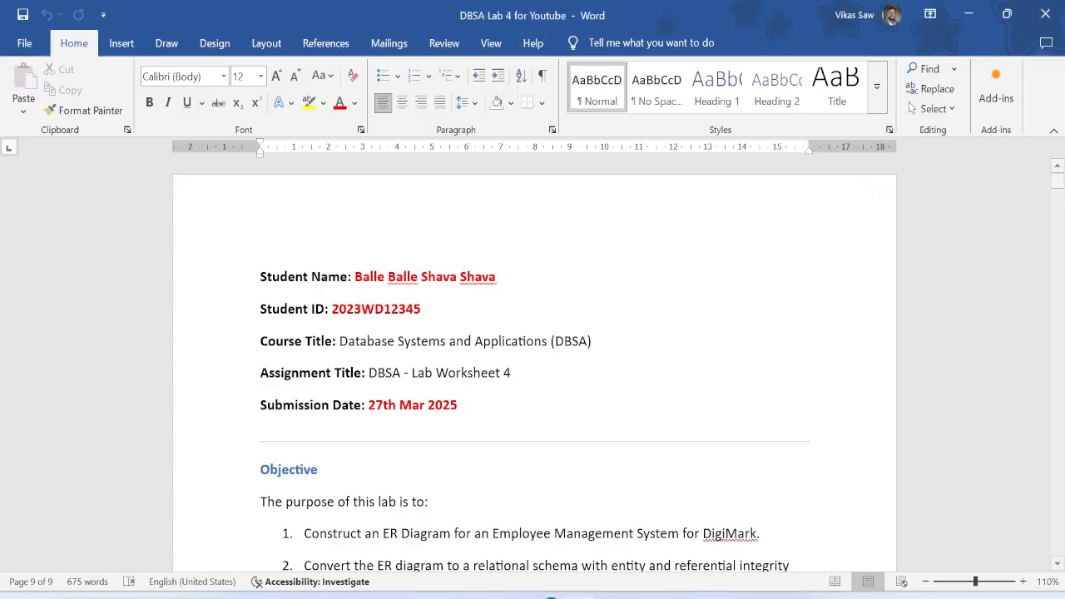
# Step: Scroll the Word report down to the Step 2: Relational Schema SQL script
pyautogui.scroll(-3)
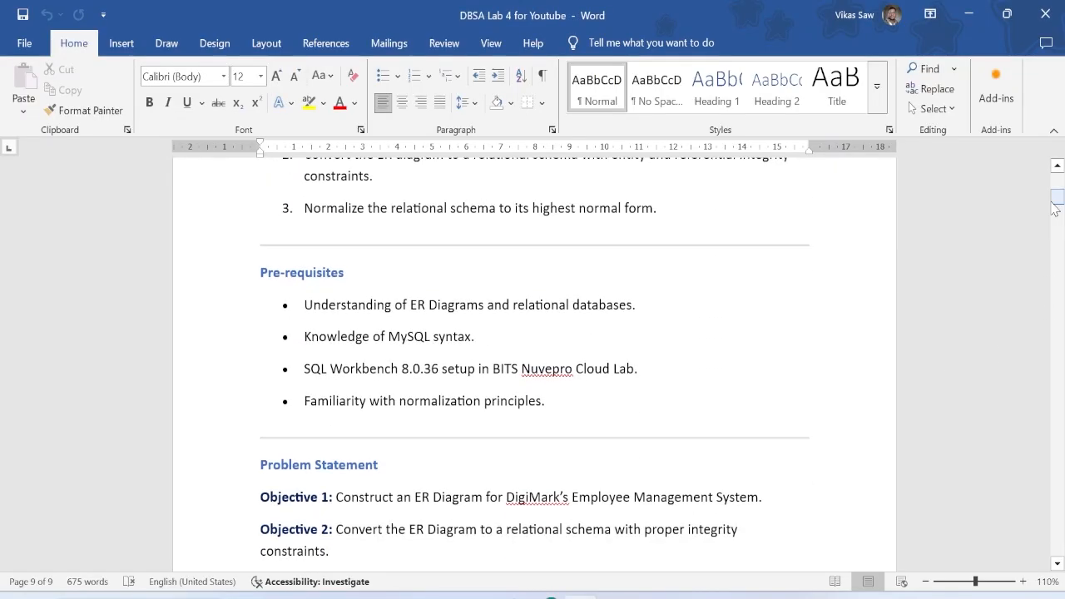
pyautogui.scroll(-3)
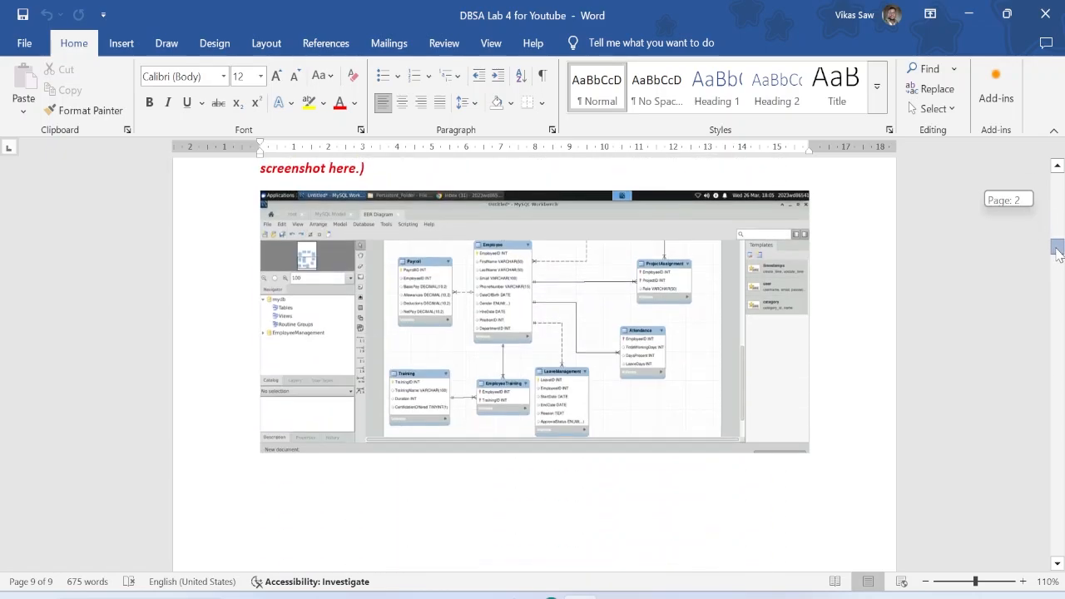
pyautogui.scroll(-3)
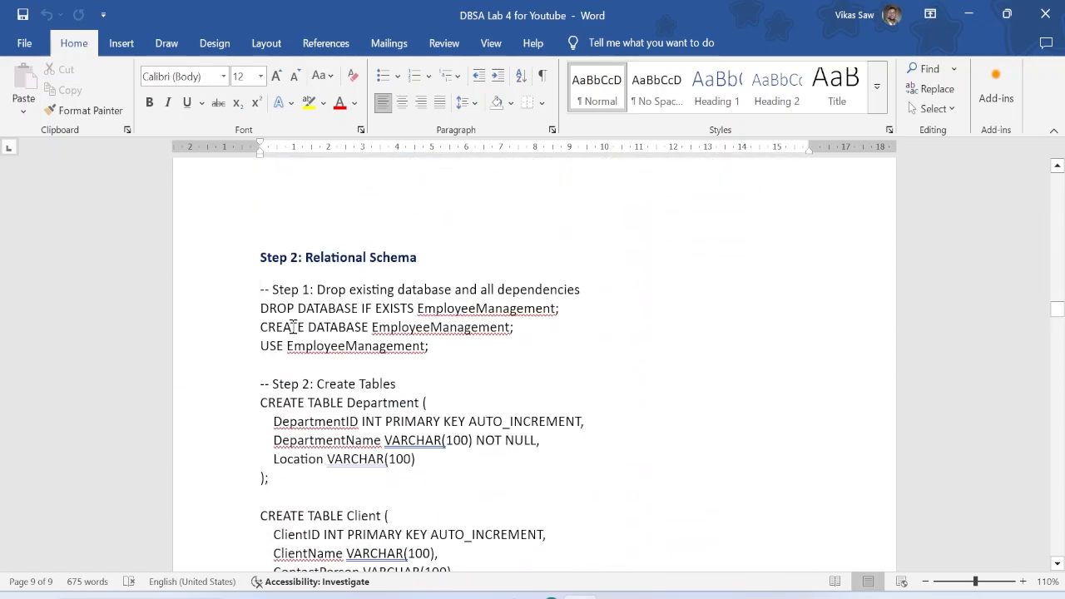
pyautogui.scroll(-3)
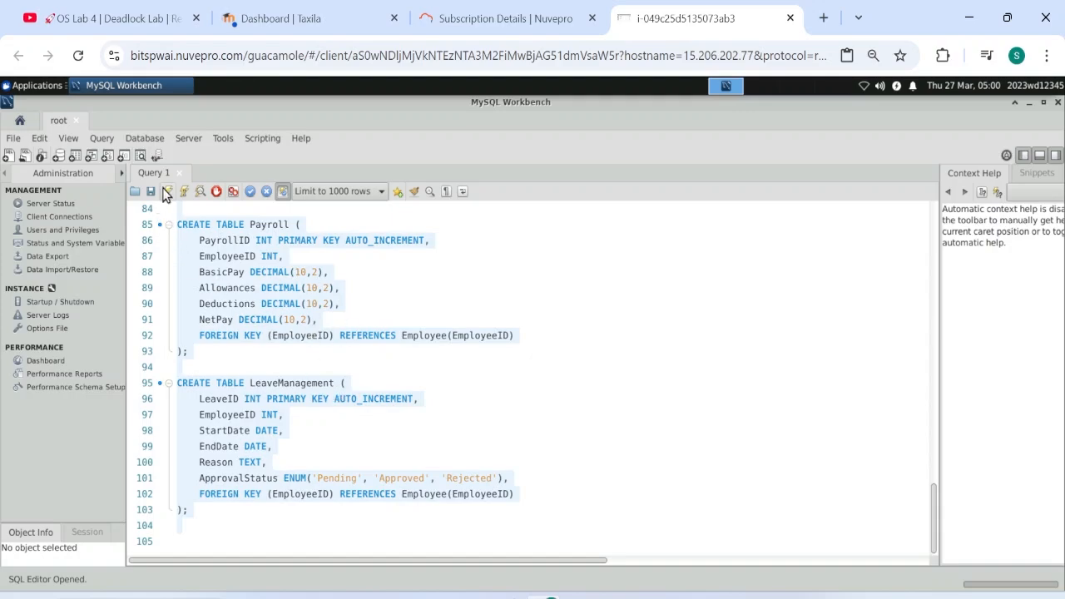
pyautogui.moveTo(167, 192)
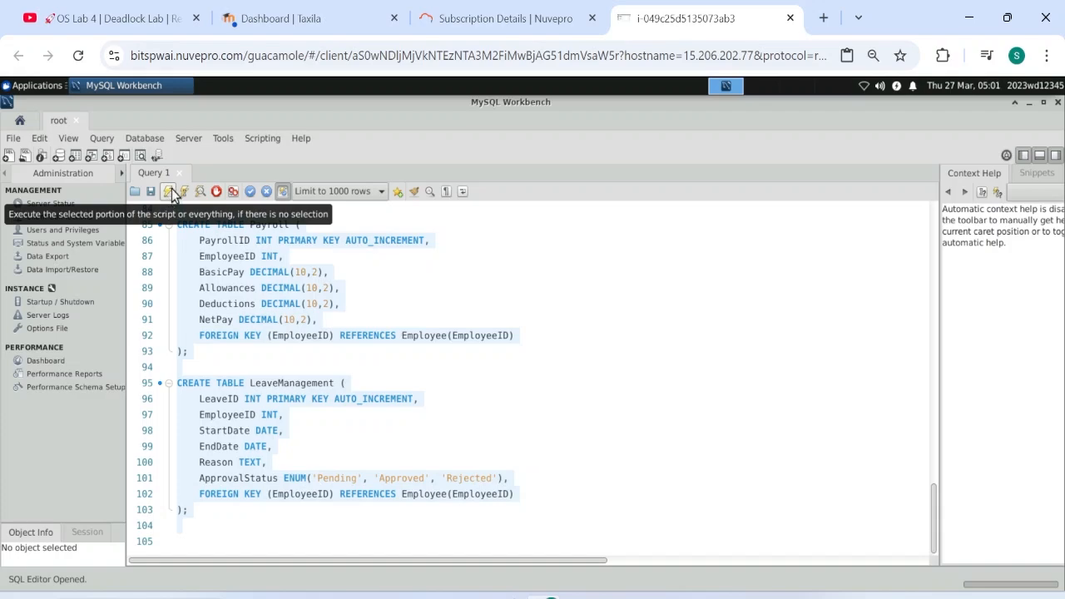
pyautogui.moveTo(183, 192)
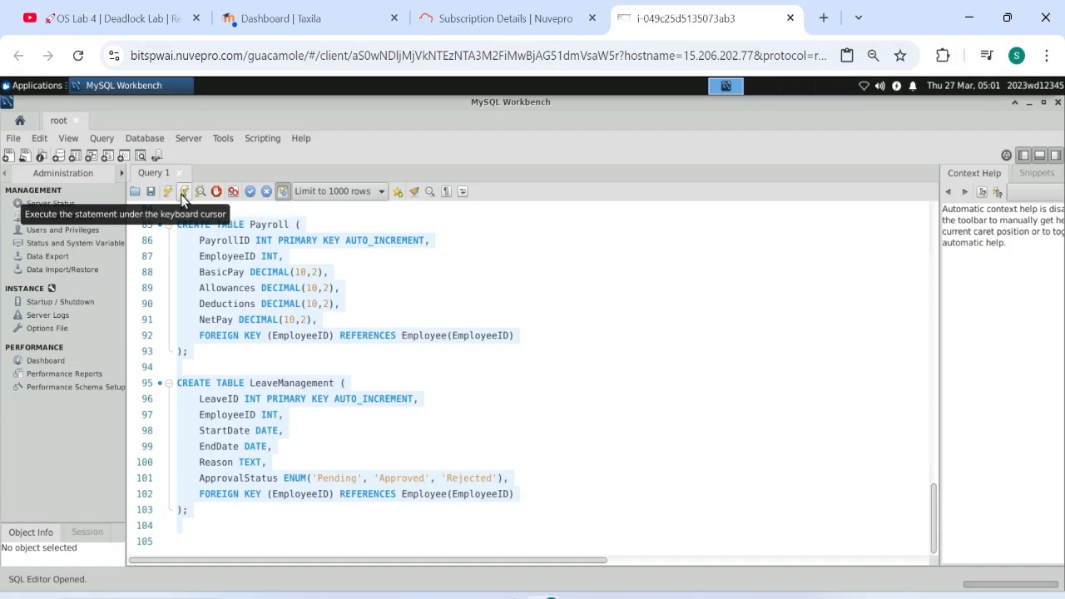
pyautogui.moveTo(167, 192)
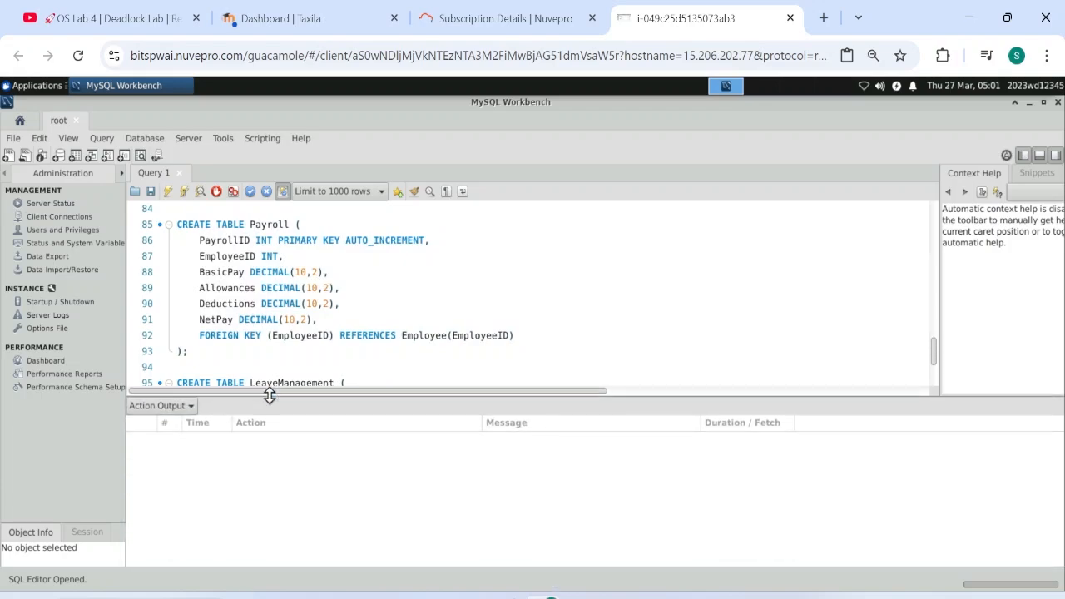
pyautogui.moveTo(423, 283)
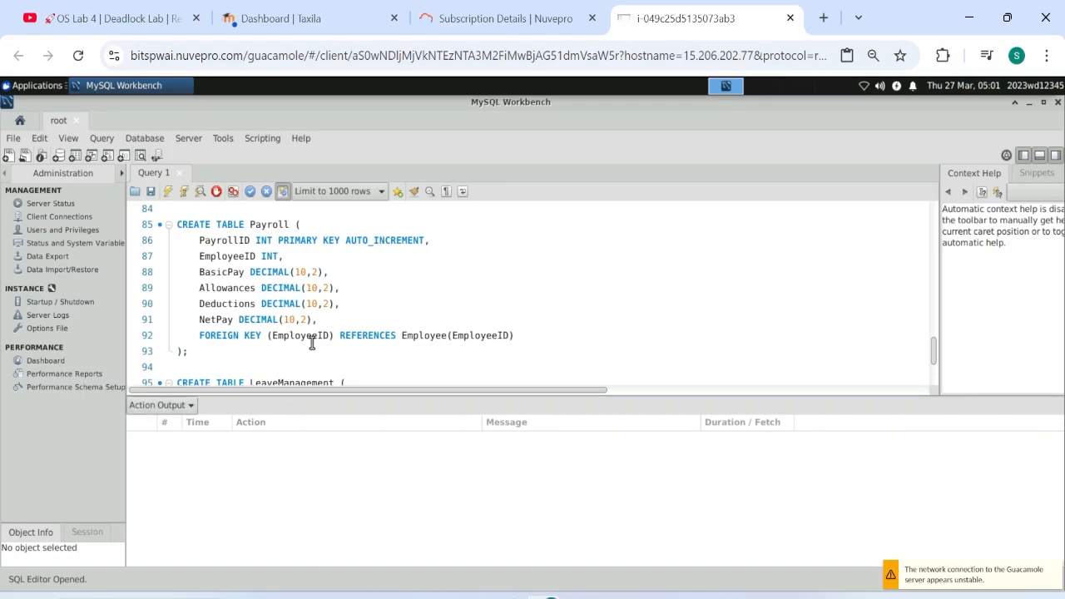
pyautogui.moveTo(815, 324)
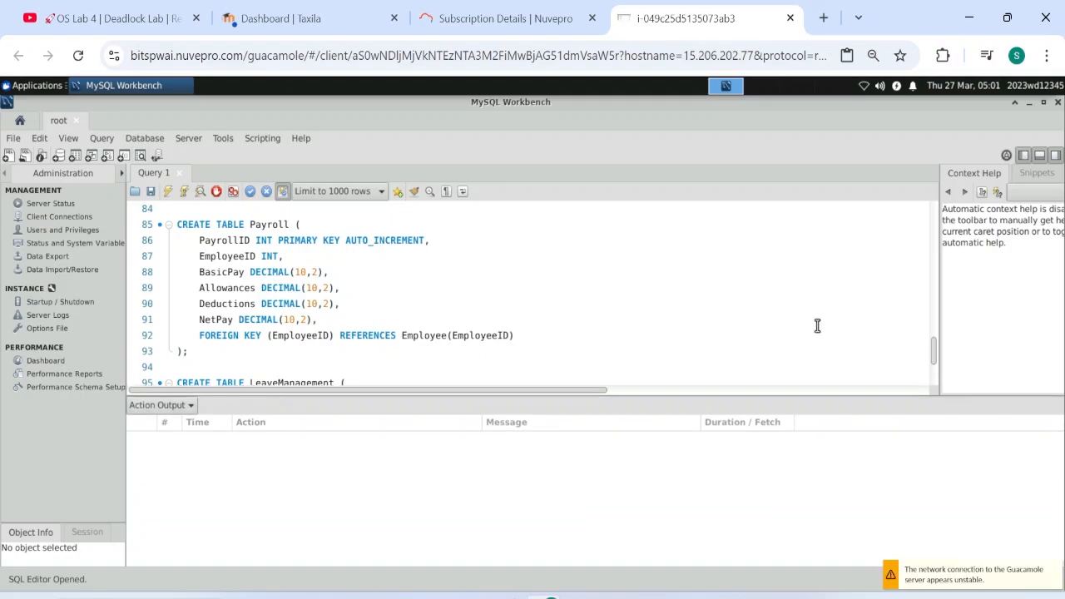
pyautogui.moveTo(556, 350)
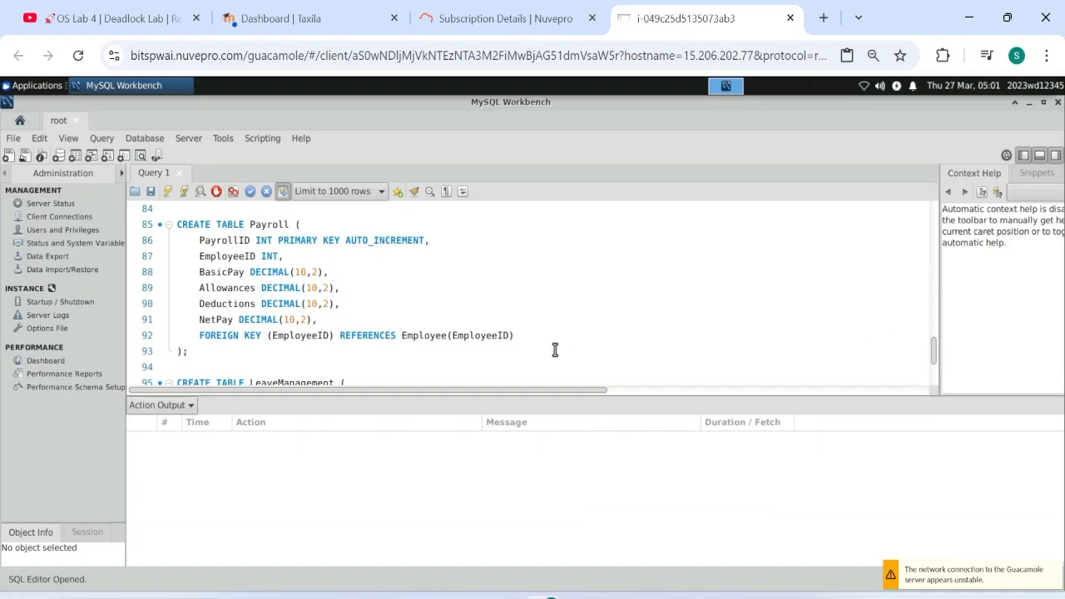
pyautogui.moveTo(919, 490)
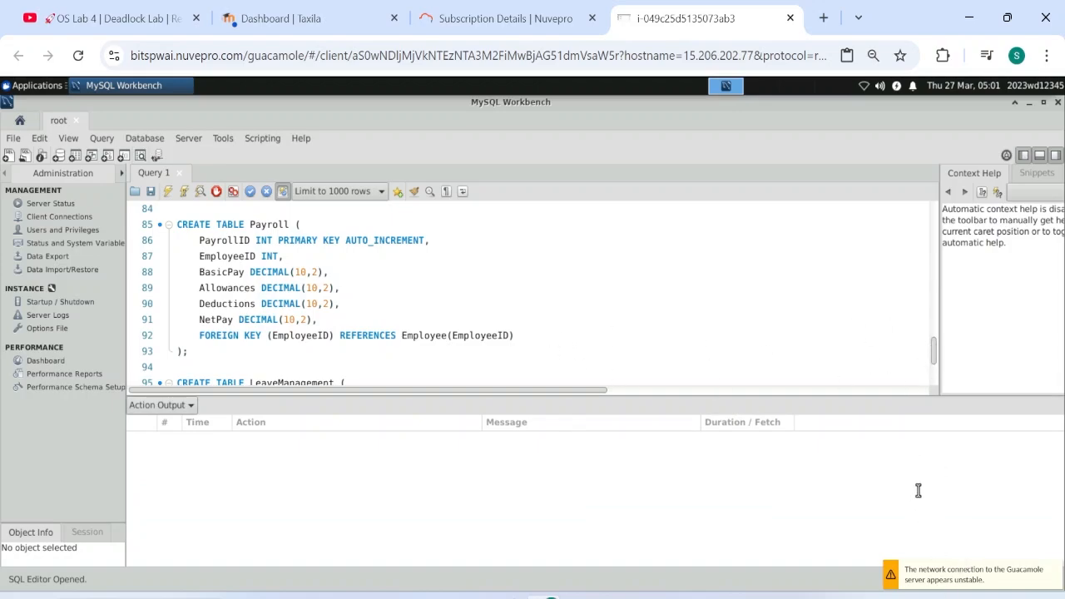
pyautogui.moveTo(703, 353)
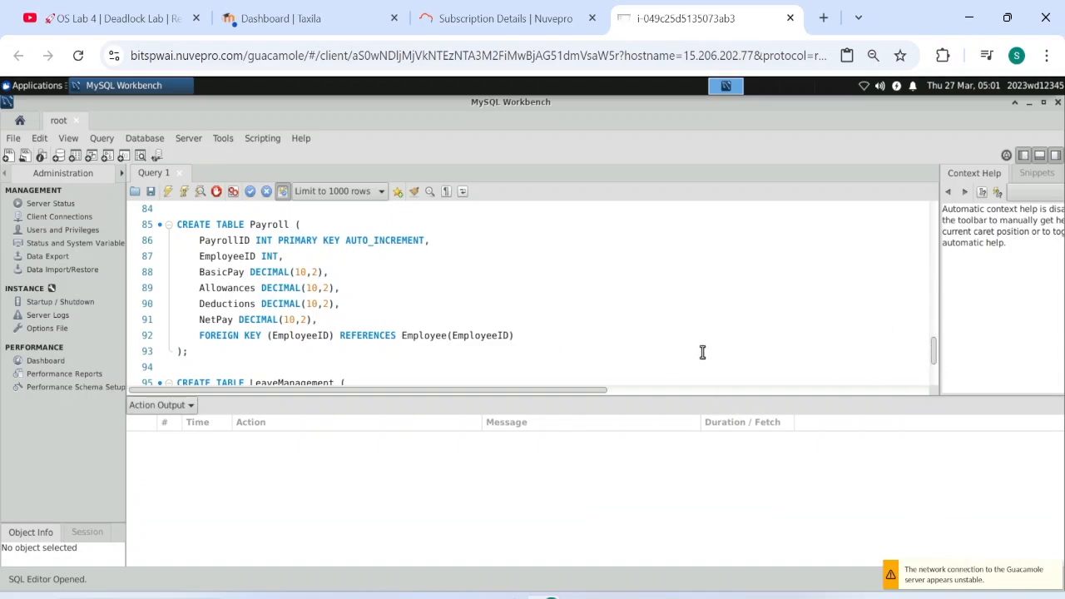
pyautogui.moveTo(360, 325)
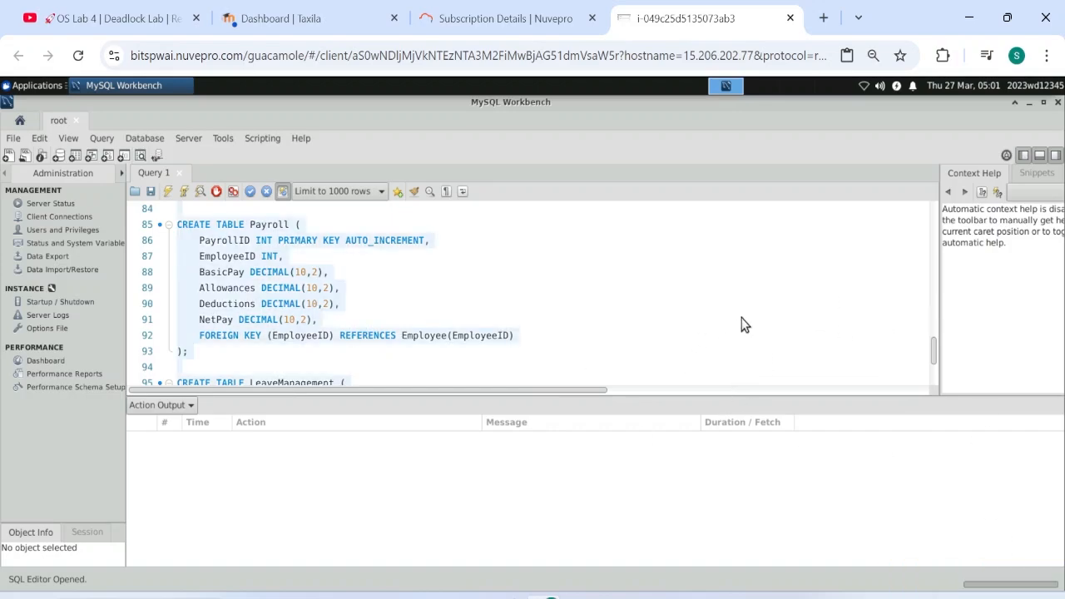
# Step: Reload the remote lab page and refocus the query editor holding the pasted schema script
pyautogui.scroll(-3)
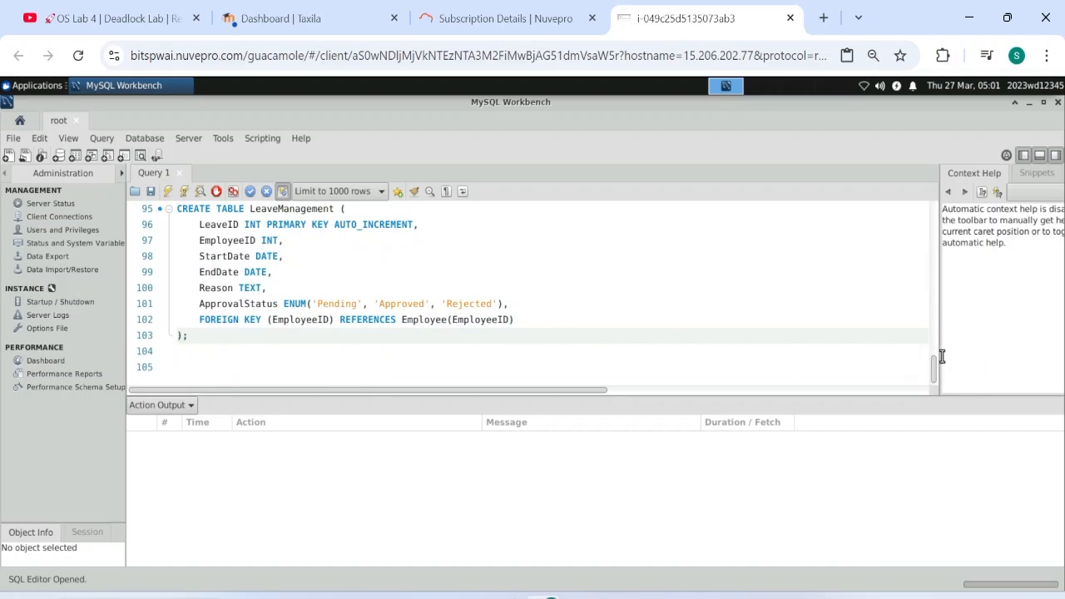
pyautogui.moveTo(318, 268)
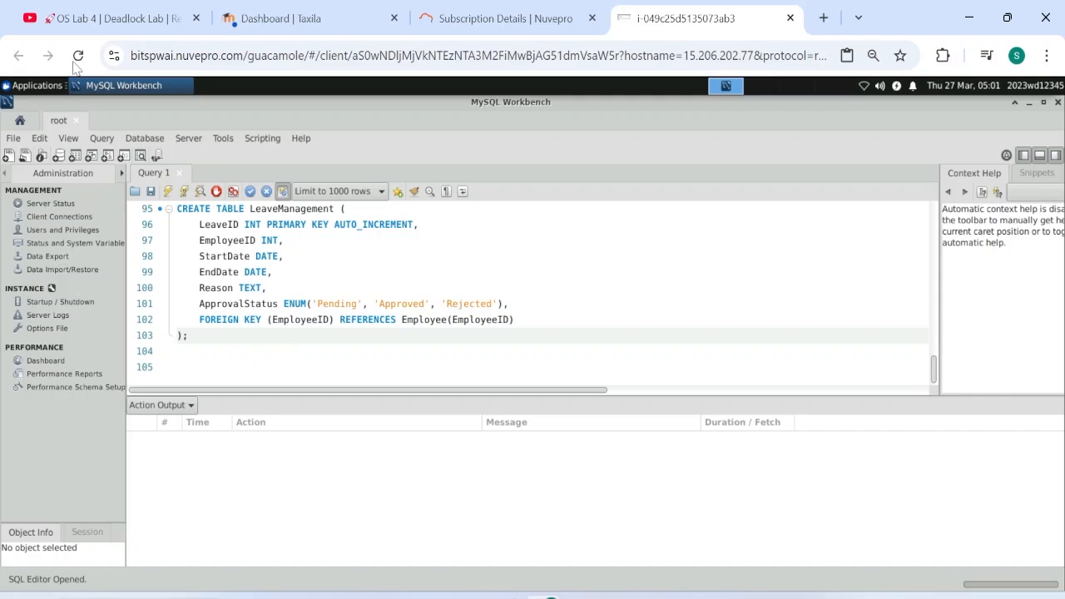
pyautogui.click(78, 56)
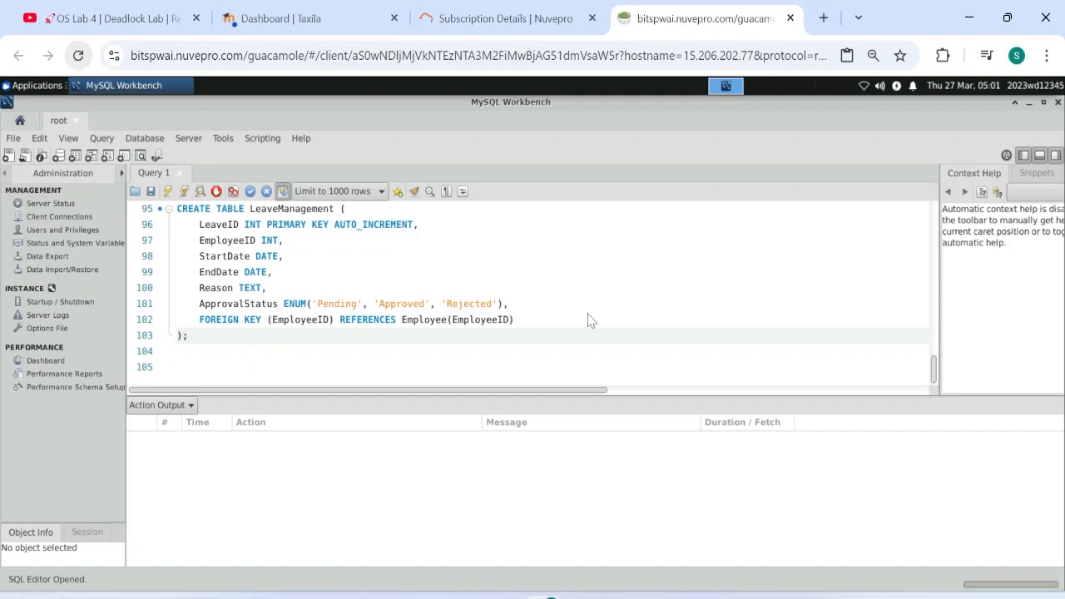
pyautogui.click(250, 350)
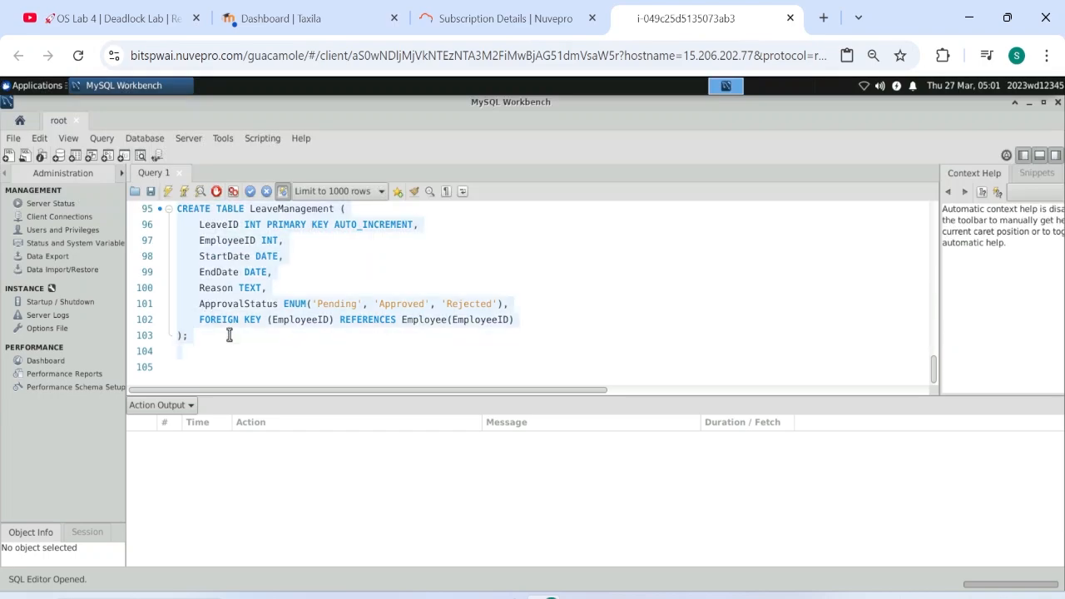
pyautogui.moveTo(233, 341)
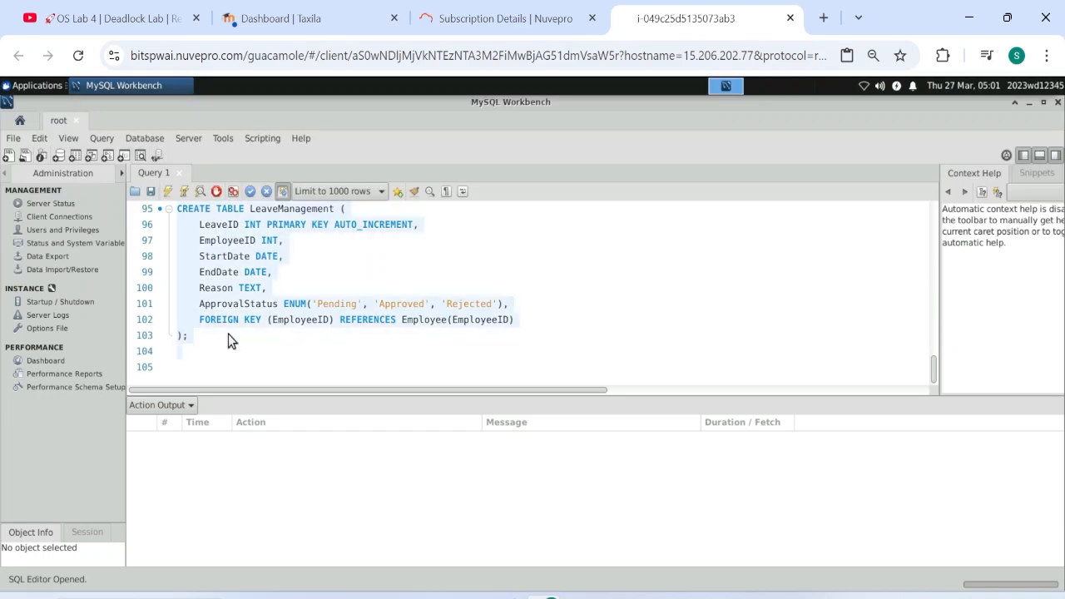
pyautogui.moveTo(257, 365)
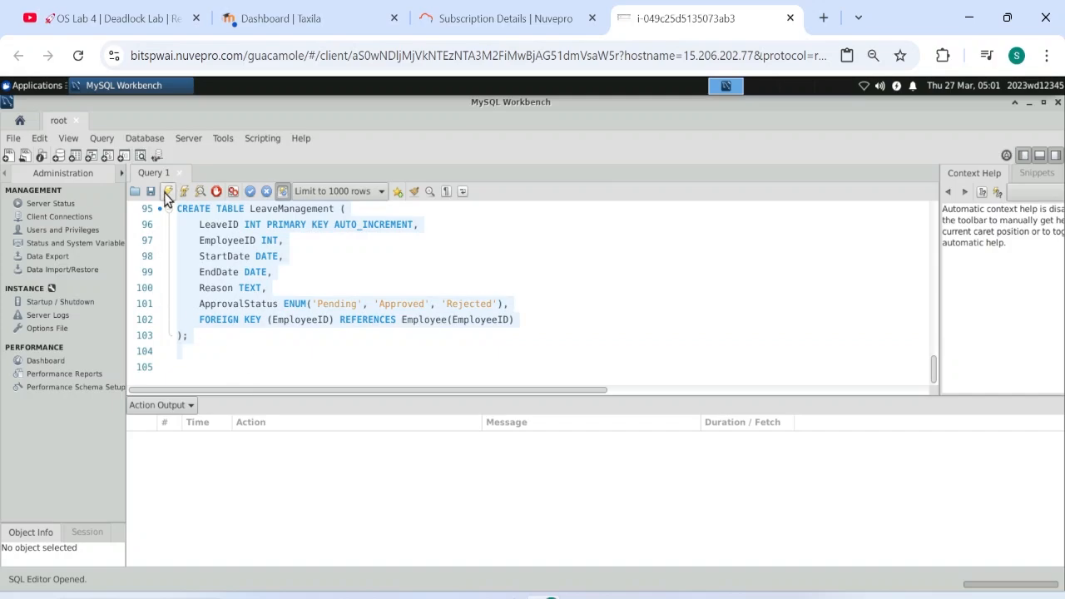
# Step: Execute the whole schema script and review each statement's result in the Action Output panel
pyautogui.click(167, 191)
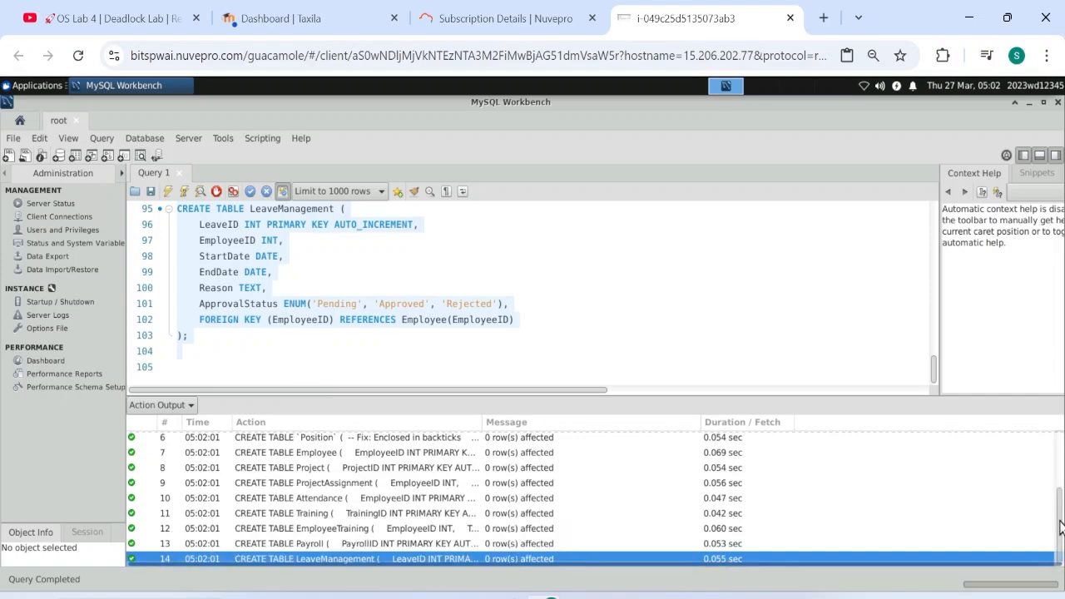
pyautogui.scroll(3)
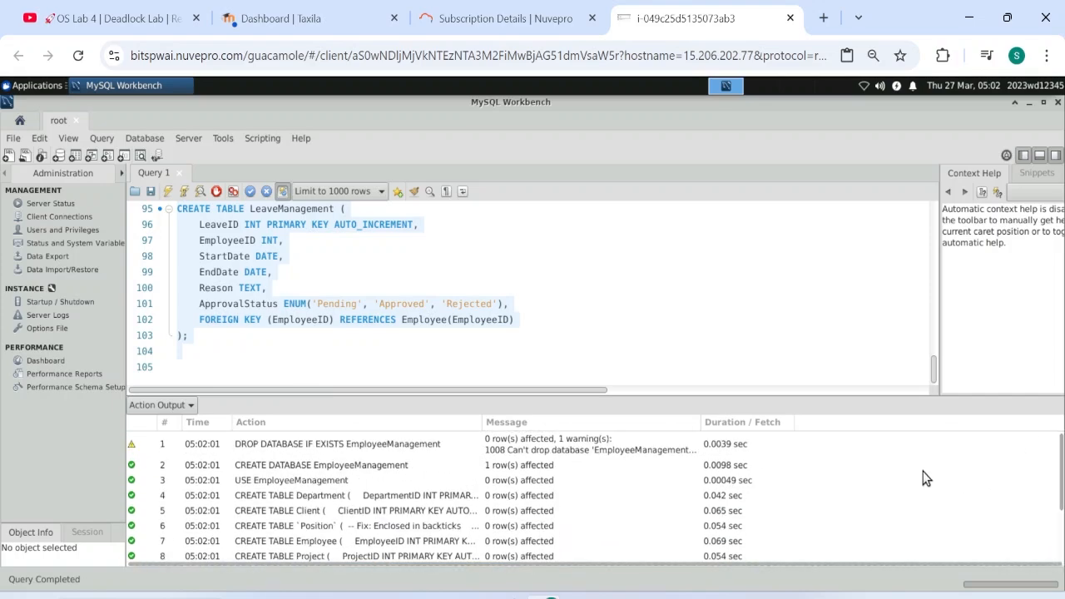
pyautogui.moveTo(934, 368)
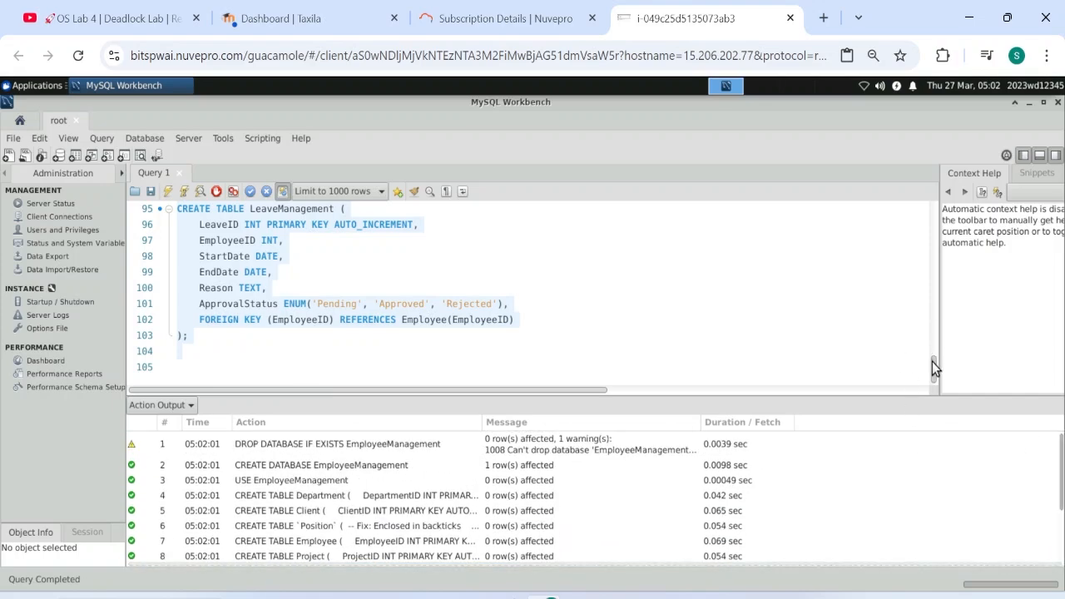
pyautogui.scroll(3)
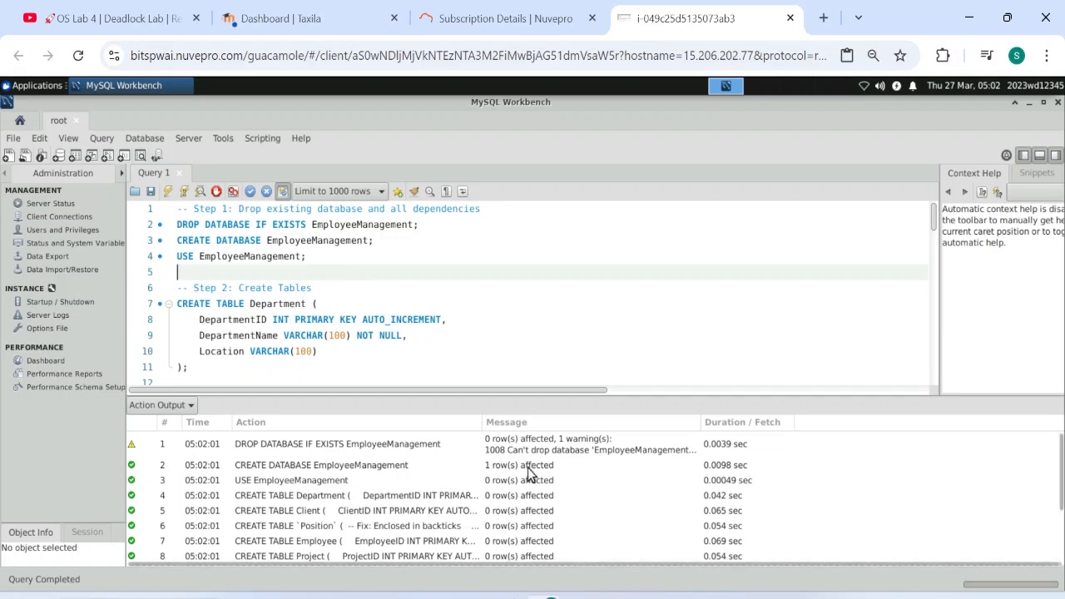
pyautogui.moveTo(689, 395)
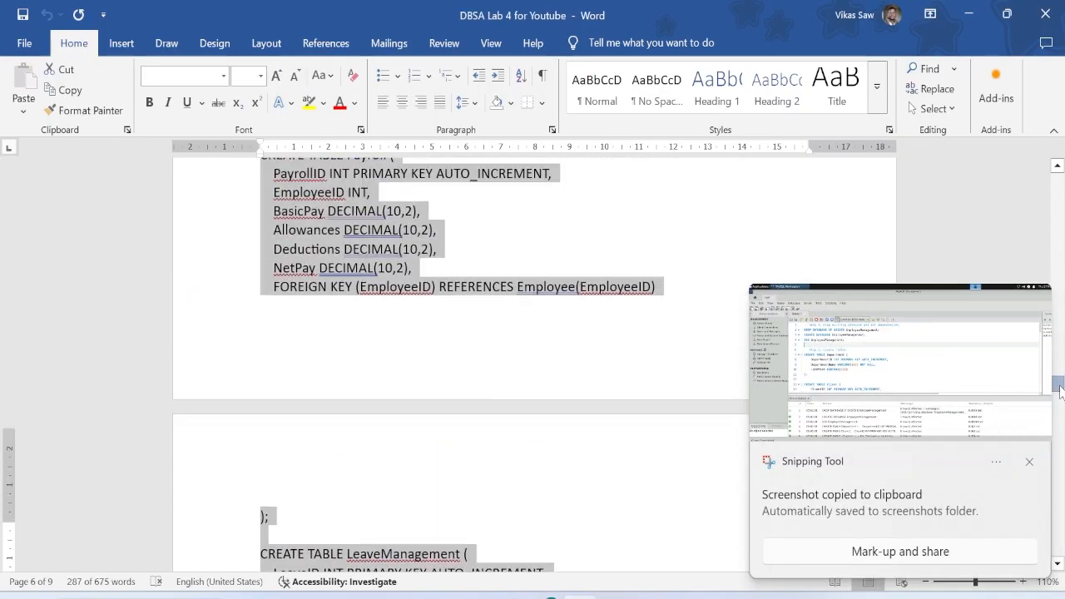
# Step: Scroll to the Execution, Outputs, and Results heading and select the first SQL execution screenshot
pyautogui.scroll(-3)
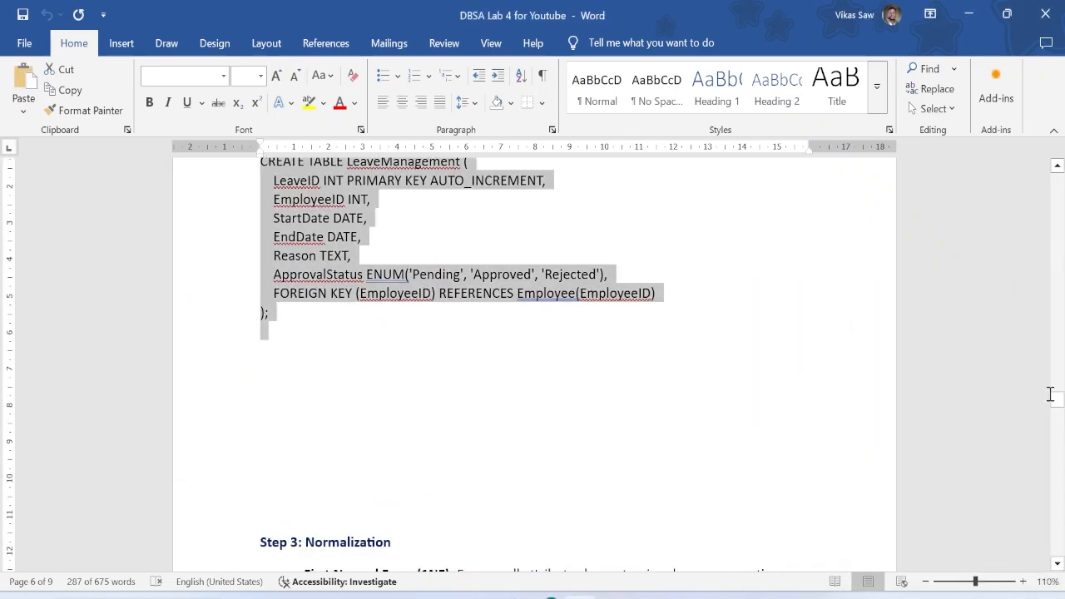
pyautogui.scroll(-3)
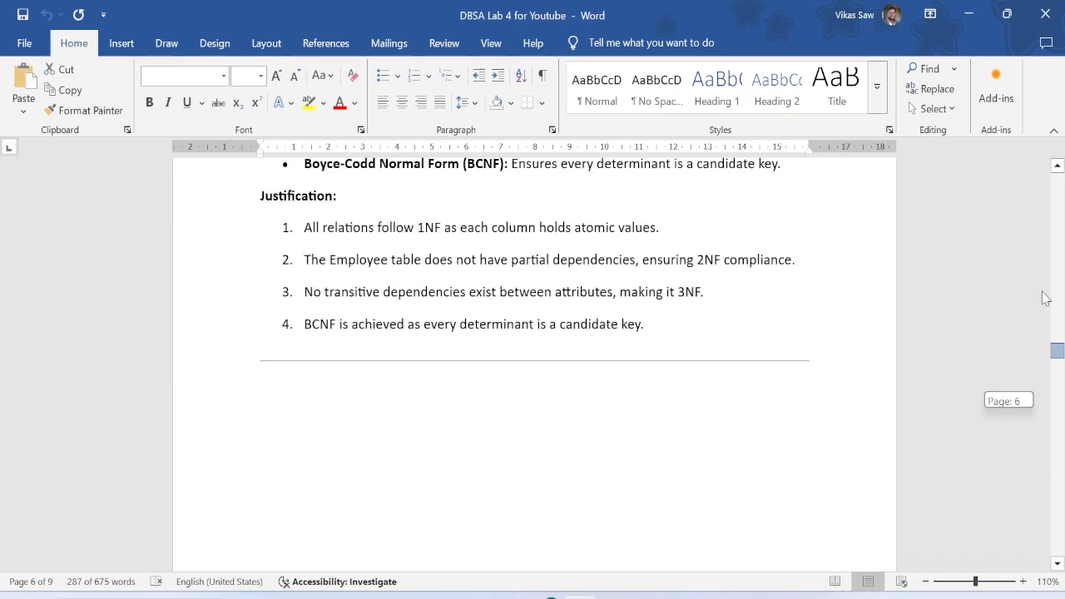
pyautogui.scroll(3)
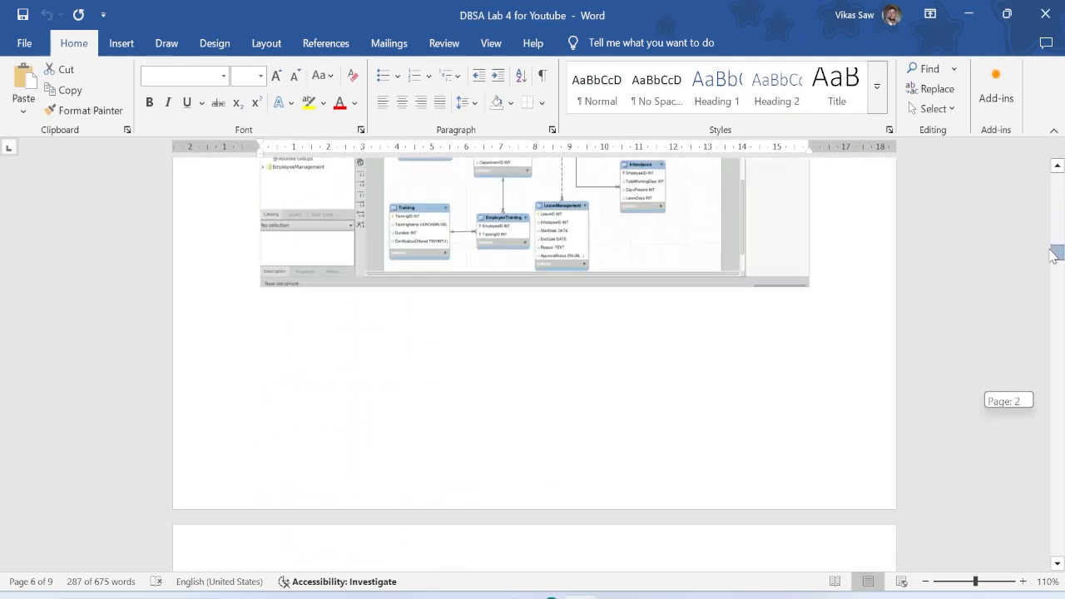
pyautogui.scroll(-3)
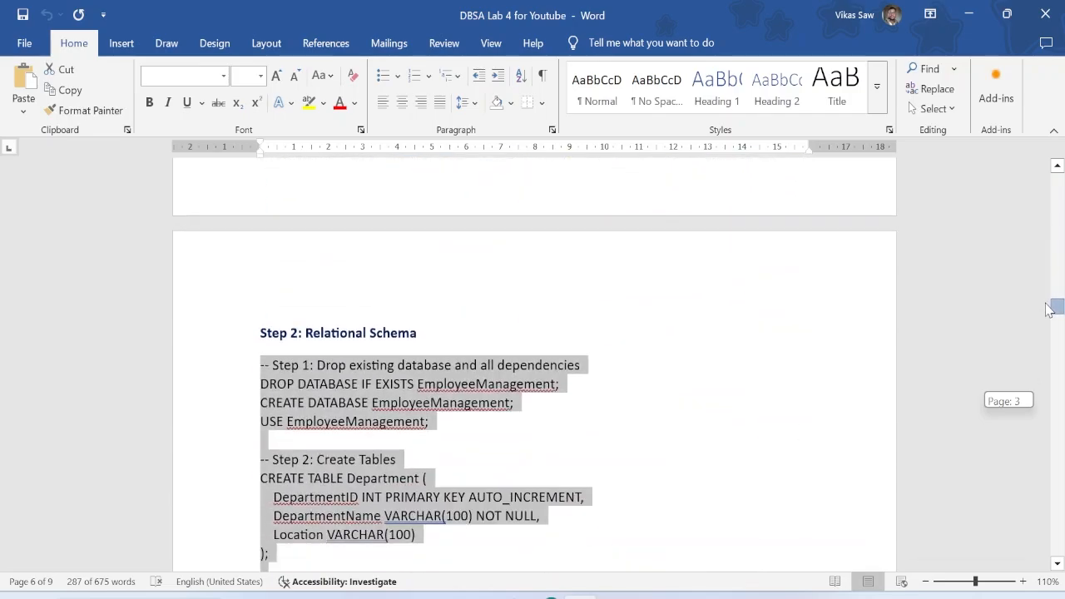
pyautogui.scroll(-3)
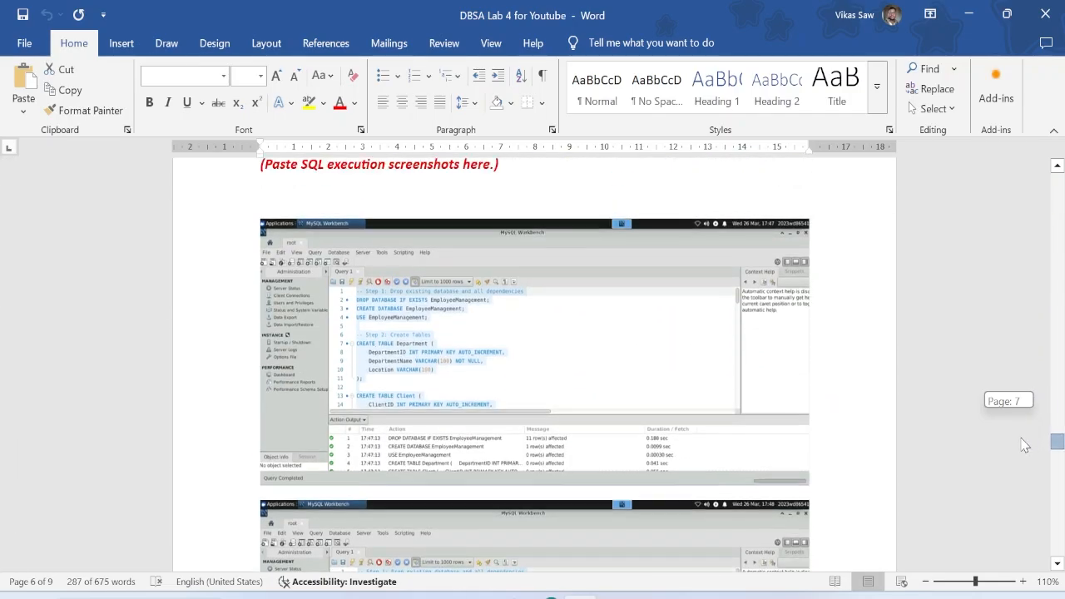
pyautogui.scroll(3)
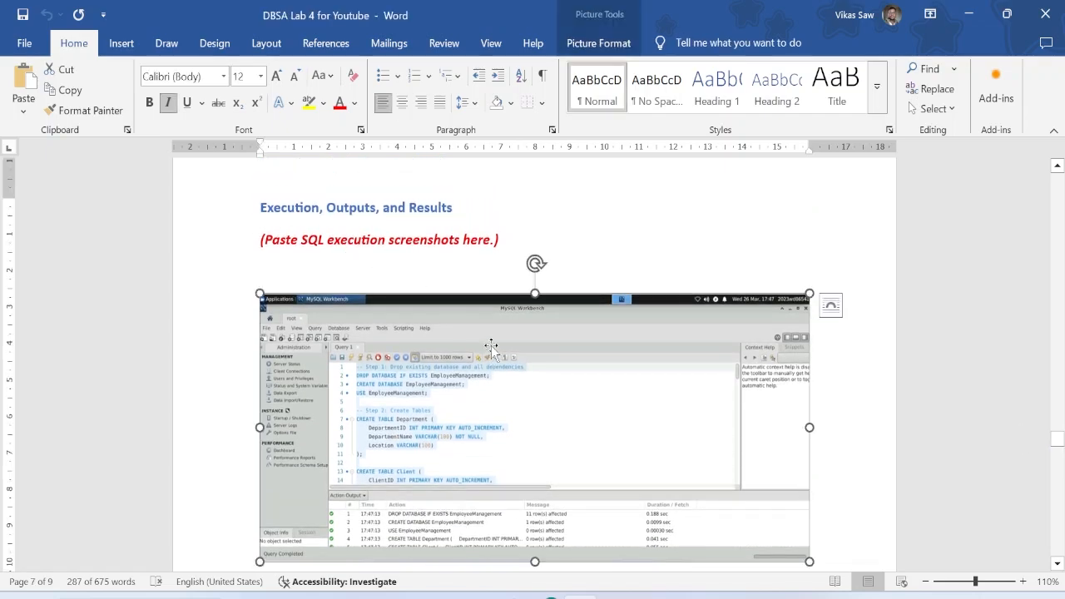
pyautogui.click(505, 267)
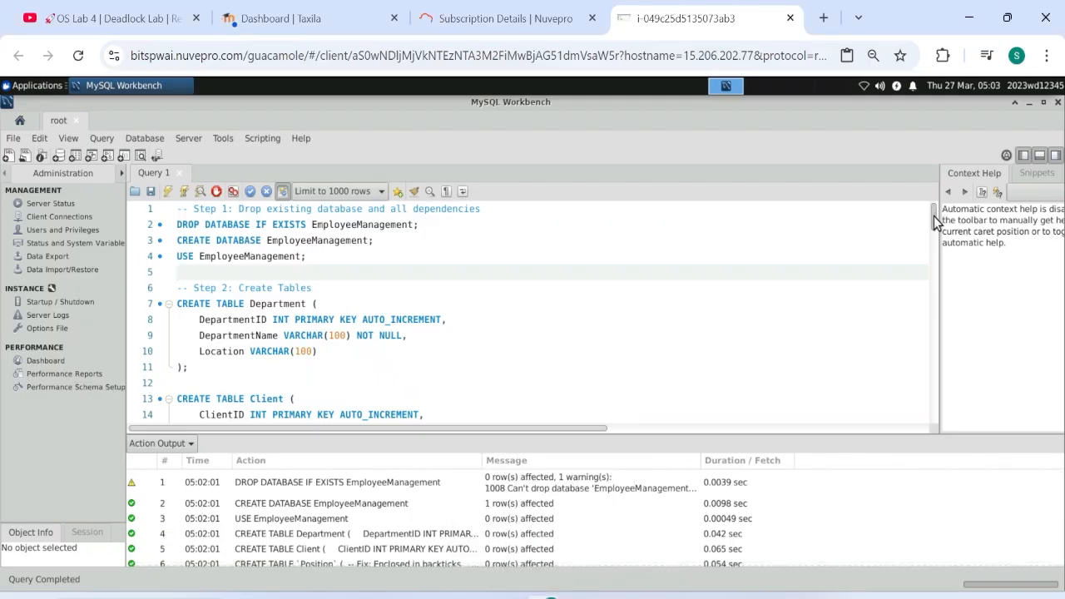
pyautogui.scroll(-3)
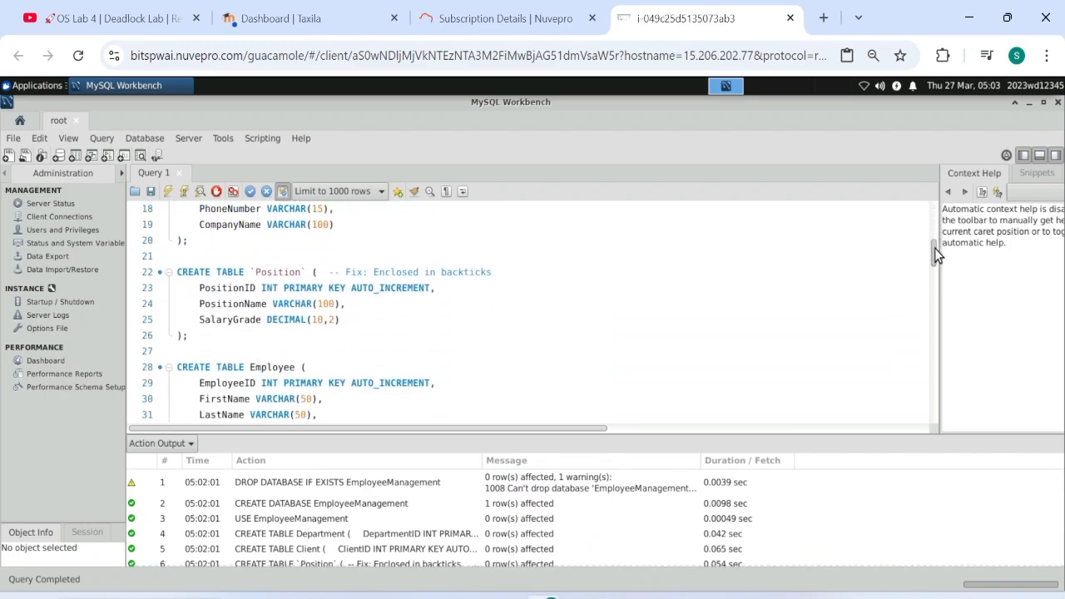
pyautogui.scroll(-3)
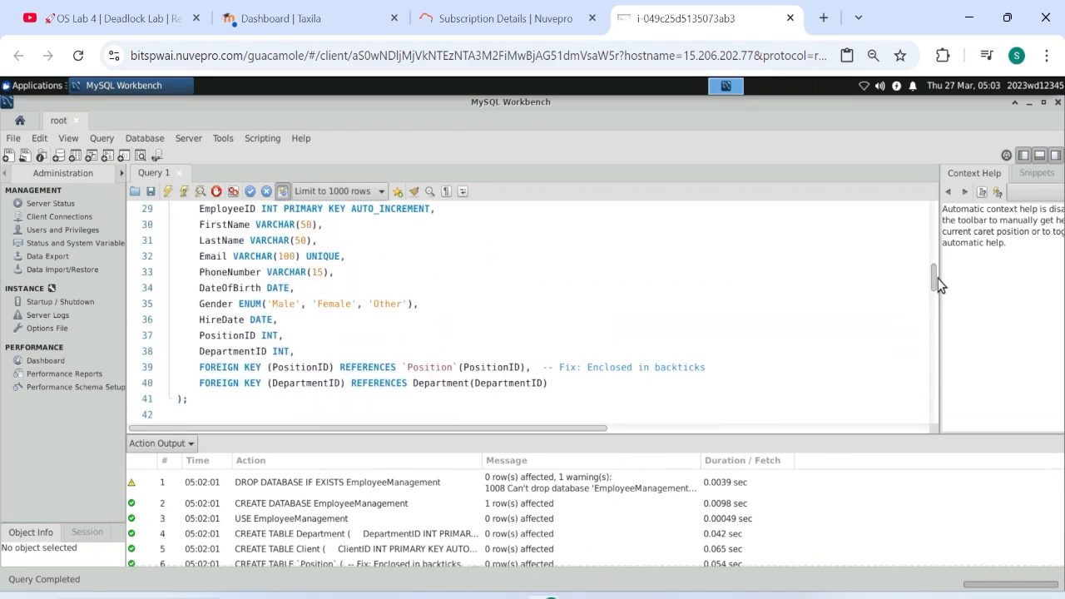
pyautogui.scroll(-3)
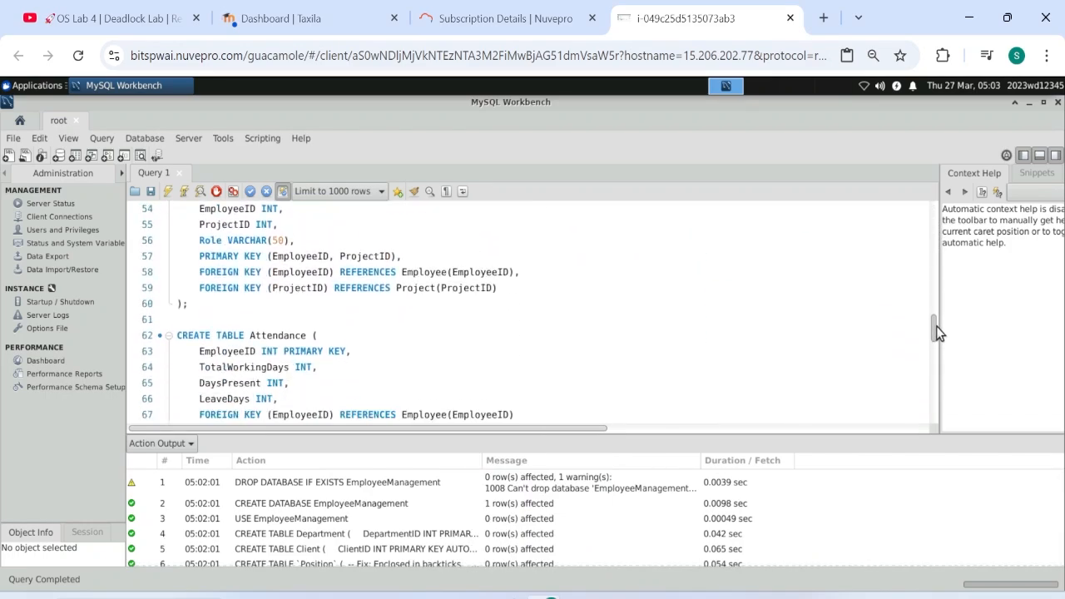
pyautogui.scroll(-3)
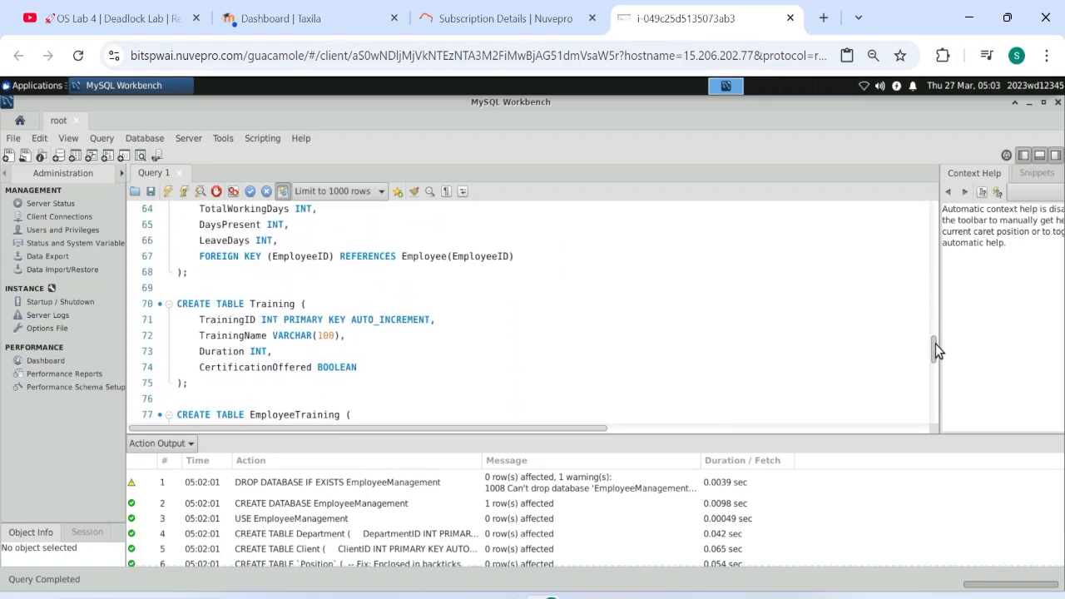
pyautogui.scroll(3)
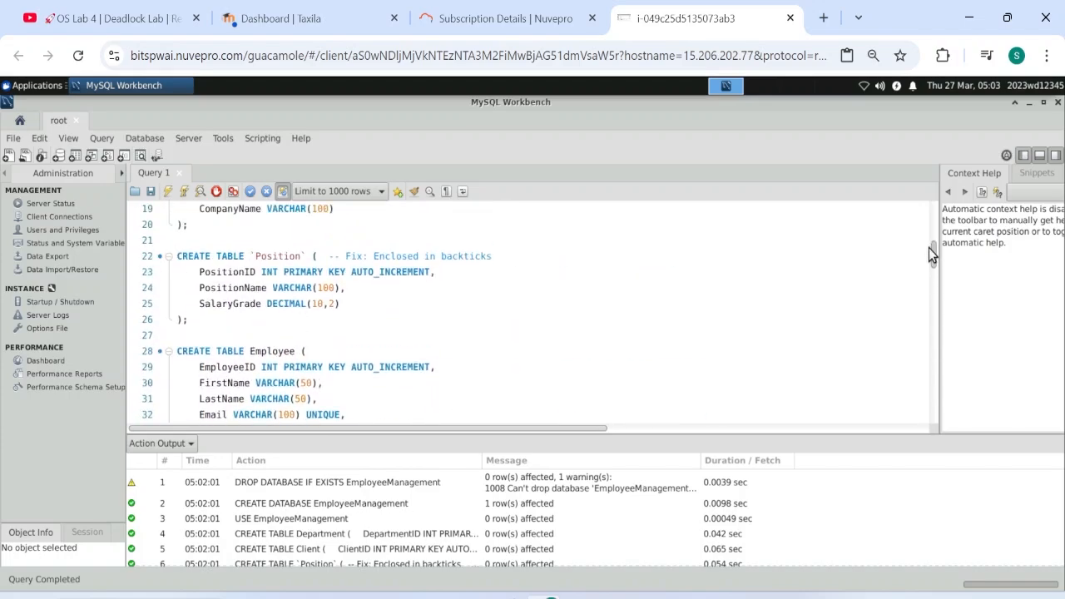
pyautogui.scroll(3)
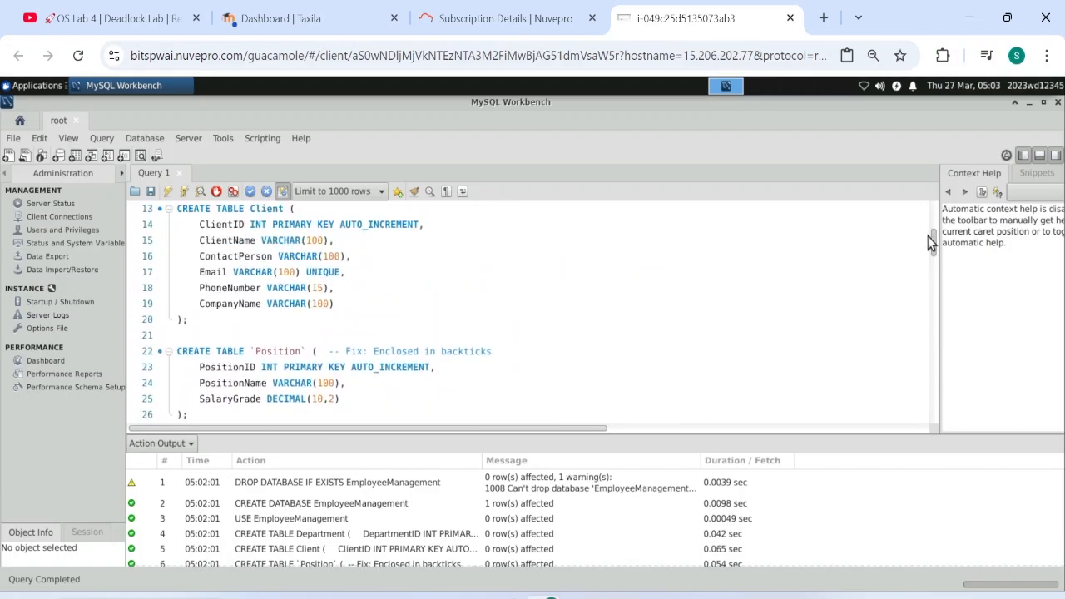
pyautogui.scroll(3)
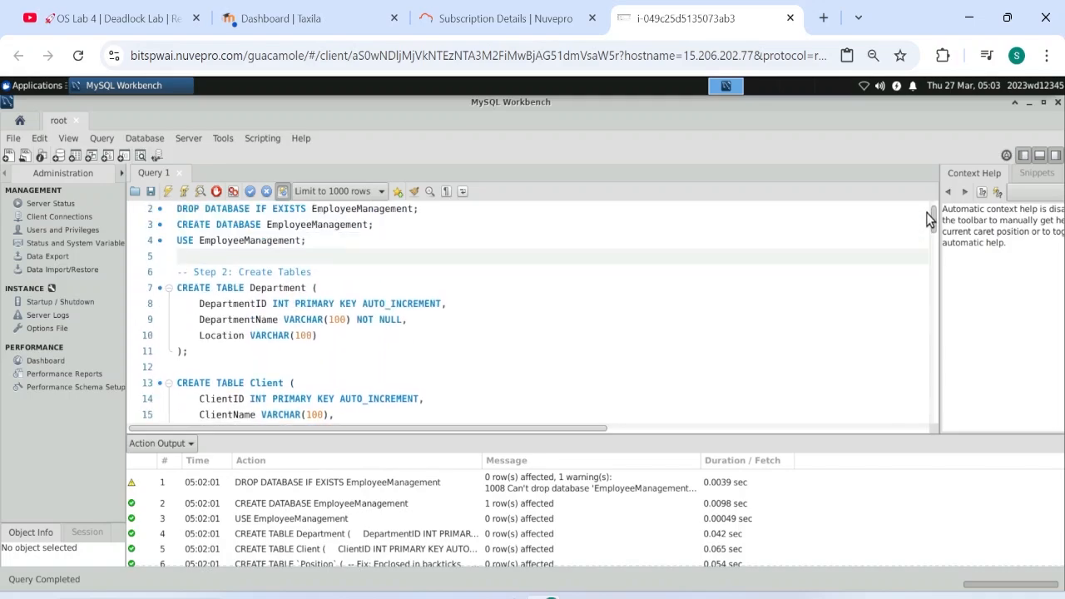
pyautogui.scroll(-3)
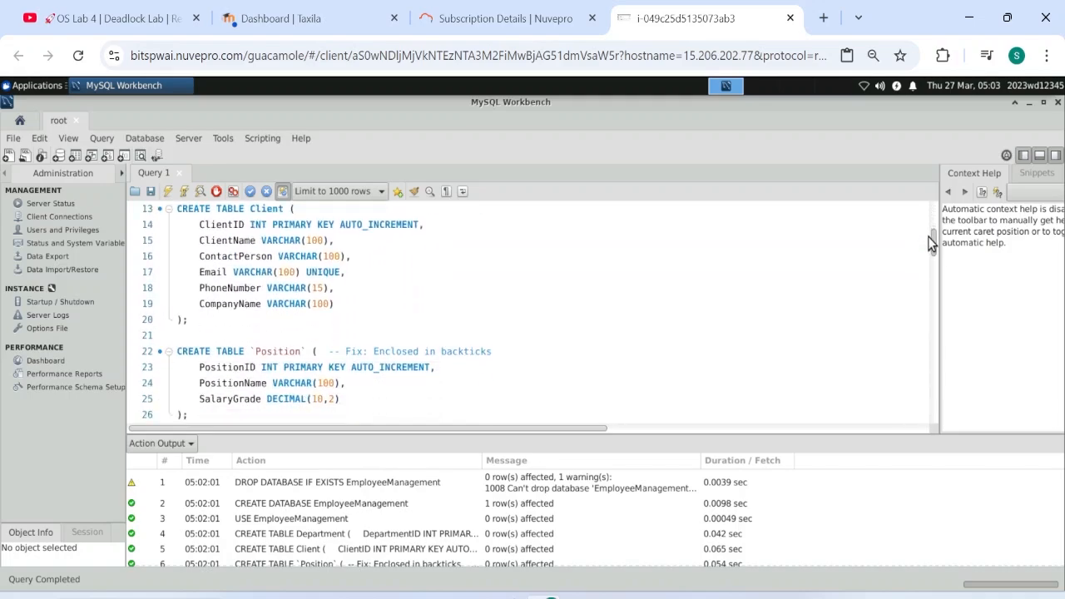
pyautogui.scroll(3)
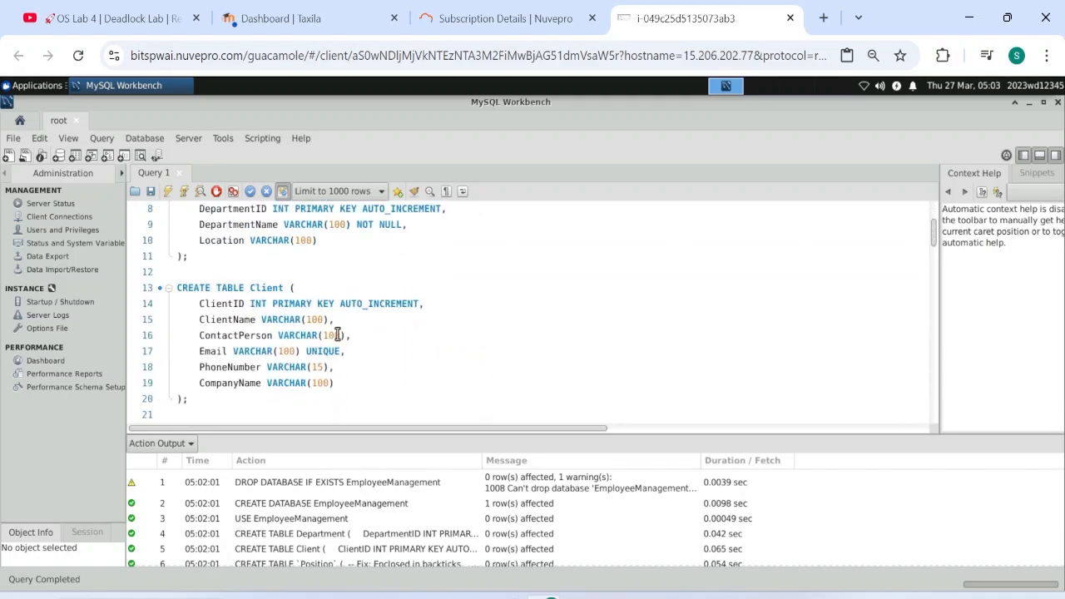
pyautogui.scroll(-3)
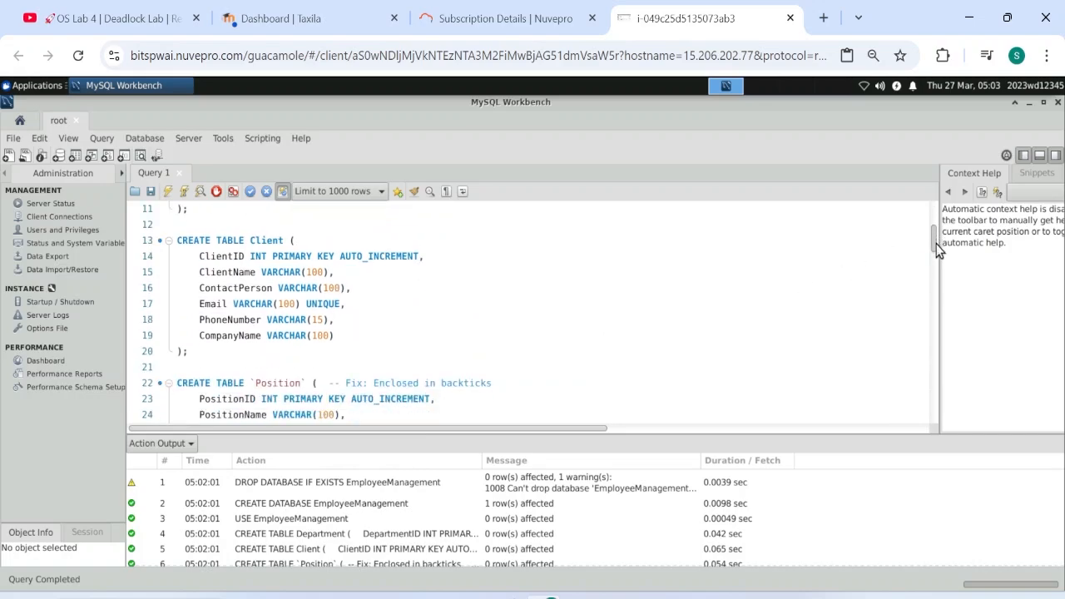
pyautogui.scroll(-3)
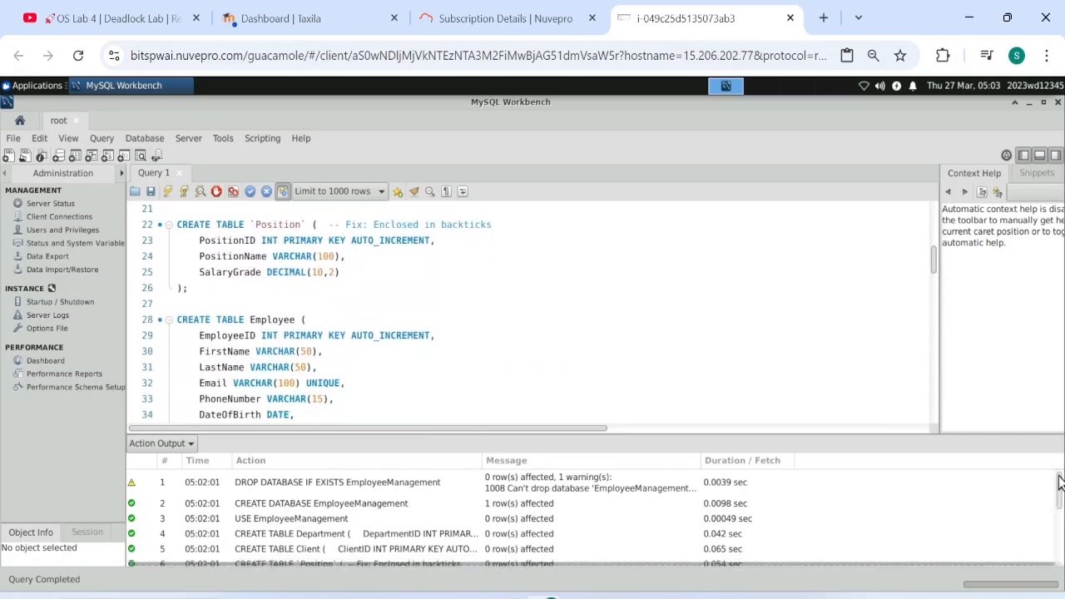
pyautogui.scroll(-3)
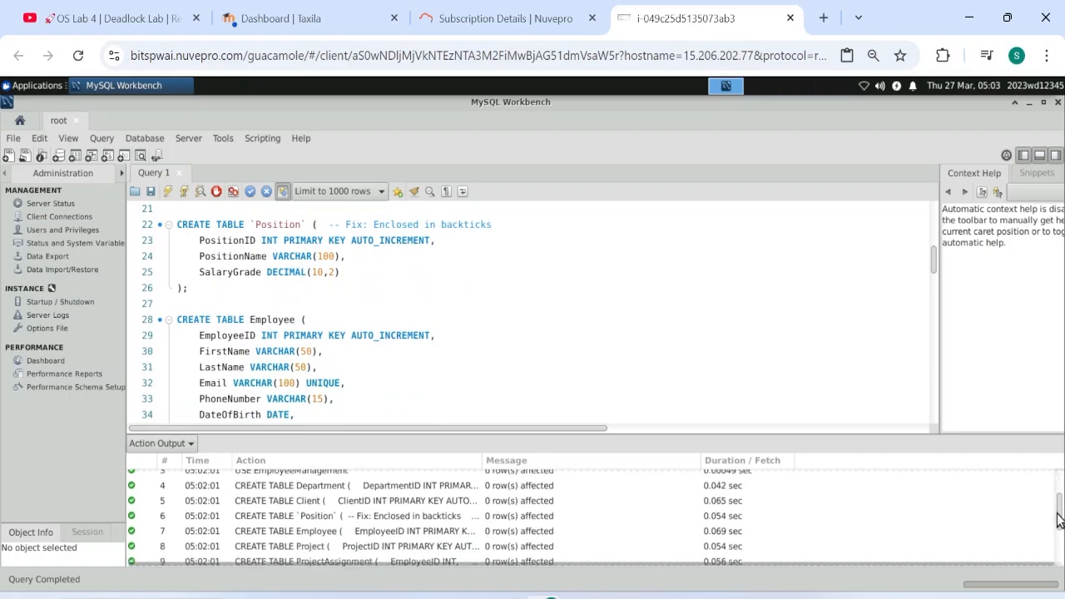
pyautogui.scroll(-3)
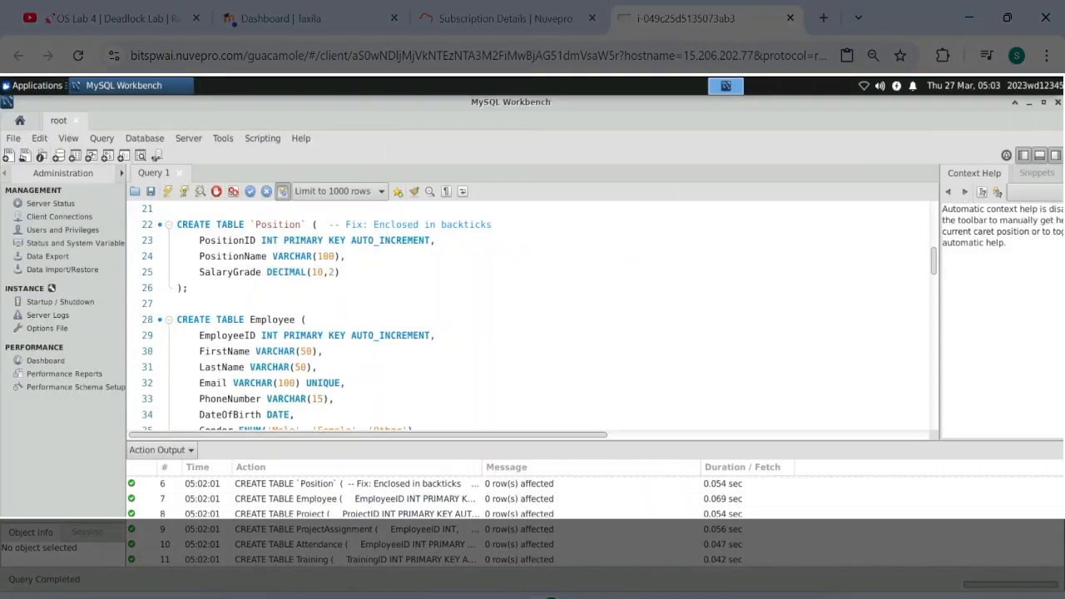
pyautogui.moveTo(882, 386)
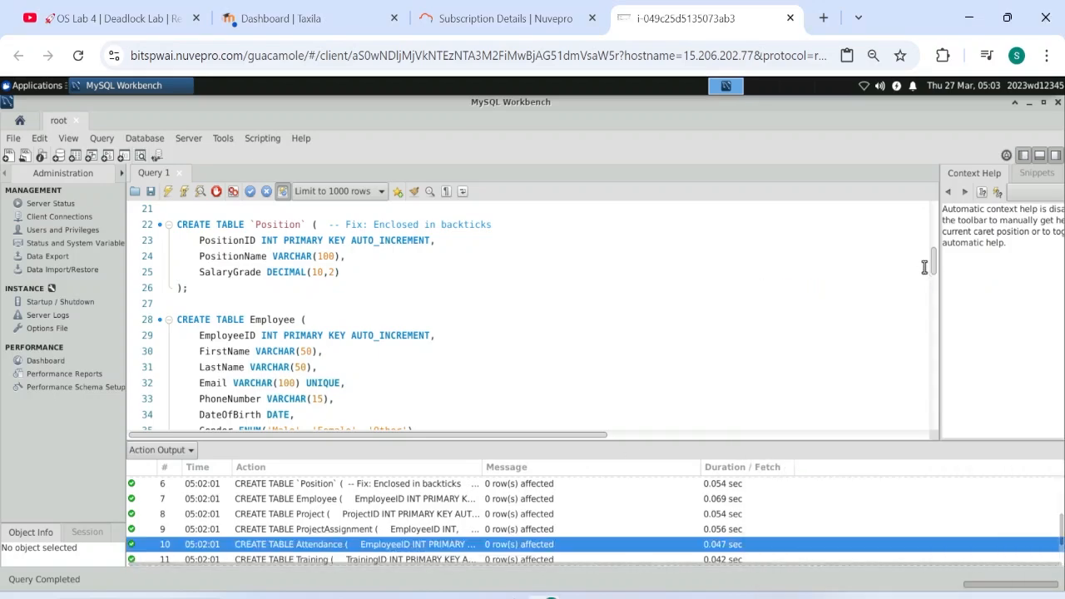
pyautogui.scroll(-3)
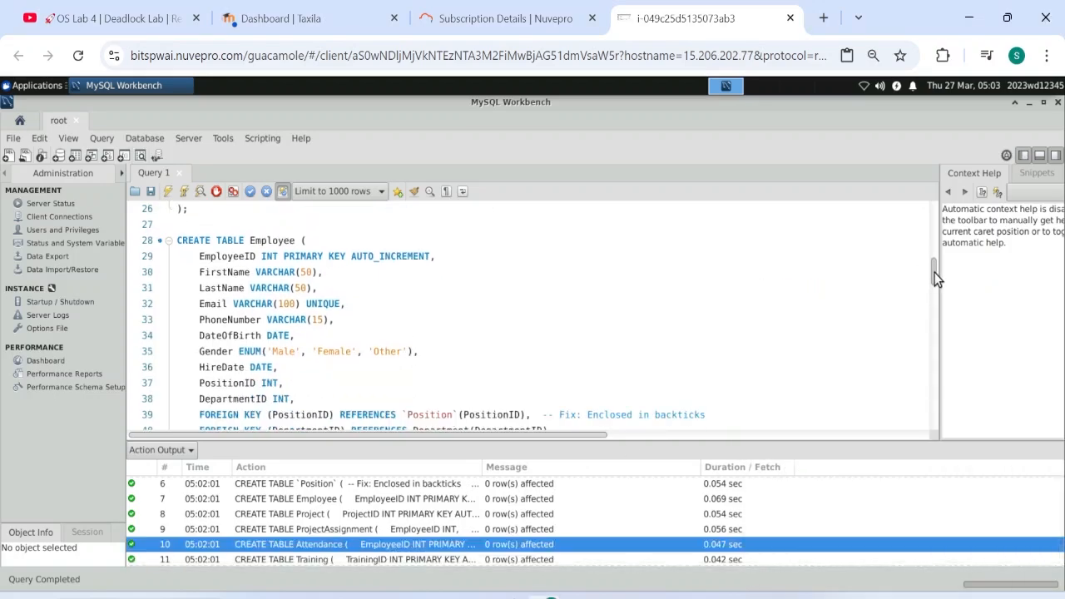
pyautogui.scroll(-3)
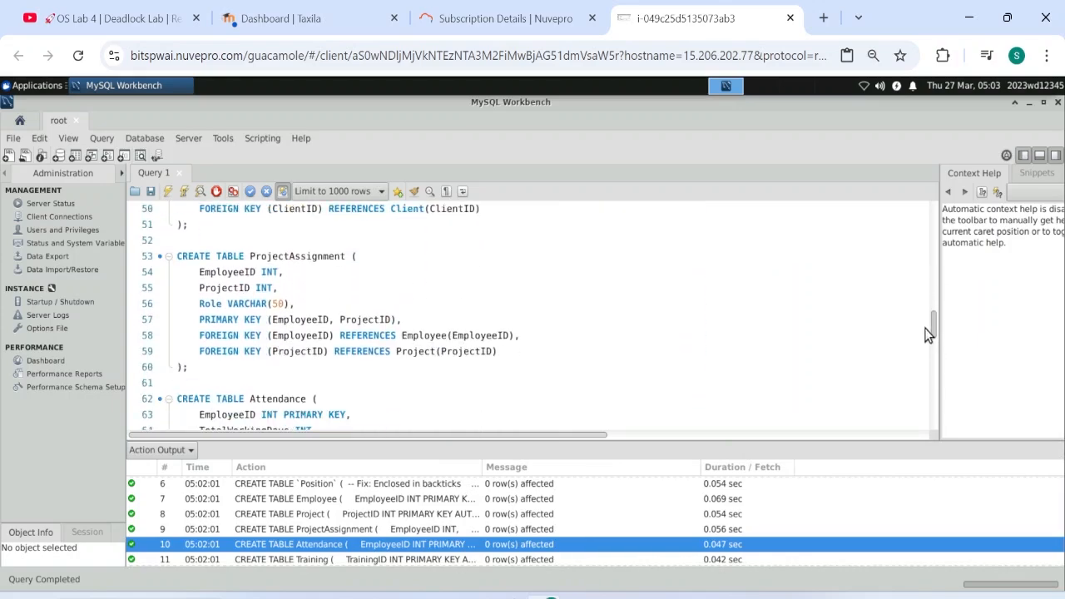
pyautogui.scroll(-3)
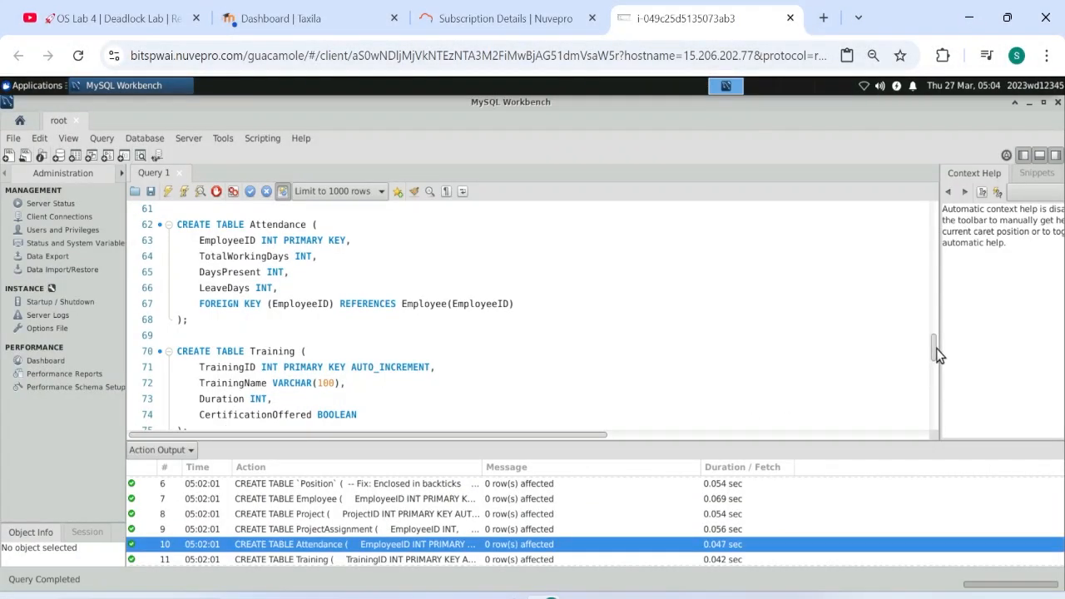
pyautogui.moveTo(1045, 520)
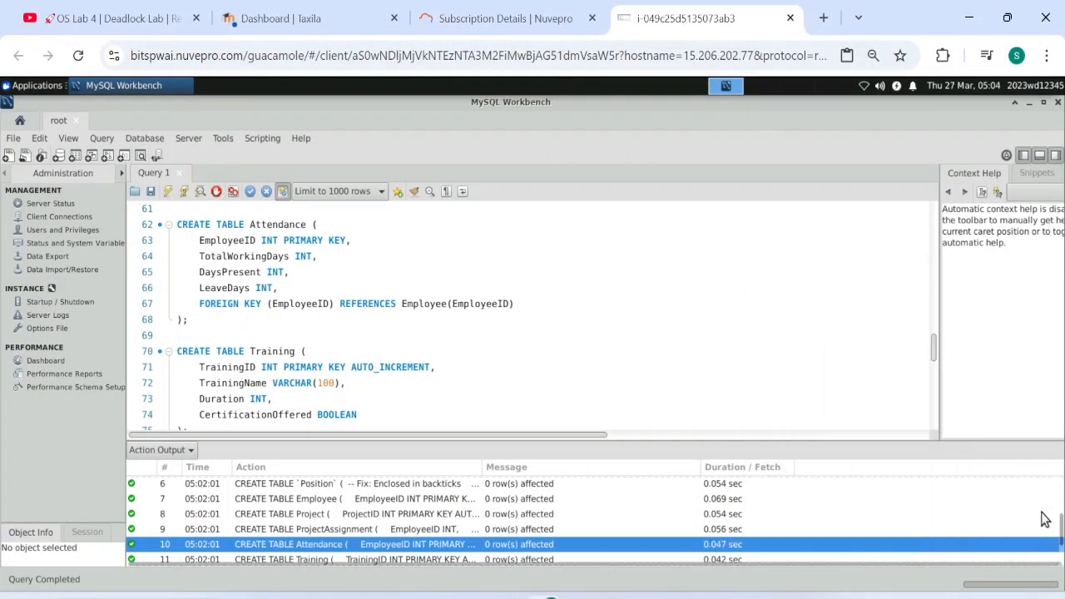
pyautogui.scroll(-3)
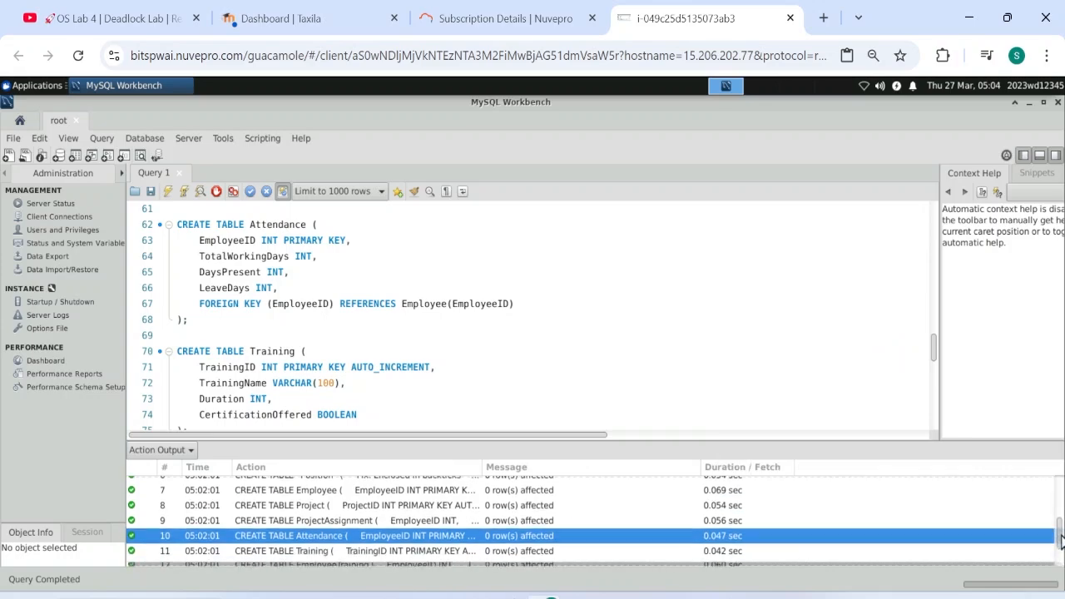
pyautogui.scroll(-3)
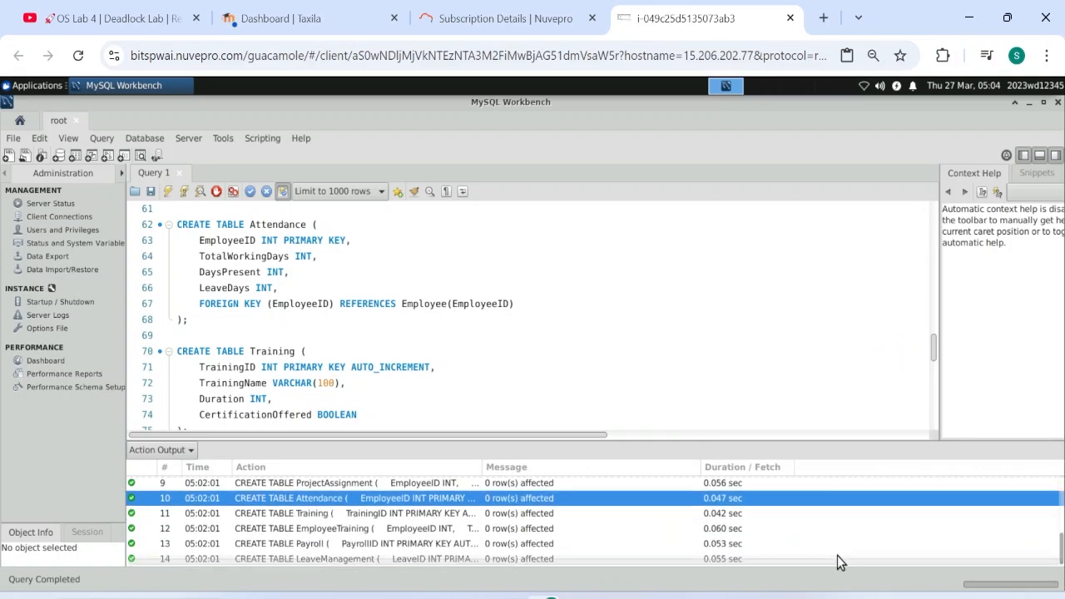
pyautogui.moveTo(793, 364)
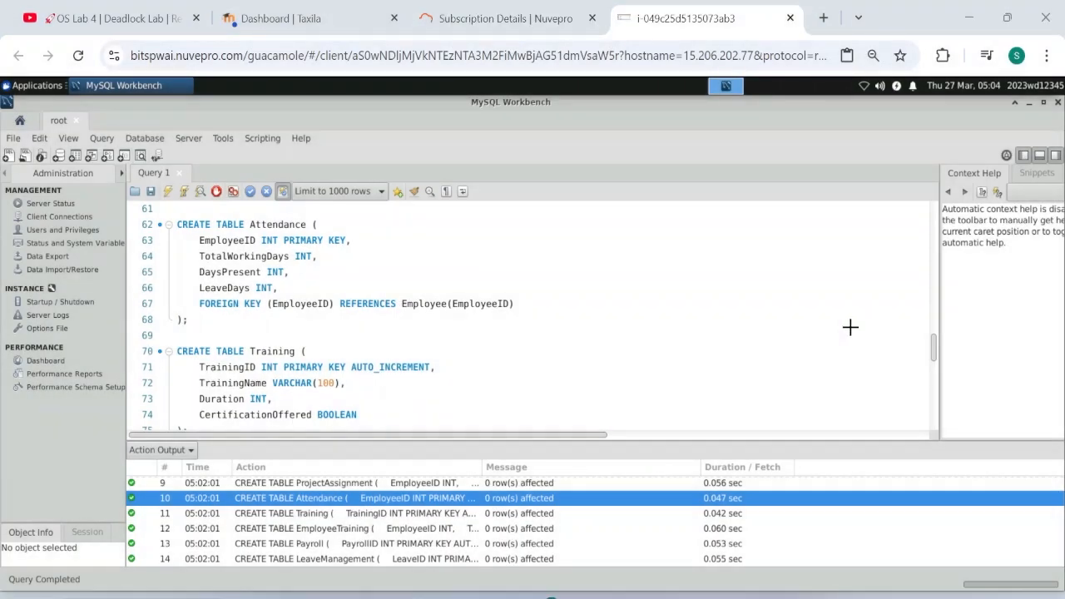
pyautogui.scroll(-3)
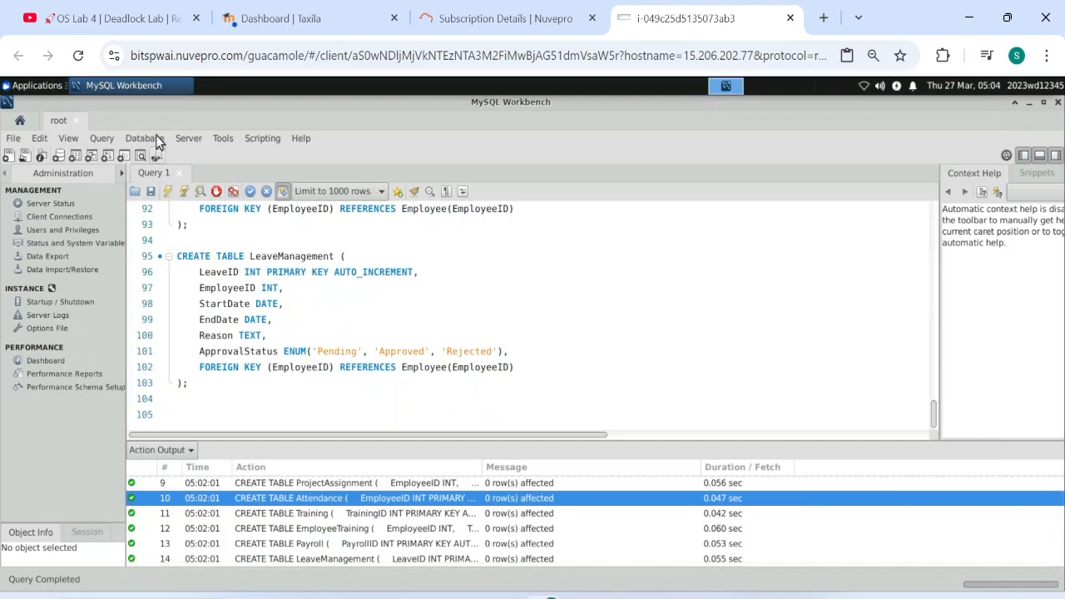
# Step: Start Database > Reverse Engineer with the saved root connection and submit the root password
pyautogui.click(143, 138)
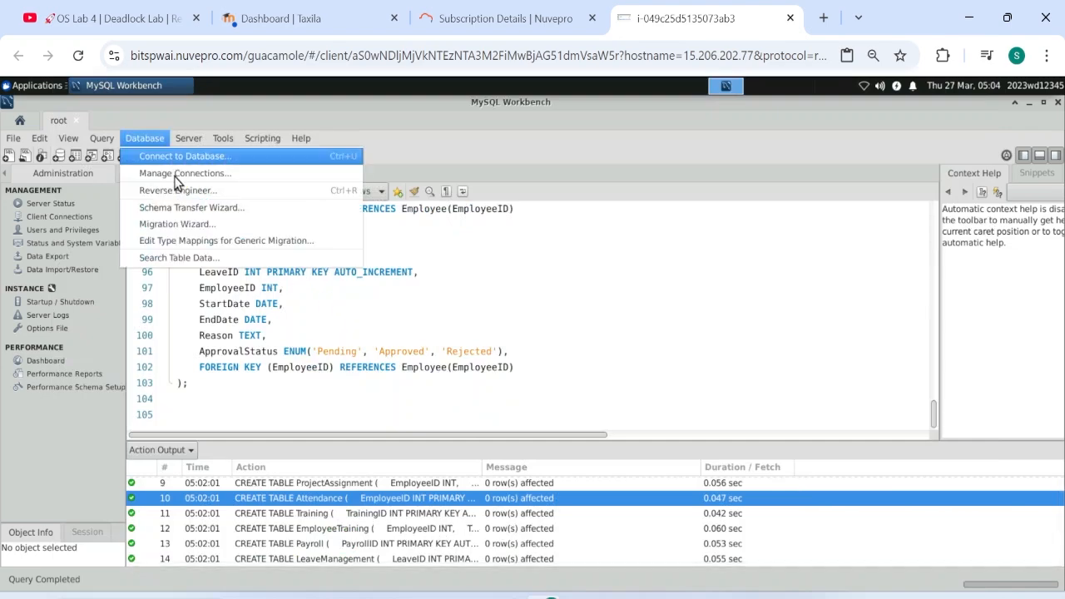
pyautogui.click(178, 189)
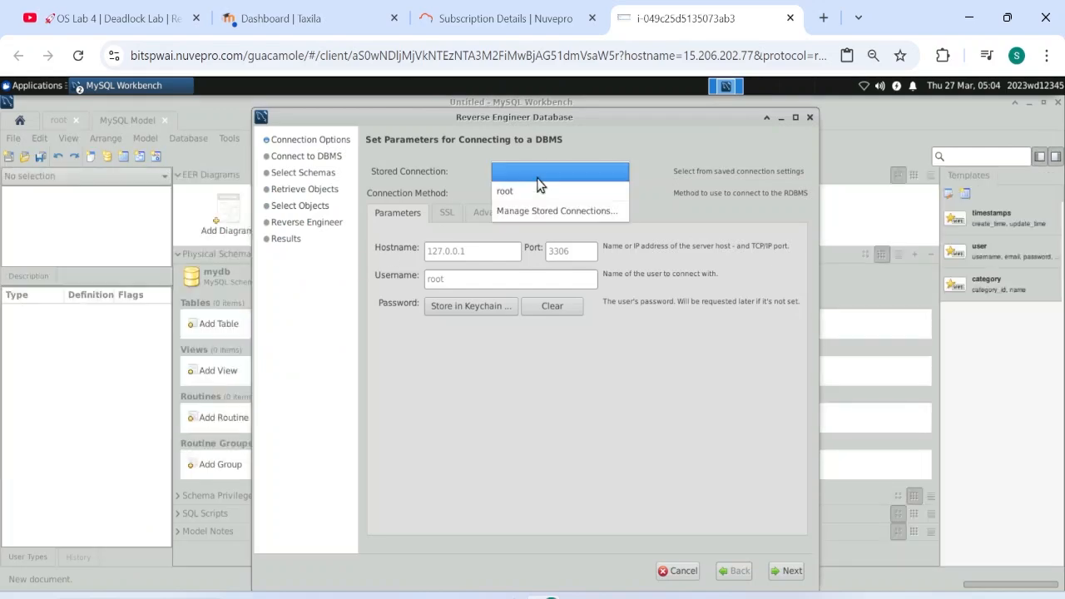
pyautogui.click(507, 190)
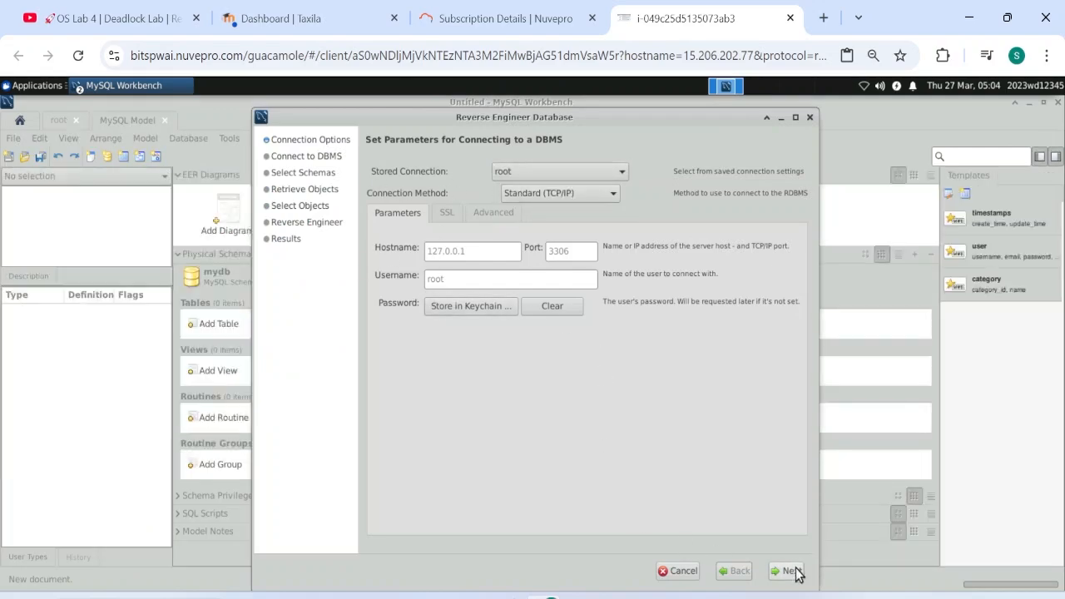
pyautogui.click(785, 571)
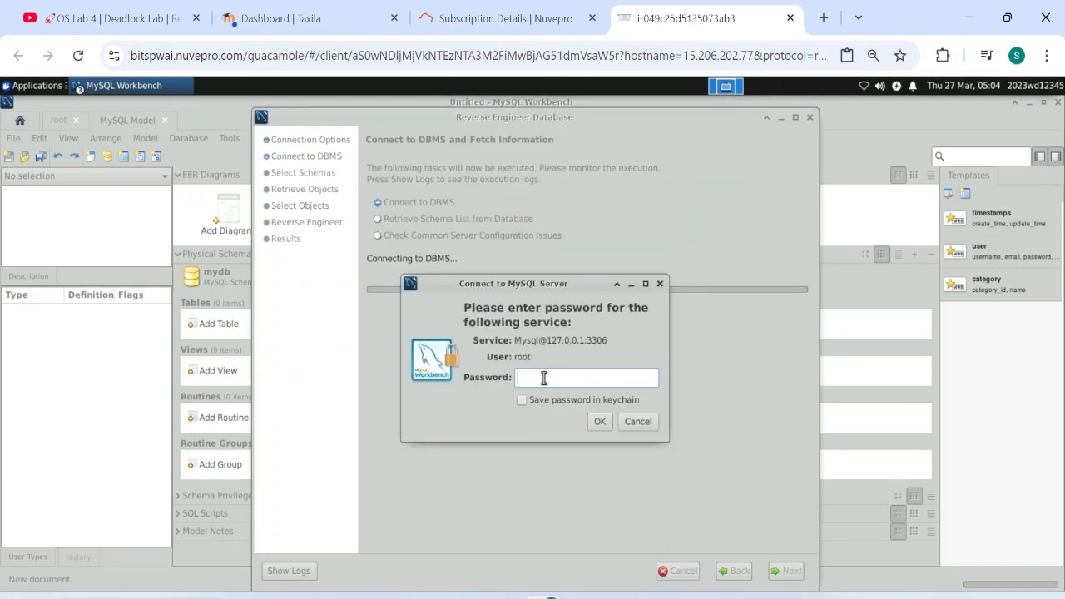
pyautogui.write('•')
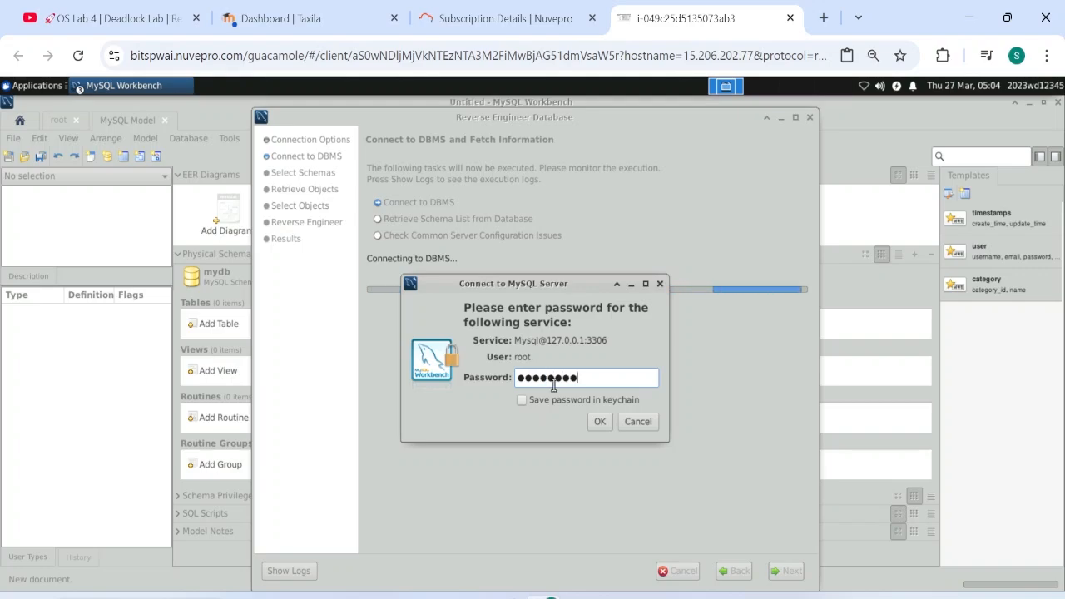
pyautogui.click(599, 421)
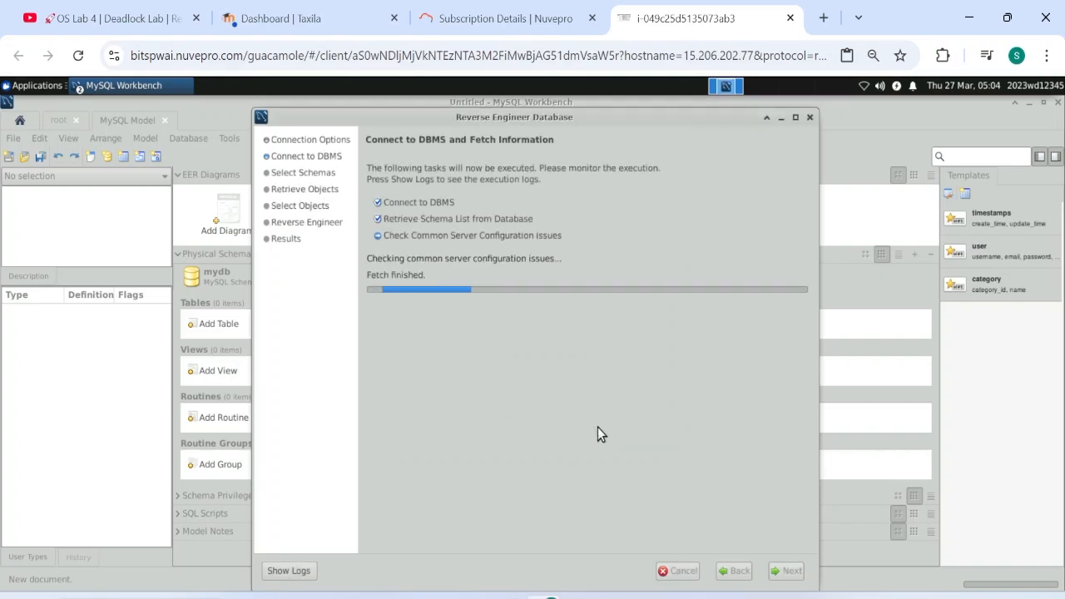
# Step: Select the EmployeeManagement schema and import all 11 tables onto a new EER diagram
pyautogui.click(786, 571)
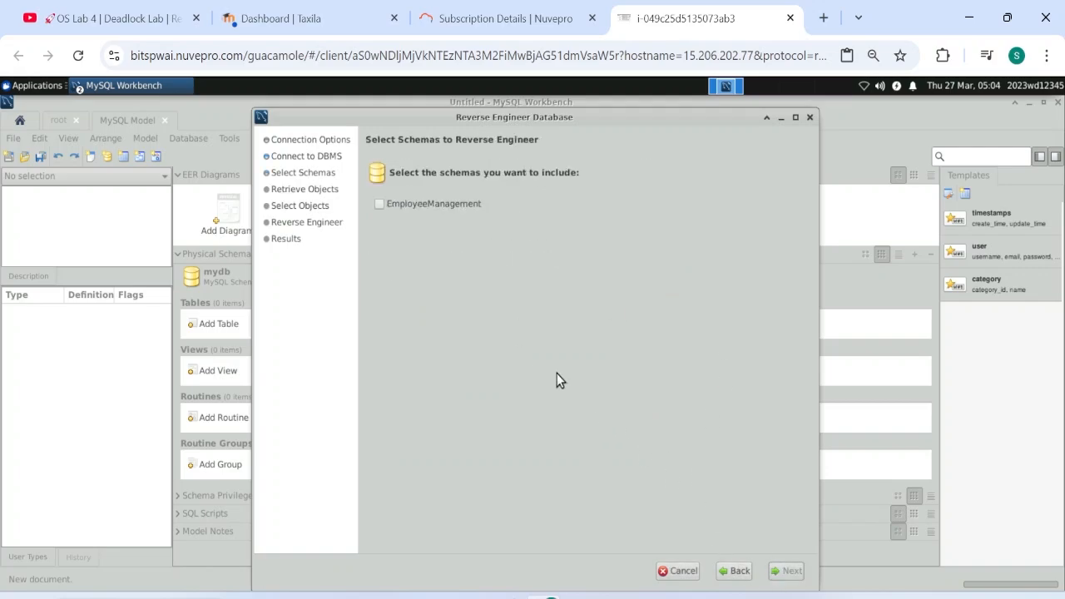
pyautogui.click(380, 203)
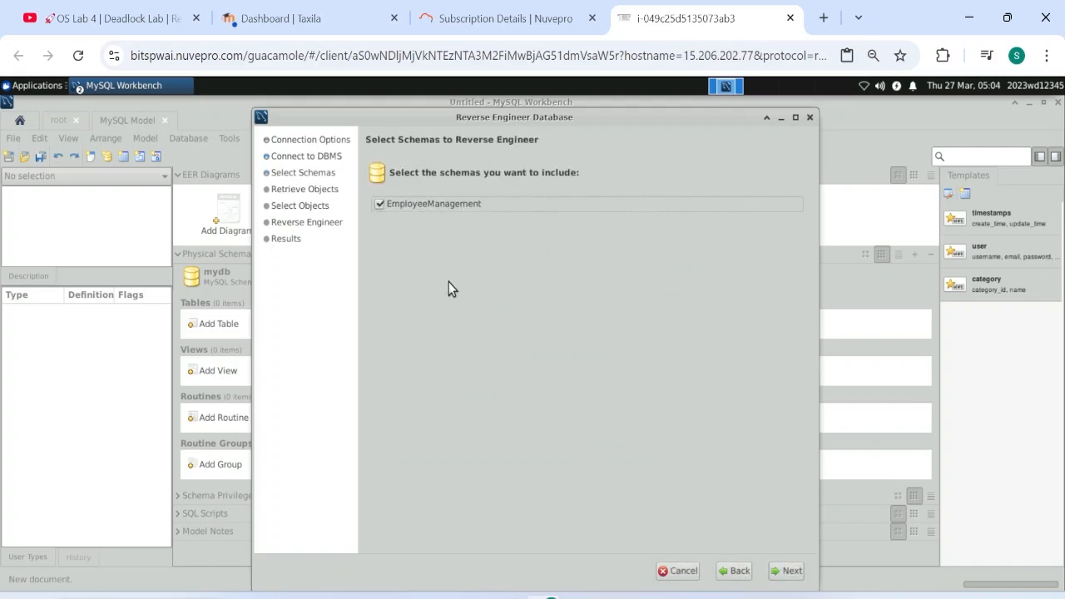
pyautogui.click(786, 569)
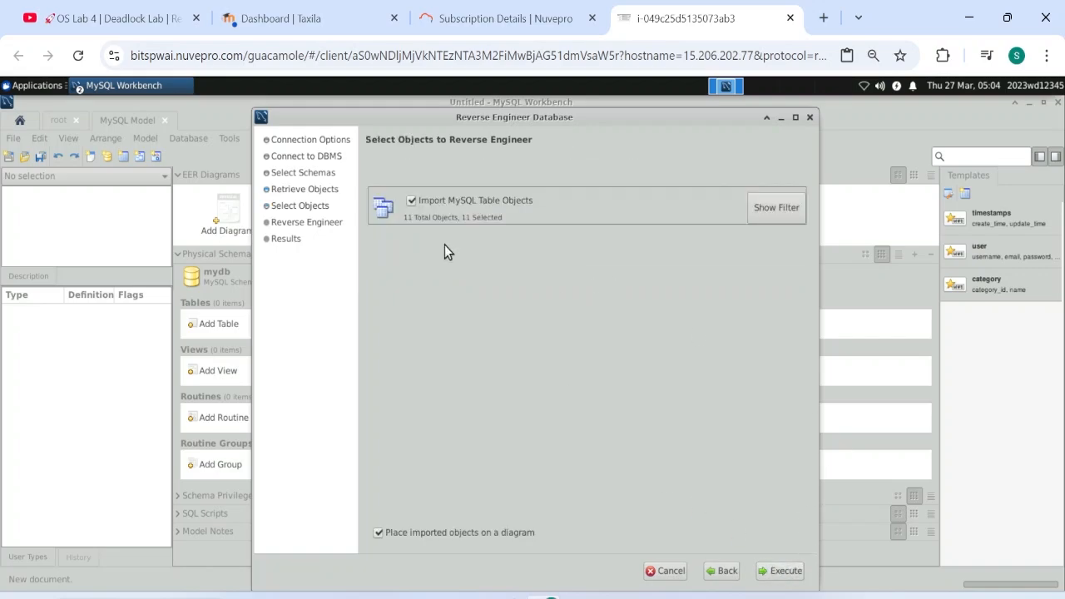
pyautogui.moveTo(744, 478)
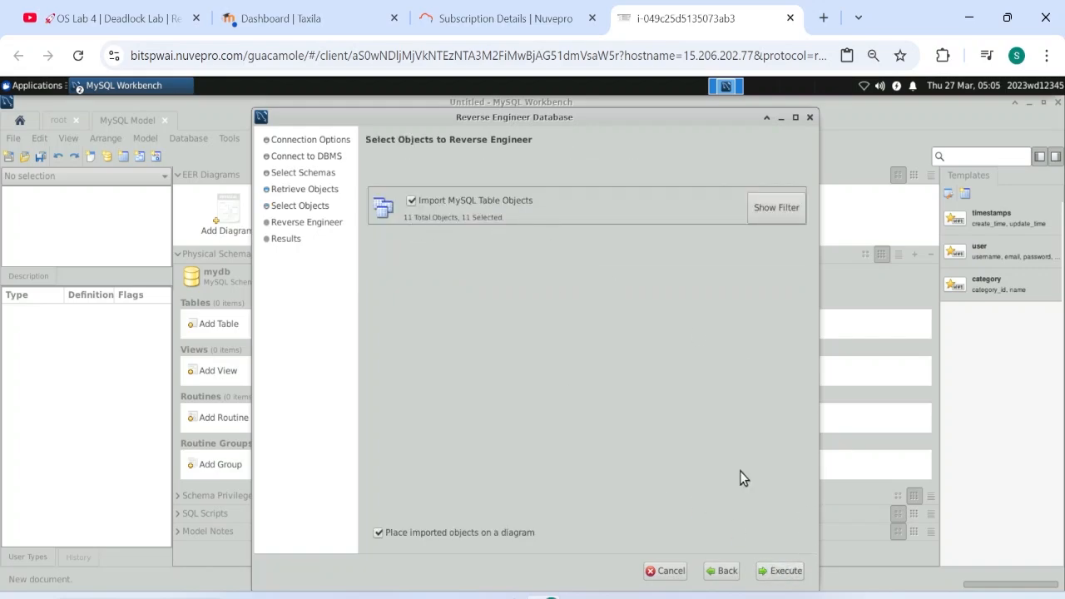
pyautogui.moveTo(786, 571)
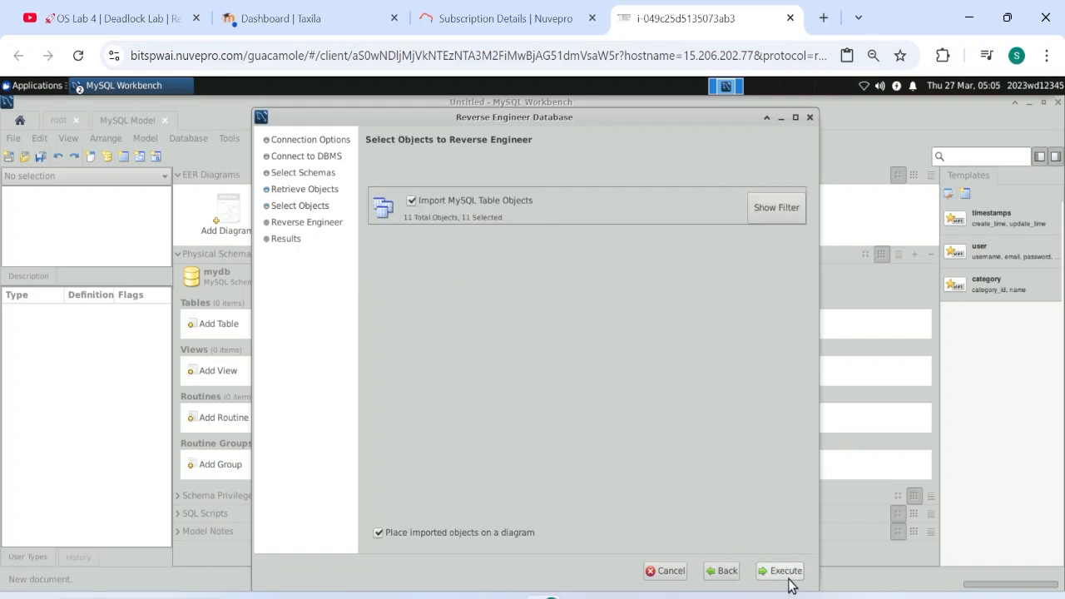
pyautogui.click(786, 569)
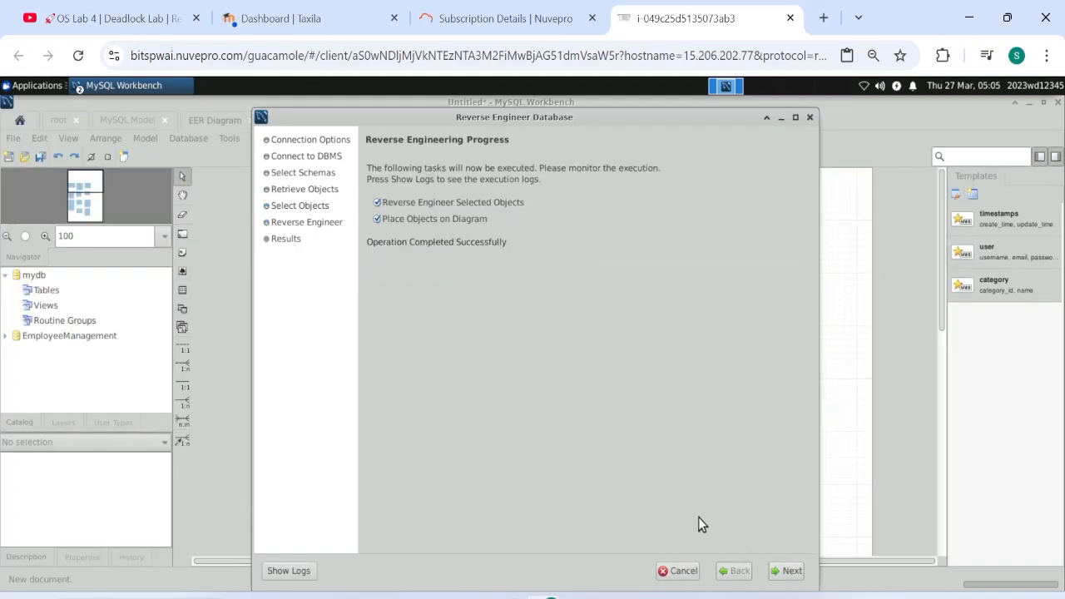
pyautogui.moveTo(790, 571)
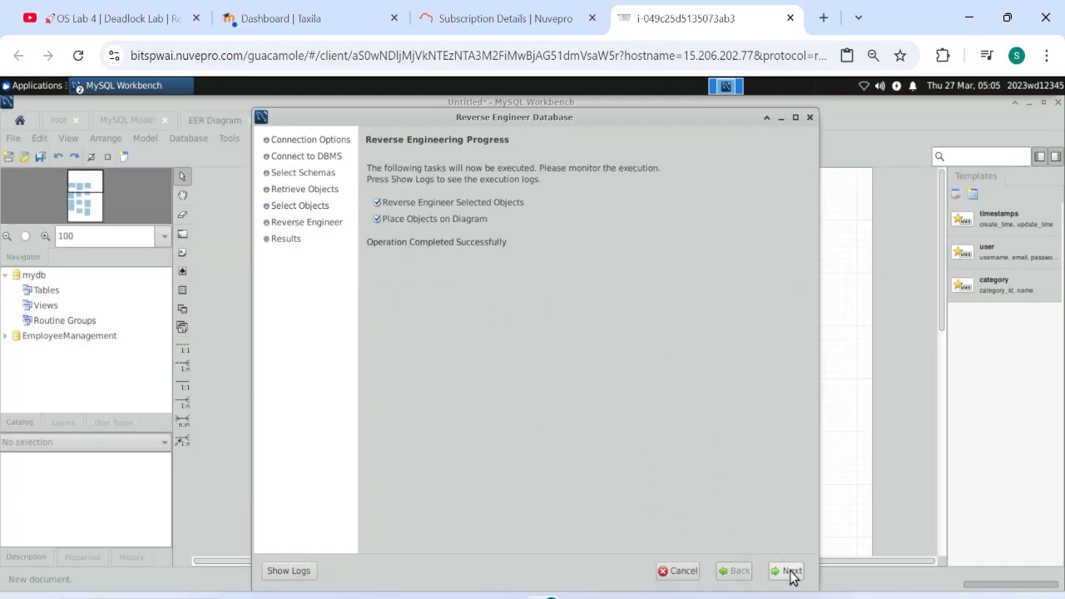
pyautogui.click(785, 571)
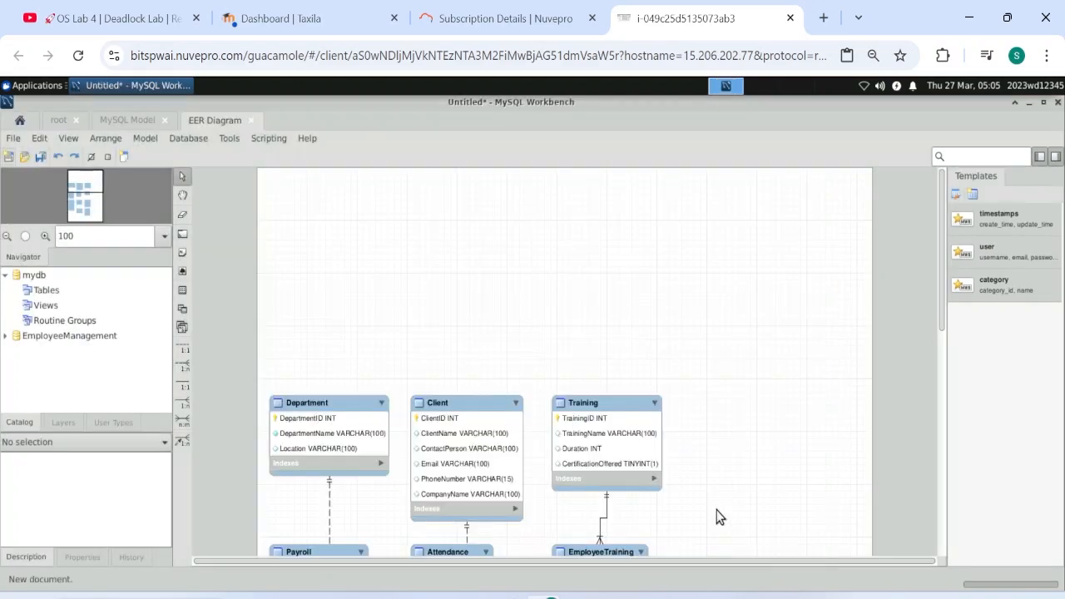
# Step: Reposition the LeaveManagement and Project tables near Employee and ProjectAssignment on the diagram
pyautogui.scroll(3)
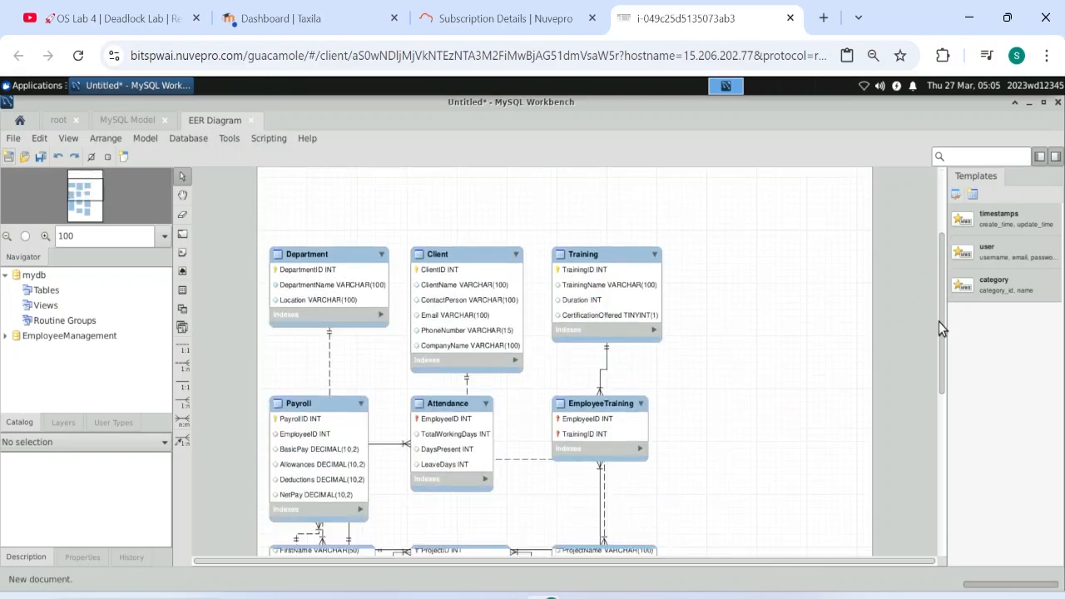
pyautogui.scroll(-3)
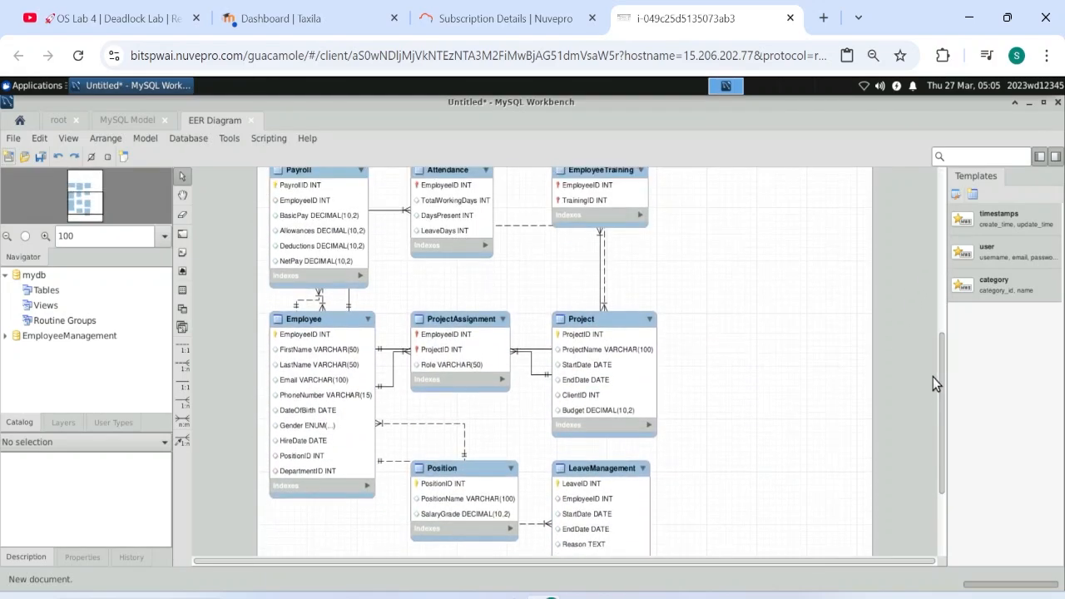
pyautogui.scroll(3)
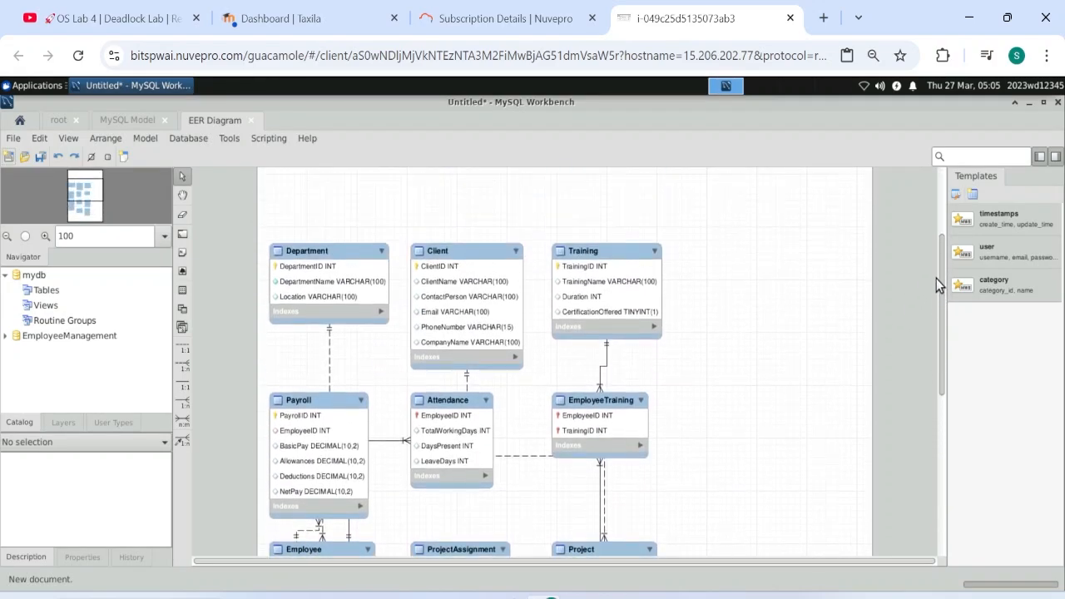
pyautogui.scroll(-3)
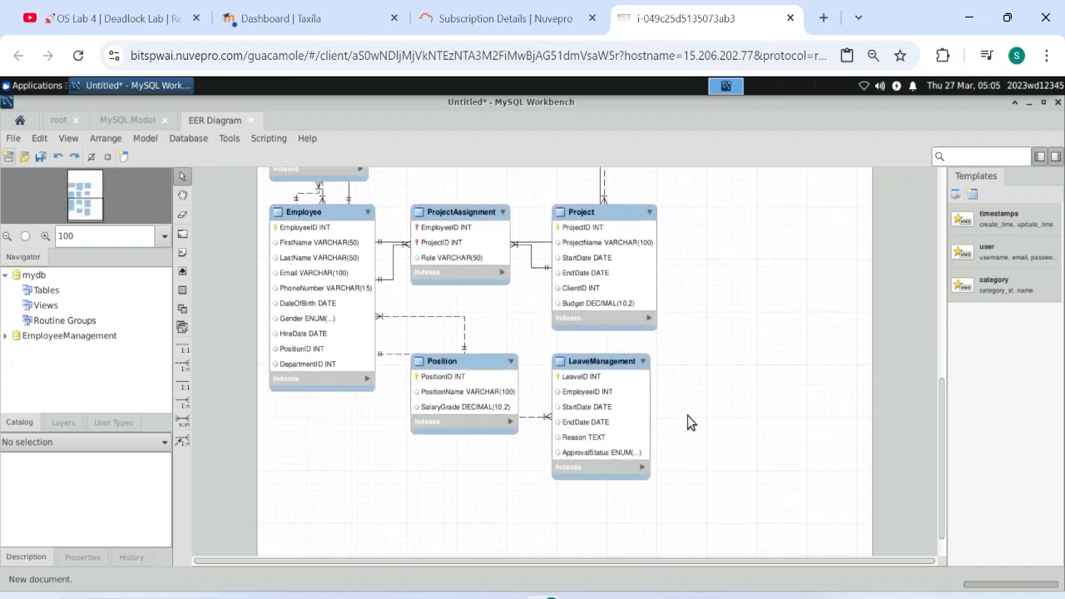
pyautogui.moveTo(775, 336)
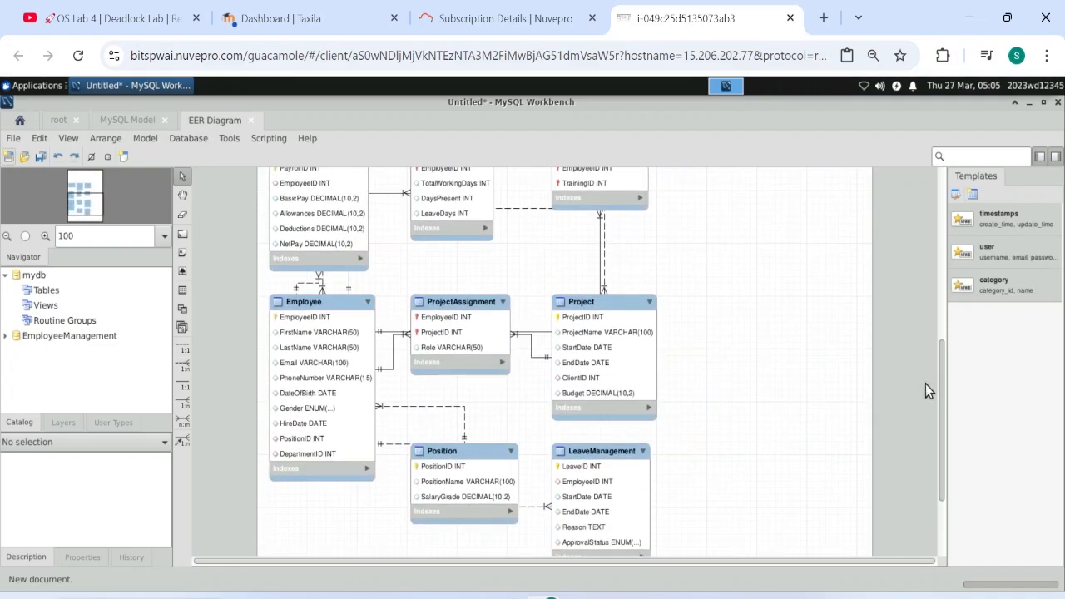
pyautogui.click(320, 301)
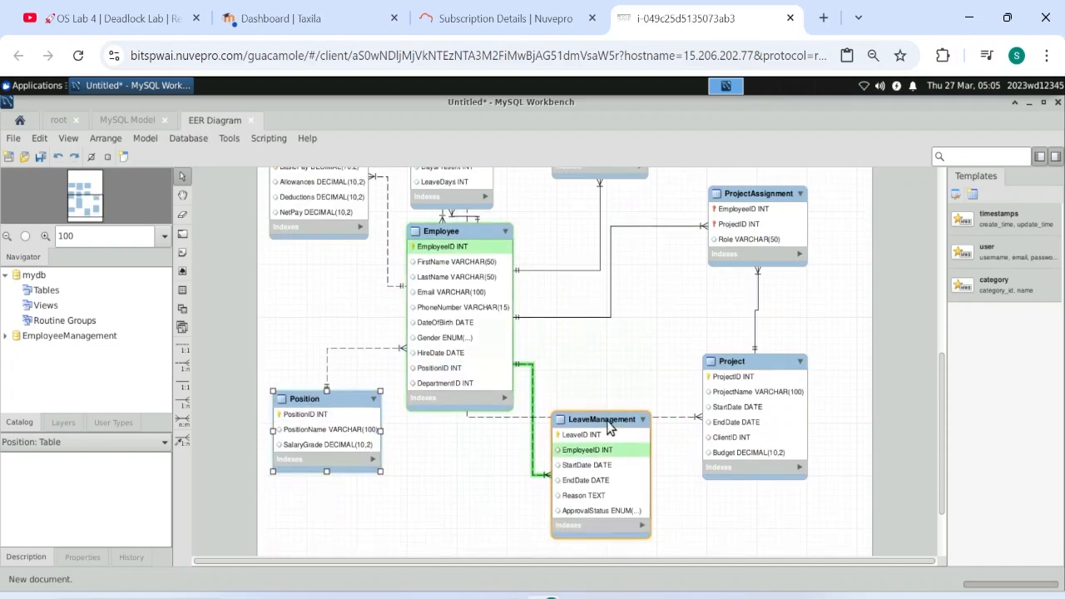
pyautogui.moveTo(609, 419); pyautogui.dragTo(619, 340)
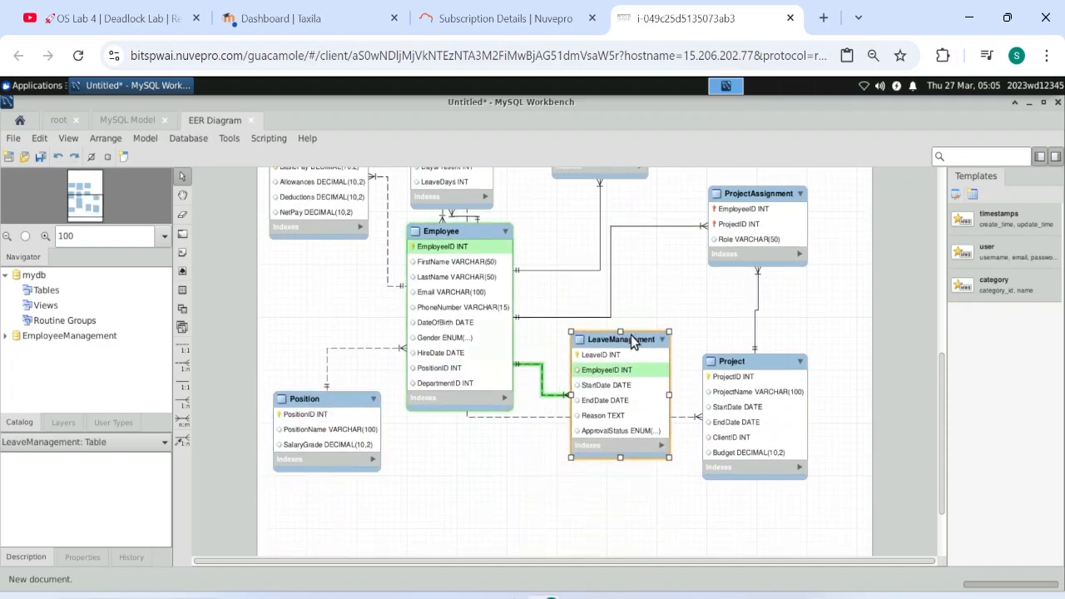
pyautogui.moveTo(626, 340); pyautogui.dragTo(626, 306)
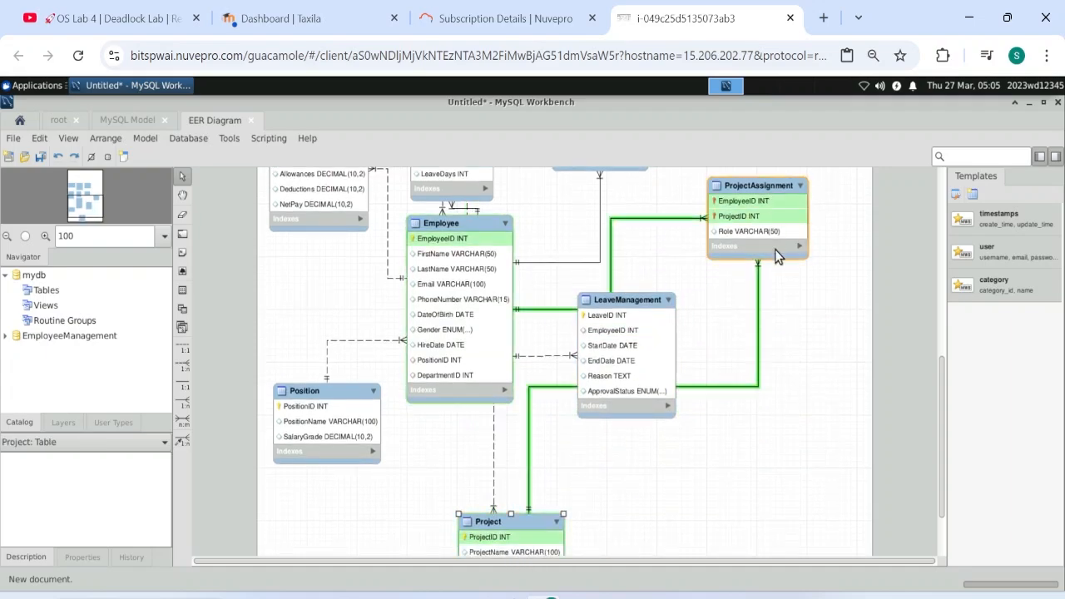
pyautogui.moveTo(758, 216); pyautogui.dragTo(736, 433)
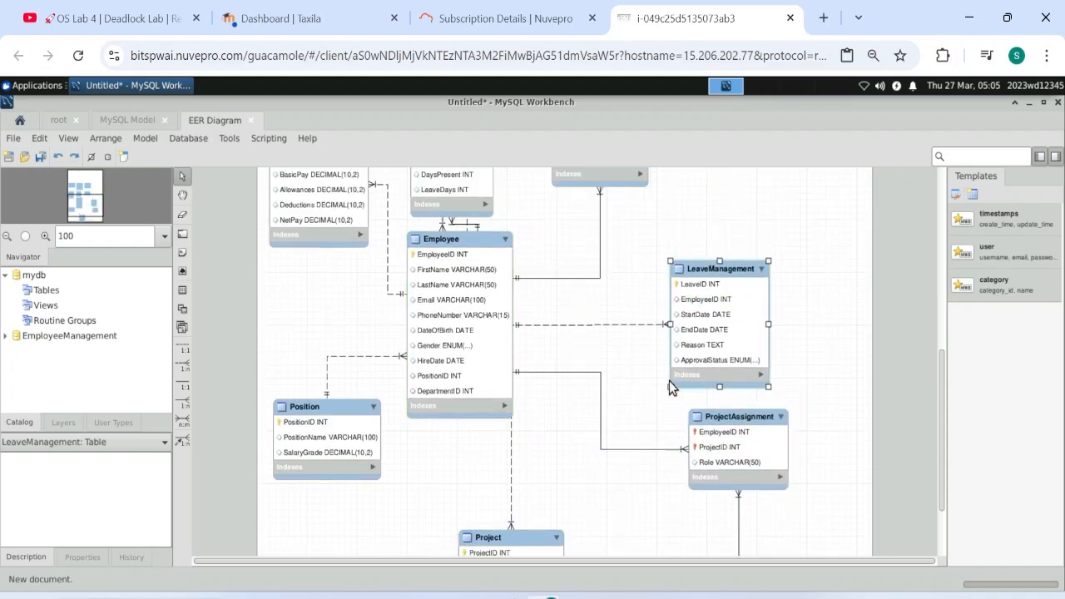
# Step: Move the Attendance table beside Client and review the lower part of the EER diagram
pyautogui.scroll(-3)
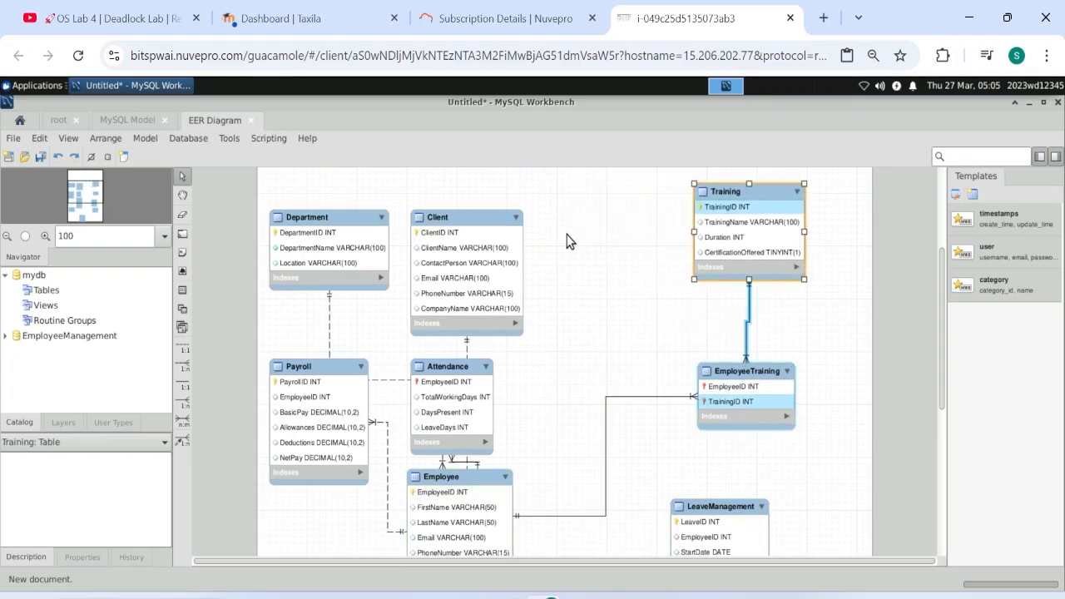
pyautogui.scroll(-3)
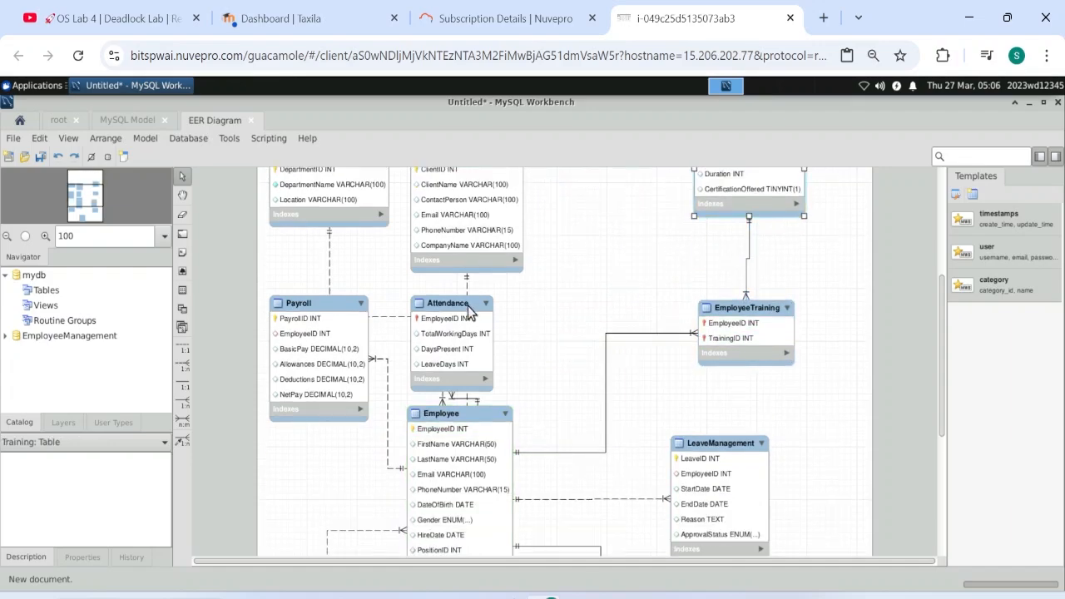
pyautogui.moveTo(450, 303); pyautogui.dragTo(586, 200)
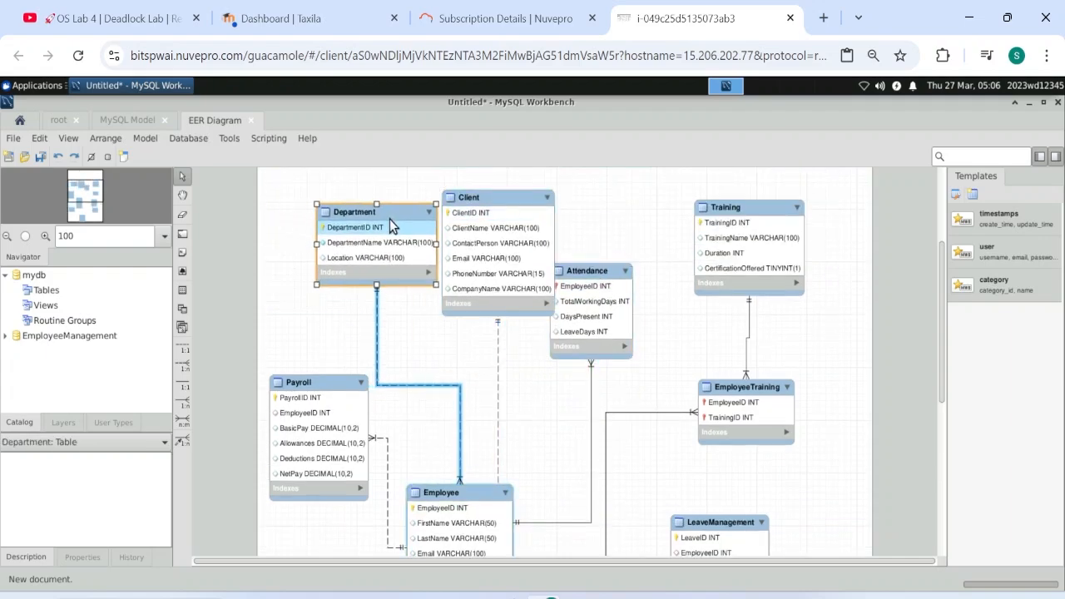
pyautogui.scroll(-3)
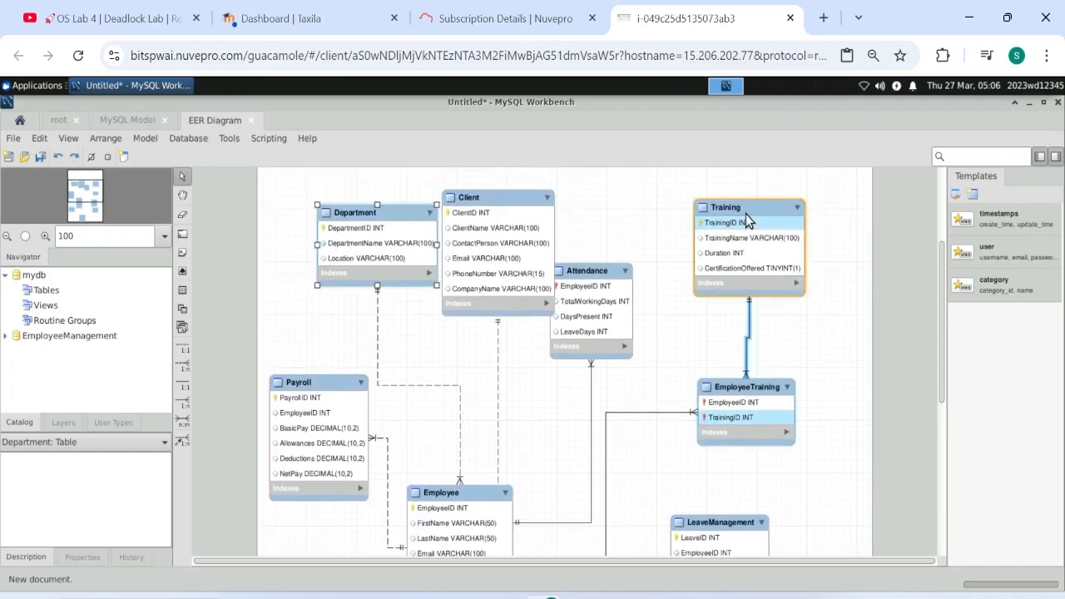
pyautogui.scroll(-3)
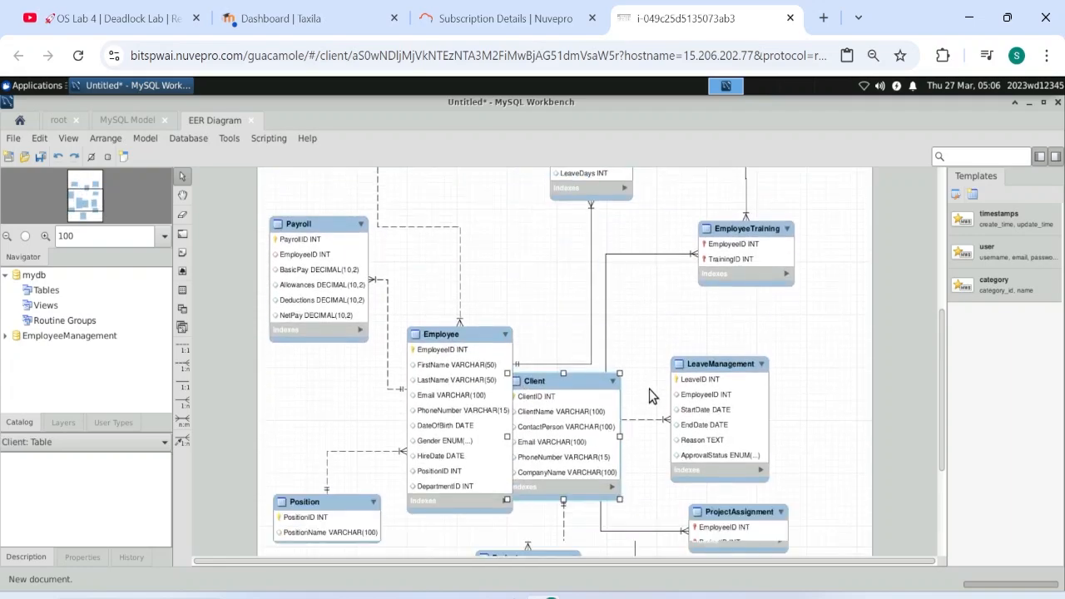
pyautogui.scroll(-3)
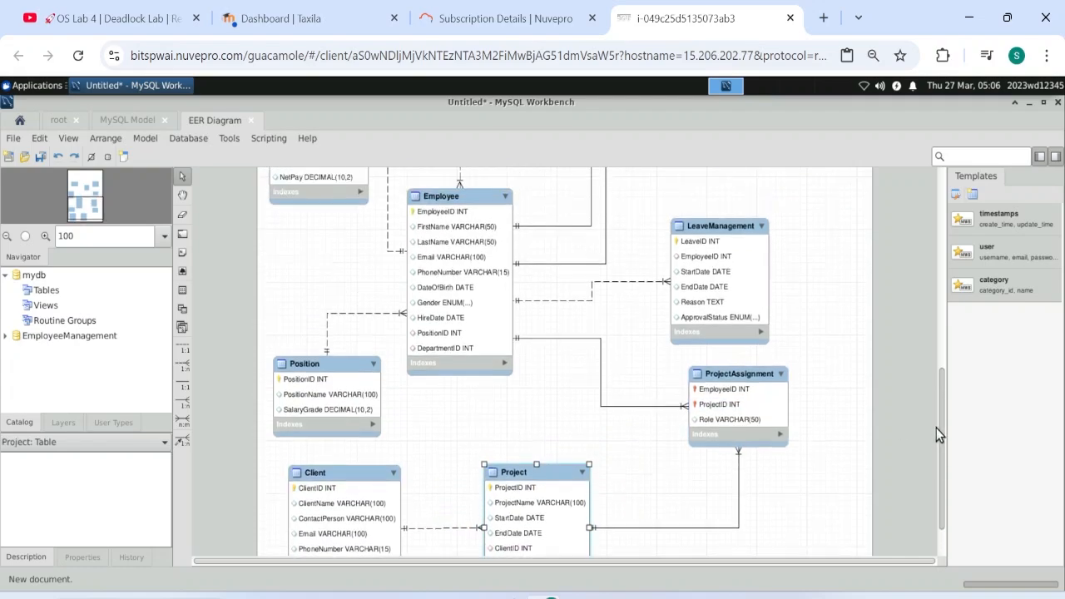
pyautogui.scroll(3)
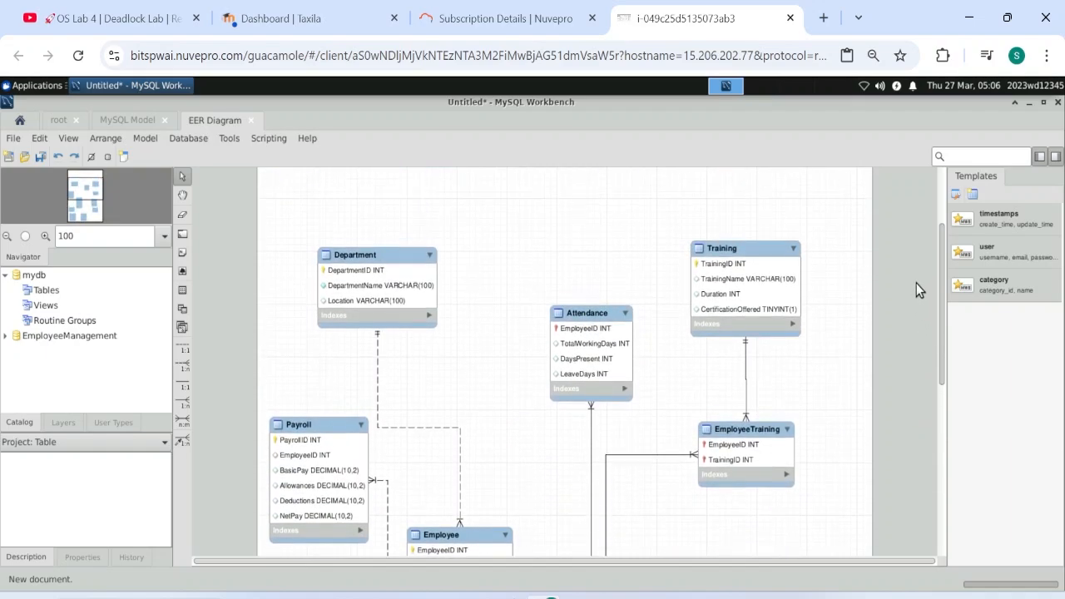
pyautogui.scroll(-3)
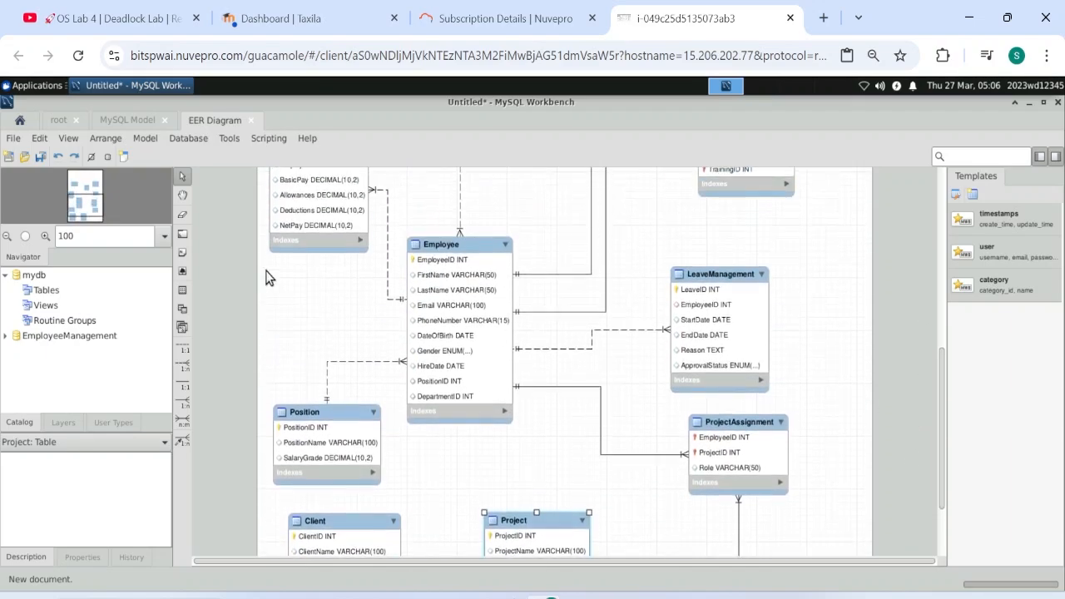
# Step: Start a PNG export of the EER diagram and create a new 'lab 4 dbsa' folder under Desktop/Persistent_Folder
pyautogui.click(13, 138)
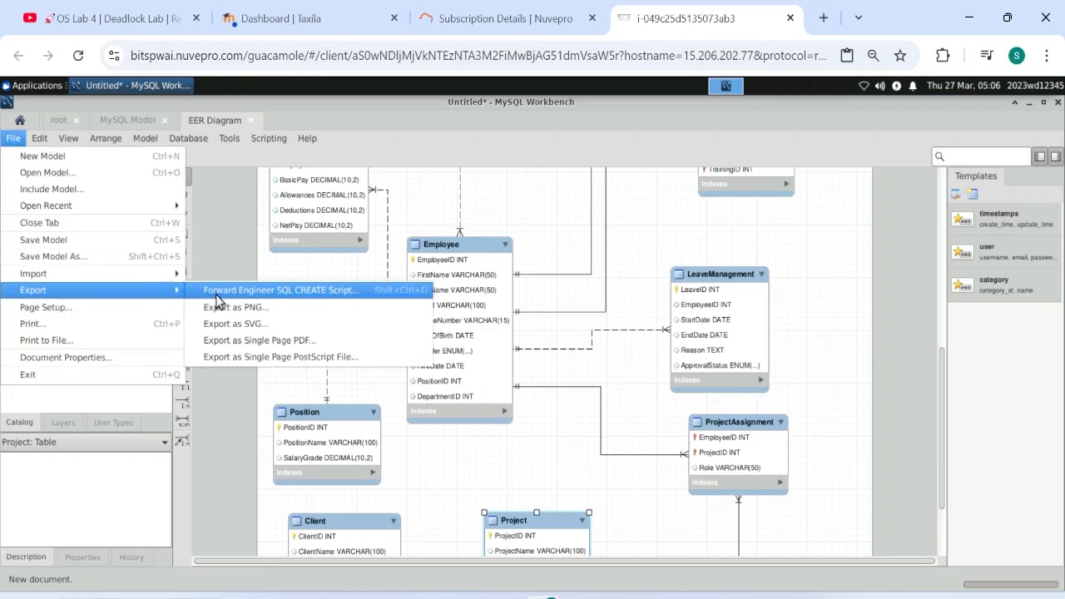
pyautogui.click(236, 307)
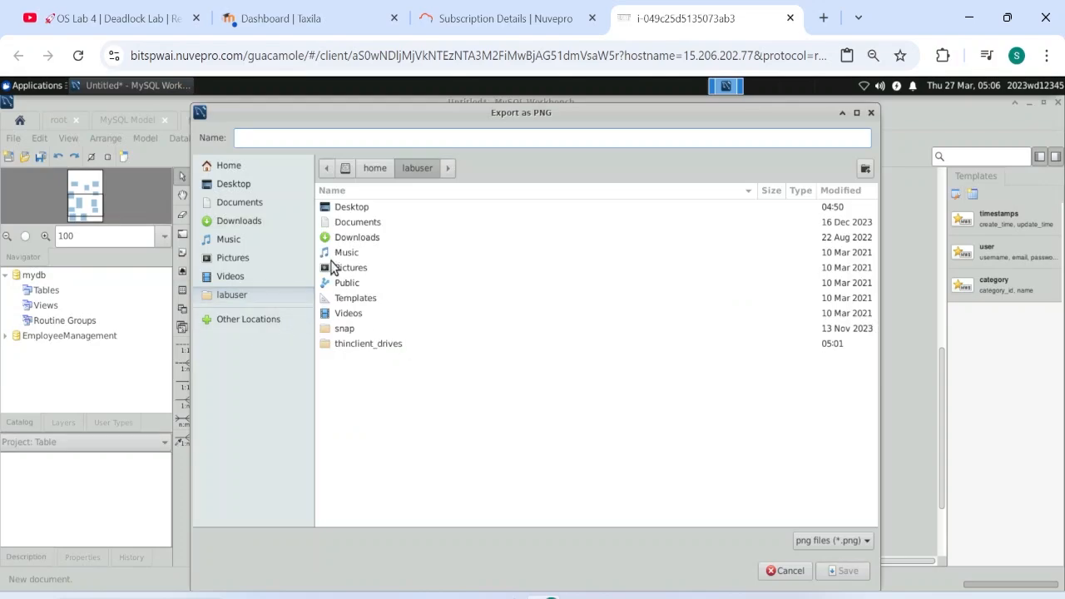
pyautogui.click(349, 266)
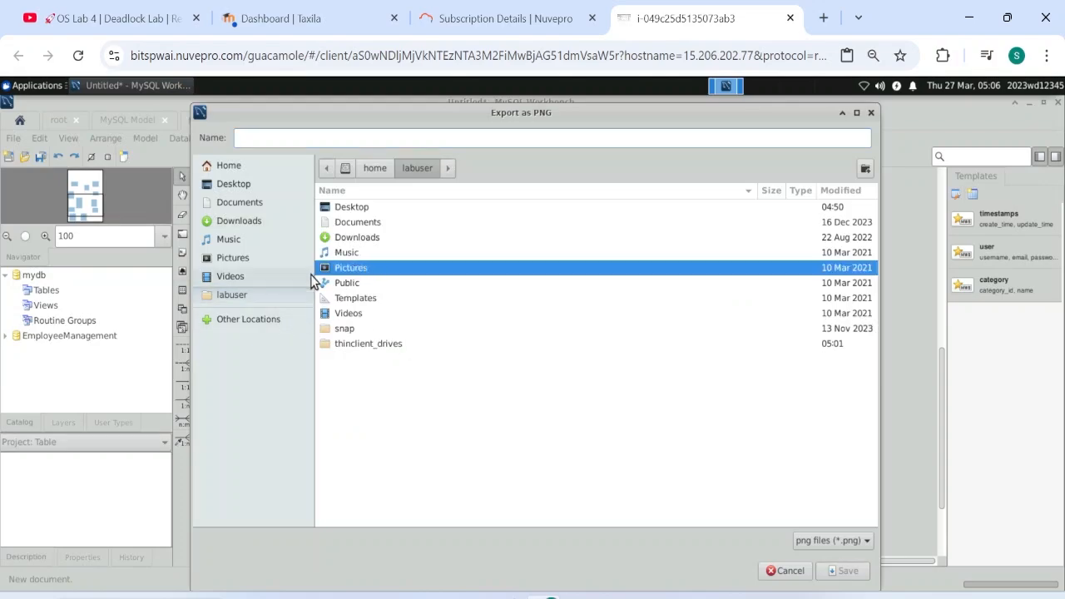
pyautogui.click(248, 320)
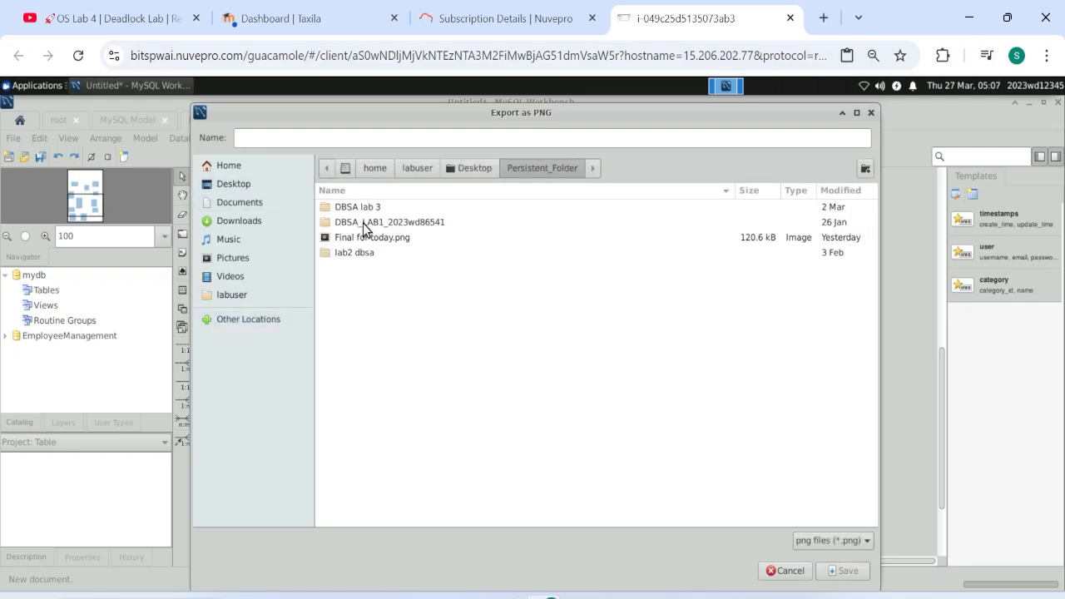
pyautogui.moveTo(413, 290)
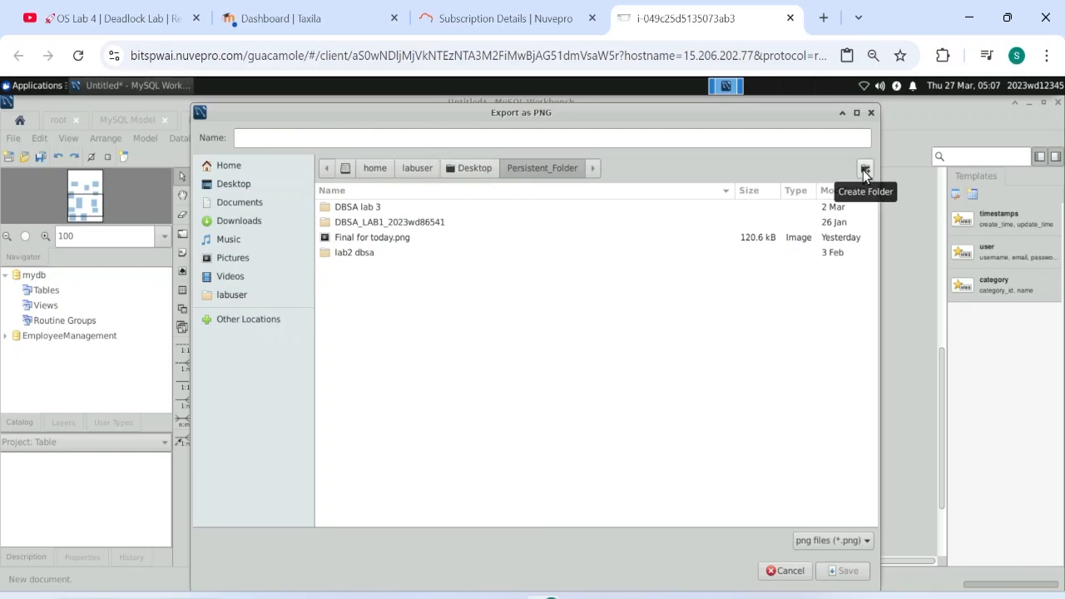
pyautogui.click(866, 168)
pyautogui.write('lab 4')
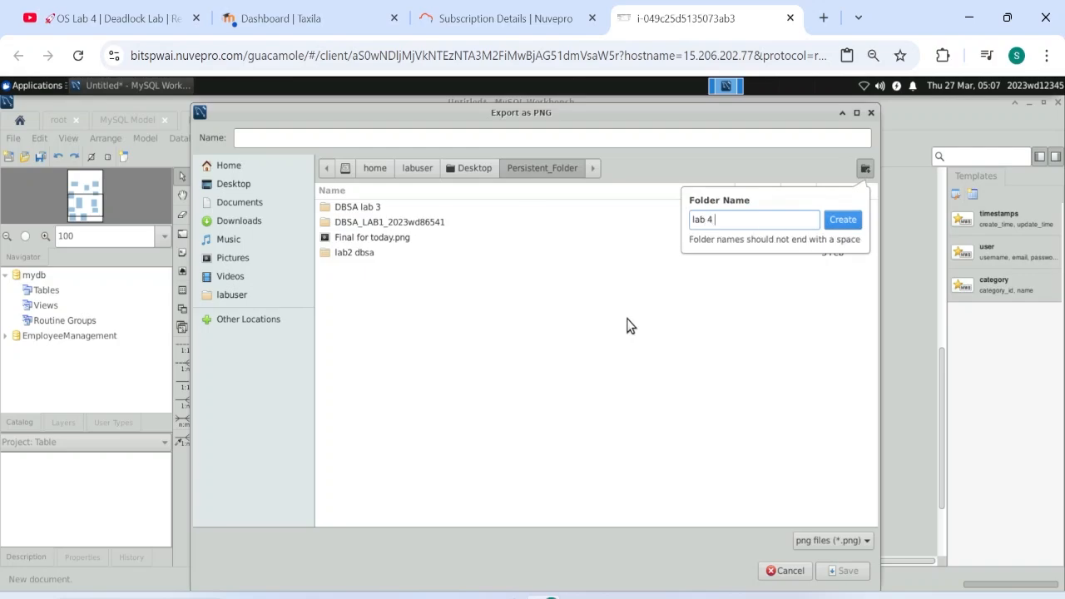
pyautogui.click(842, 220)
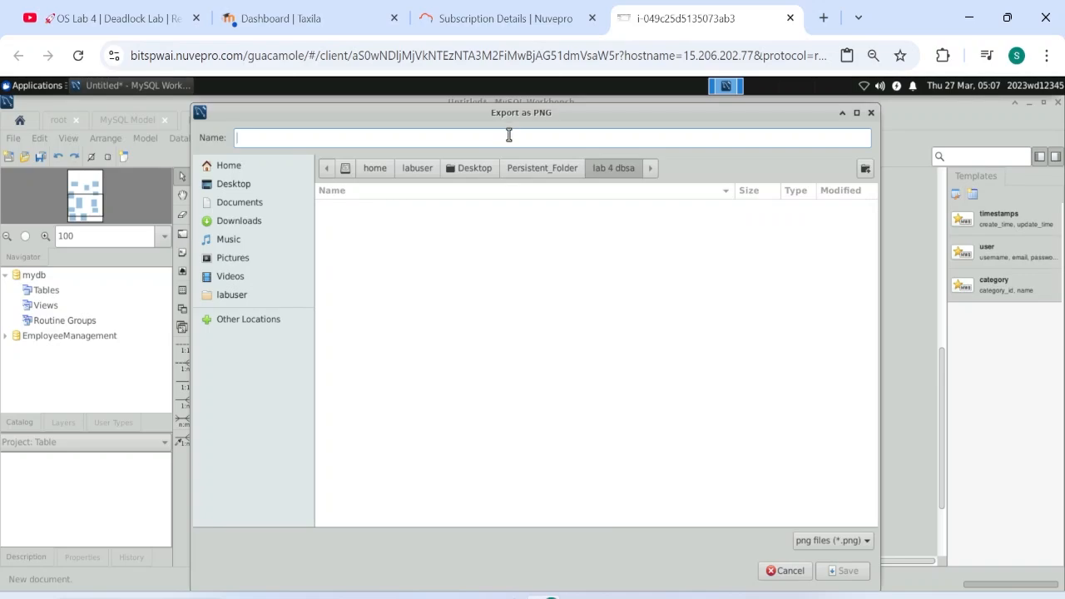
# Step: Save the export as 'ER diagram.png' in the new folder and minimise Workbench to the desktop
pyautogui.write('ER d')
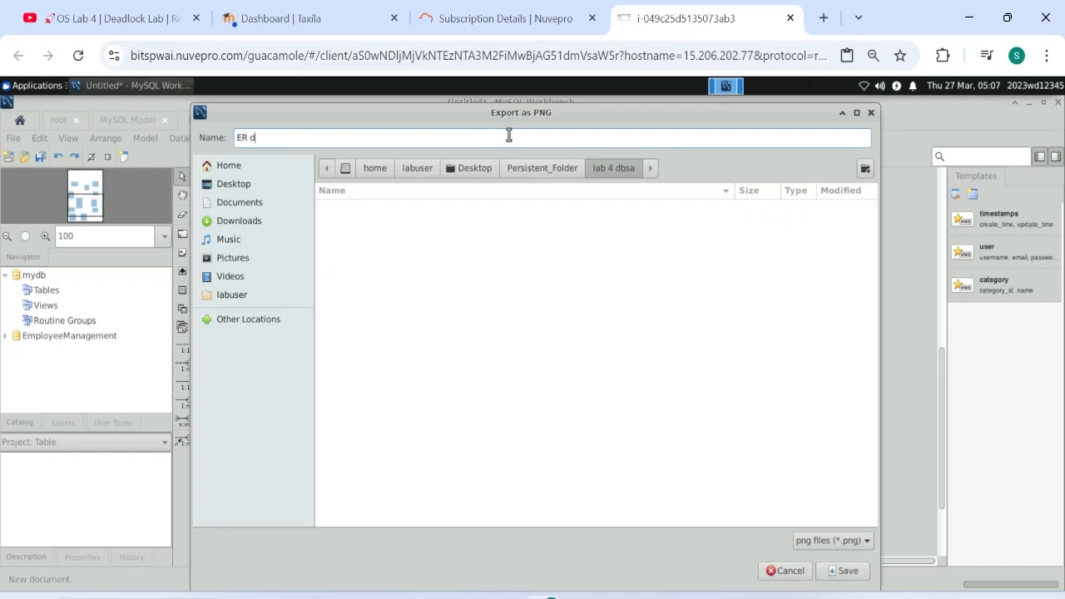
pyautogui.write('iagram')
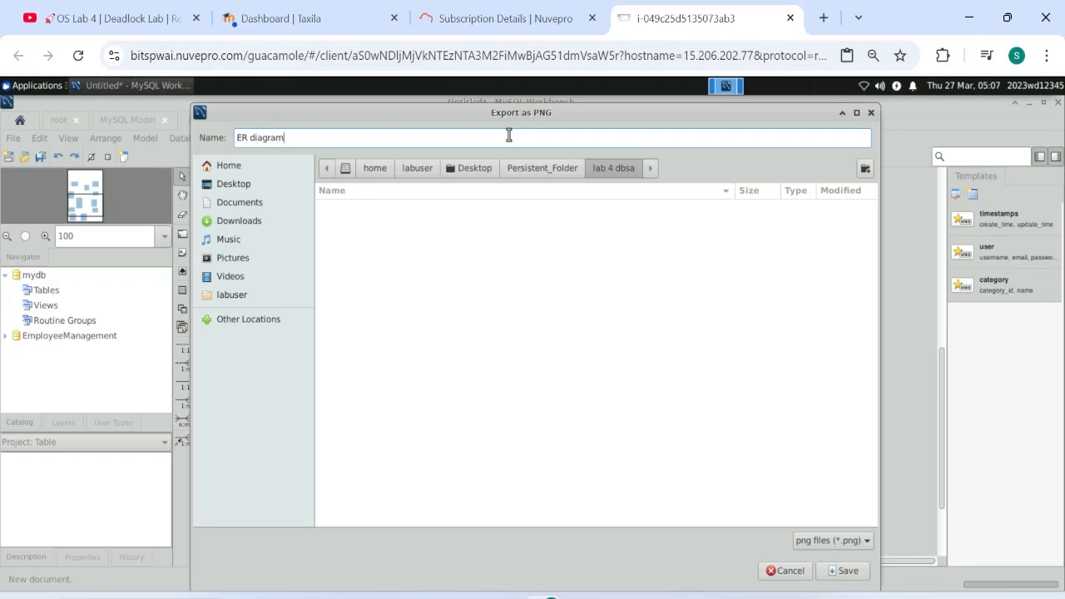
pyautogui.click(842, 569)
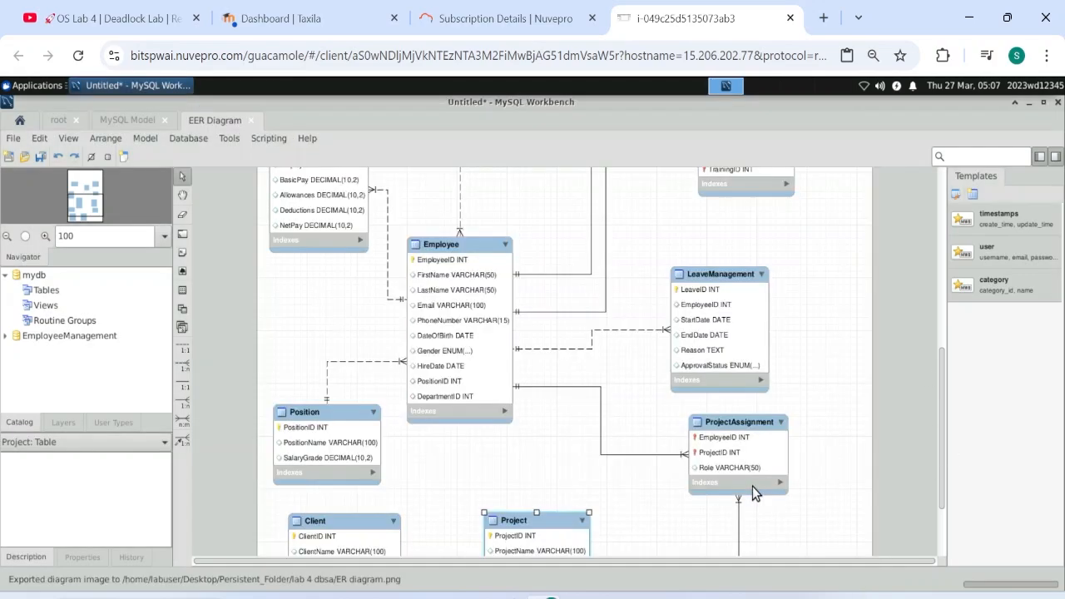
pyautogui.moveTo(1016, 123)
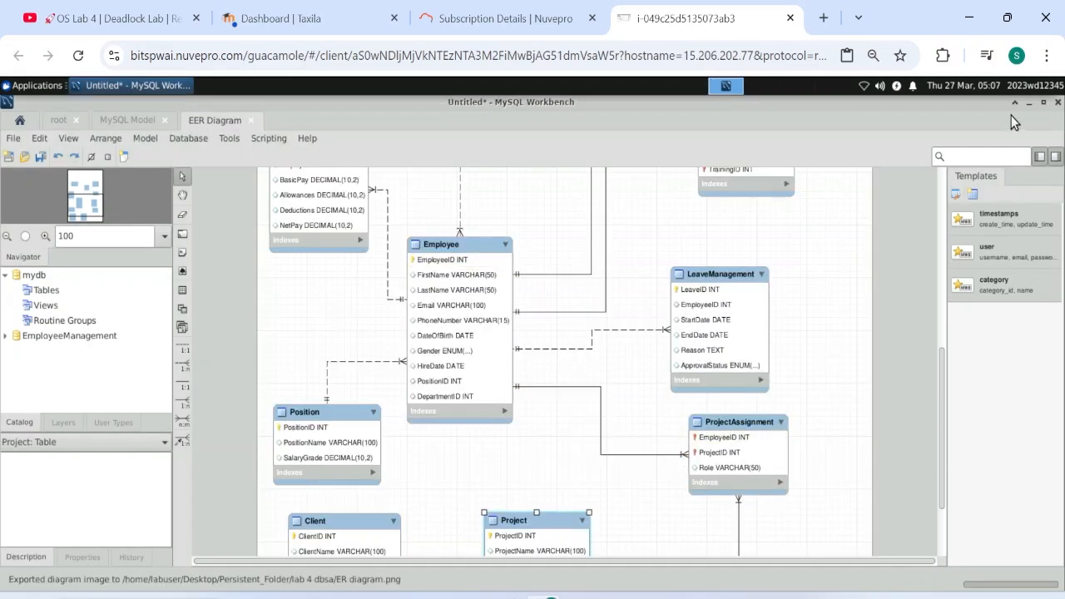
pyautogui.click(1015, 102)
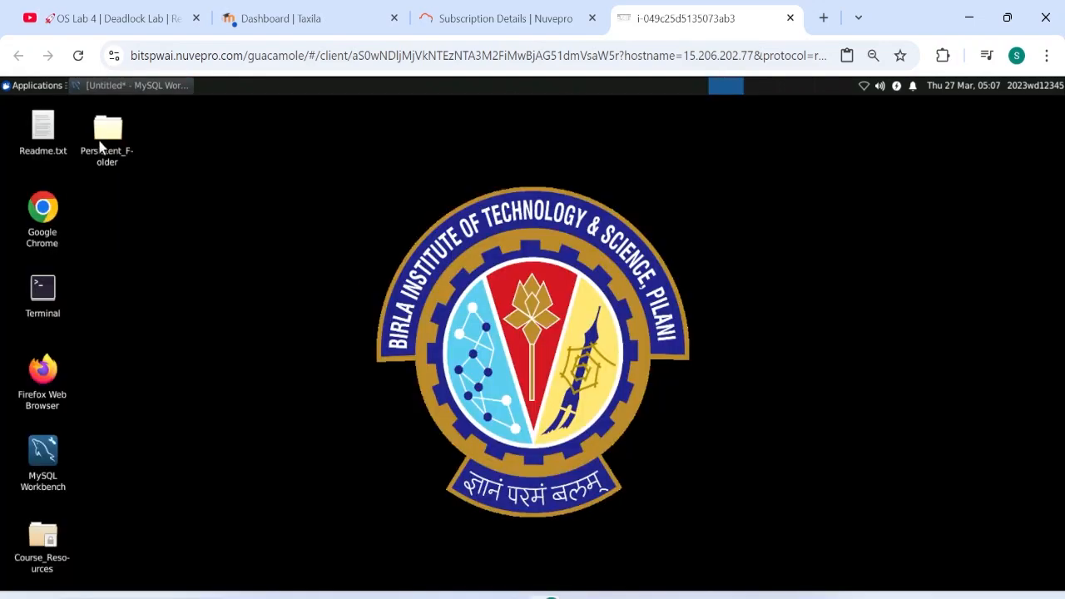
# Step: Browse into Persistent_Folder/lab 4 dbsa in a maximised File Manager and select ER diagram.png
pyautogui.doubleClick(107, 130)
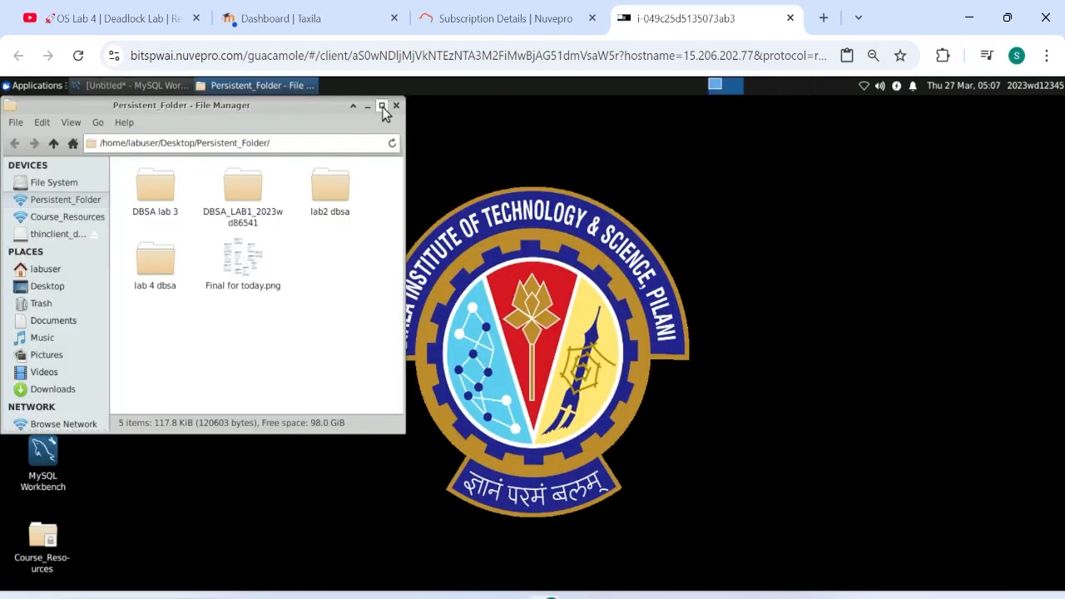
pyautogui.click(382, 106)
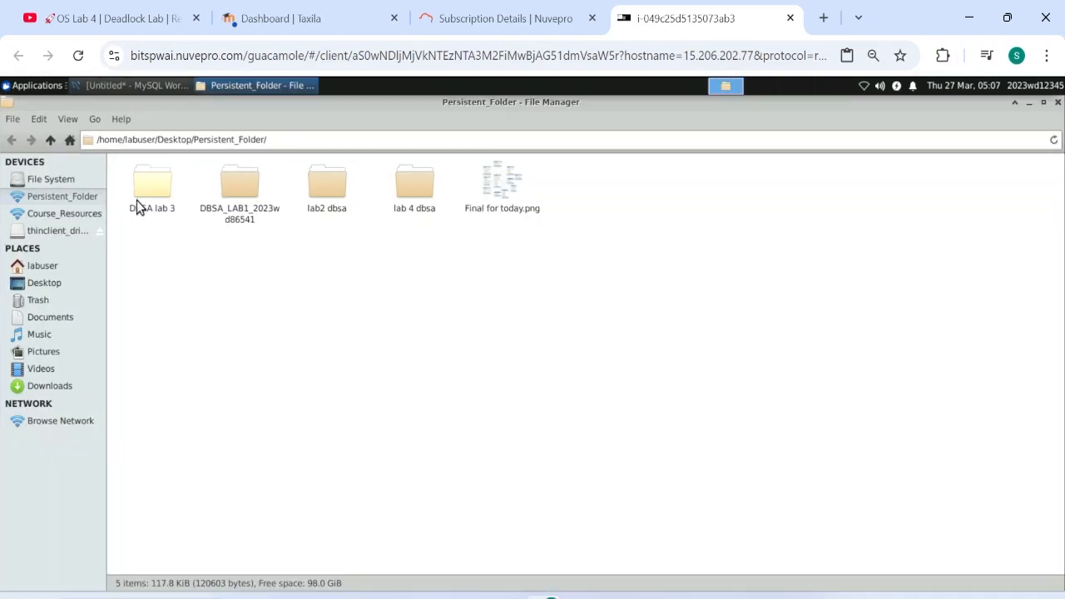
pyautogui.doubleClick(415, 180)
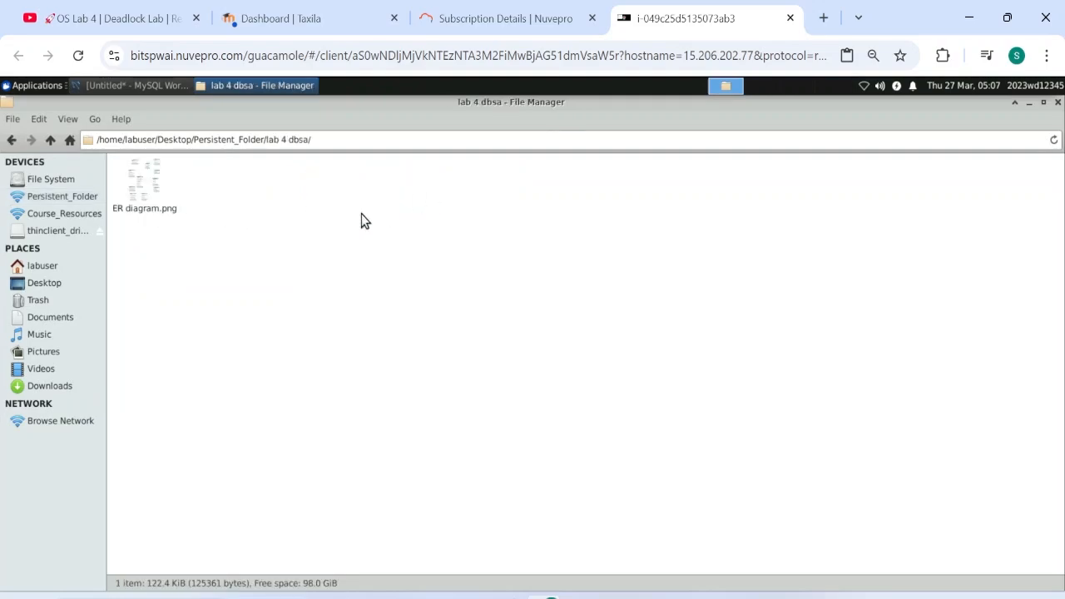
pyautogui.click(144, 180)
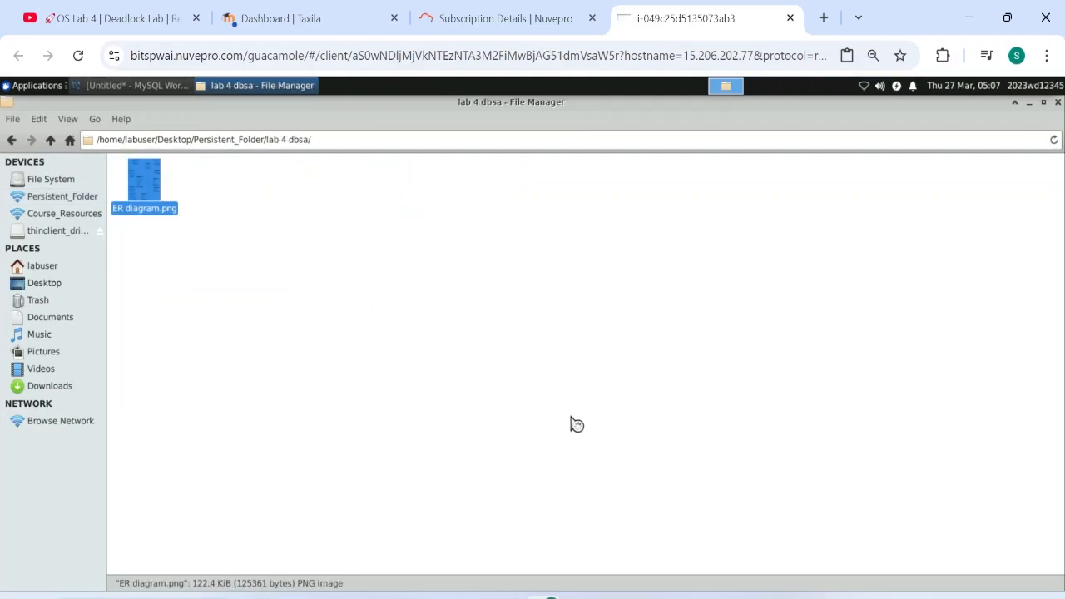
pyautogui.moveTo(196, 251)
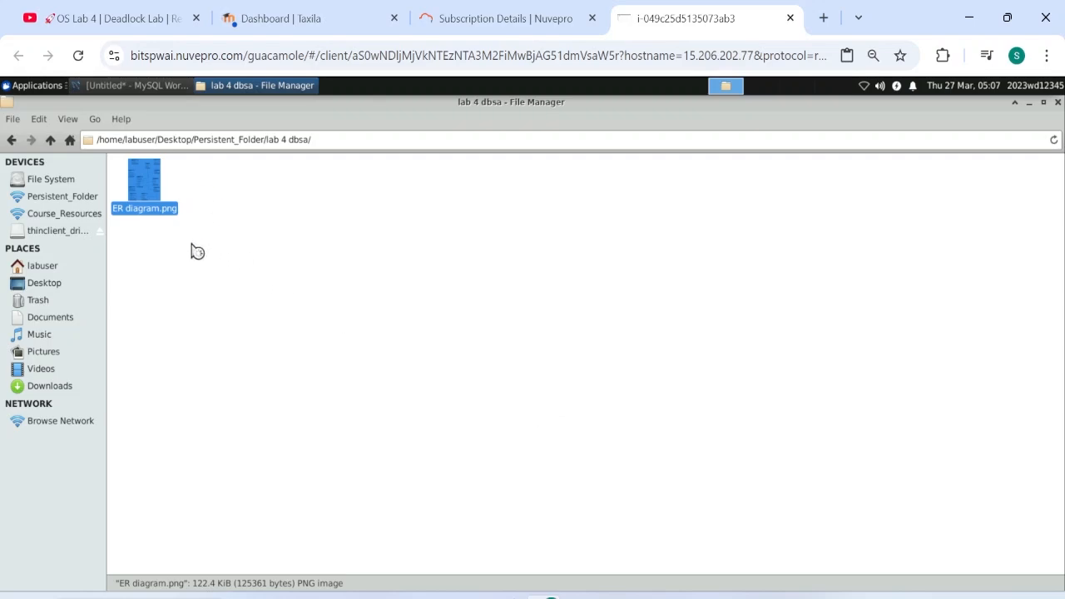
# Step: Re-select ER diagram.png to confirm it is present, then put the file window away
pyautogui.click(353, 267)
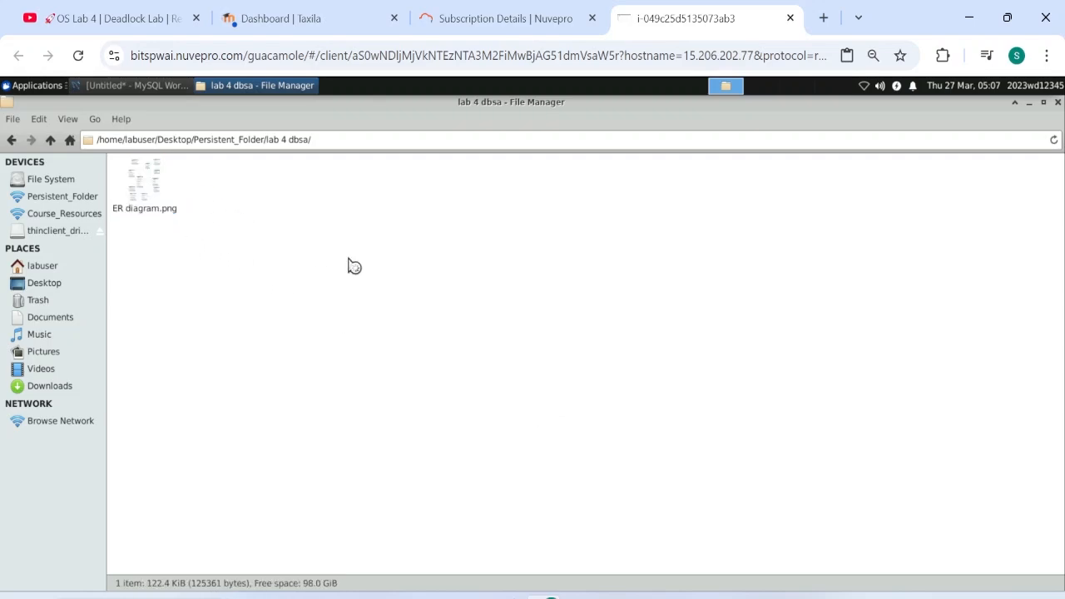
pyautogui.moveTo(536, 424)
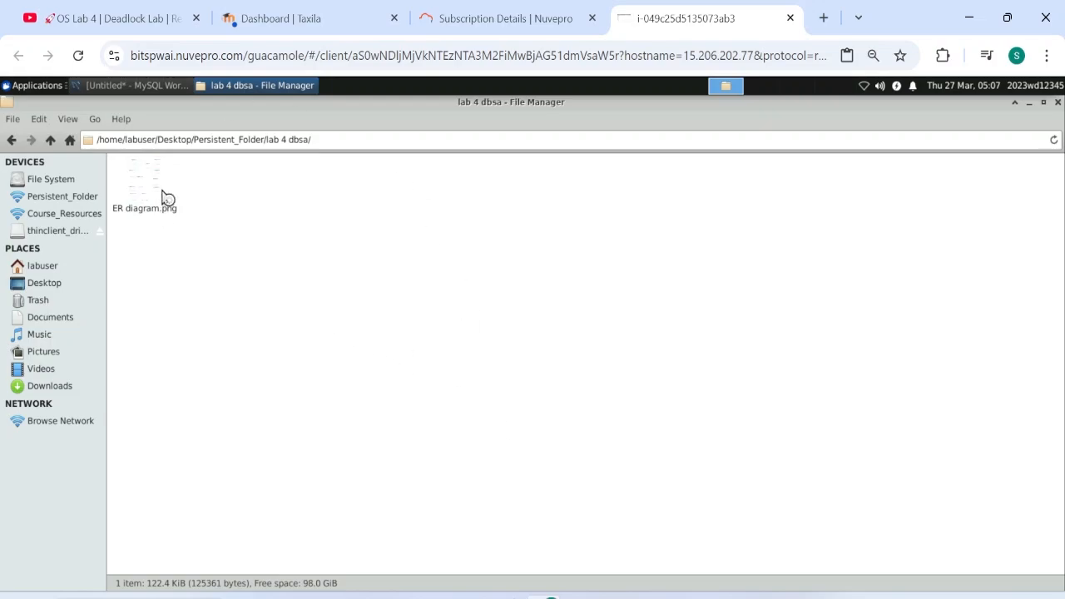
pyautogui.click(144, 176)
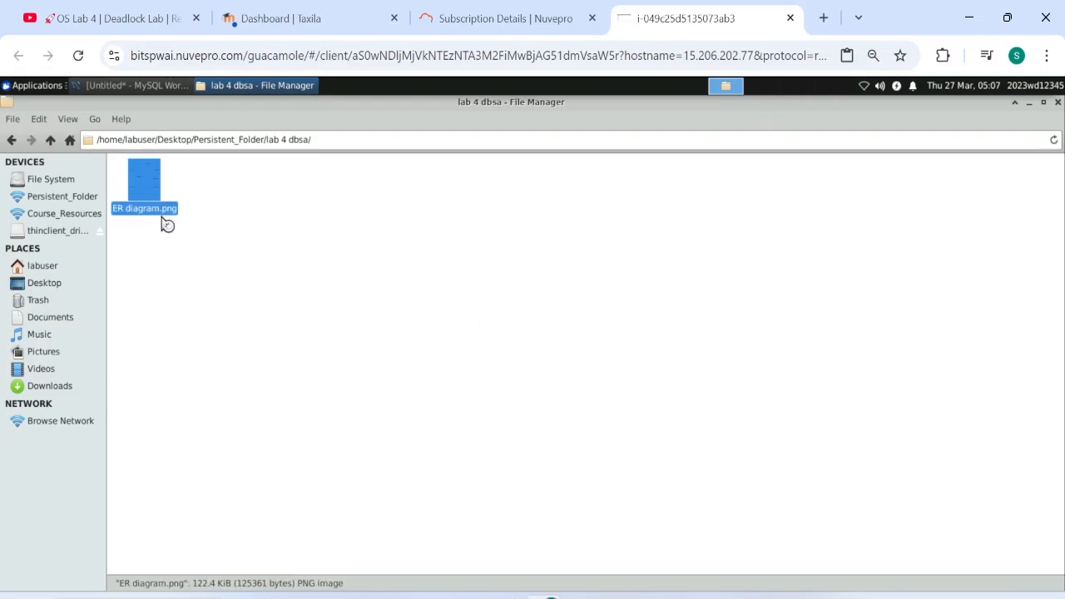
pyautogui.moveTo(266, 213)
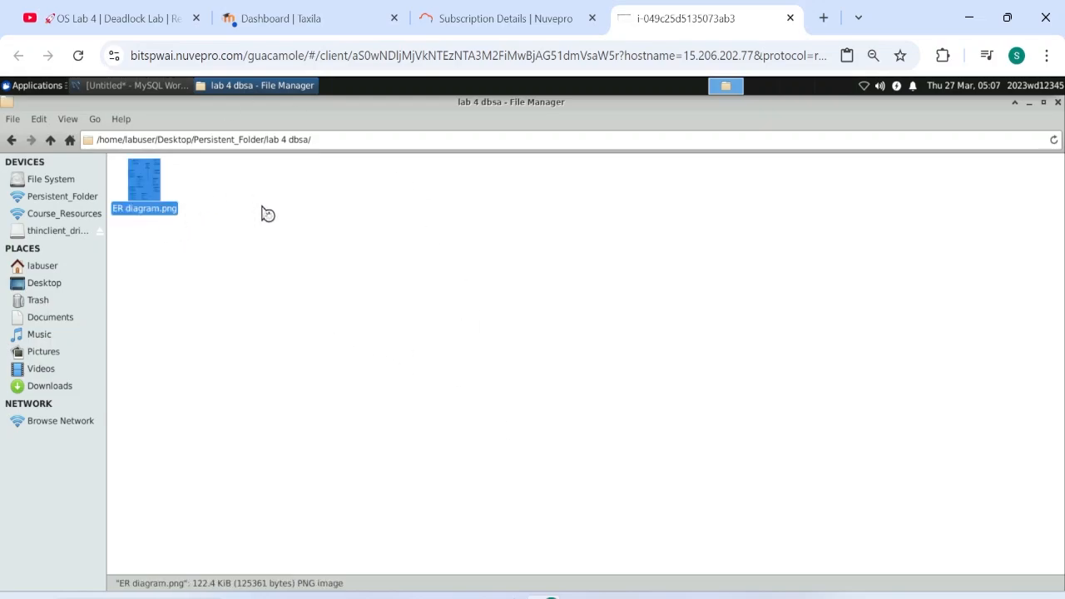
pyautogui.moveTo(227, 250)
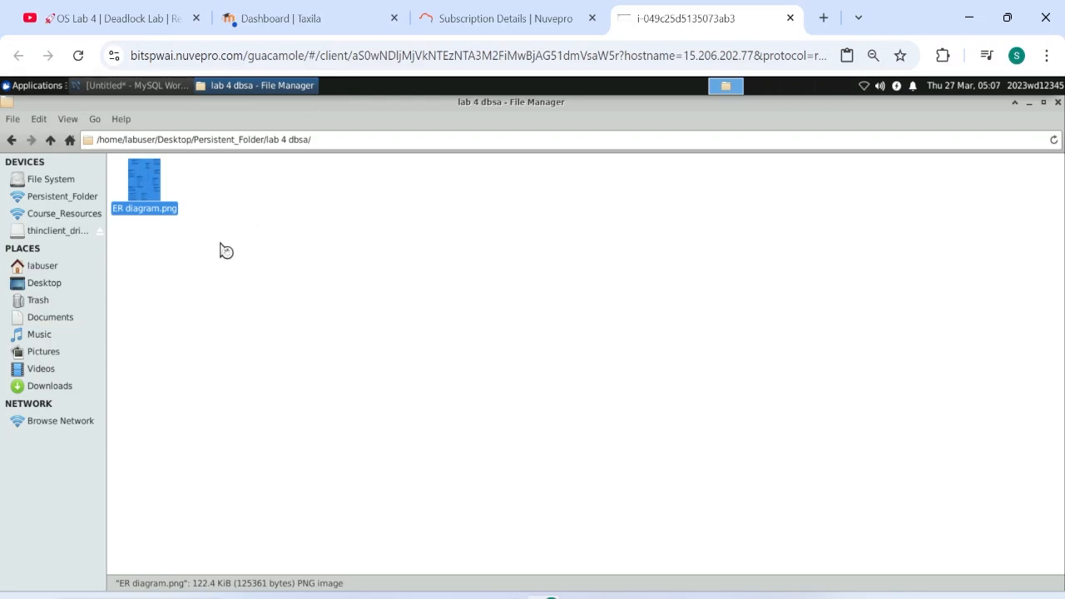
pyautogui.moveTo(213, 189)
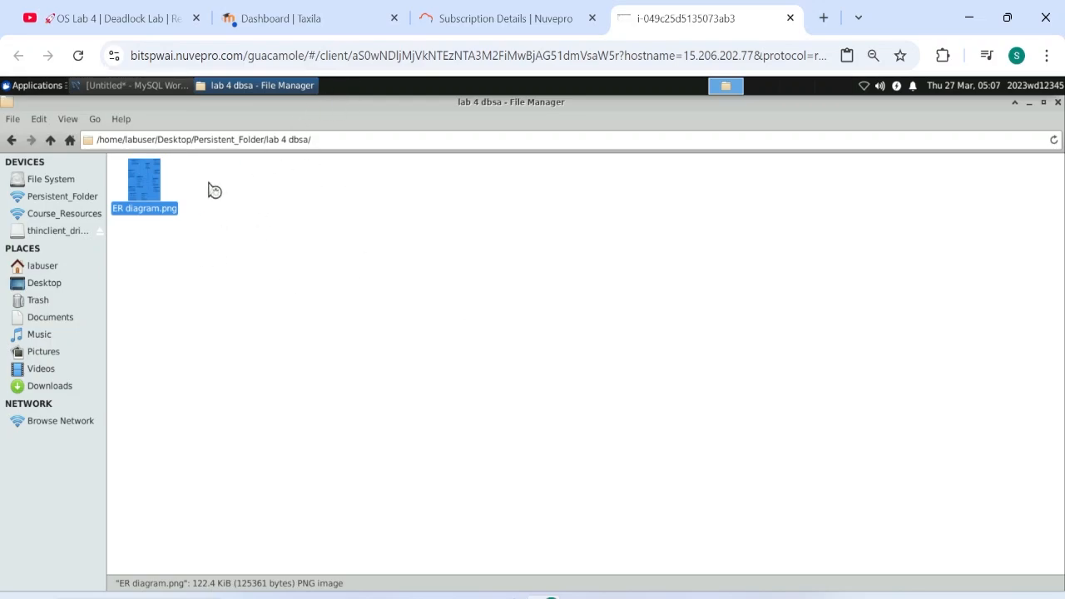
pyautogui.click(208, 191)
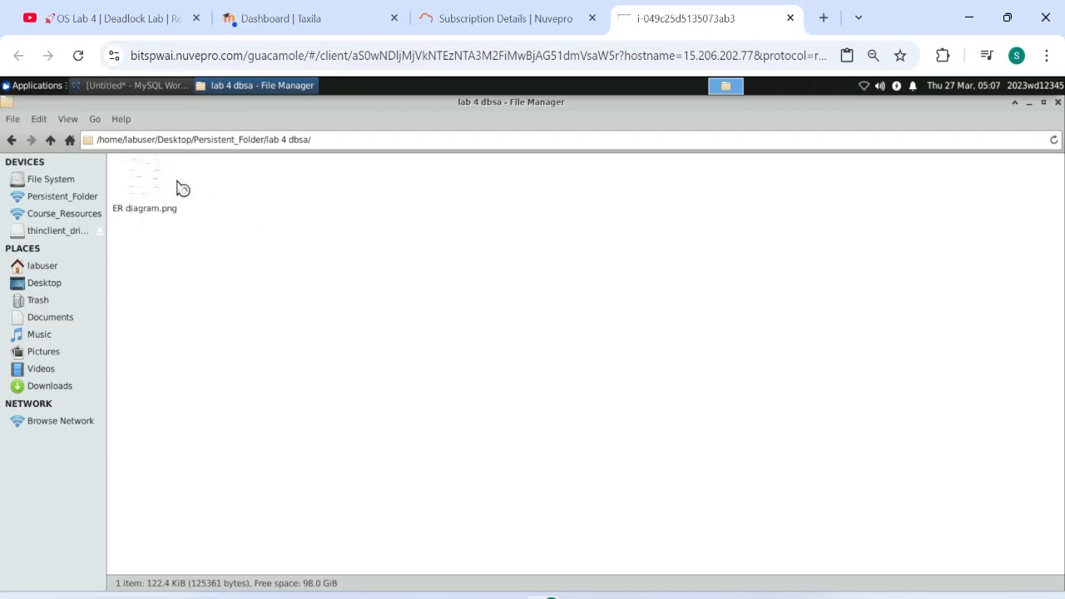
pyautogui.click(143, 176)
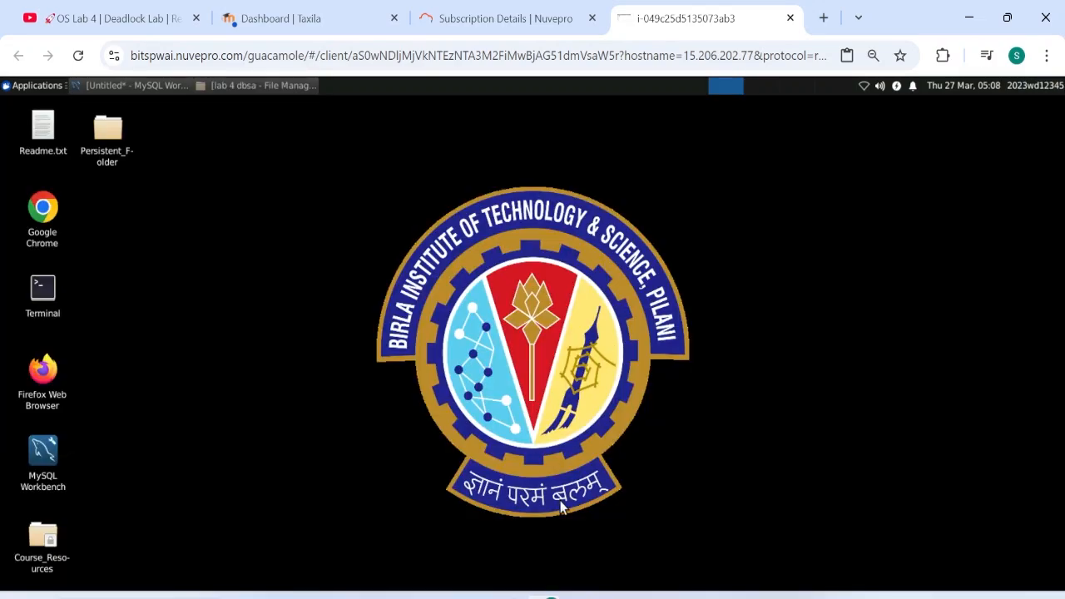
pyautogui.moveTo(220, 375)
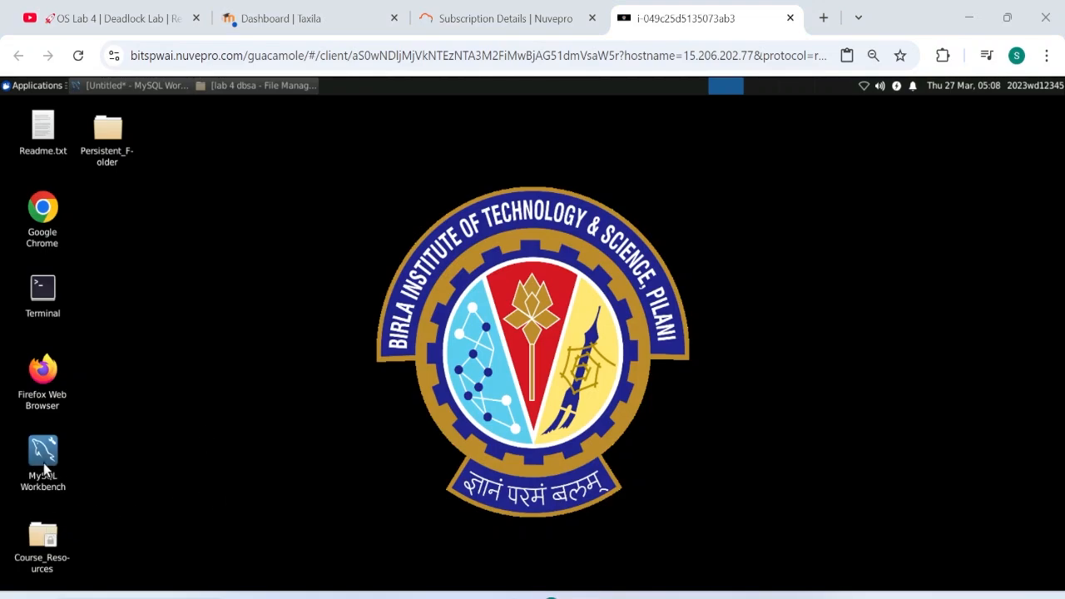
# Step: Restore MySQL Workbench so the EER diagram is back in front
pyautogui.click(130, 85)
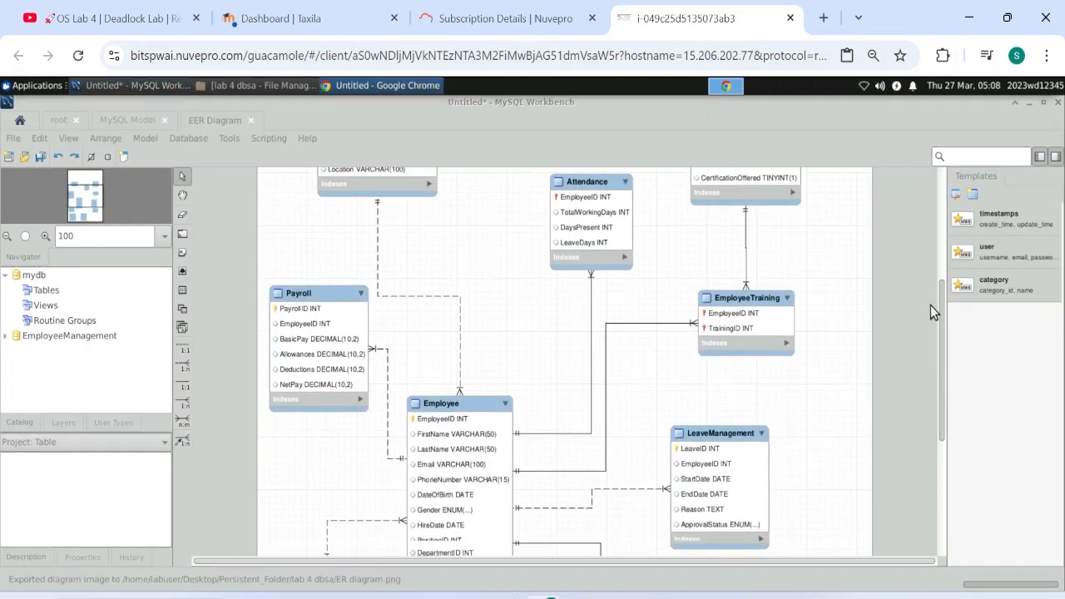
pyautogui.click(383, 84)
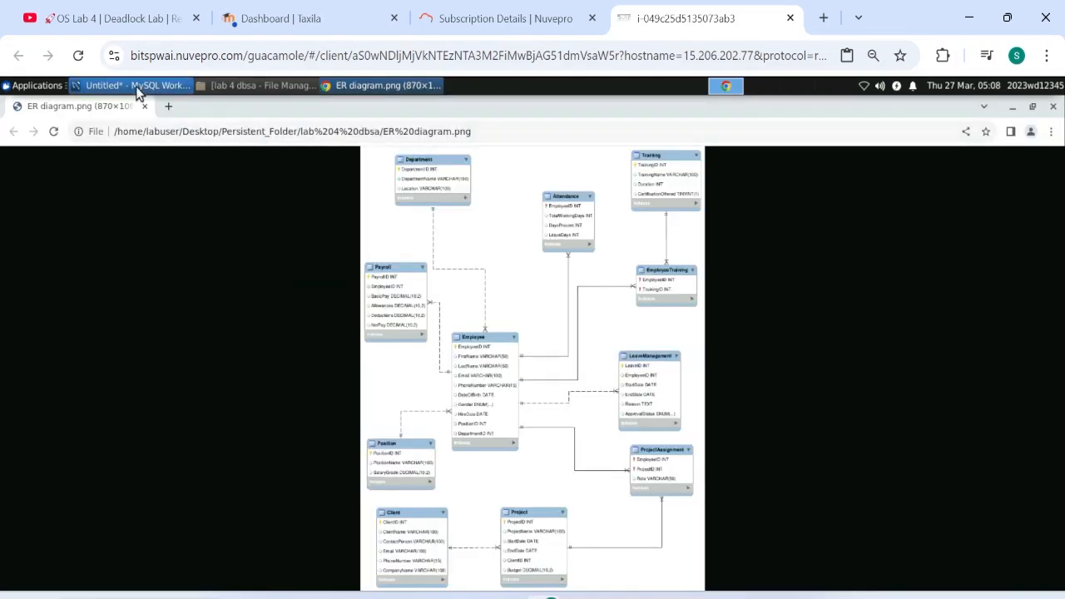
pyautogui.click(125, 85)
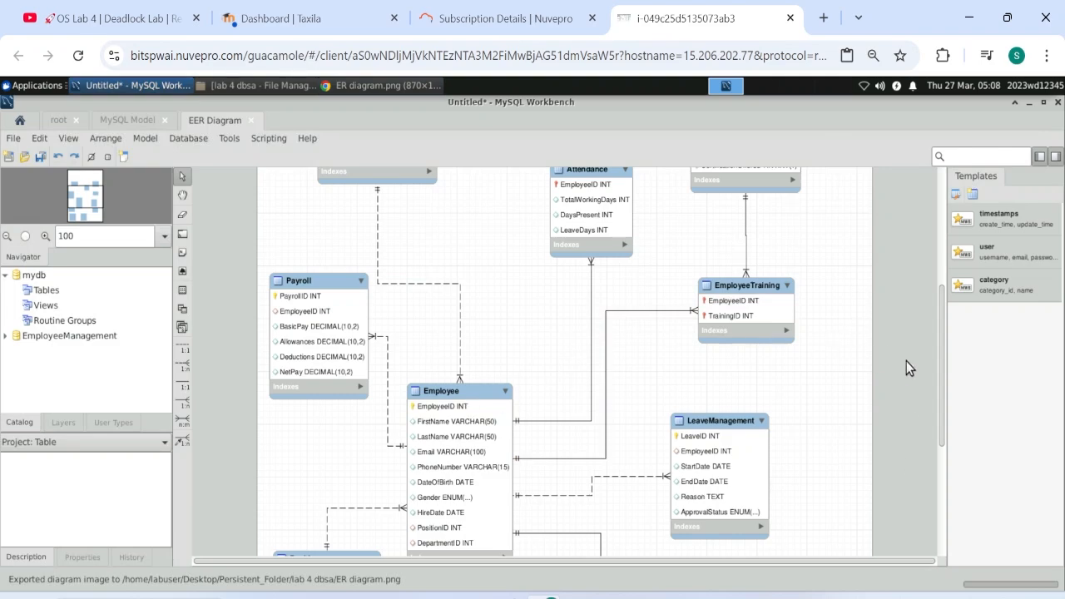
pyautogui.scroll(-3)
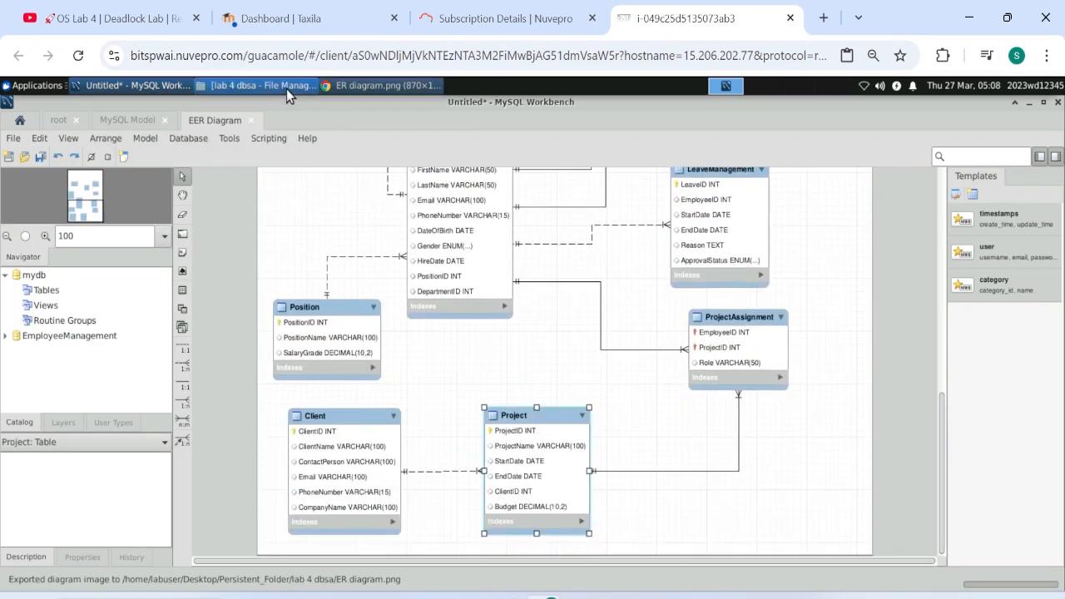
pyautogui.click(381, 85)
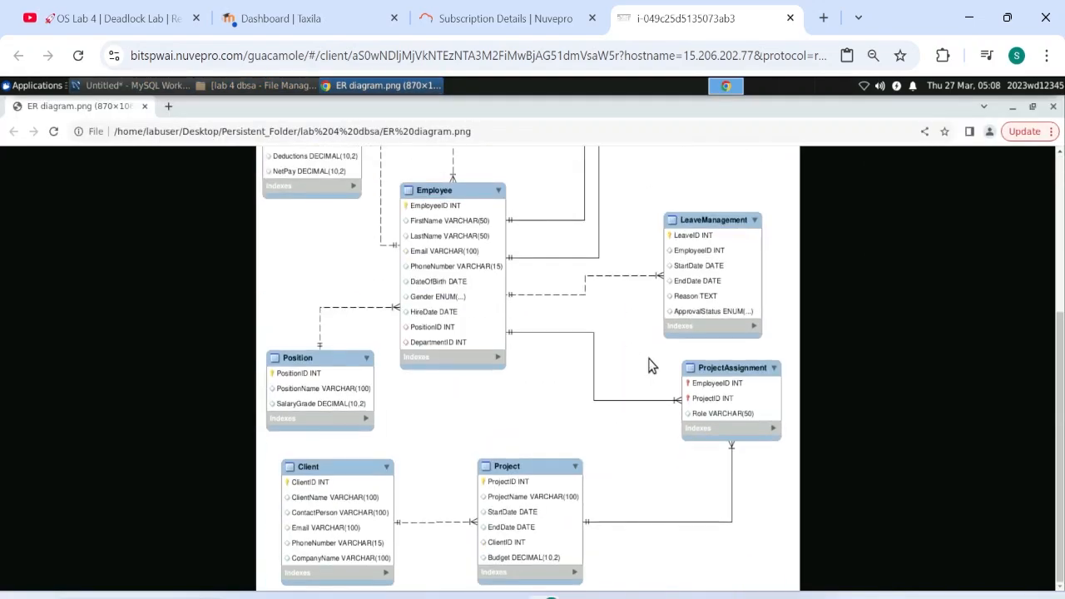
pyautogui.scroll(3)
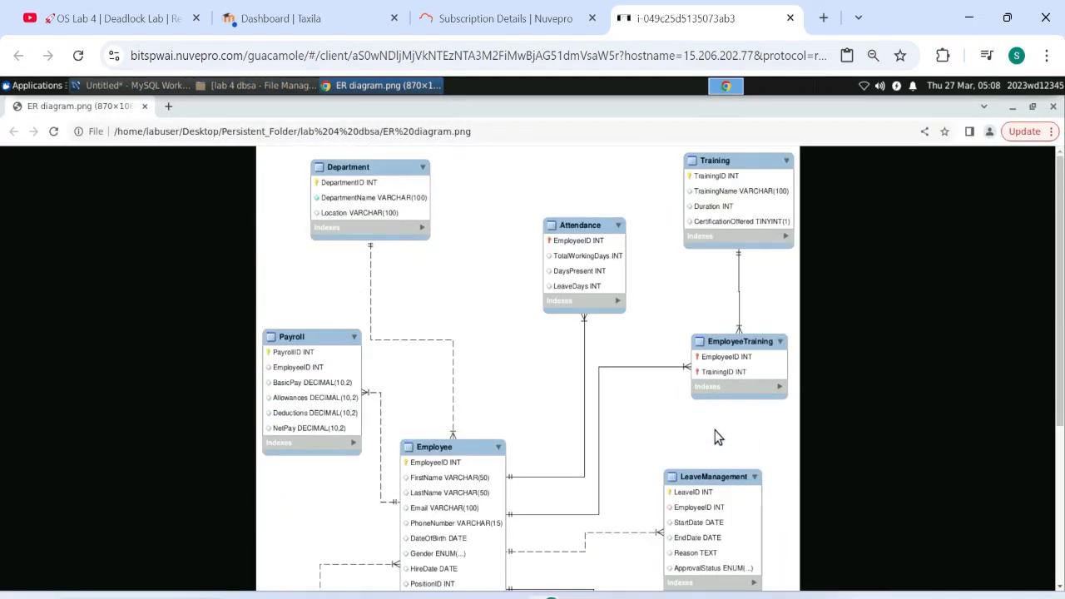
pyautogui.click(134, 85)
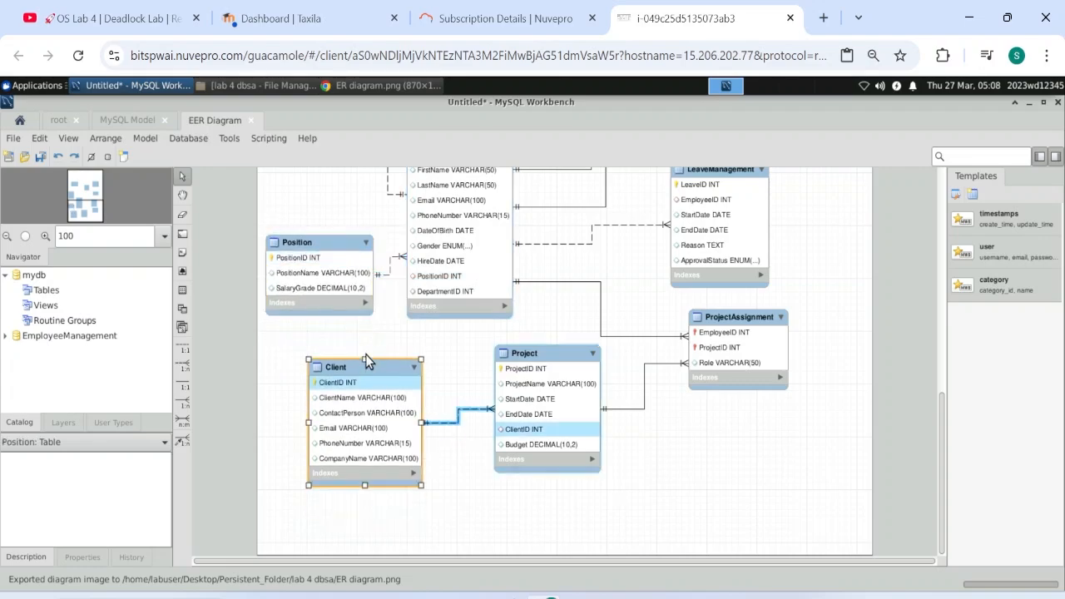
pyautogui.scroll(3)
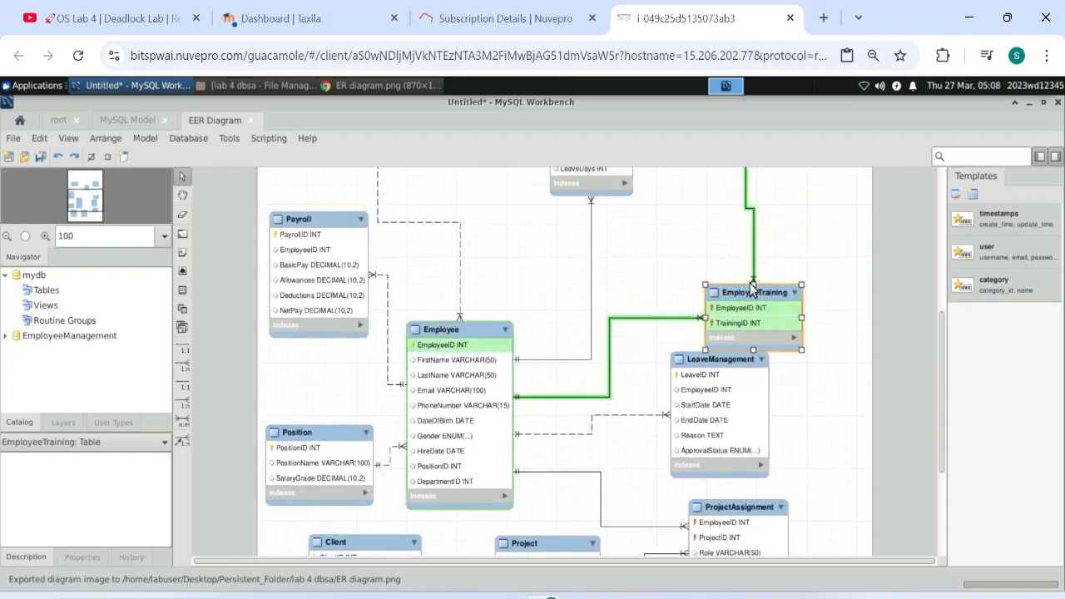
pyautogui.scroll(3)
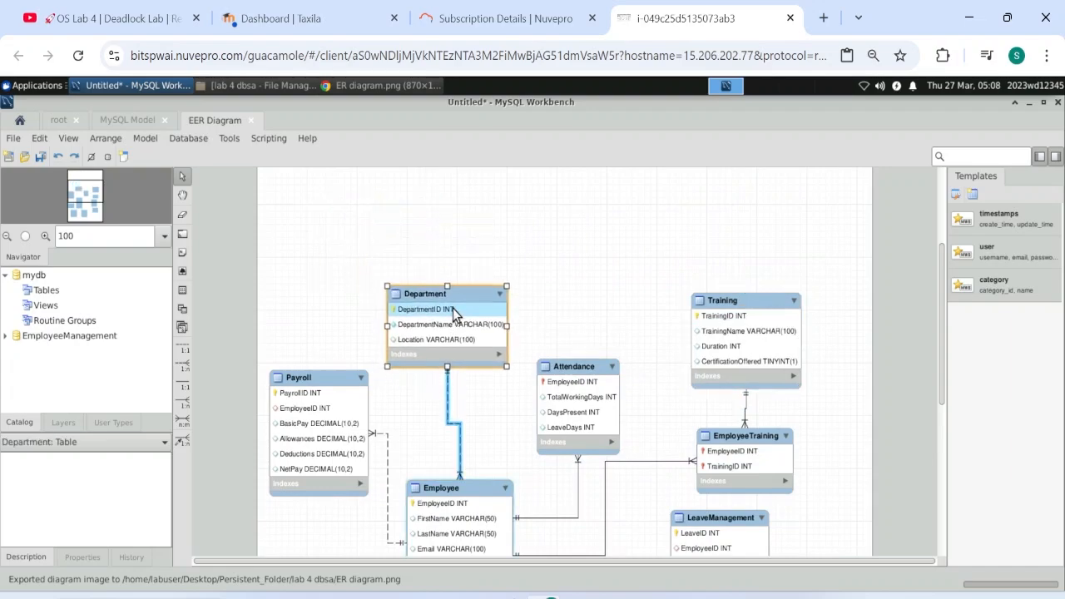
pyautogui.scroll(-3)
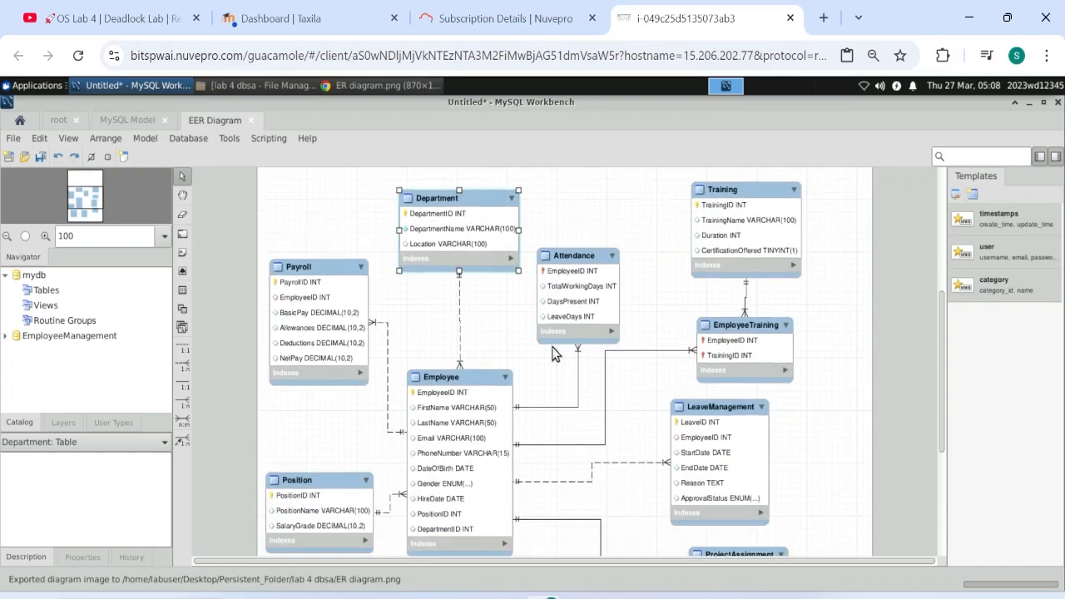
pyautogui.scroll(-3)
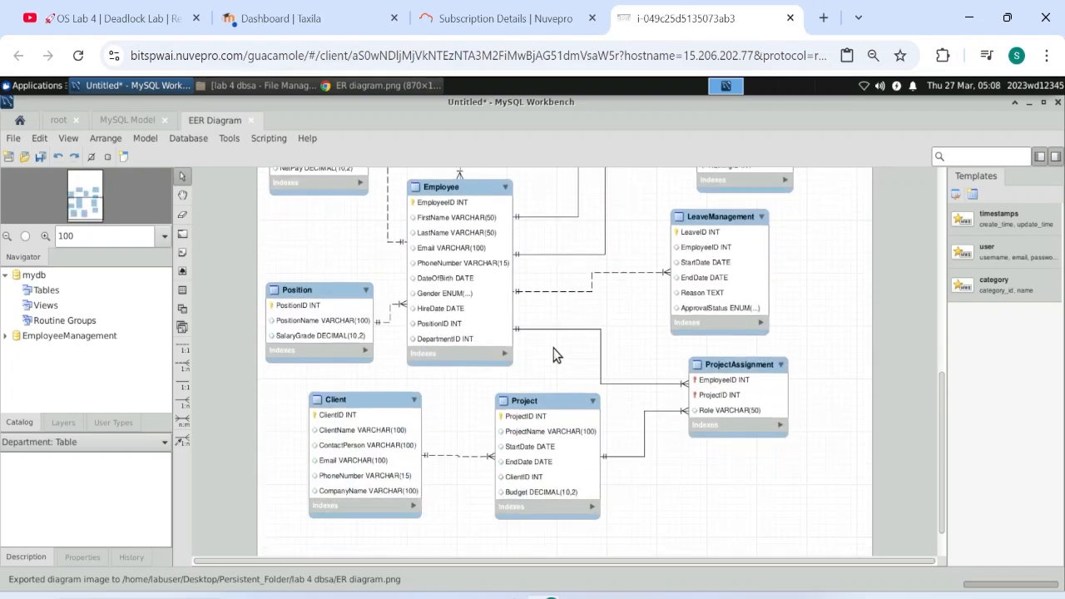
pyautogui.click(382, 85)
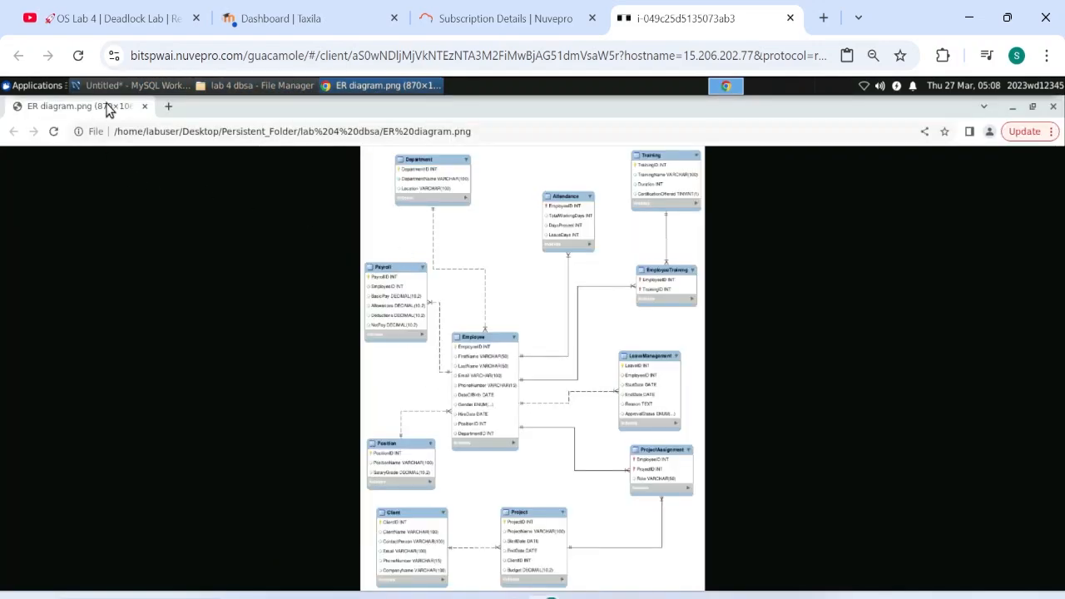
pyautogui.click(139, 85)
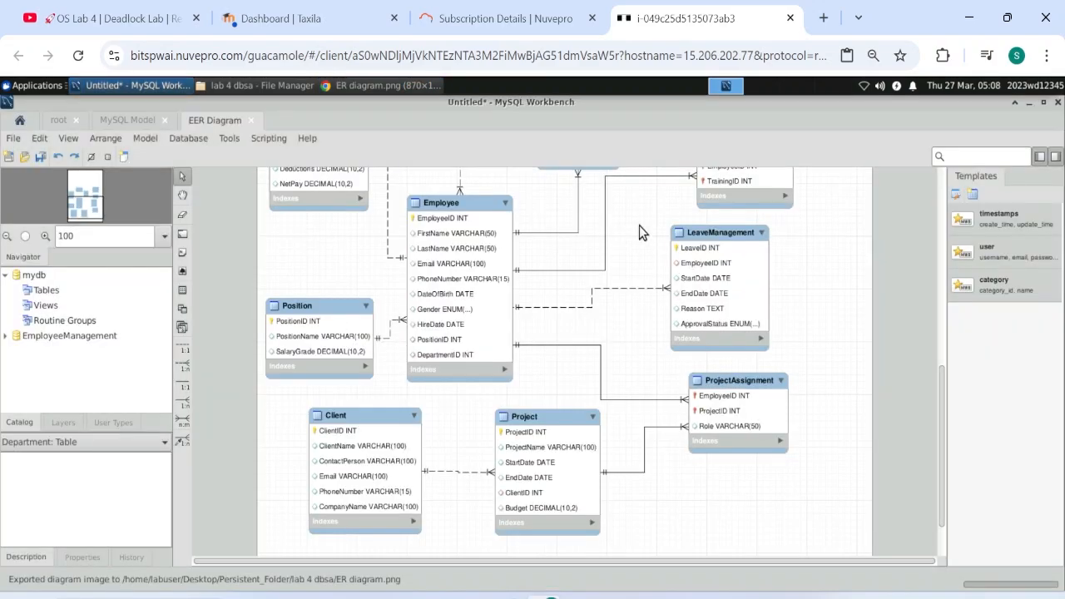
pyautogui.moveTo(586, 393)
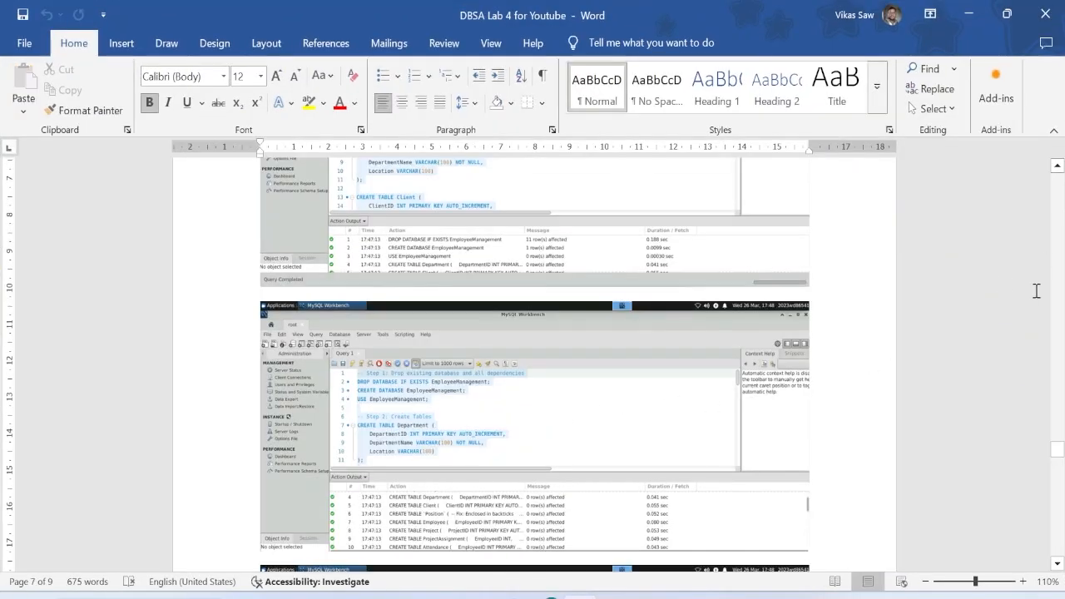
# Step: Scroll the Word report down to the Appendices '(Paste lab usage screenshot here.)' placeholder
pyautogui.scroll(3)
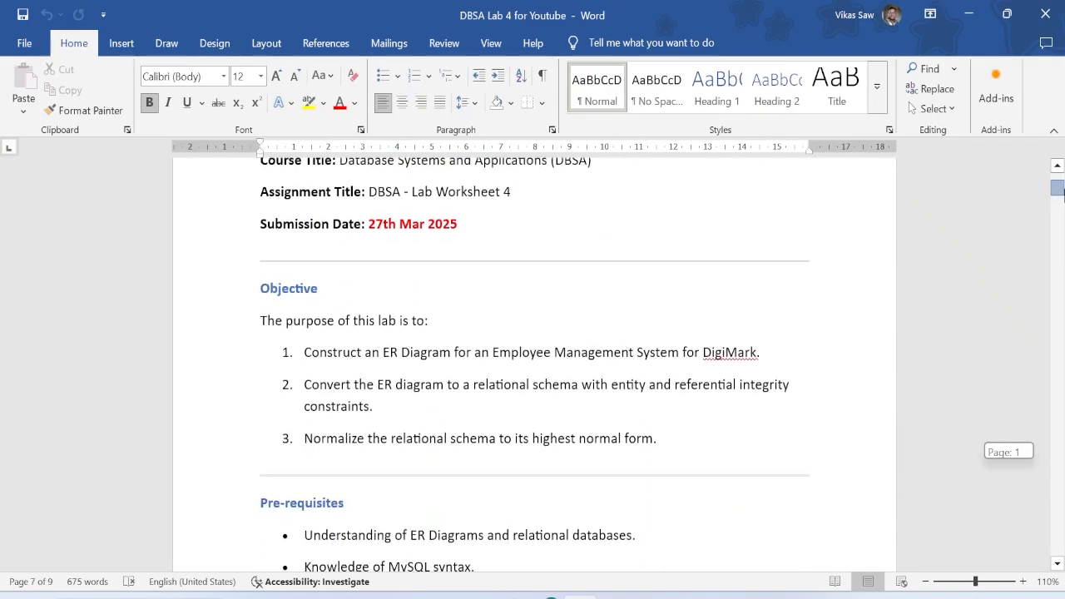
pyautogui.scroll(-3)
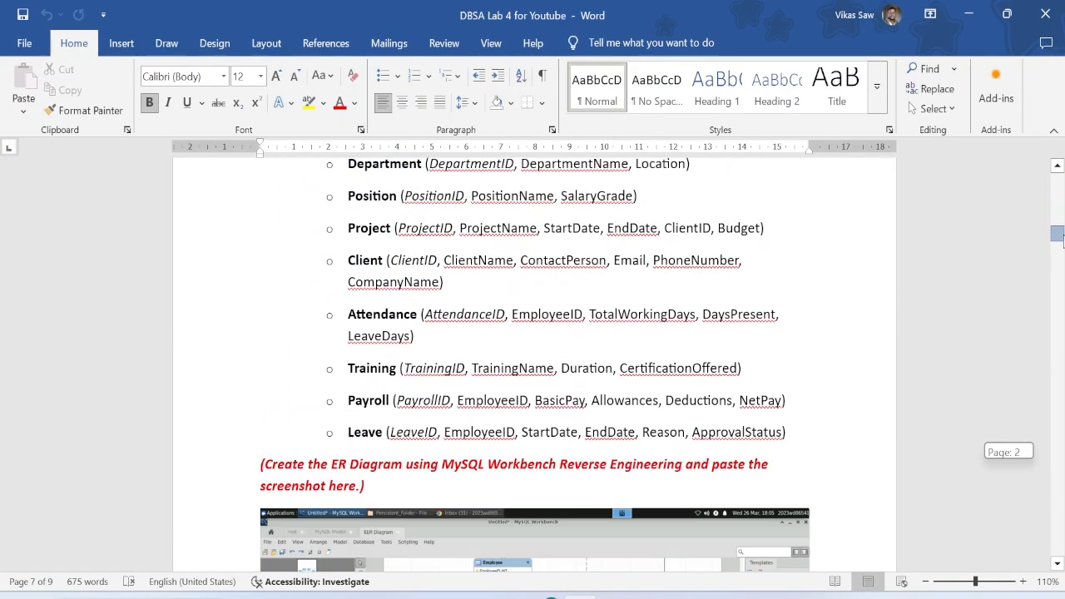
pyautogui.scroll(3)
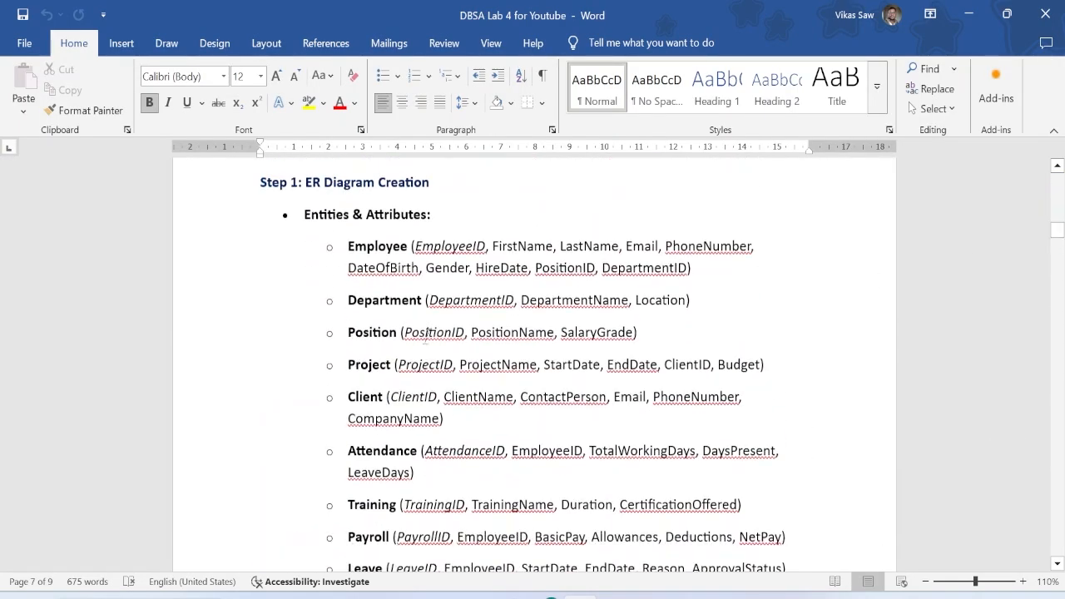
pyautogui.scroll(-3)
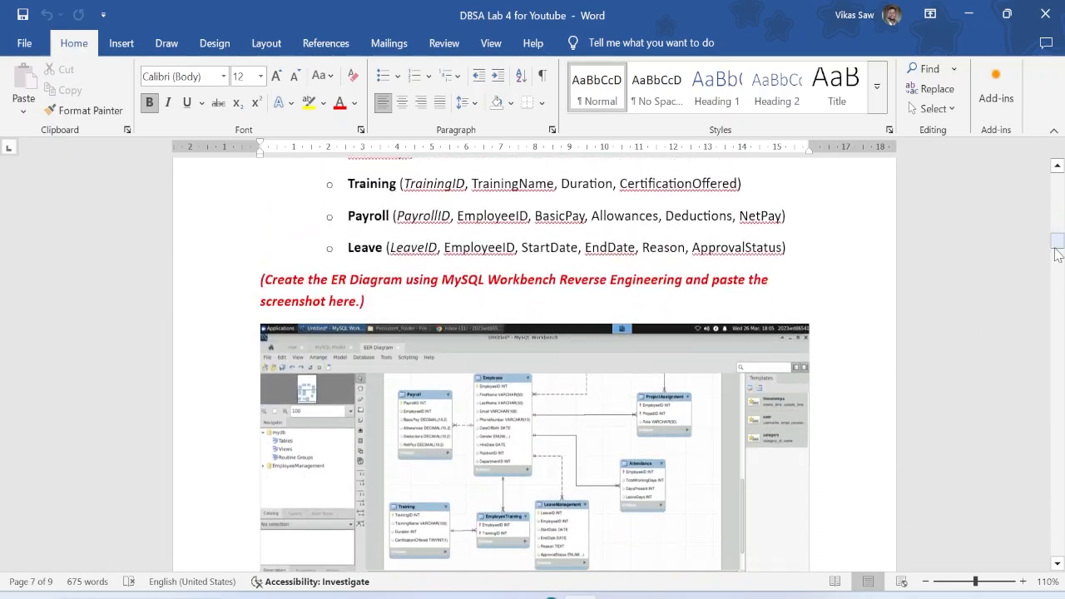
pyautogui.scroll(-3)
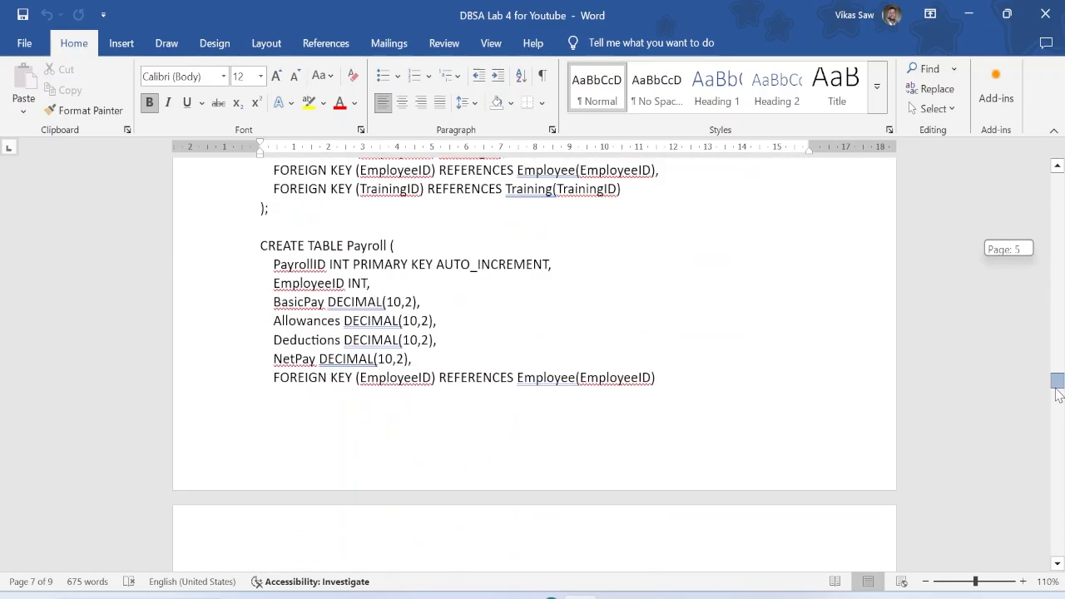
pyautogui.scroll(-3)
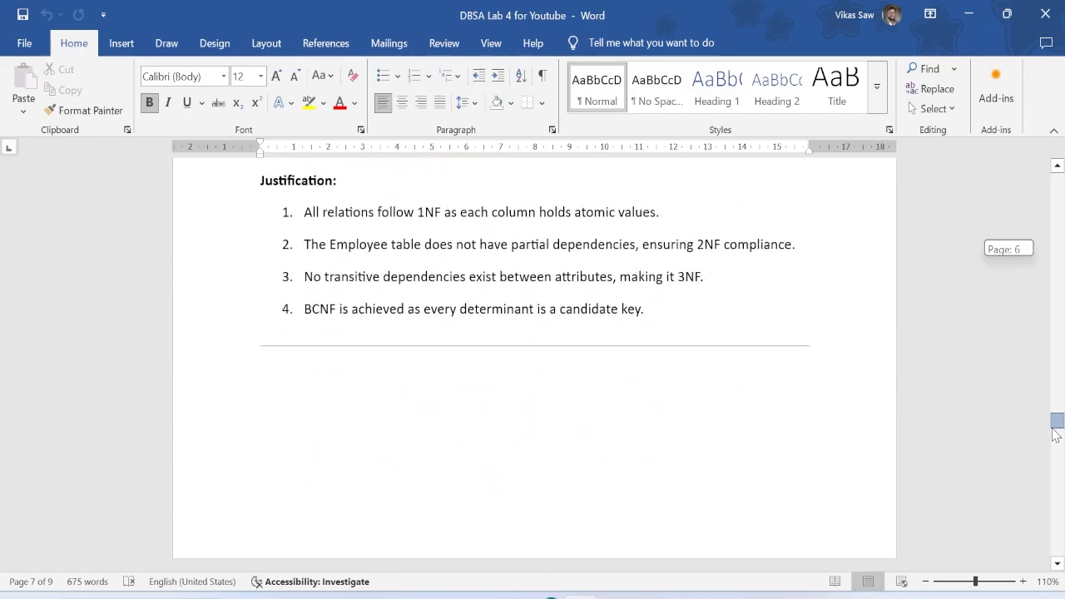
pyautogui.scroll(-3)
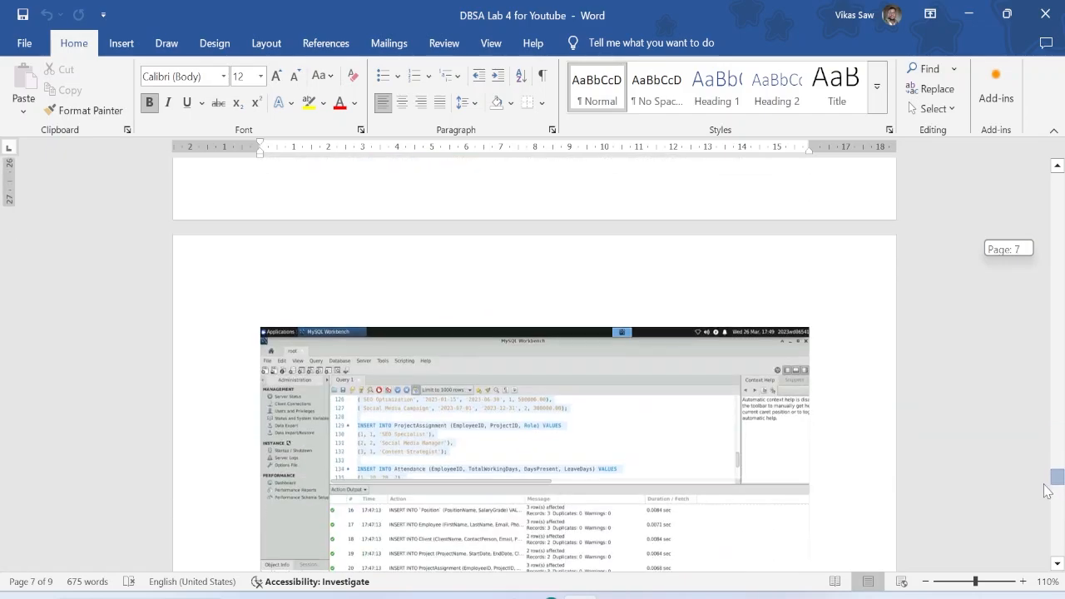
pyautogui.scroll(-3)
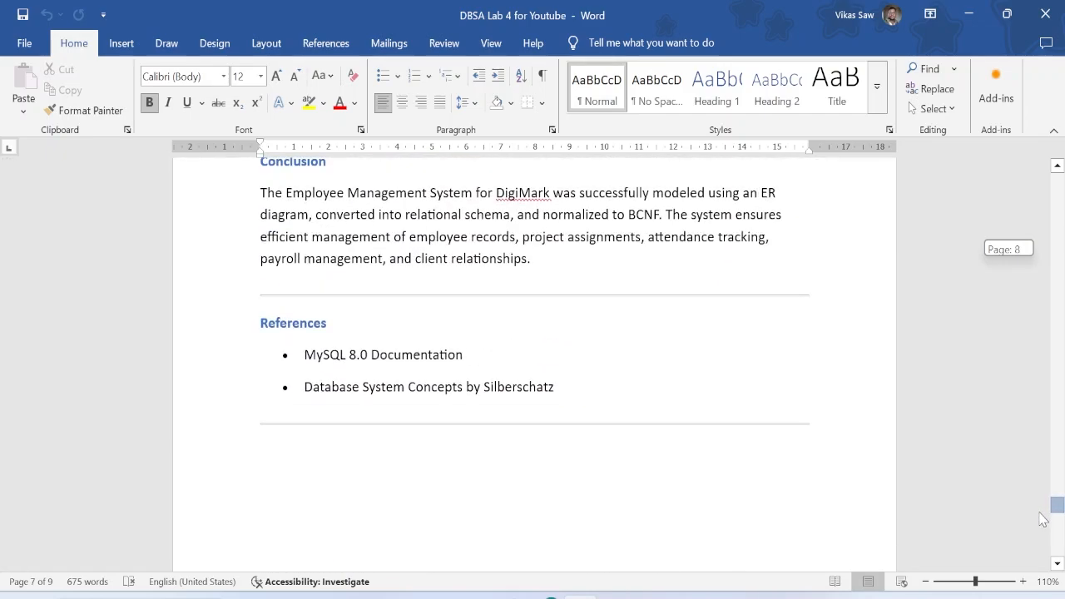
pyautogui.scroll(-3)
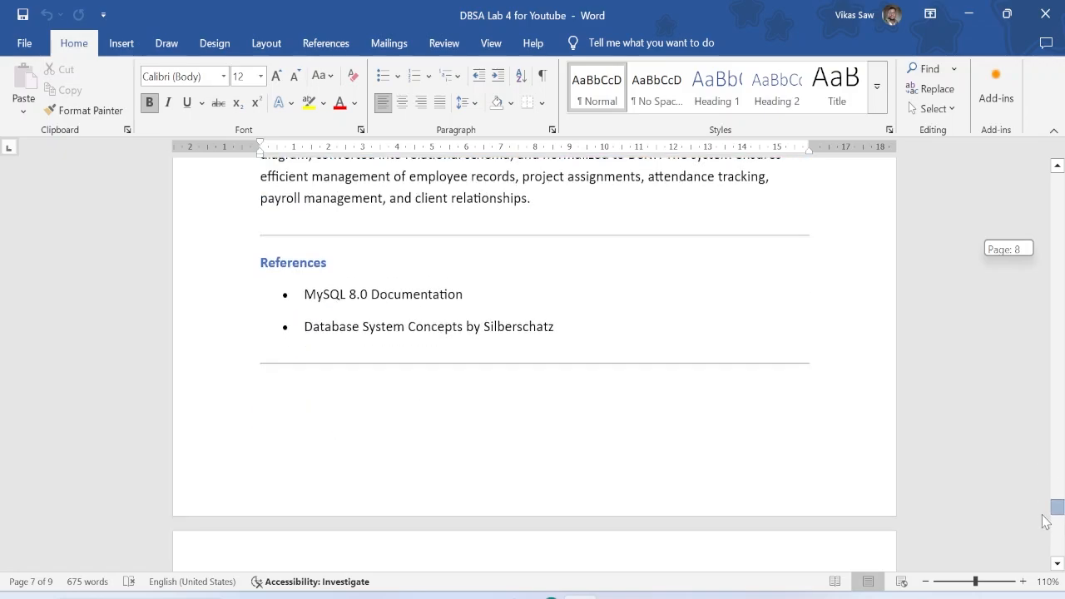
pyautogui.scroll(-3)
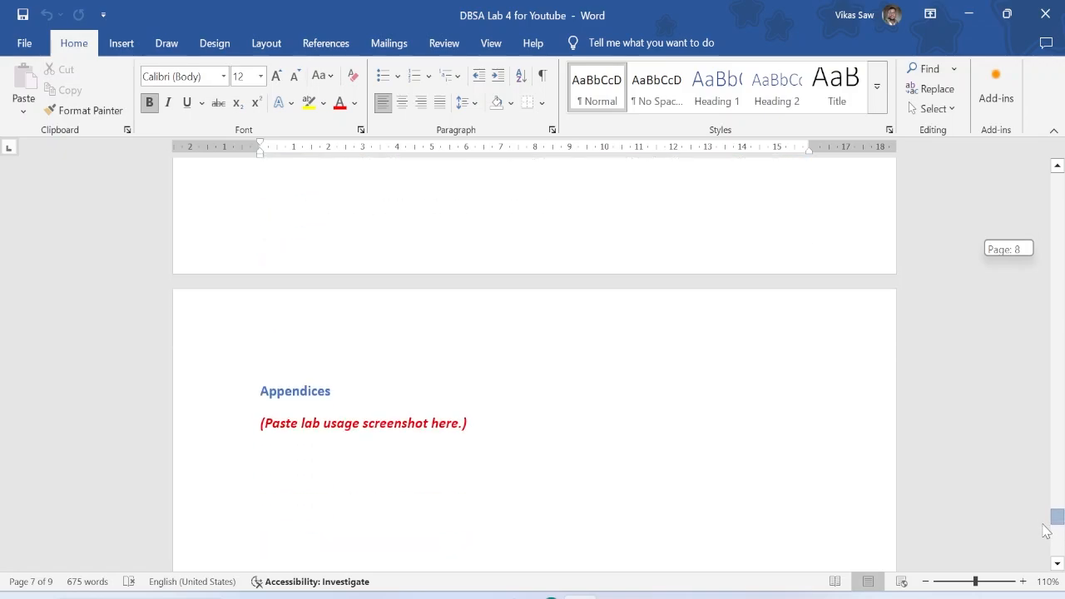
pyautogui.scroll(3)
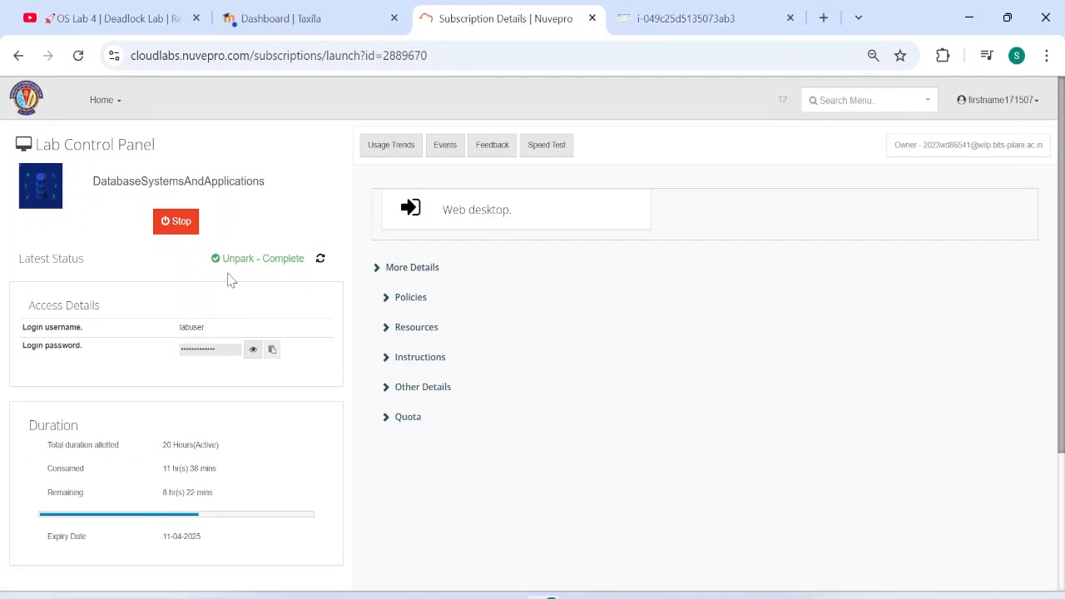
pyautogui.moveTo(15, 477)
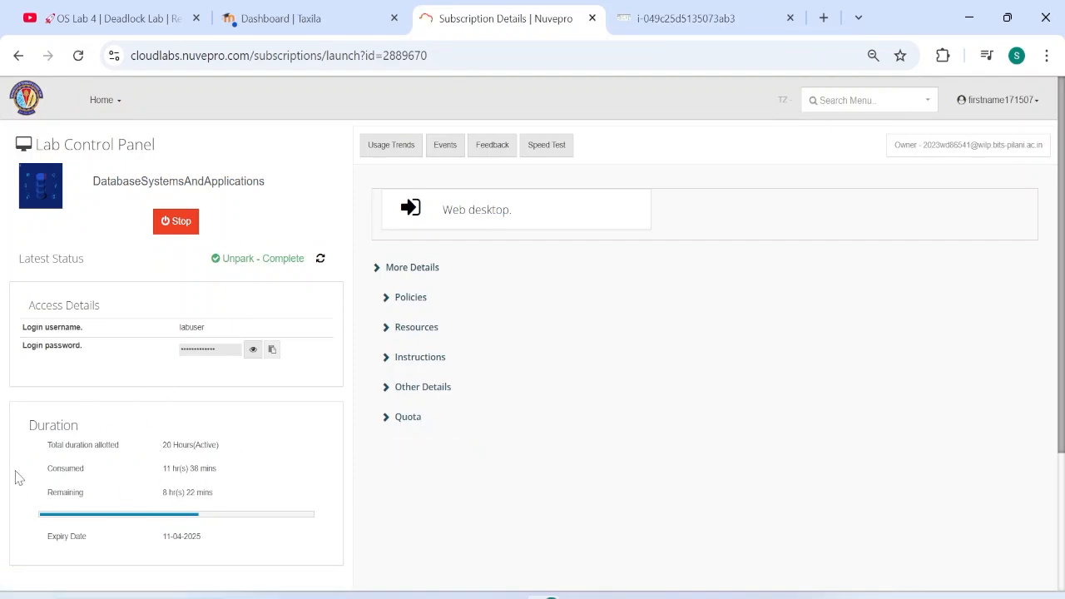
pyautogui.moveTo(185, 486)
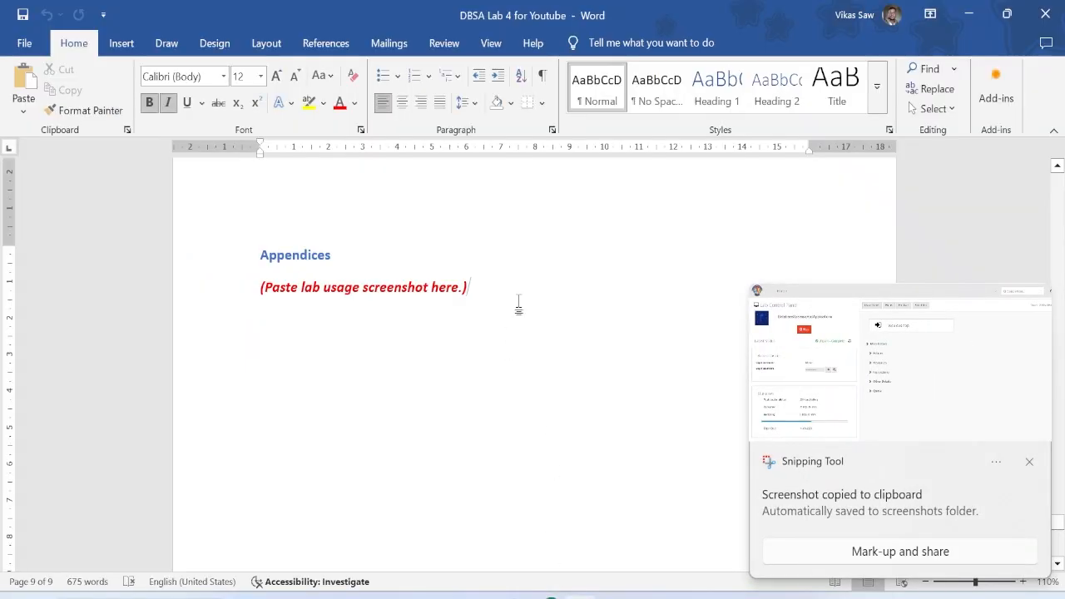
# Step: Paste the captured Lab Control Panel usage screenshot from the clipboard
pyautogui.press('ctrl+v')
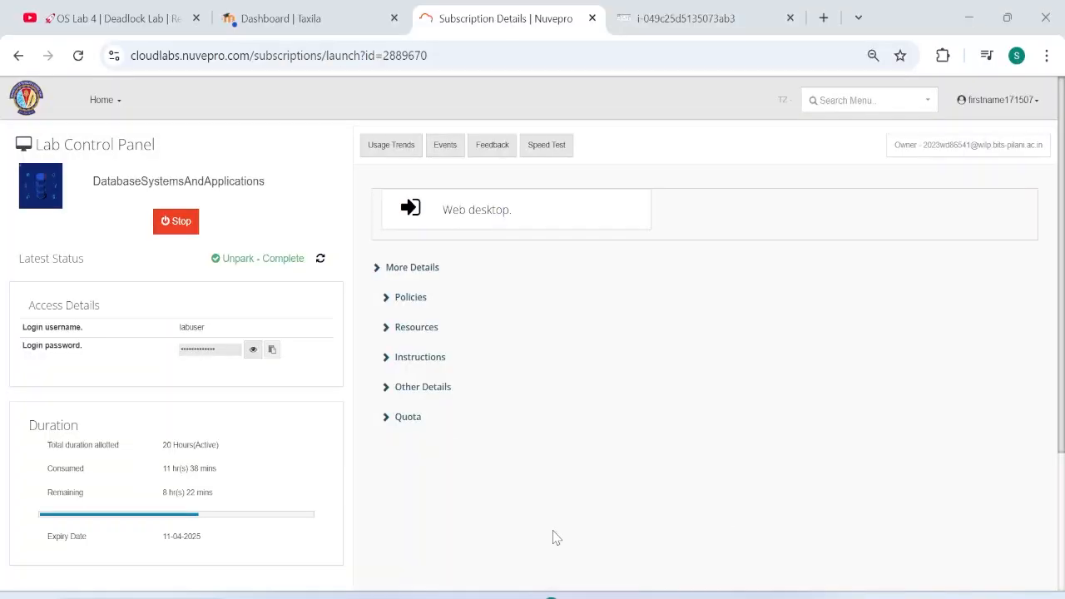
# Step: Stop the DatabaseSystemsAndApplications cloud lab and confirm the stop
pyautogui.click(176, 221)
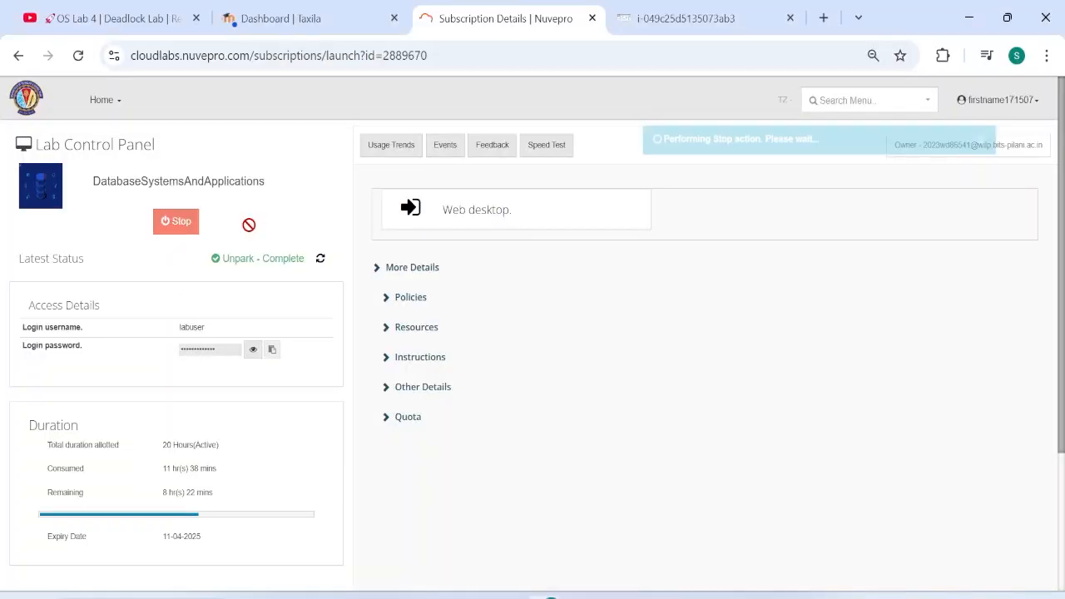
pyautogui.click(176, 222)
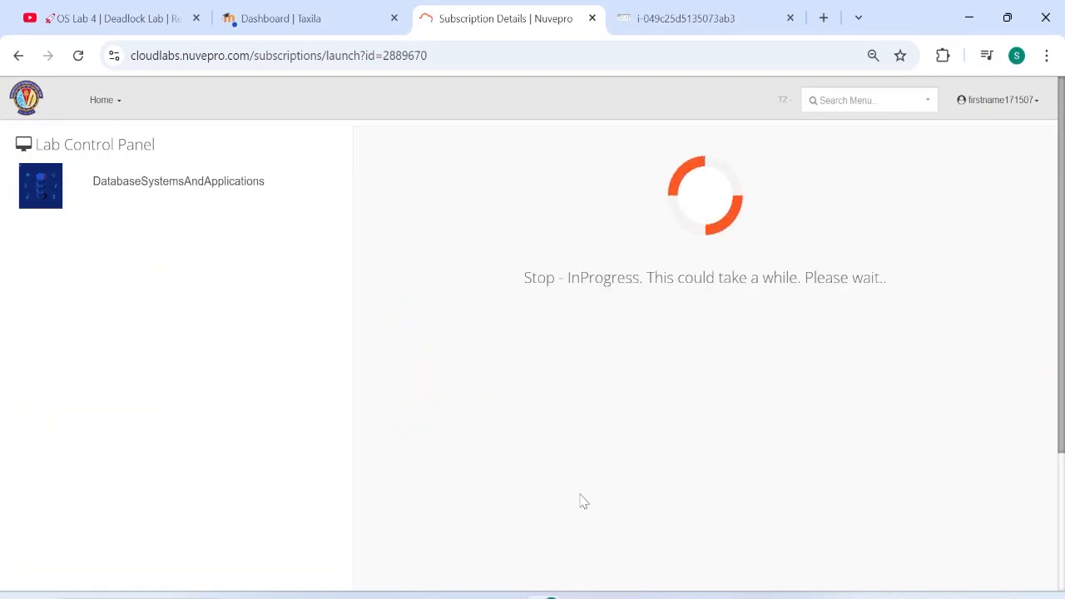
pyautogui.moveTo(628, 372)
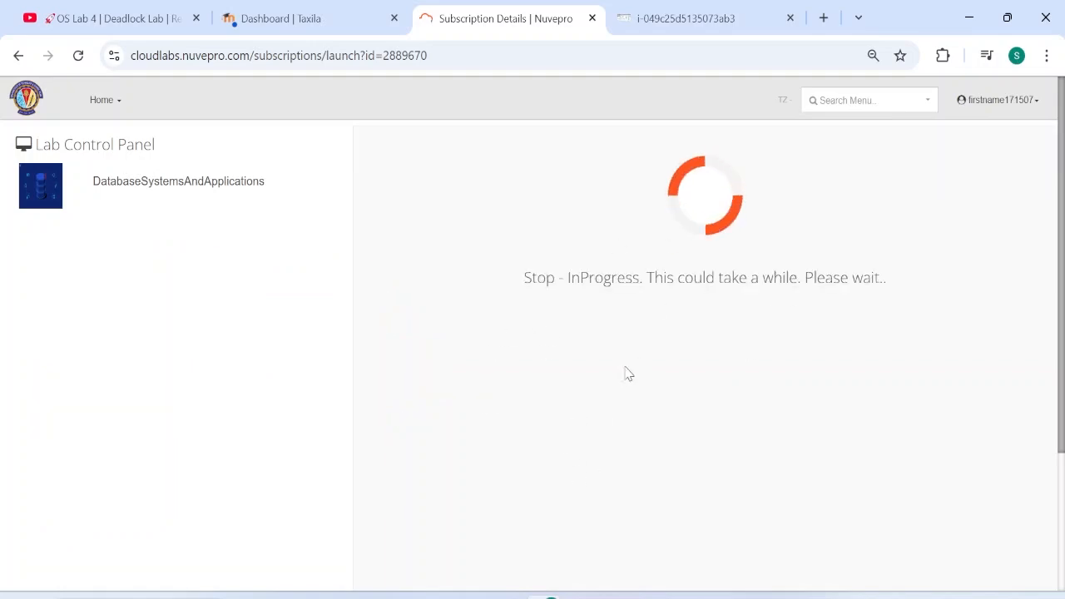